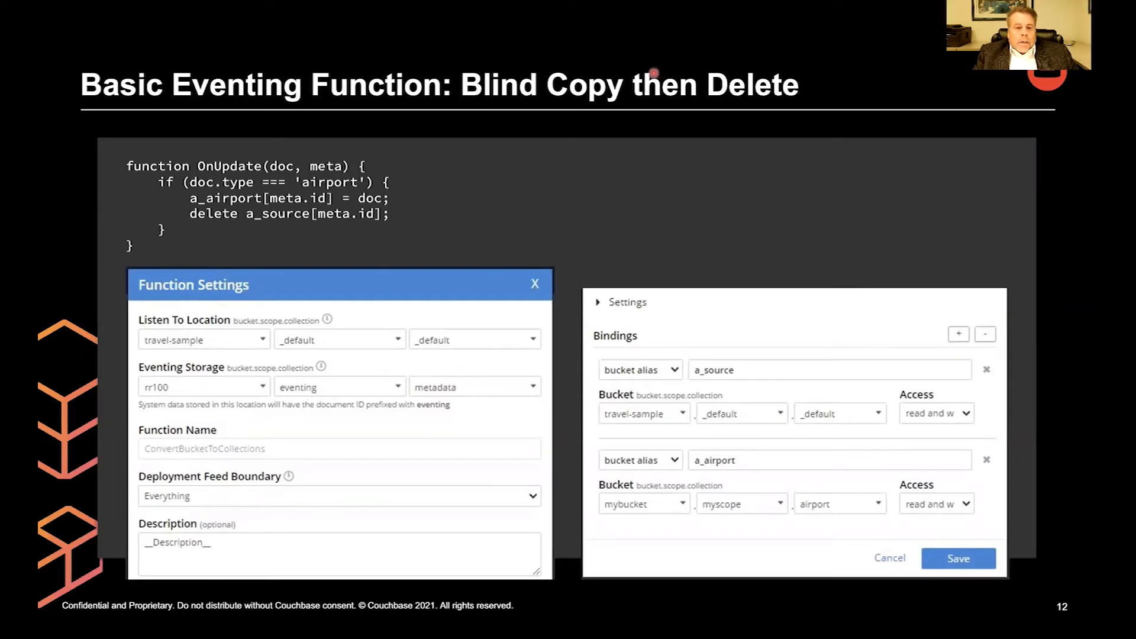
{"action": "mouse_move", "coordinate": [413, 221]}
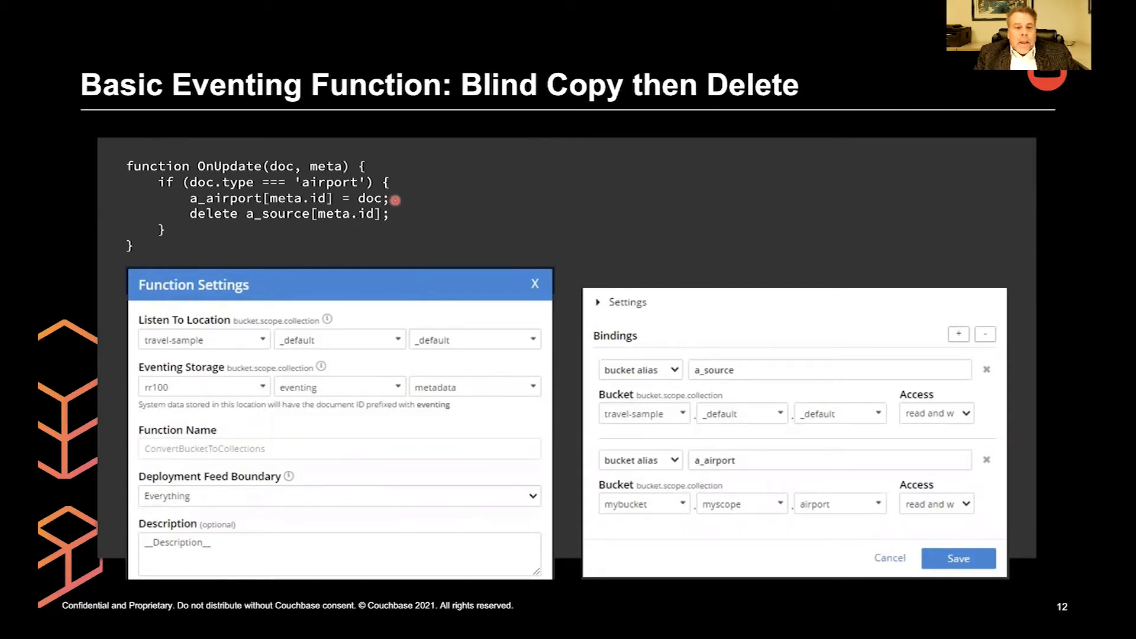
{"action": "mouse_move", "coordinate": [395, 217]}
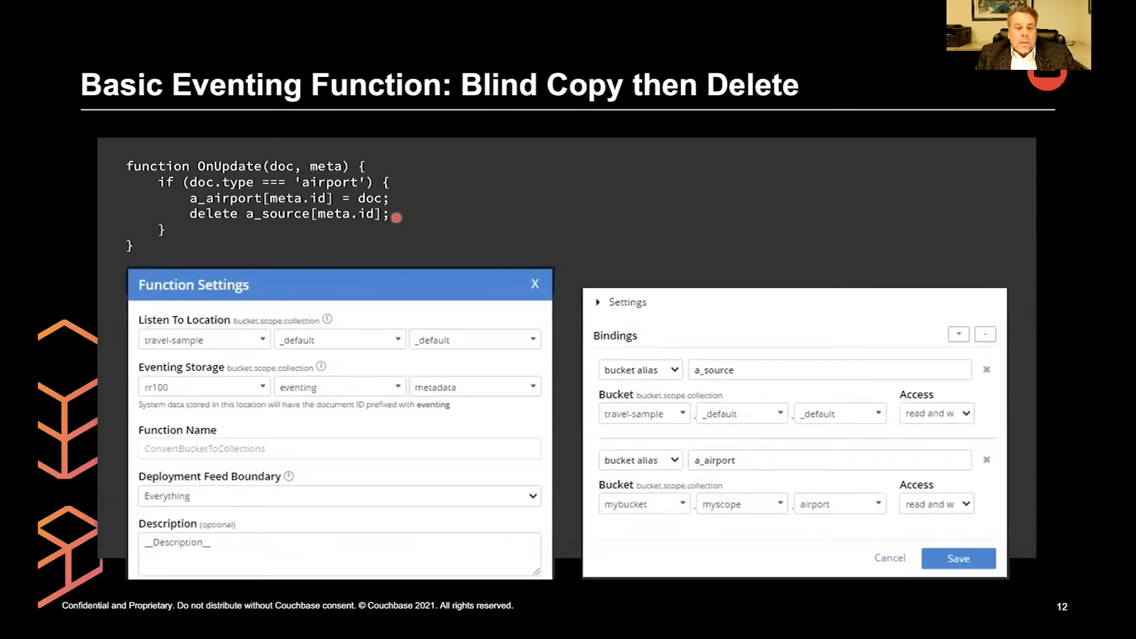
{"action": "mouse_move", "coordinate": [399, 200]}
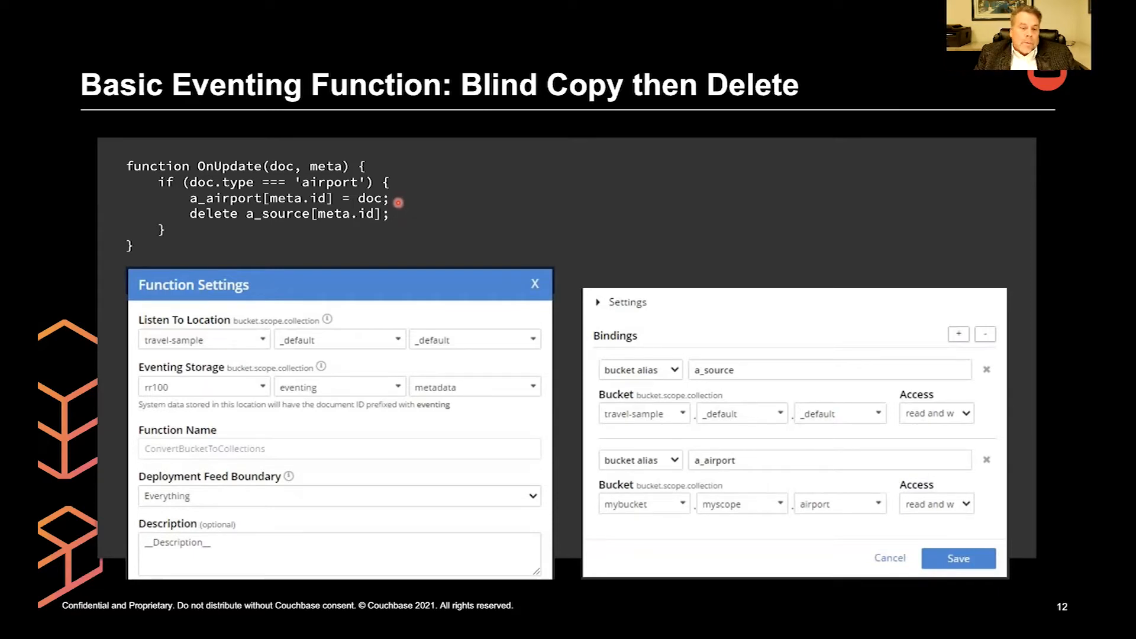
{"action": "mouse_move", "coordinate": [134, 325]}
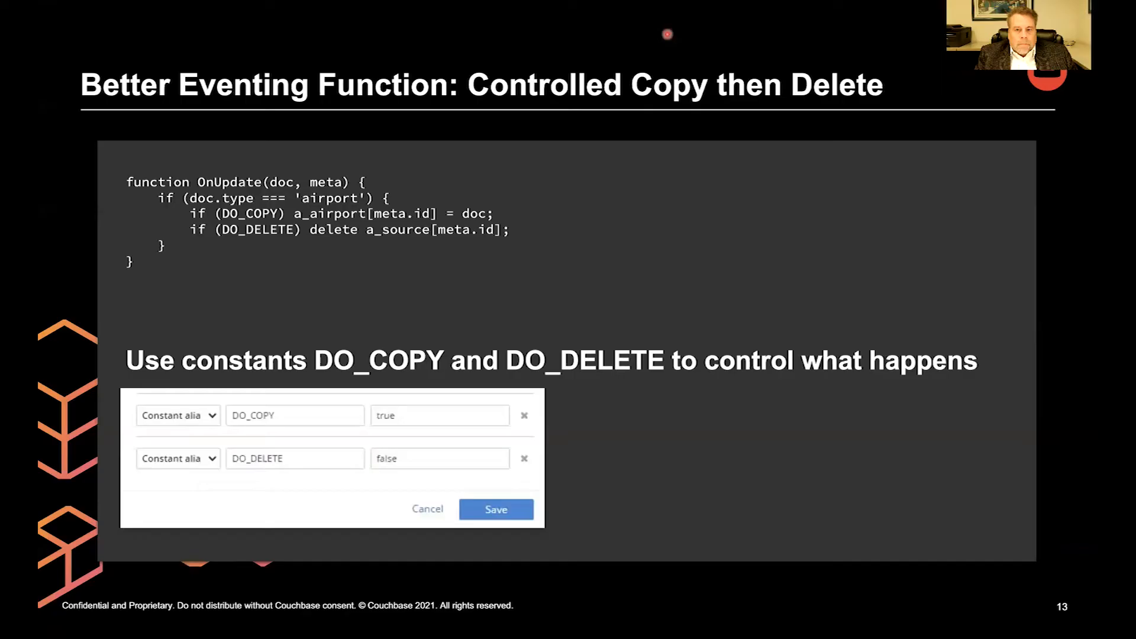
{"action": "mouse_move", "coordinate": [311, 295]}
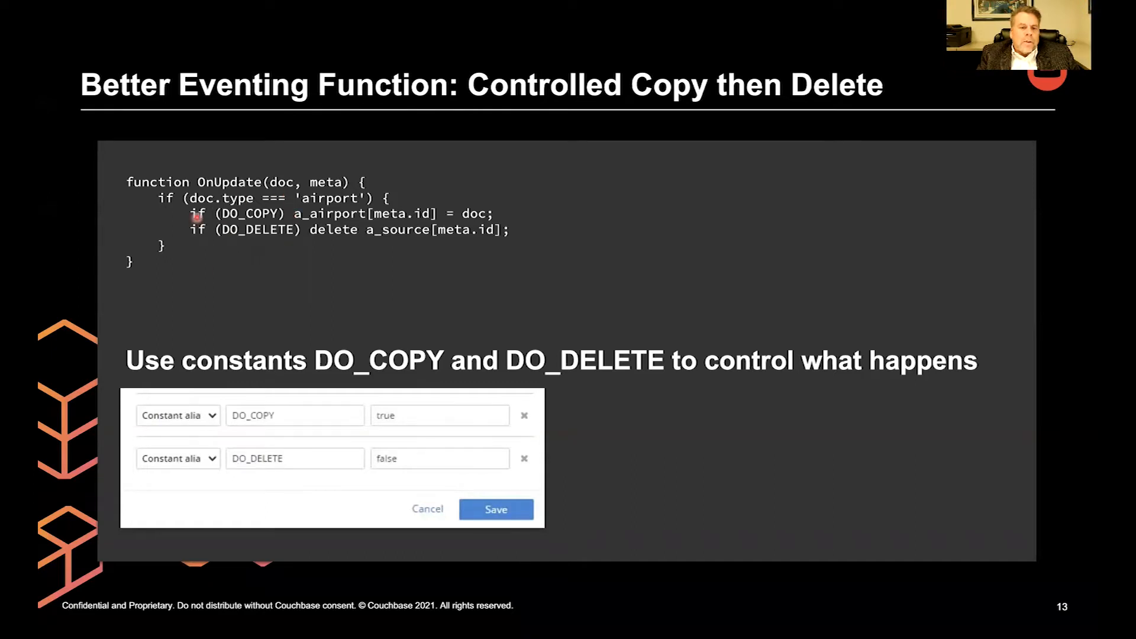
{"action": "mouse_move", "coordinate": [259, 343]}
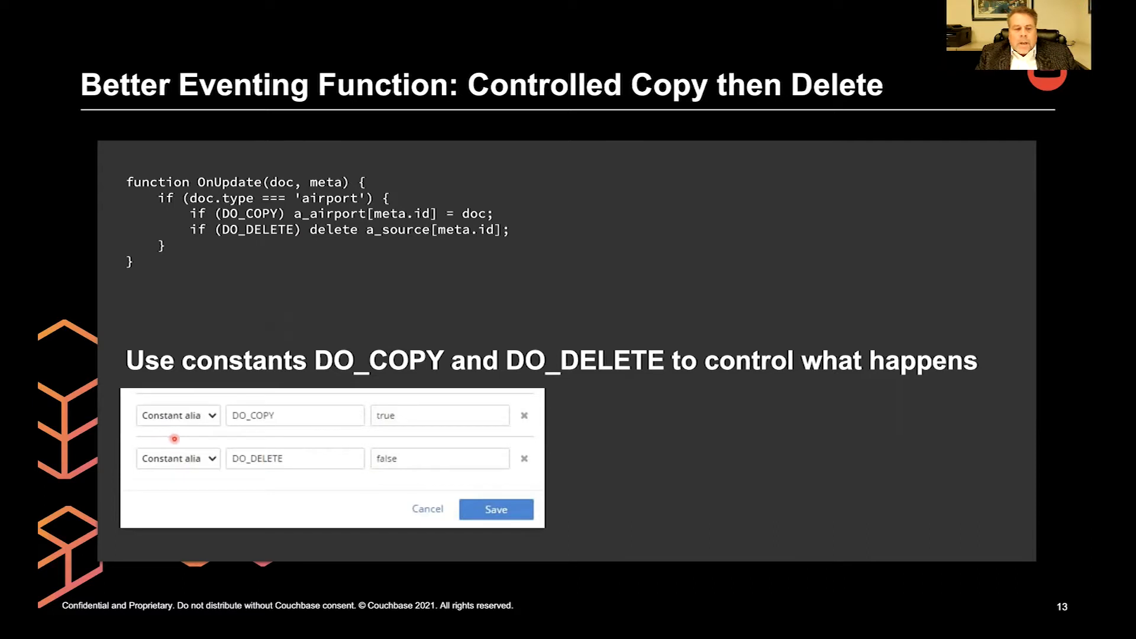
{"action": "mouse_move", "coordinate": [340, 438]}
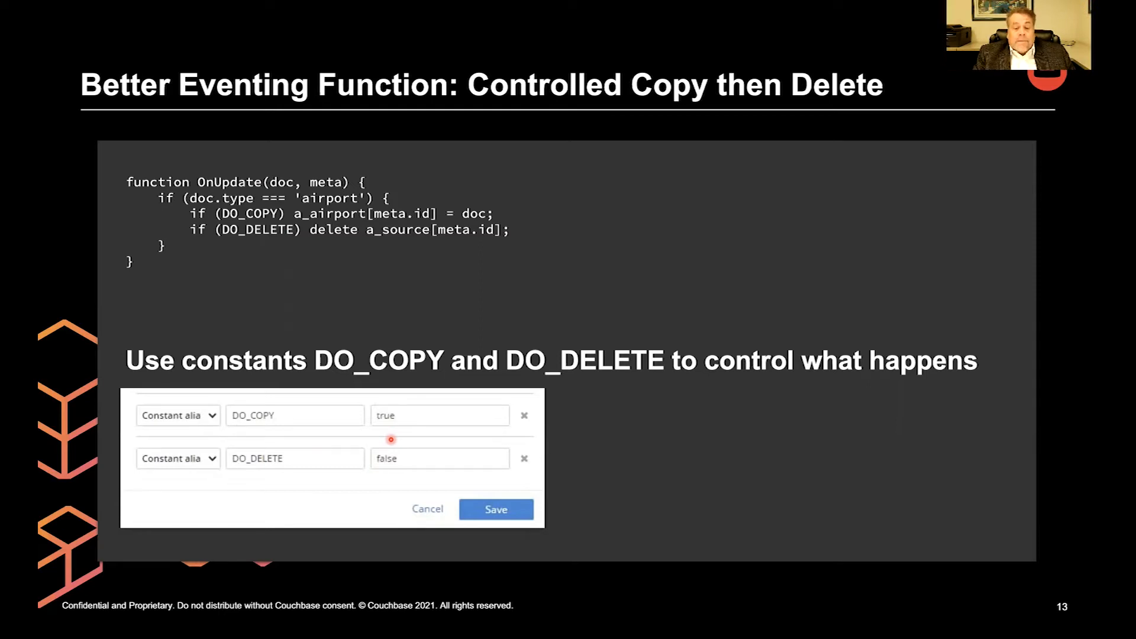
{"action": "mouse_move", "coordinate": [624, 464]}
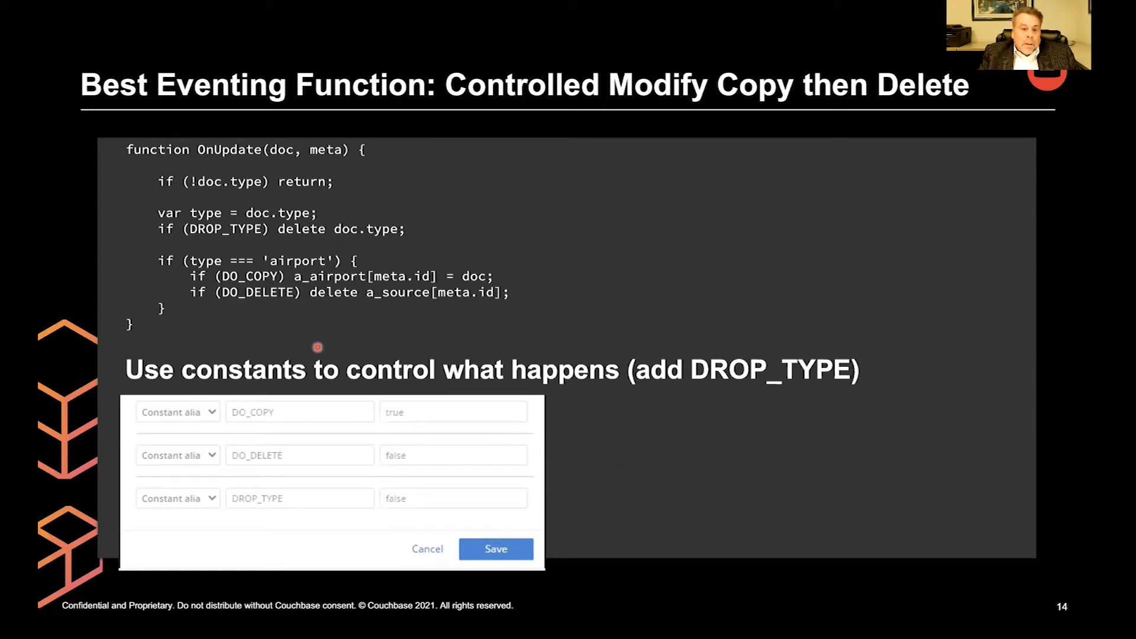
{"action": "mouse_move", "coordinate": [218, 276]}
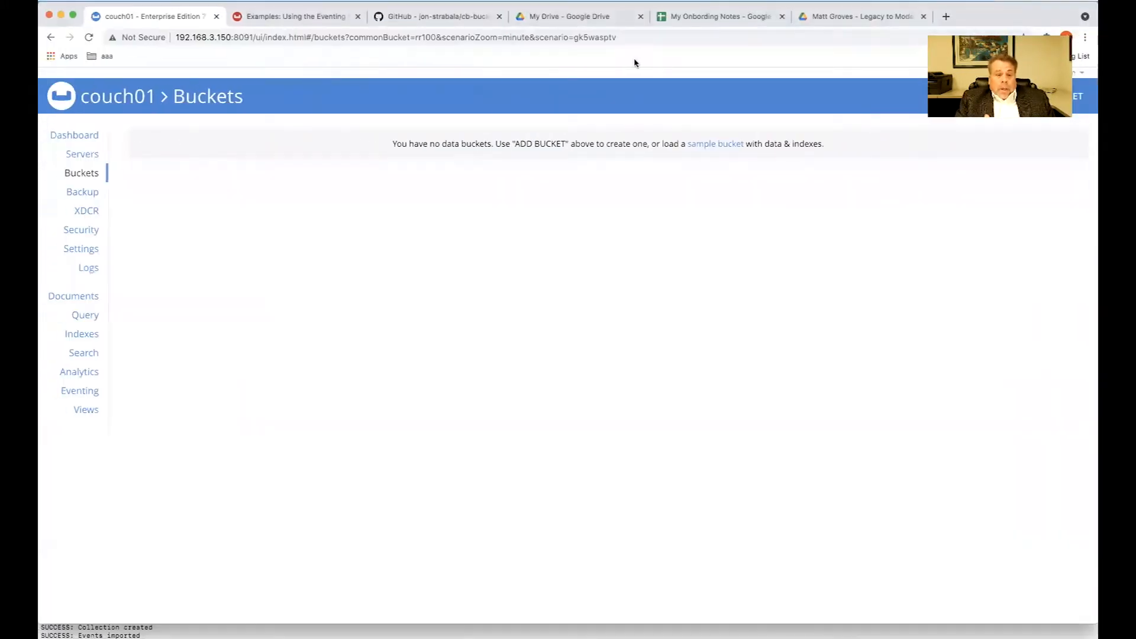
{"action": "mouse_move", "coordinate": [81, 249]}
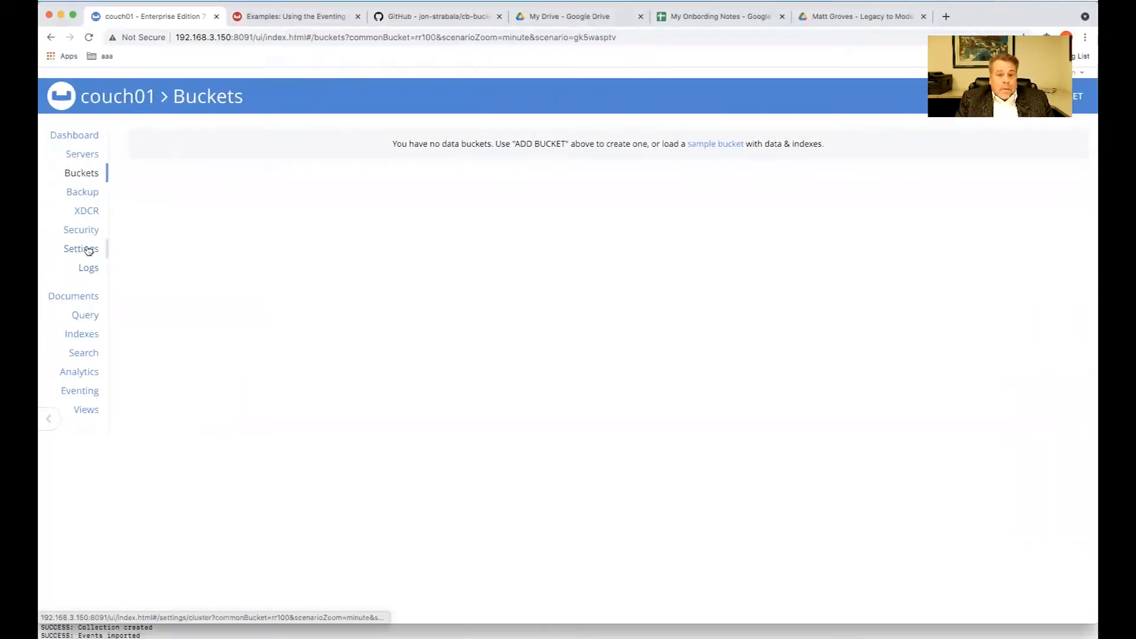
Step: Load the travel-sample sample bucket from Settings so it appears in the Buckets list
{"action": "left_click", "coordinate": [80, 248]}
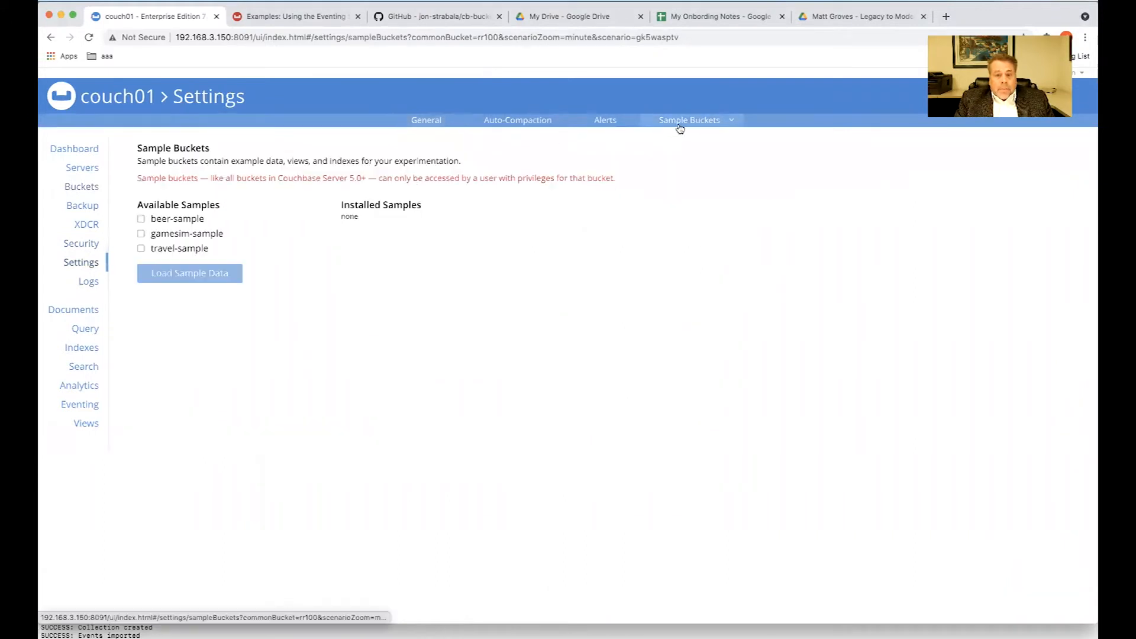
{"action": "left_click", "coordinate": [189, 274]}
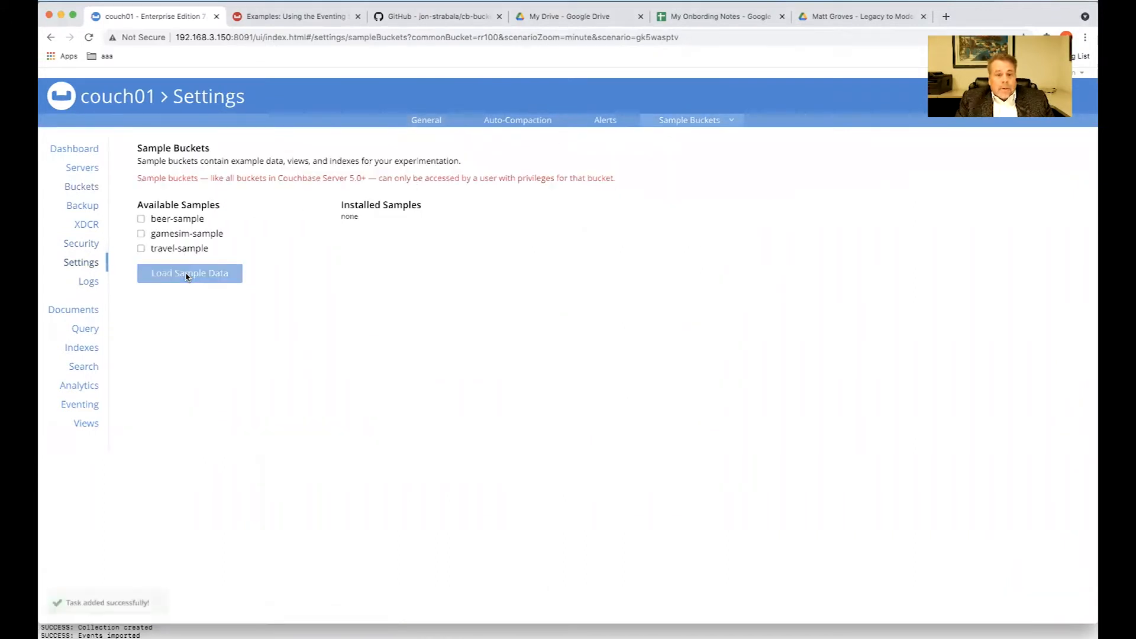
{"action": "left_click", "coordinate": [190, 274]}
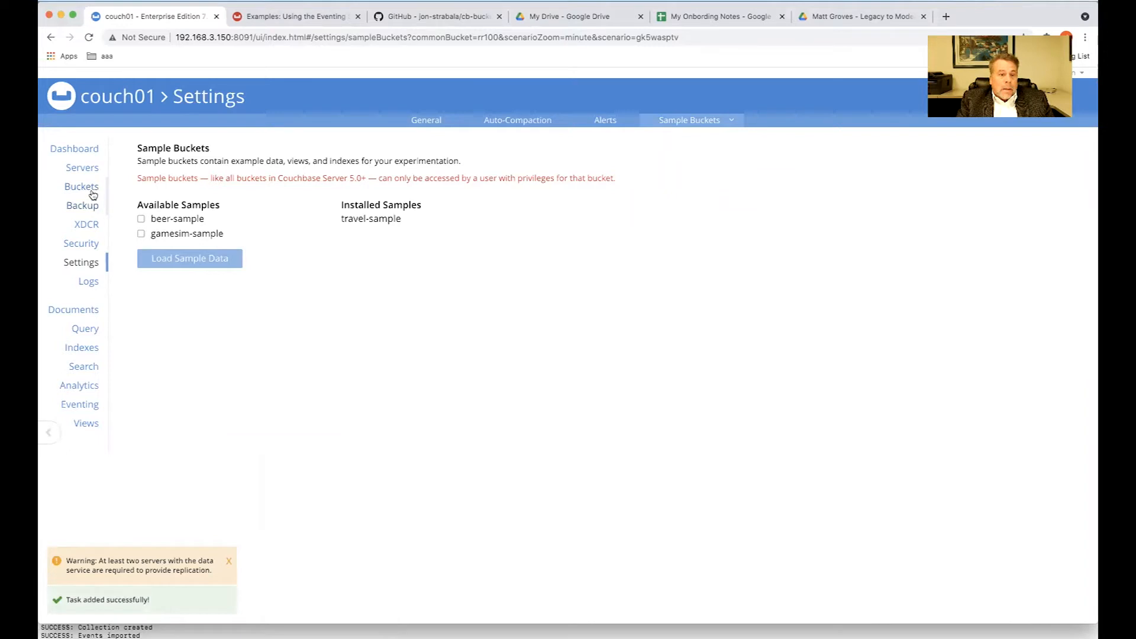
{"action": "left_click", "coordinate": [82, 186]}
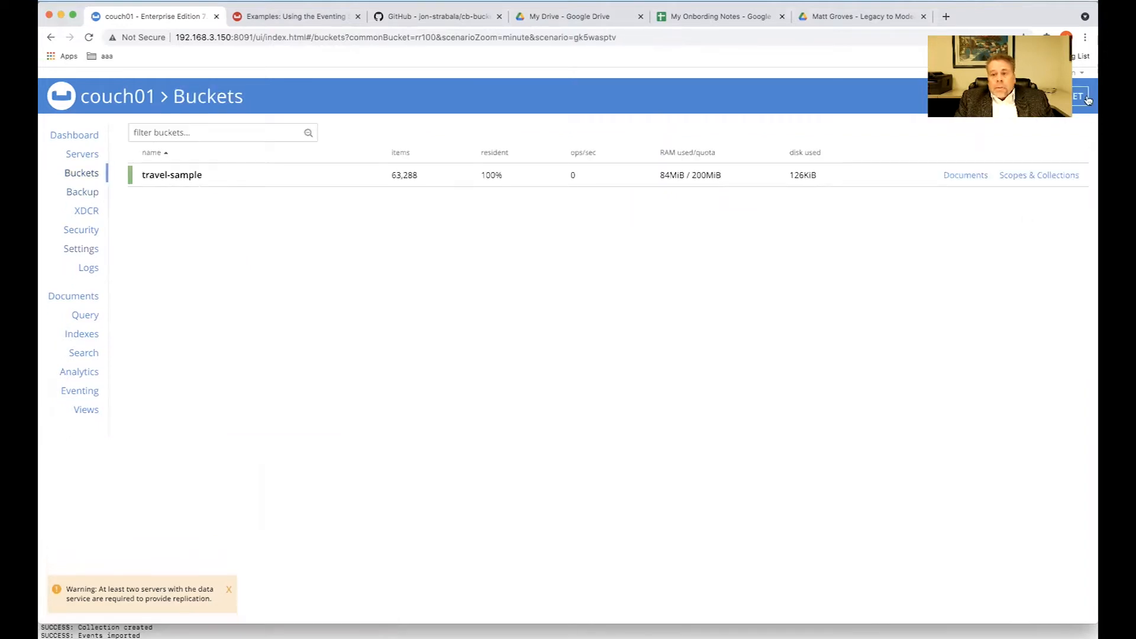
Step: Create a new bucket named rr100 with a 100 MiB quota
{"action": "left_click", "coordinate": [1077, 95]}
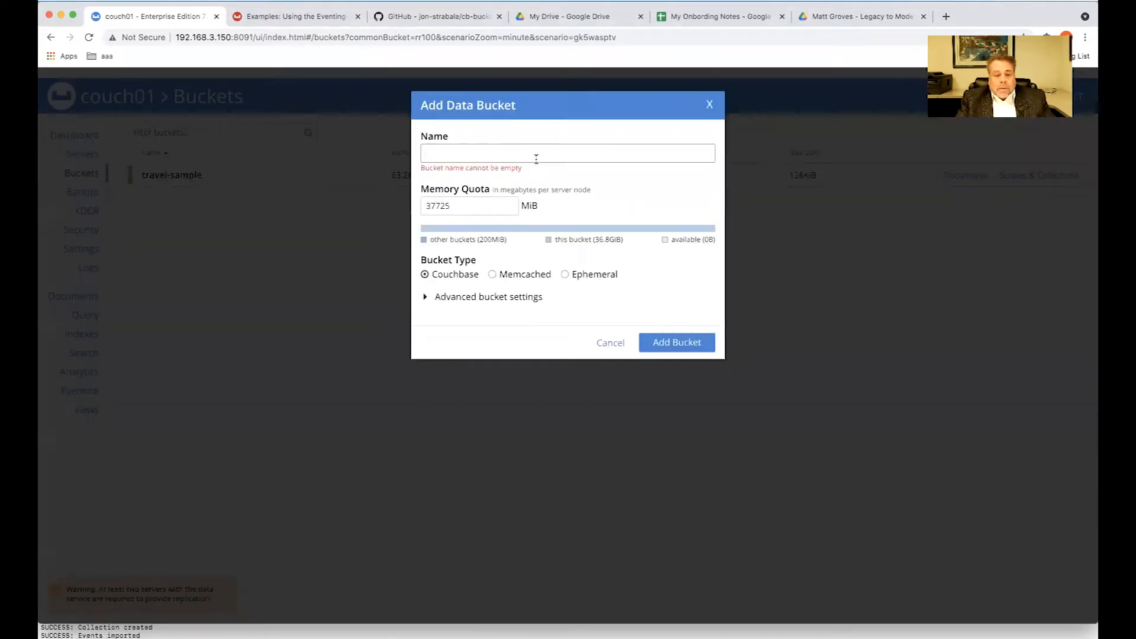
{"action": "type", "text": "r"}
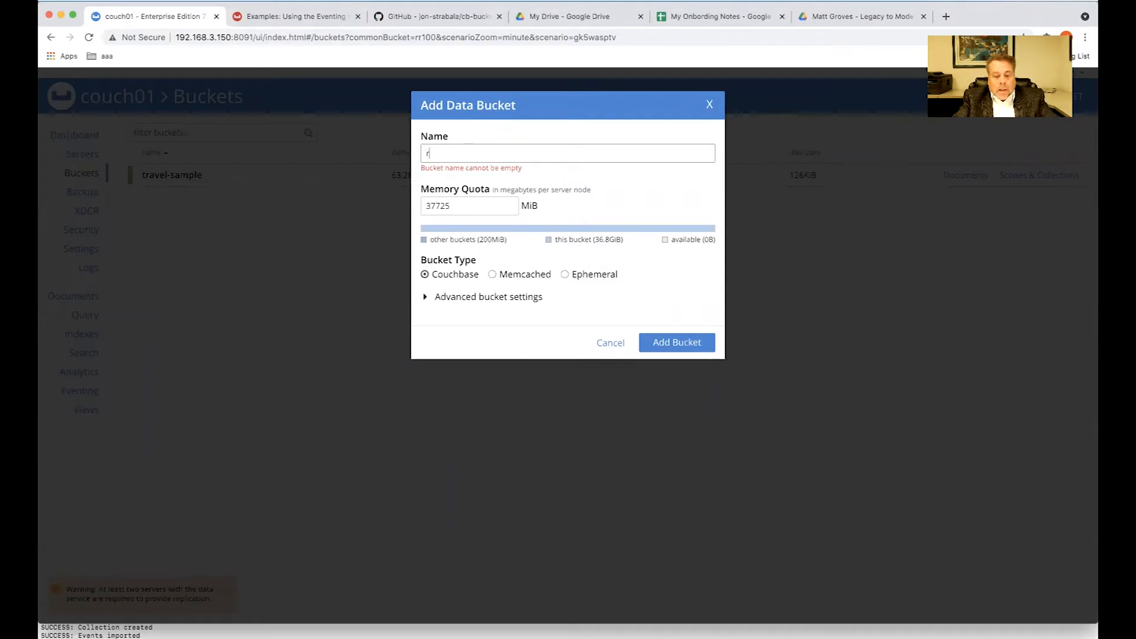
{"action": "type", "text": "r100"}
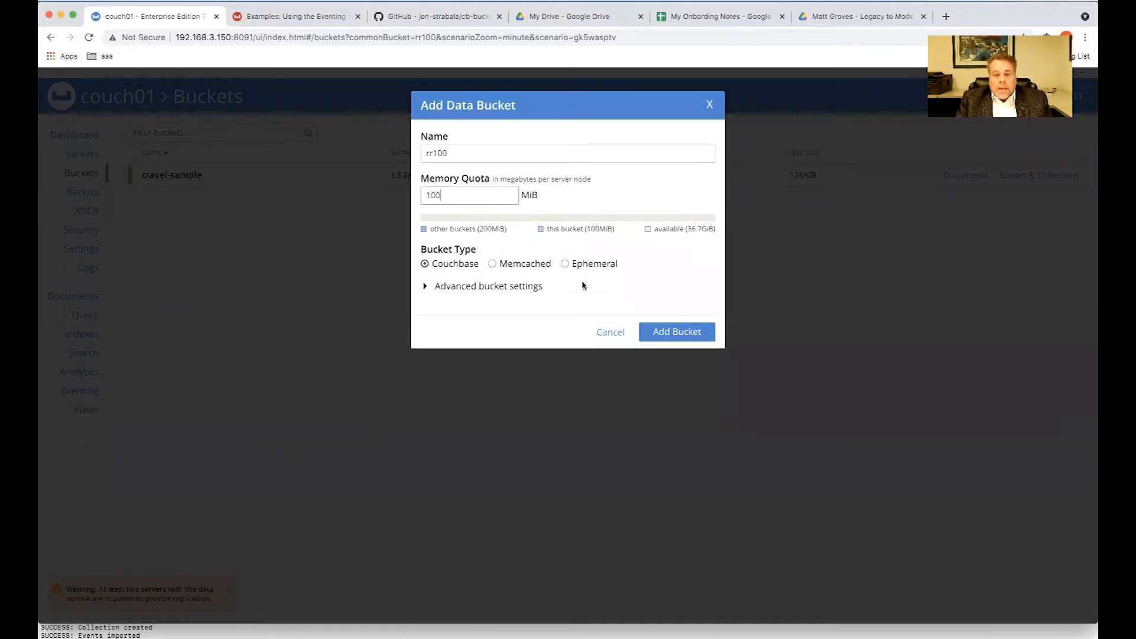
{"action": "left_click", "coordinate": [676, 332]}
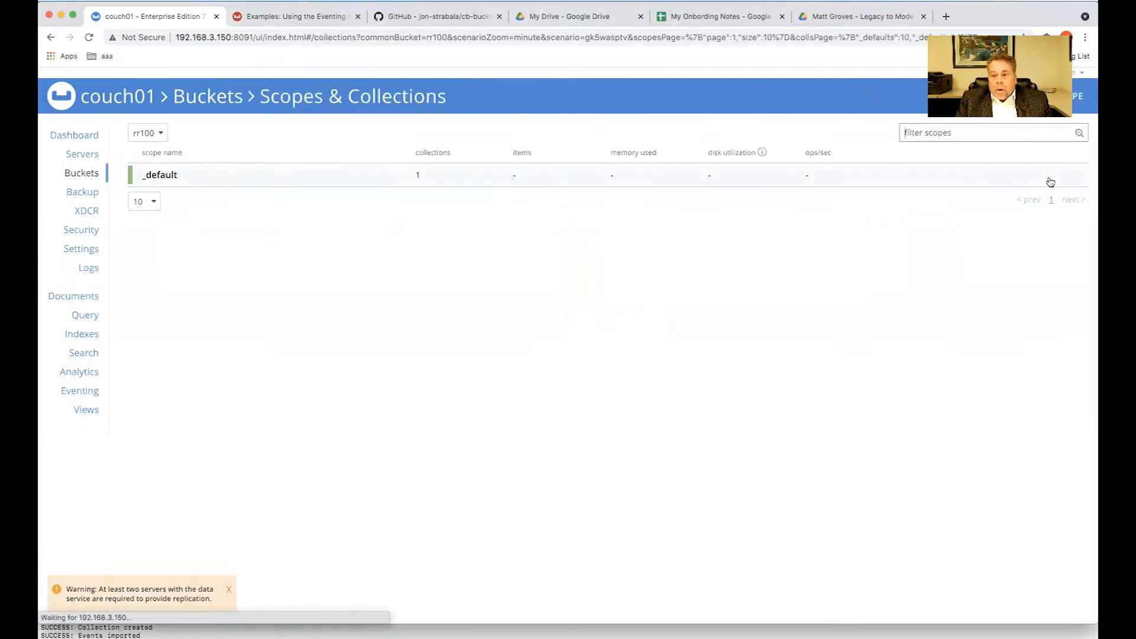
Step: Add a scope named eventing to the rr100 bucket
{"action": "left_click", "coordinate": [1051, 95]}
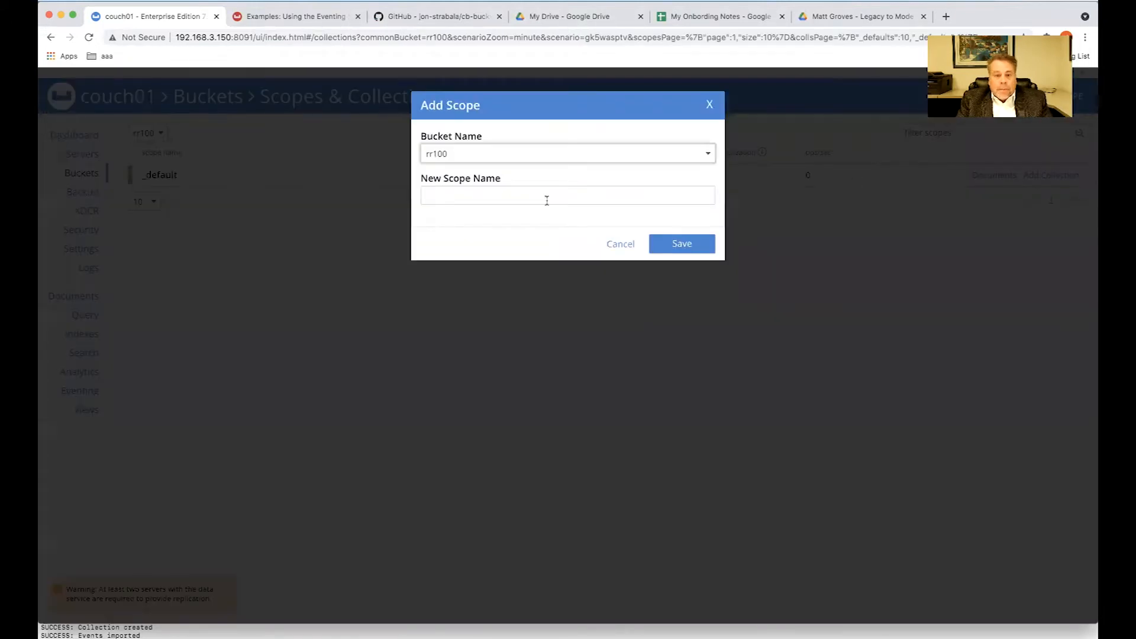
{"action": "left_click", "coordinate": [566, 196]}
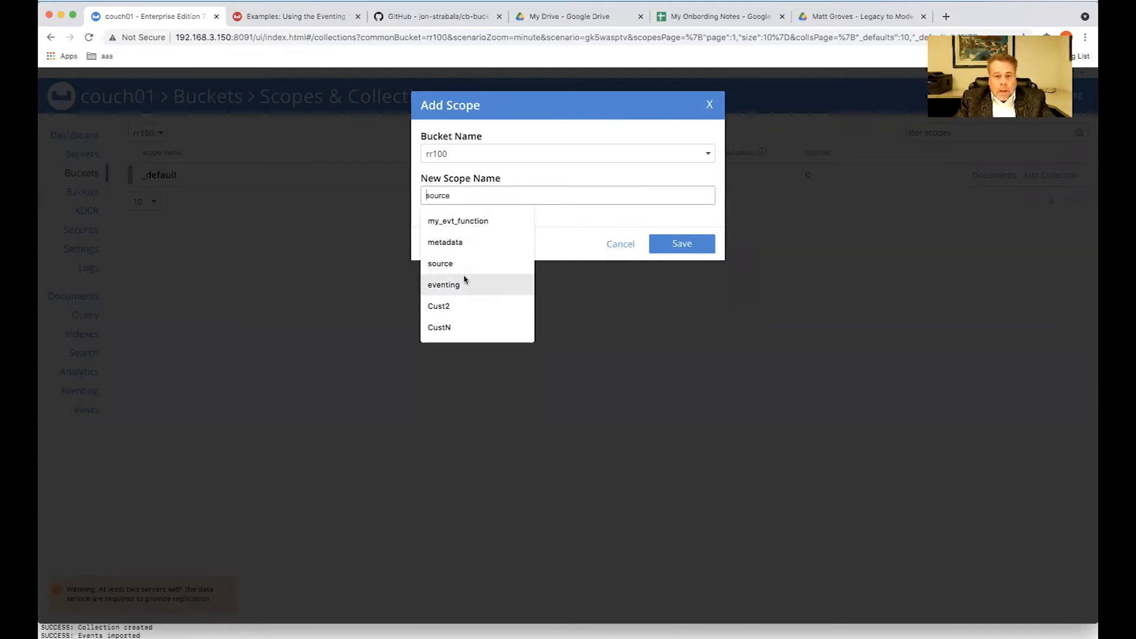
{"action": "left_click", "coordinate": [443, 284]}
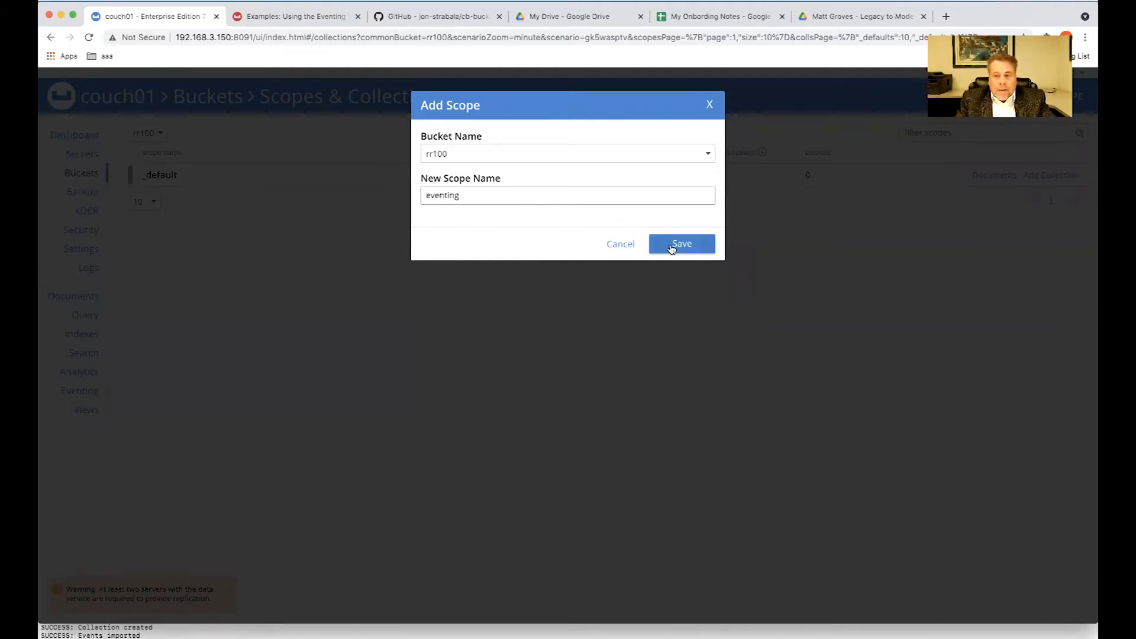
{"action": "left_click", "coordinate": [680, 244]}
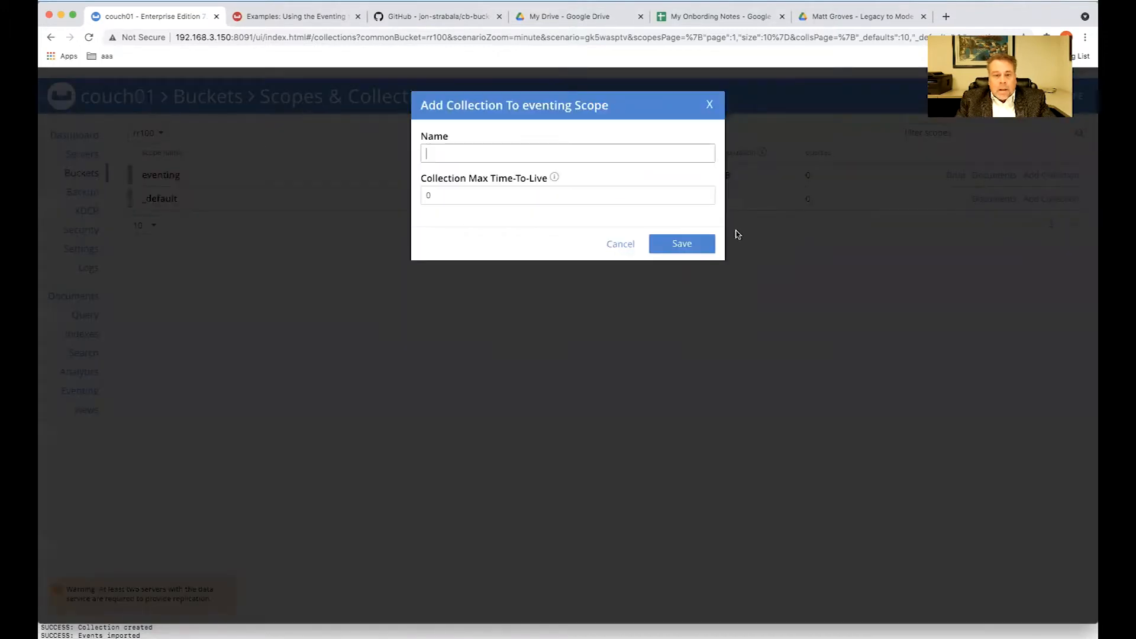
Step: Add a metadata collection to the eventing scope and return to the buckets list
{"action": "type", "text": "met"}
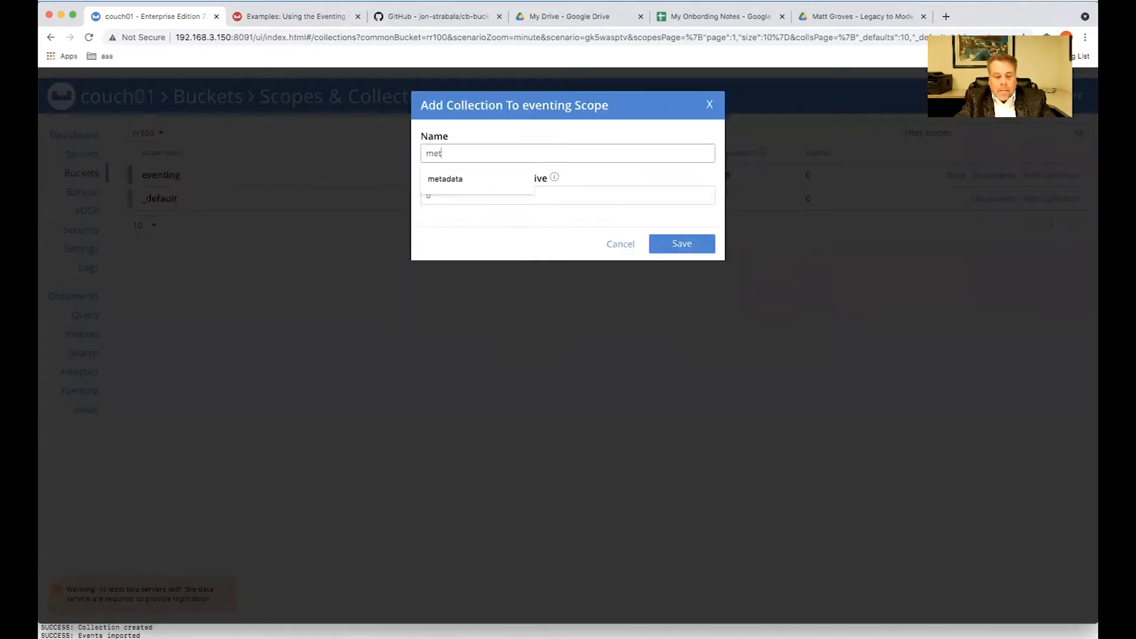
{"action": "type", "text": "adata"}
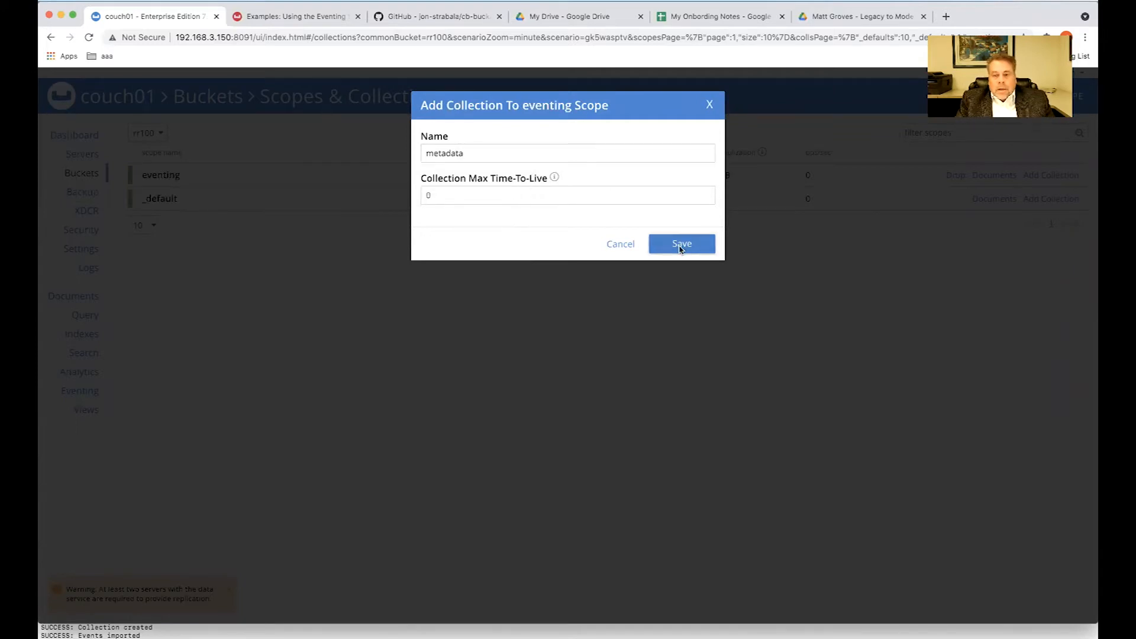
{"action": "left_click", "coordinate": [681, 244]}
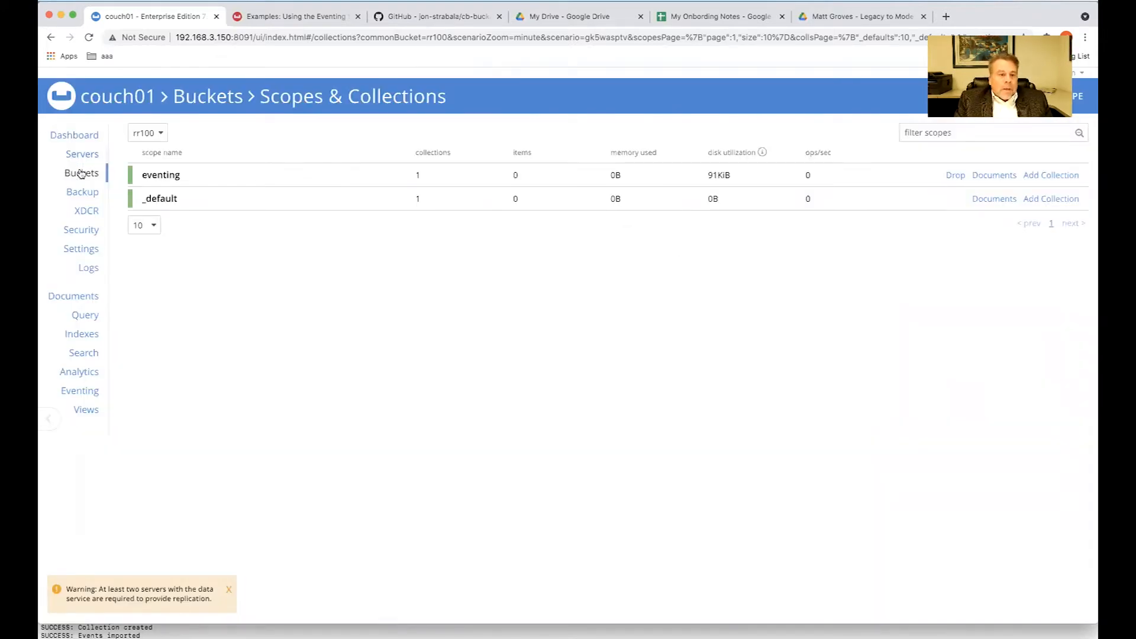
{"action": "left_click", "coordinate": [82, 173]}
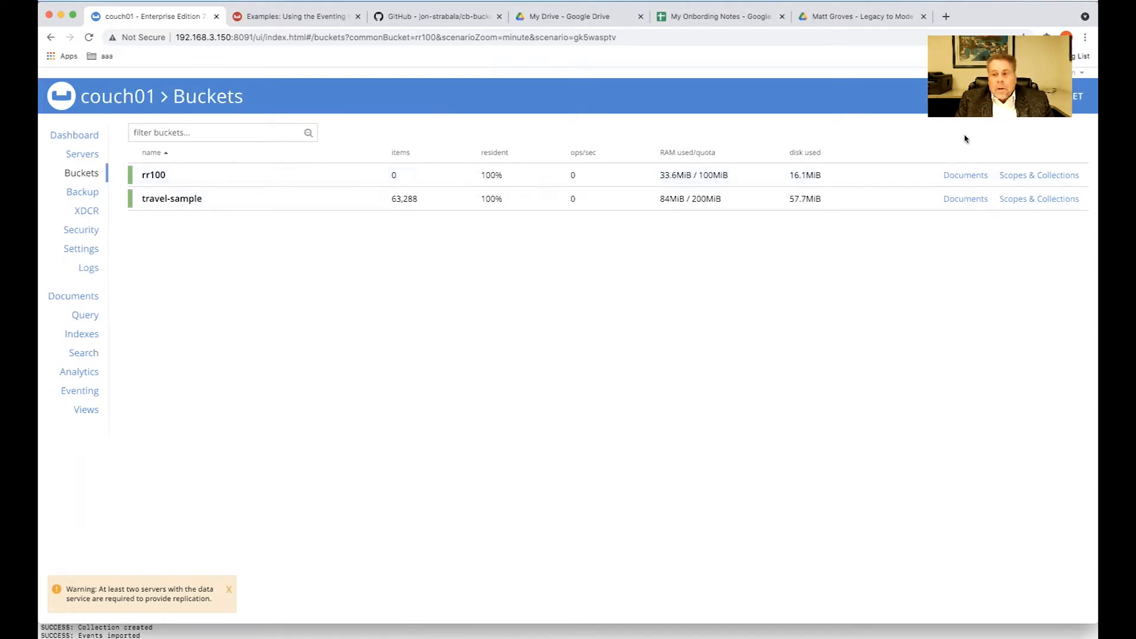
Step: Create a new bucket named mybucket
{"action": "left_click", "coordinate": [1077, 96]}
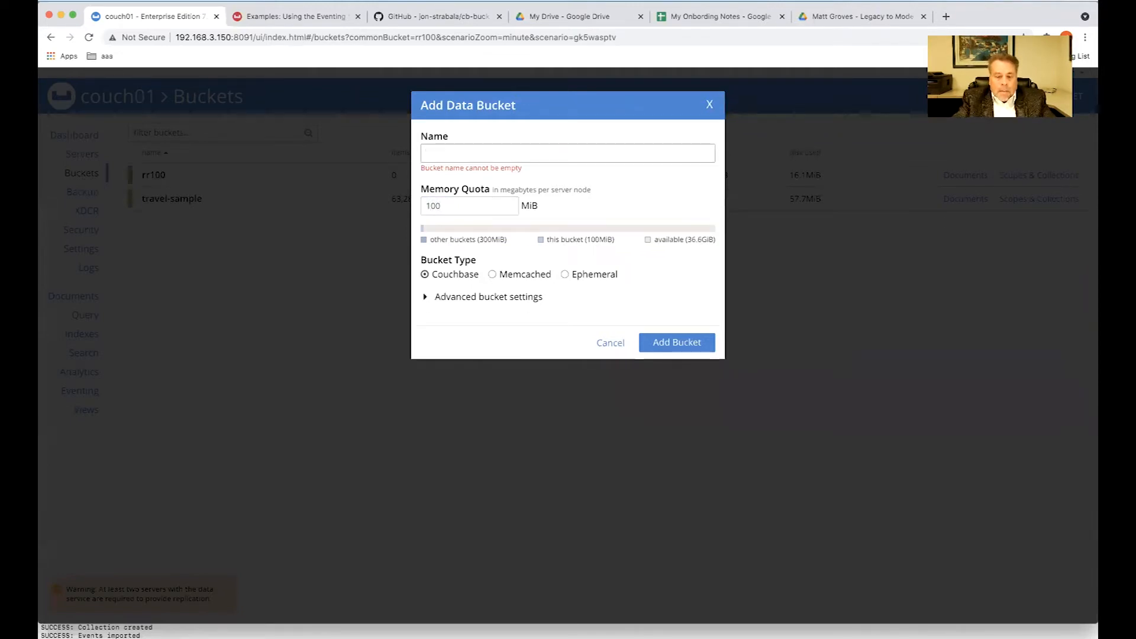
{"action": "type", "text": "mybucket"}
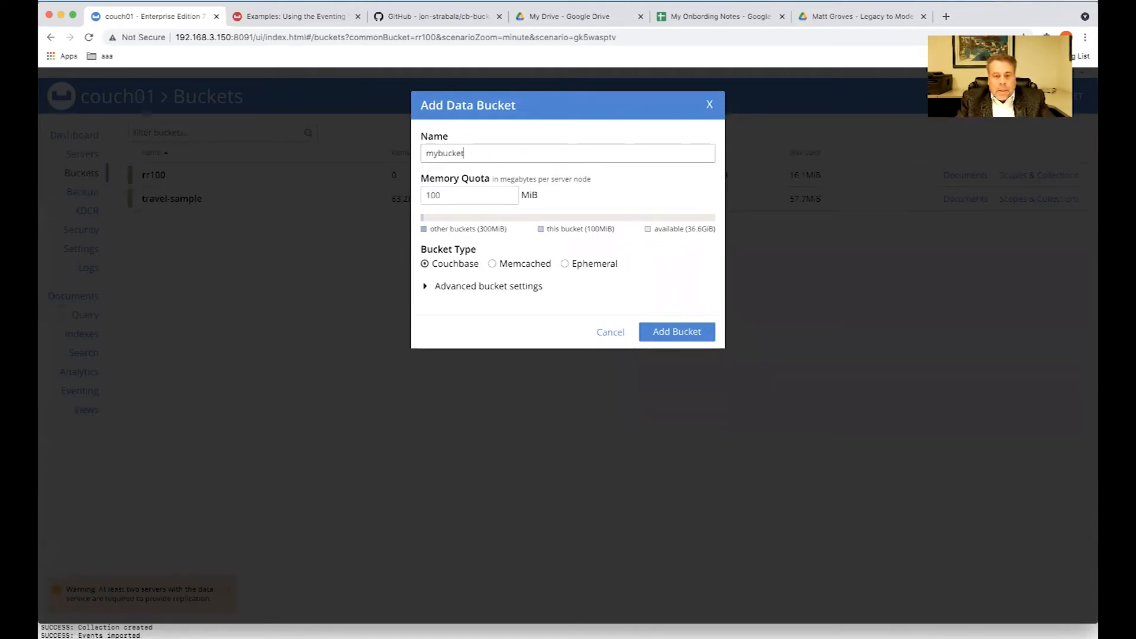
{"action": "left_click", "coordinate": [676, 332]}
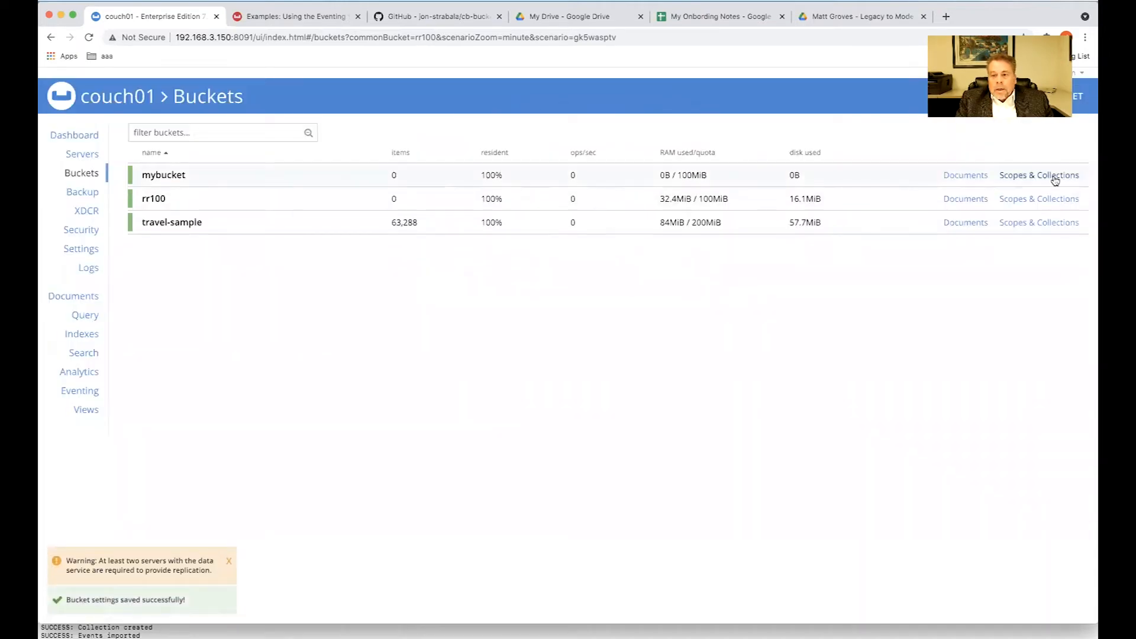
Step: Add a scope named myscope to mybucket
{"action": "left_click", "coordinate": [1038, 175]}
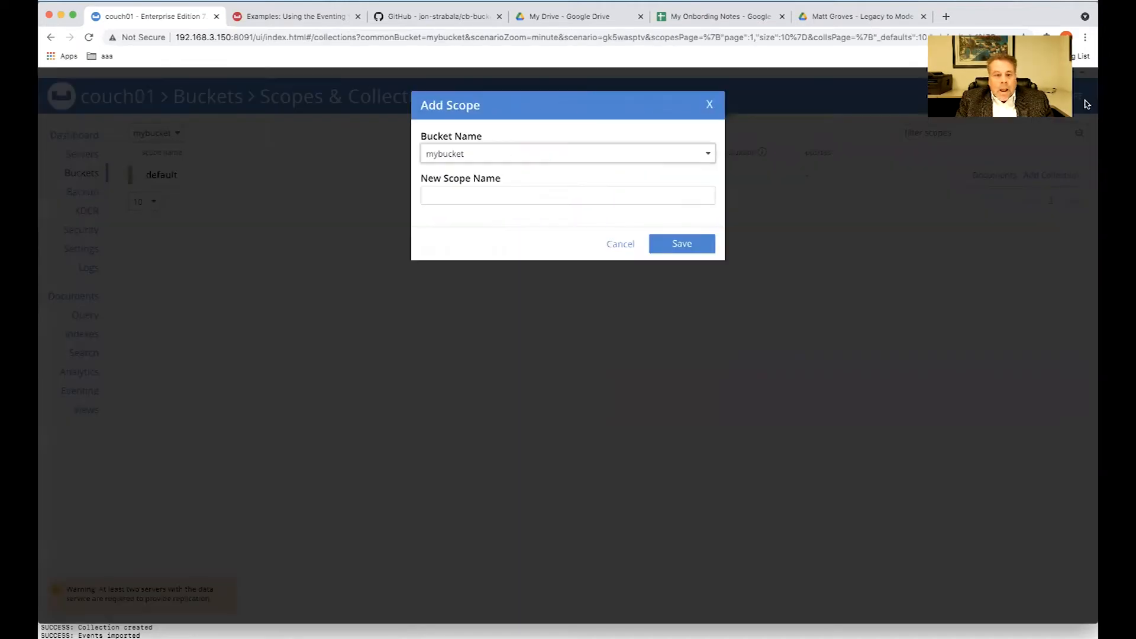
{"action": "left_click", "coordinate": [566, 195]}
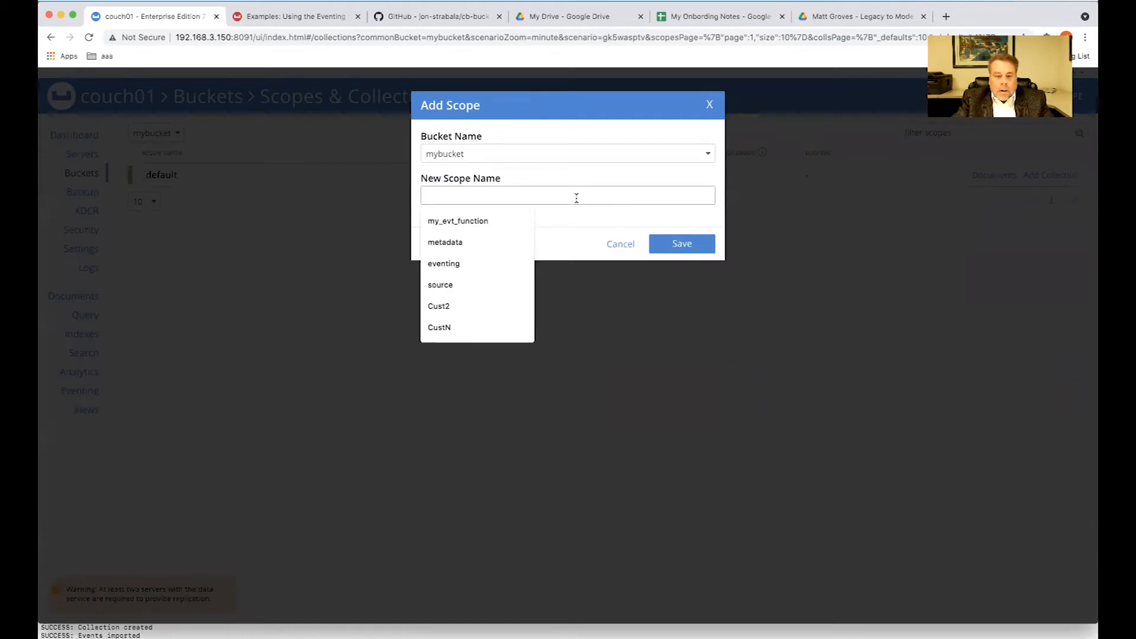
{"action": "type", "text": "m"}
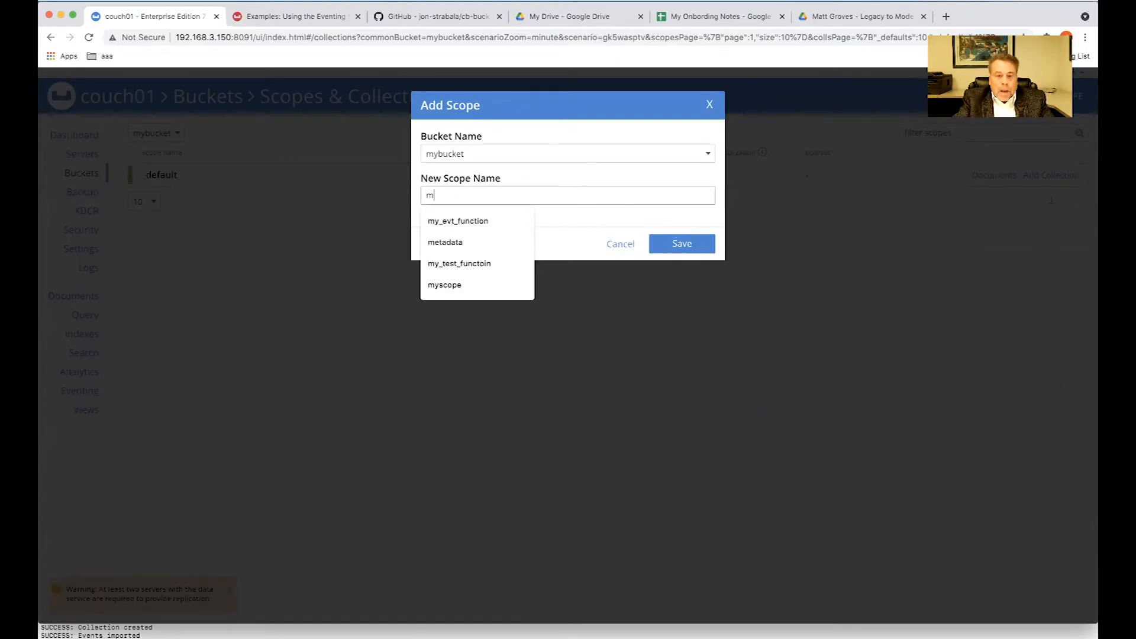
{"action": "left_click", "coordinate": [444, 284]}
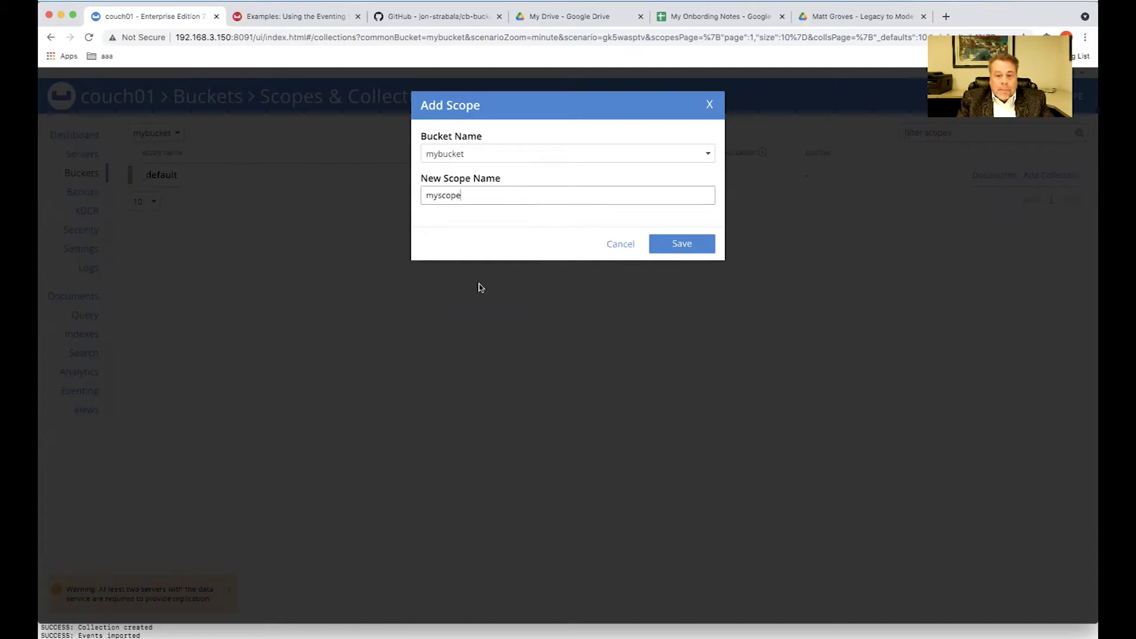
{"action": "left_click", "coordinate": [680, 243]}
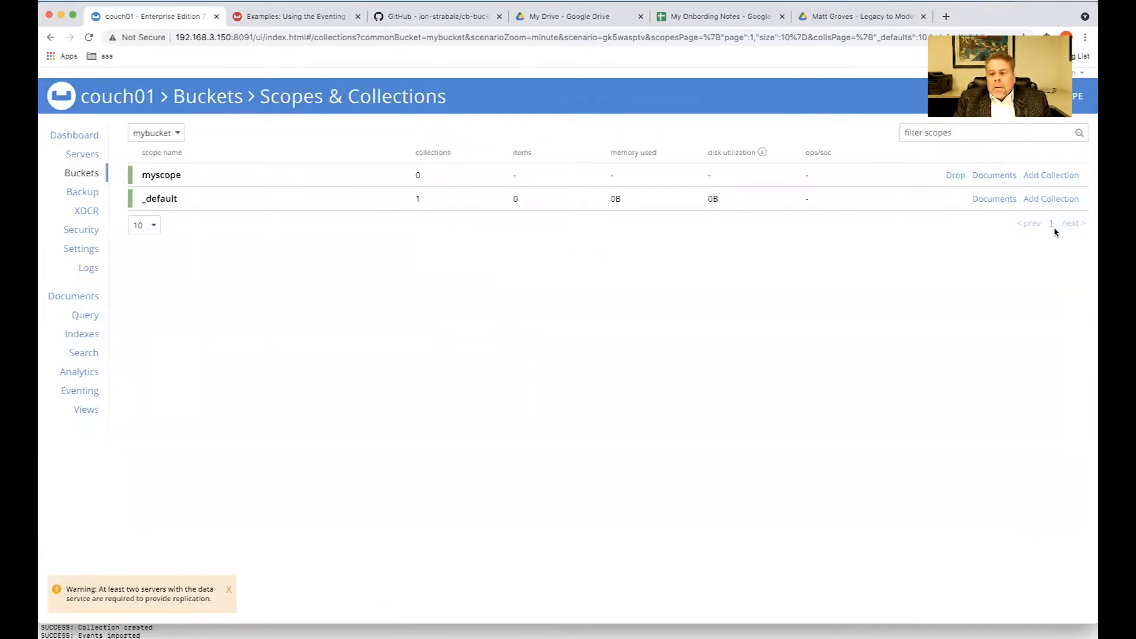
Step: Add an airport collection to myscope, expand it to verify, and return to the buckets list
{"action": "left_click", "coordinate": [1049, 175]}
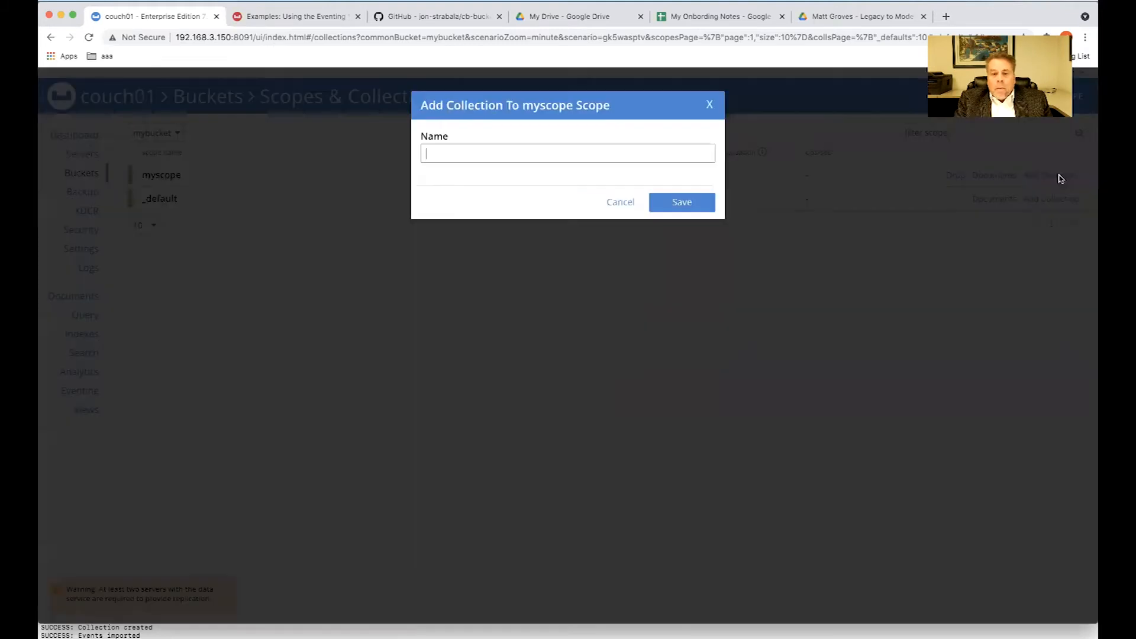
{"action": "type", "text": "a"}
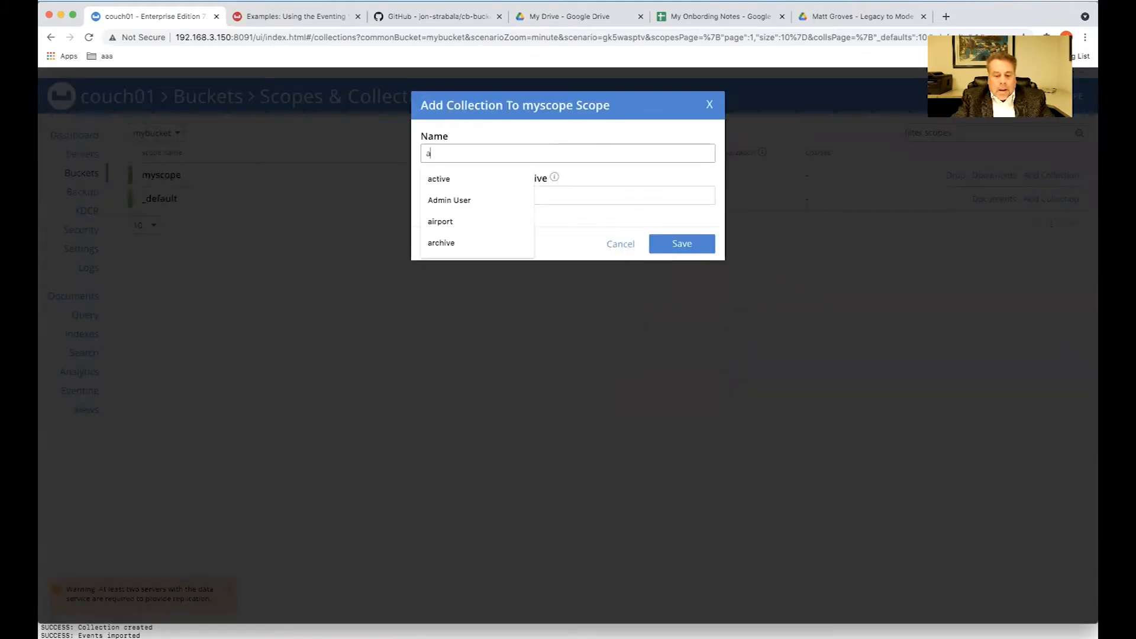
{"action": "left_click", "coordinate": [440, 222]}
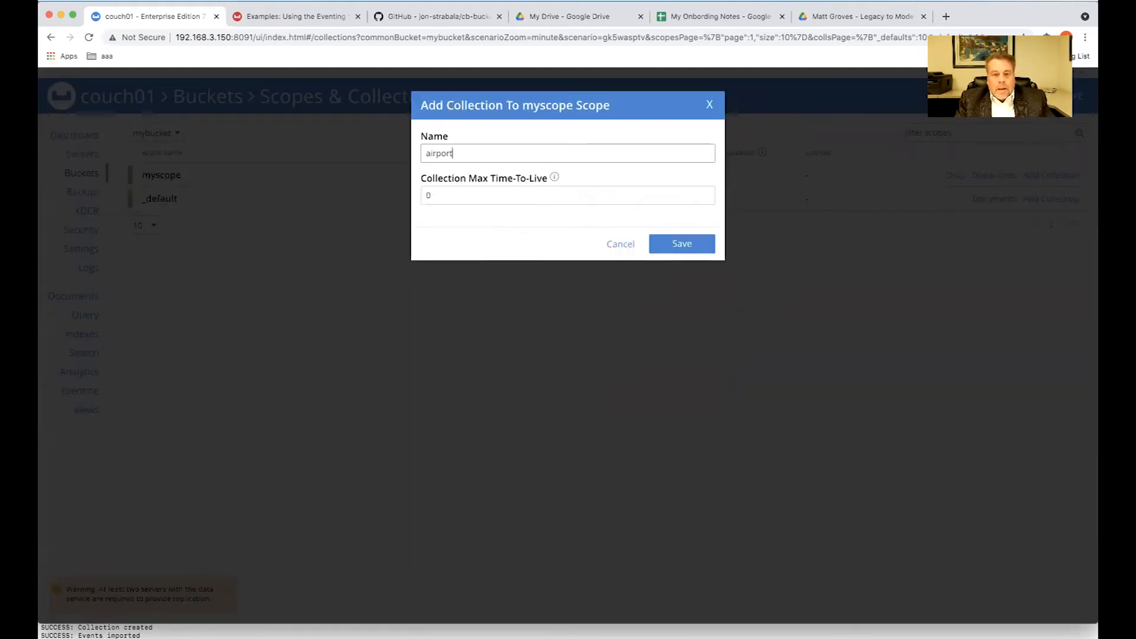
{"action": "left_click", "coordinate": [680, 244]}
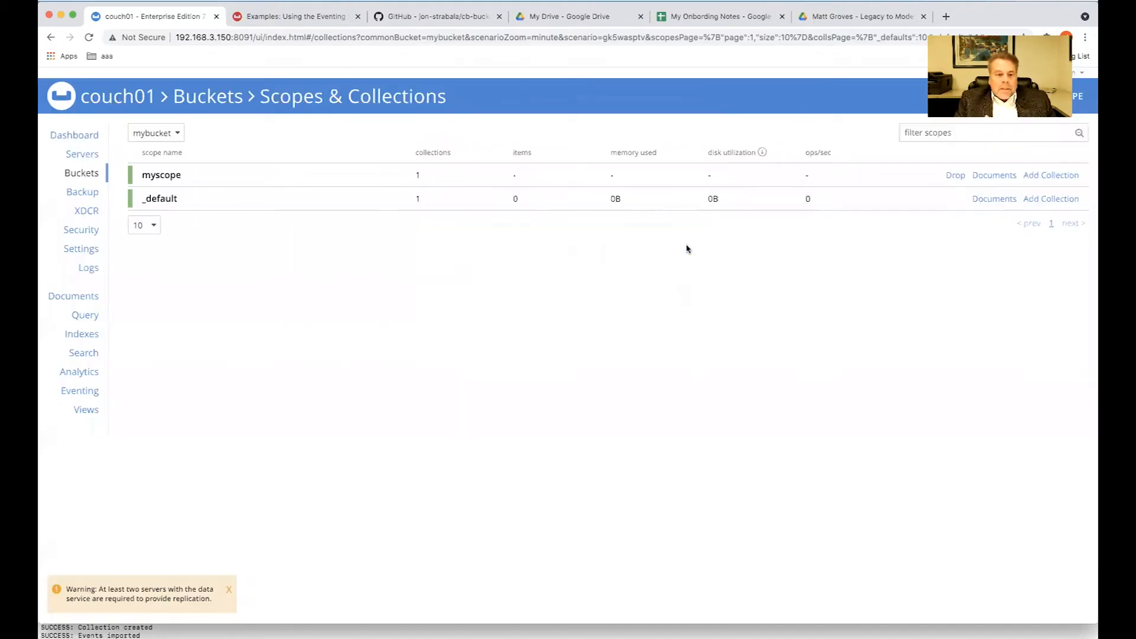
{"action": "mouse_move", "coordinate": [921, 179]}
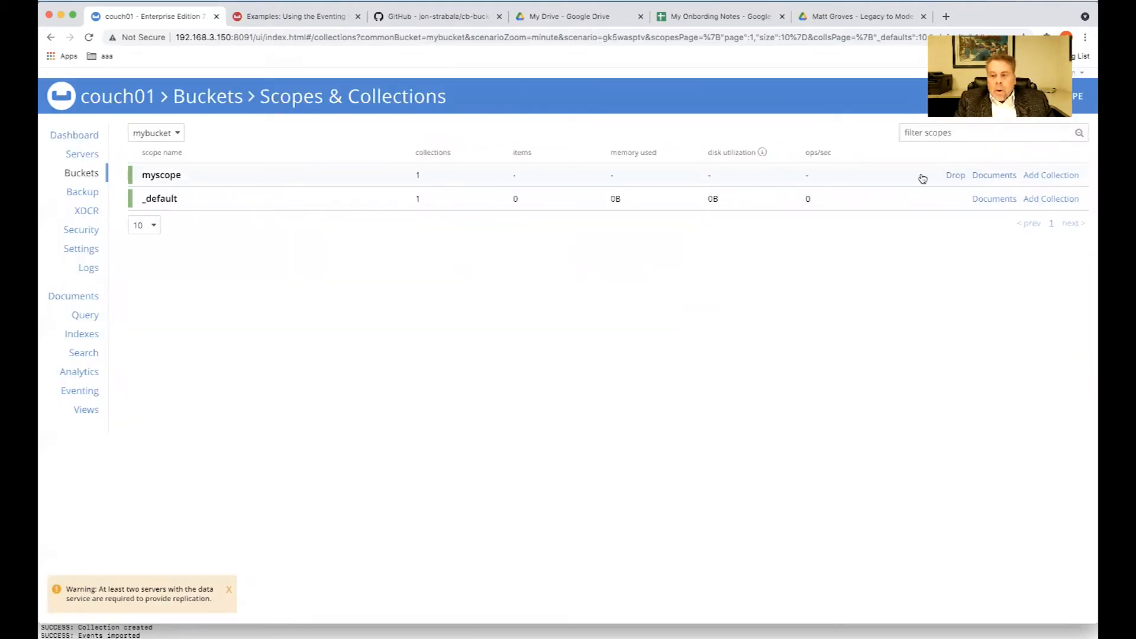
{"action": "left_click", "coordinate": [161, 175]}
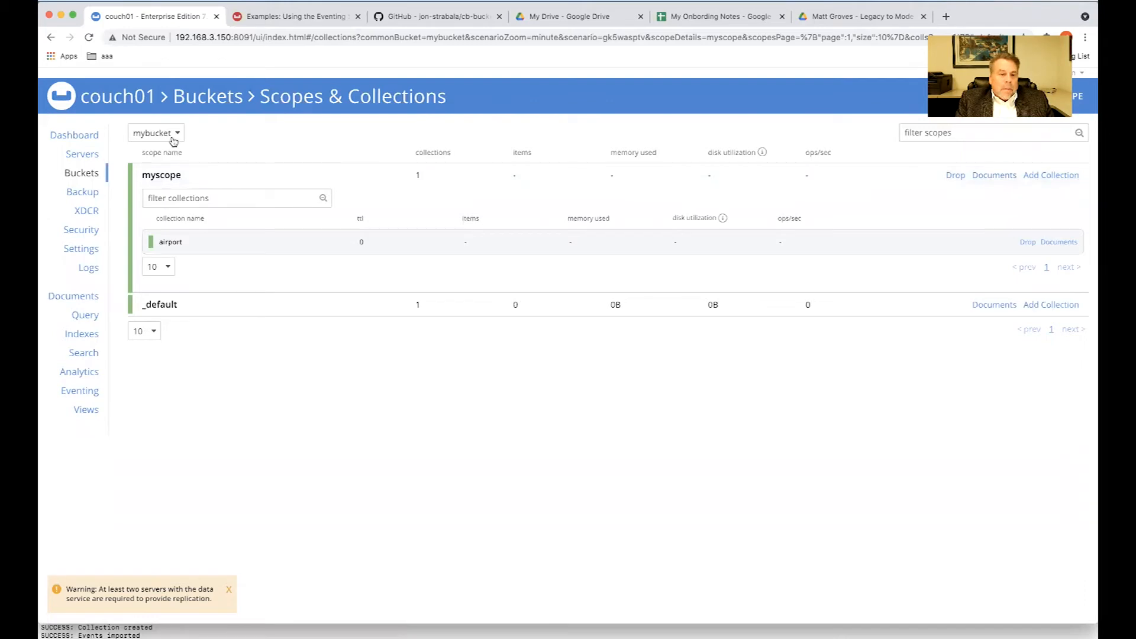
{"action": "mouse_move", "coordinate": [657, 247]}
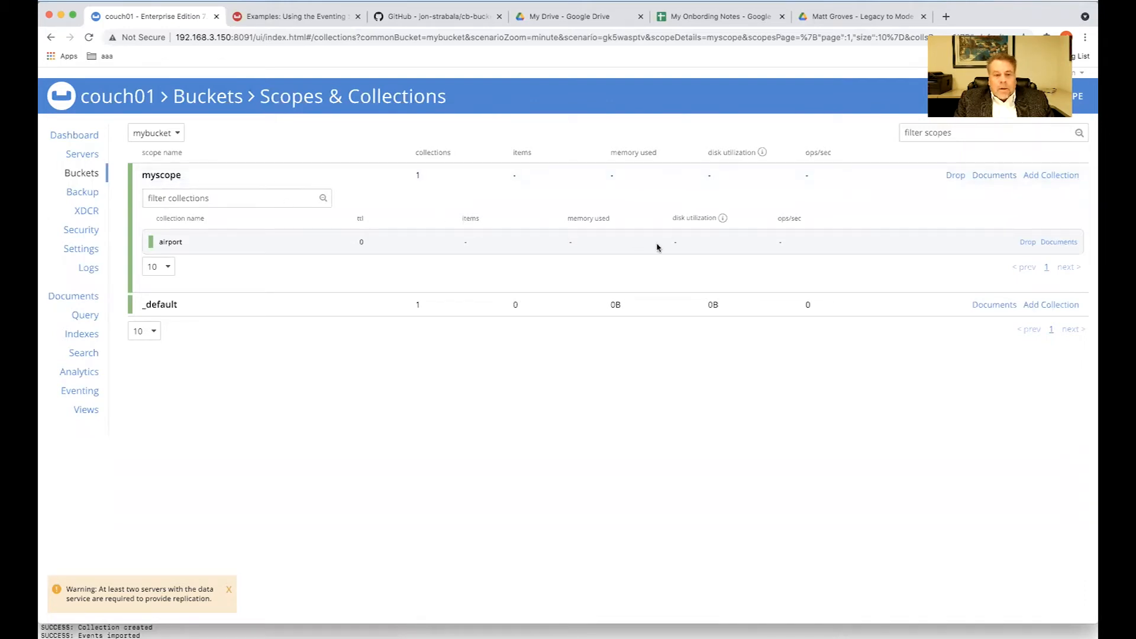
{"action": "left_click", "coordinate": [81, 173]}
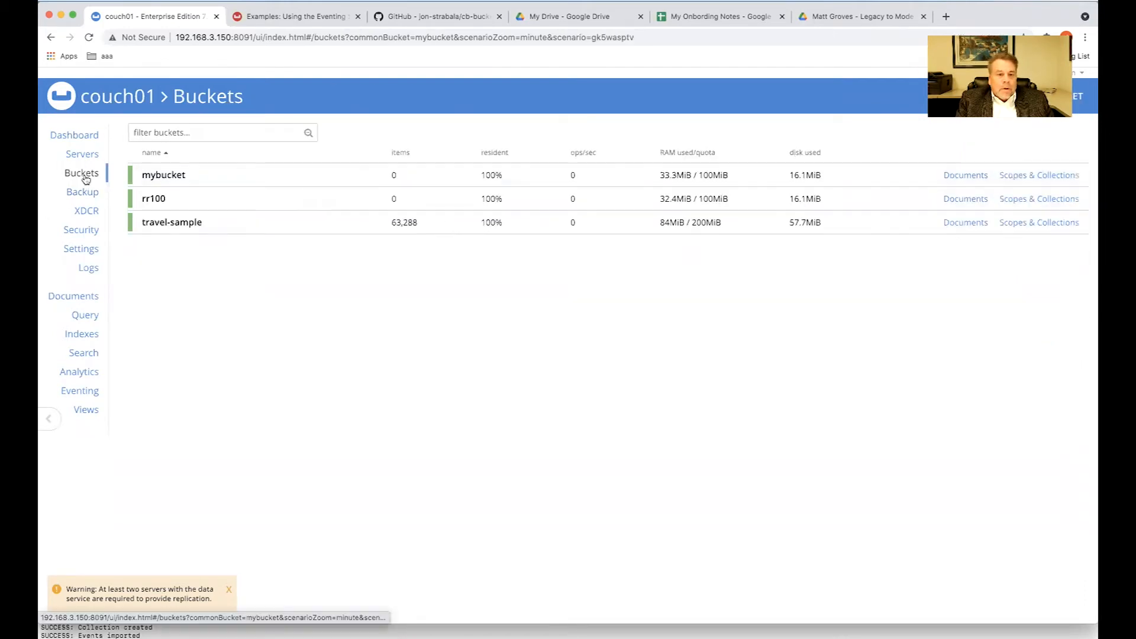
{"action": "mouse_move", "coordinate": [748, 244]}
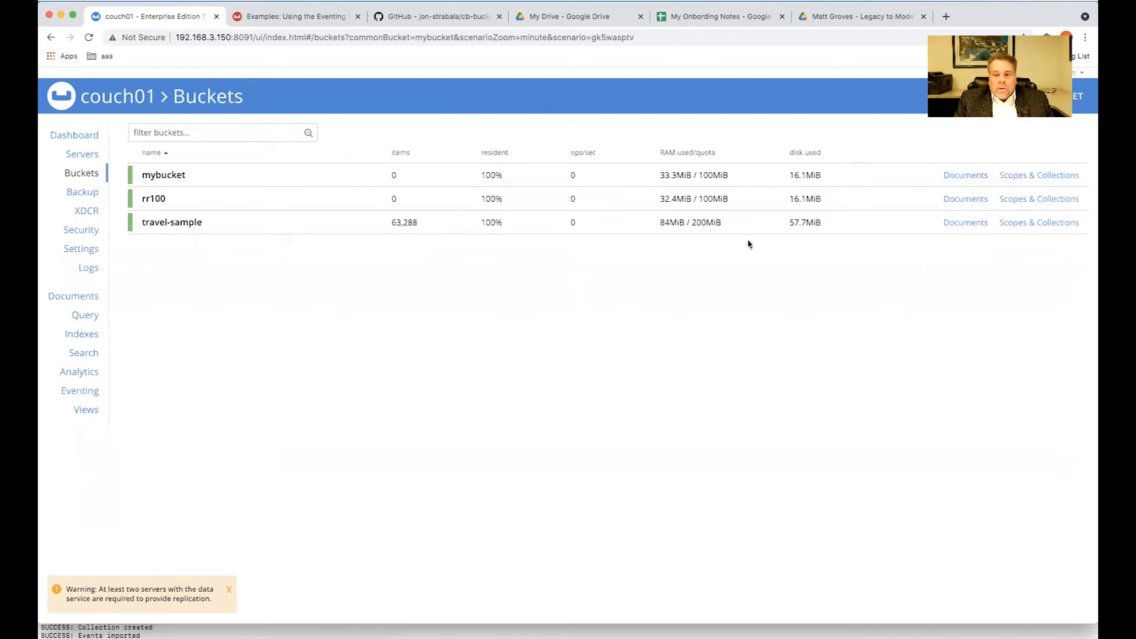
Step: Show travel-sample's scopes and expand its _default scope to reveal the _default collection
{"action": "left_click", "coordinate": [172, 223]}
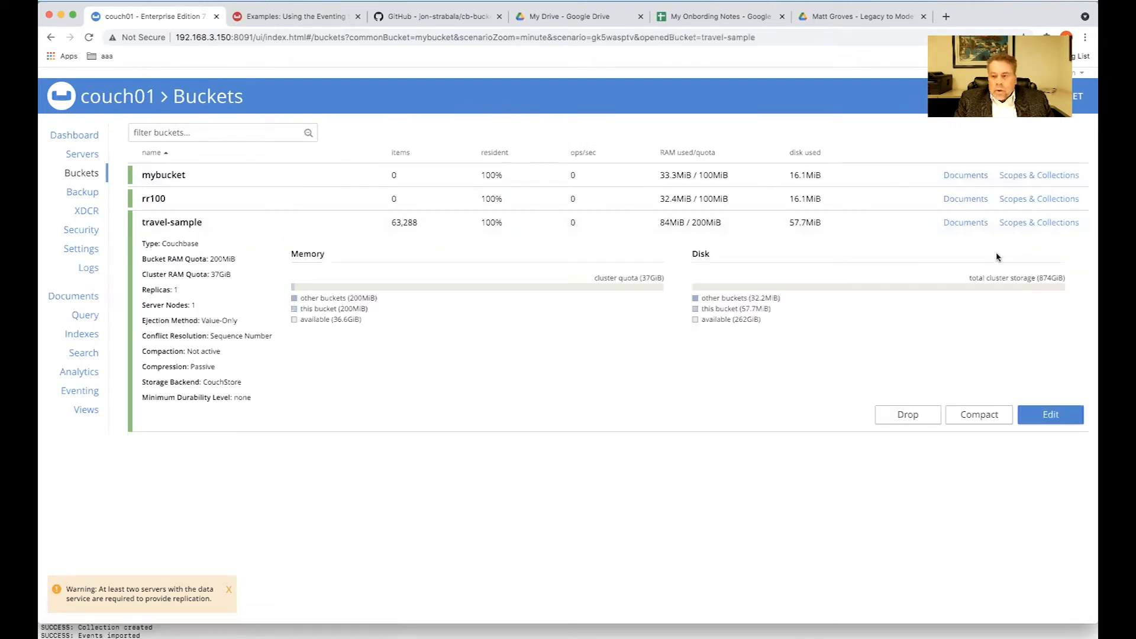
{"action": "left_click", "coordinate": [1037, 223]}
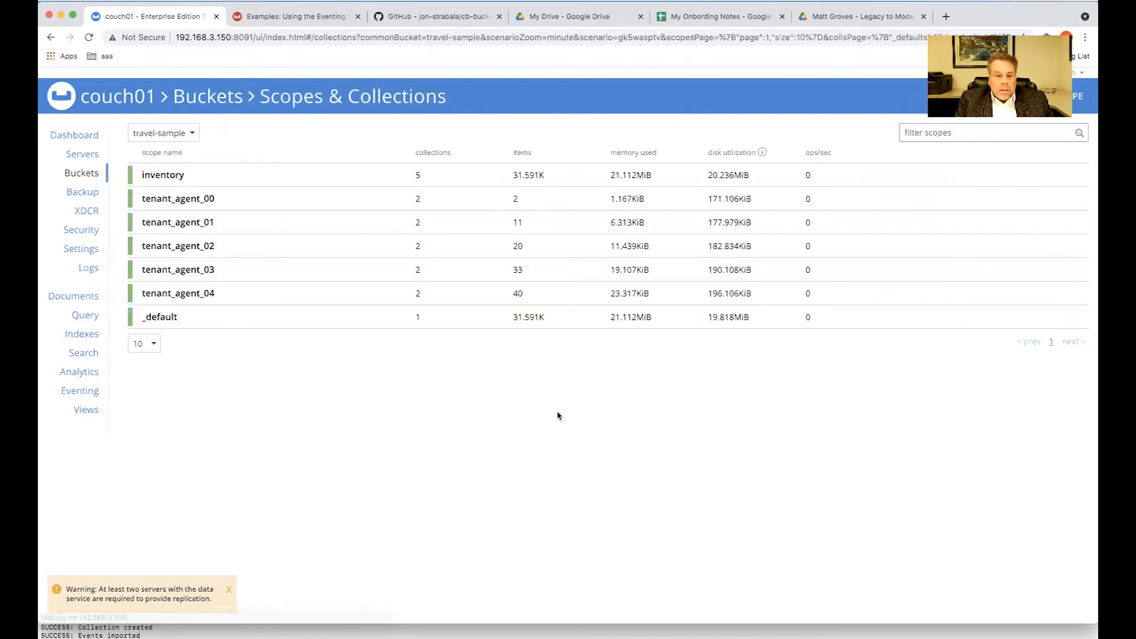
{"action": "mouse_move", "coordinate": [522, 332]}
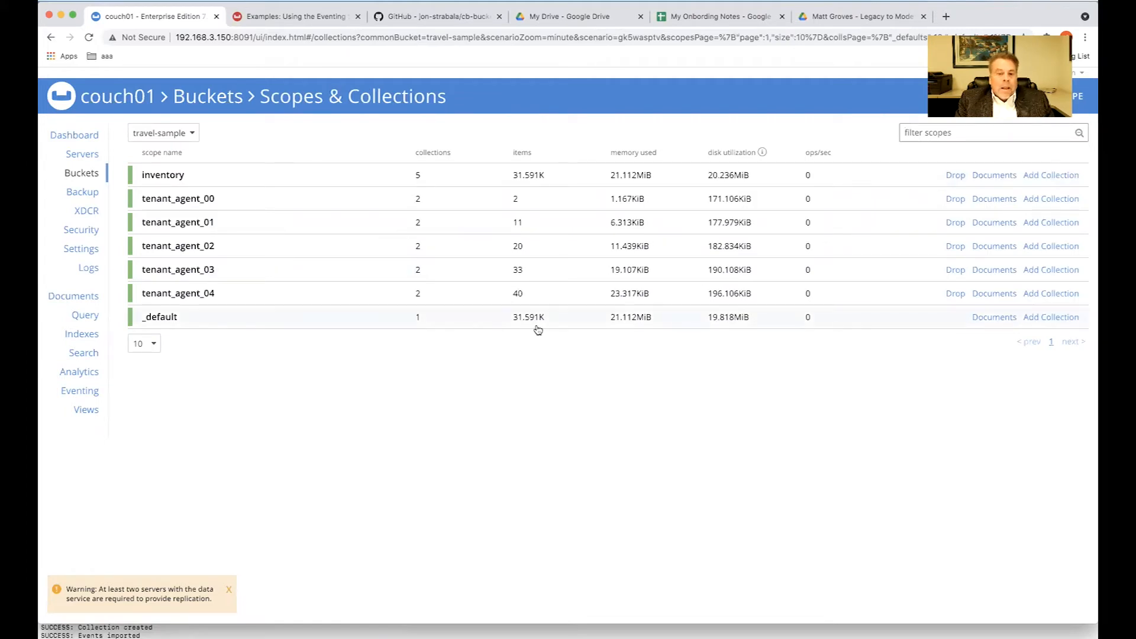
{"action": "mouse_move", "coordinate": [329, 372]}
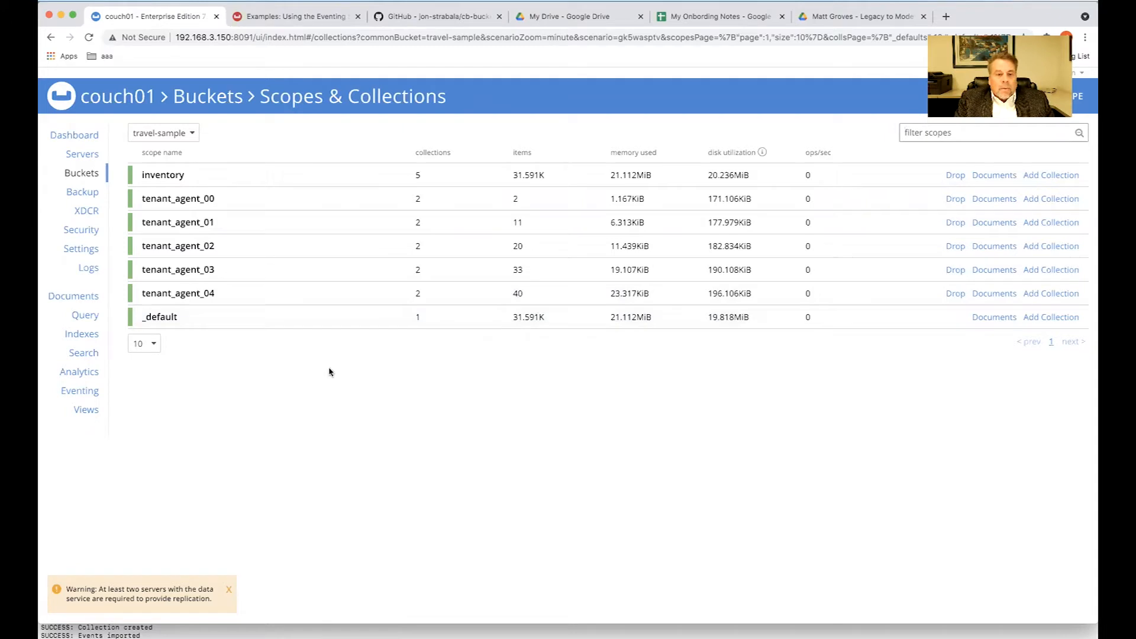
{"action": "left_click", "coordinate": [160, 317]}
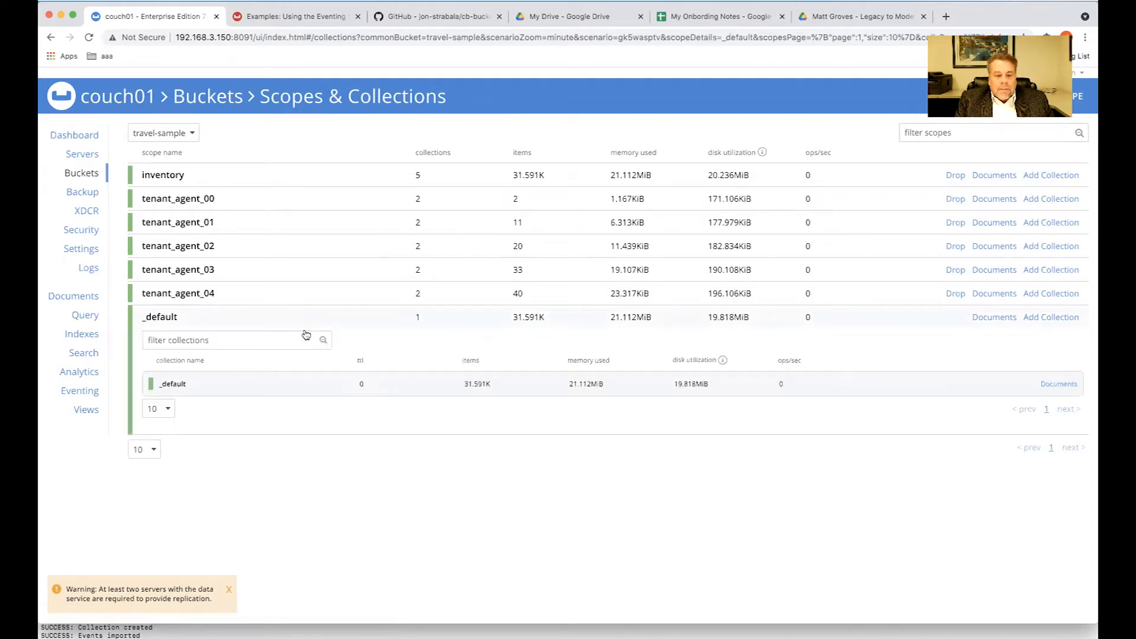
{"action": "mouse_move", "coordinate": [185, 292]}
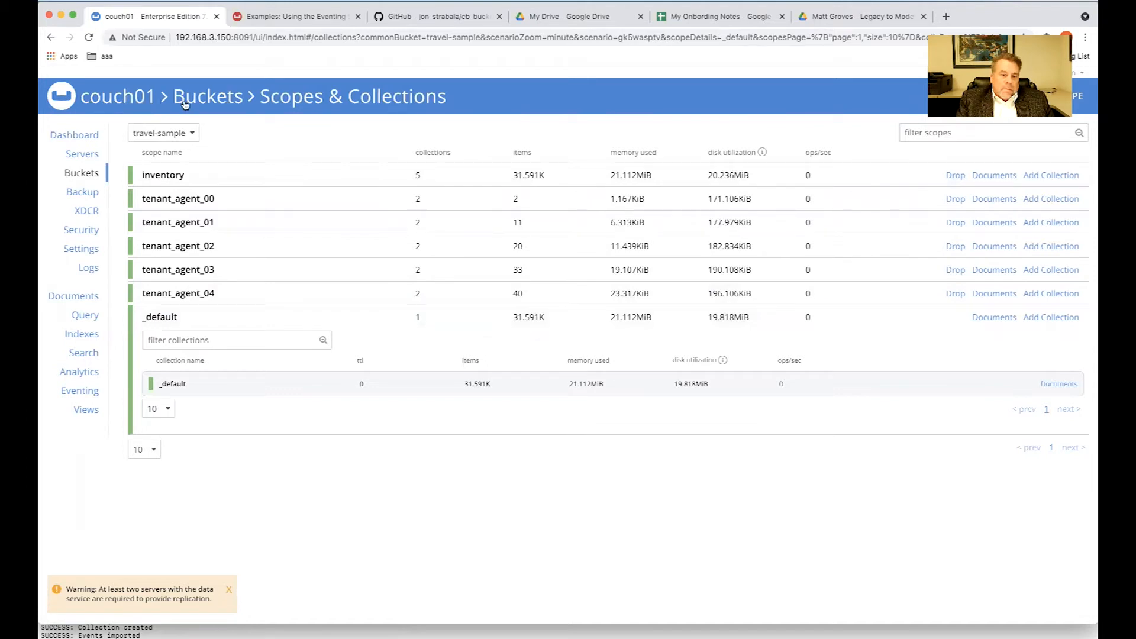
{"action": "mouse_move", "coordinate": [207, 445]}
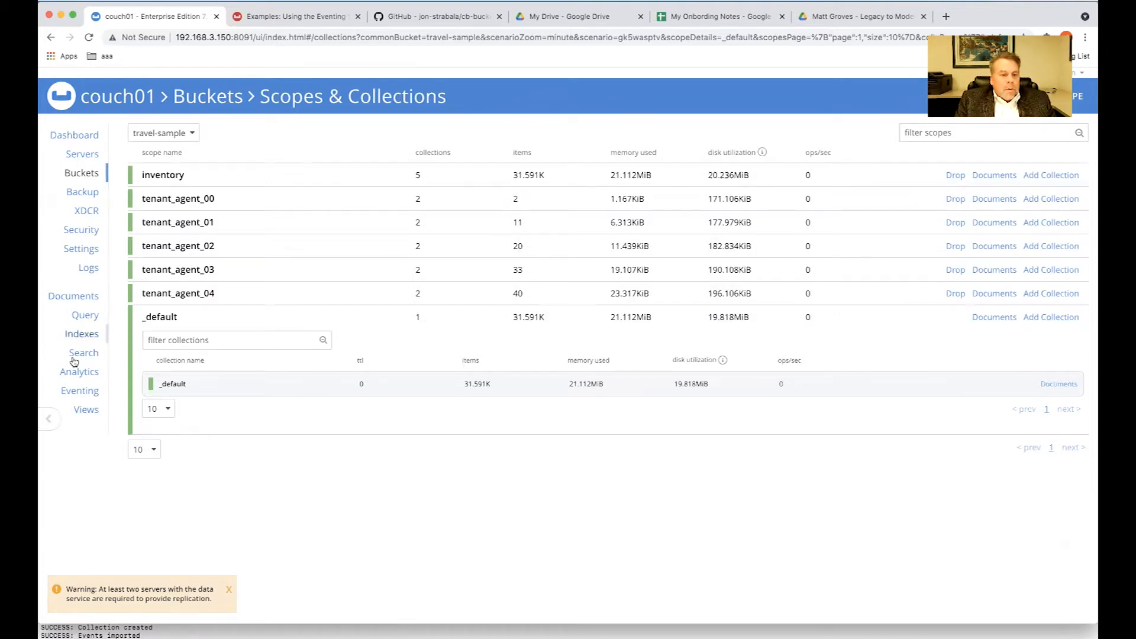
Step: Go to Eventing and start importing the ConvertBucketToCollections1.json function file
{"action": "left_click", "coordinate": [79, 391]}
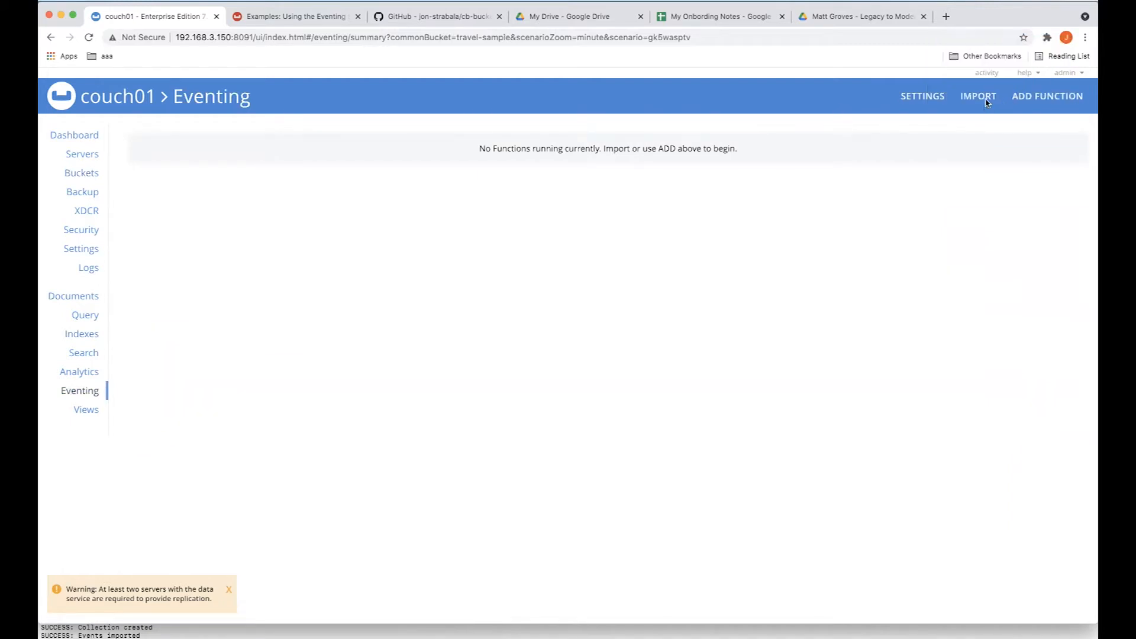
{"action": "left_click", "coordinate": [977, 96]}
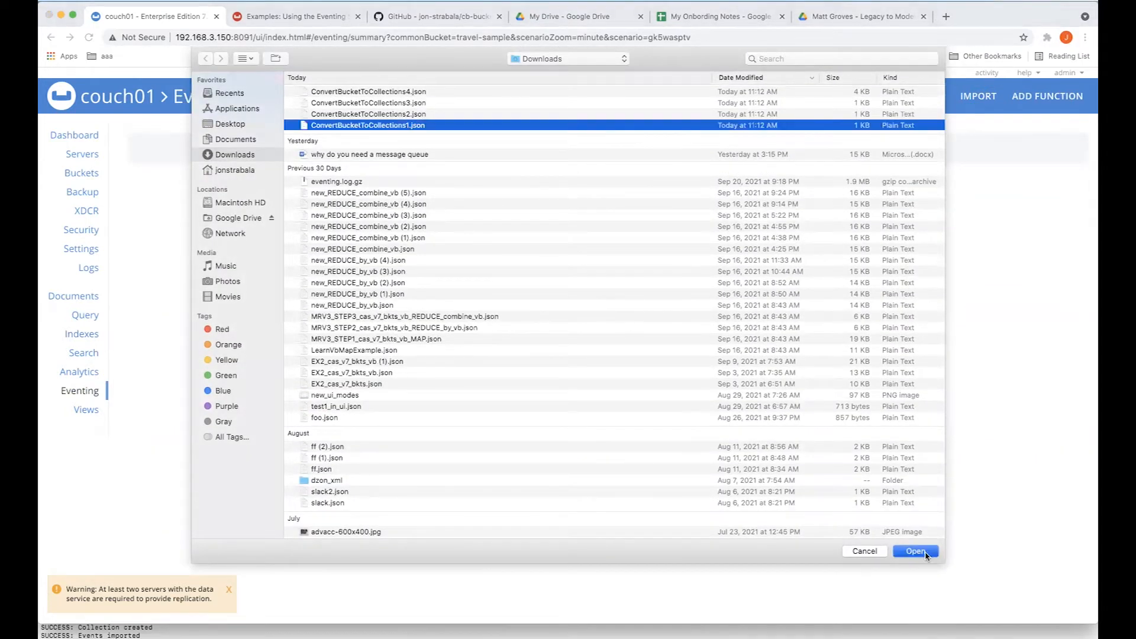
Step: Import ConvertBucketToCollections1 into the Add Function form and highlight its rr100 eventing storage setting
{"action": "left_click", "coordinate": [914, 550]}
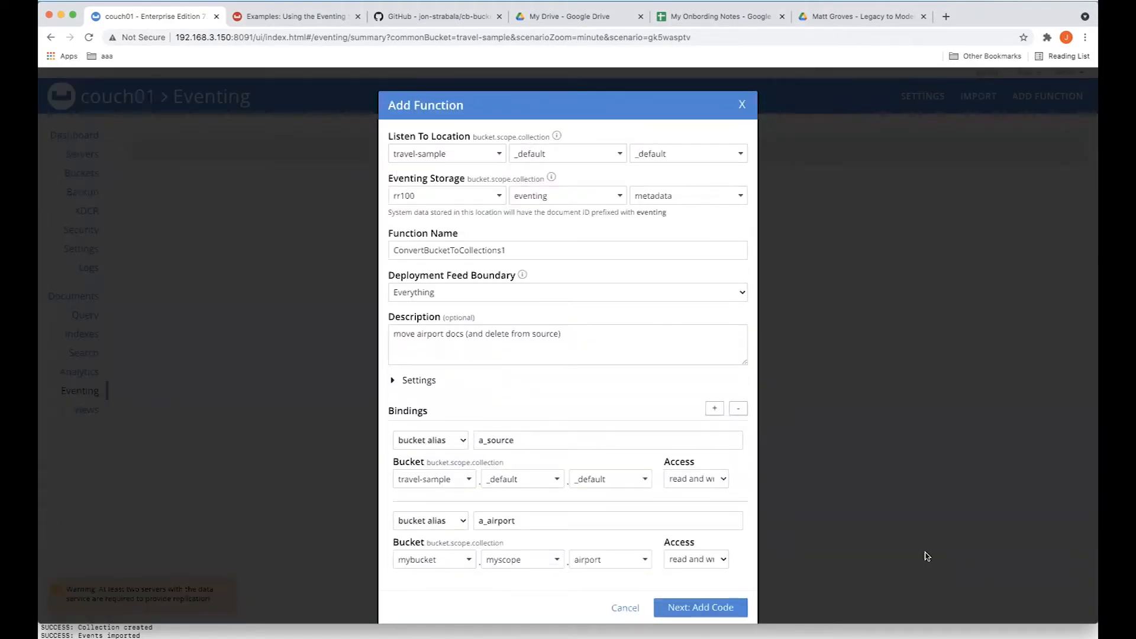
{"action": "mouse_move", "coordinate": [267, 171]}
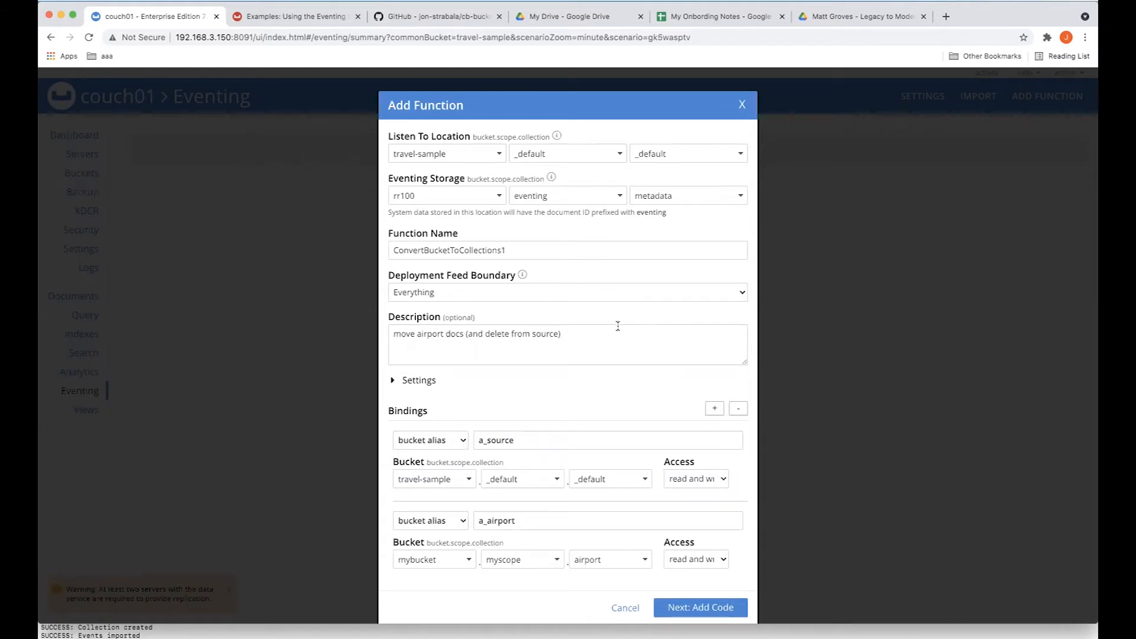
{"action": "triple_click", "coordinate": [448, 250]}
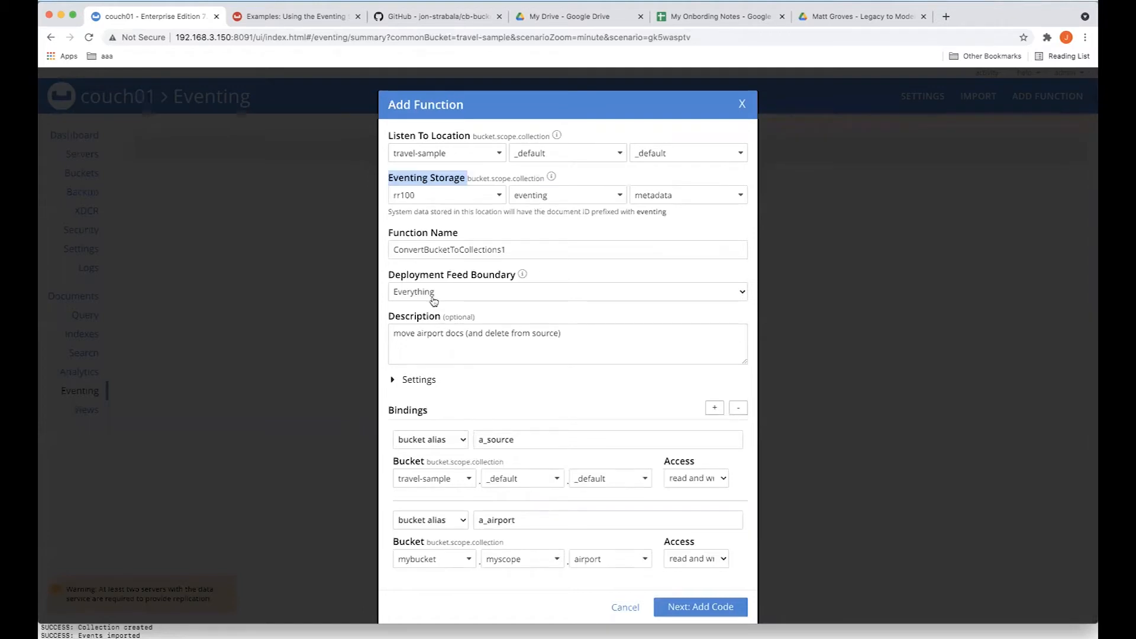
{"action": "mouse_move", "coordinate": [488, 313]}
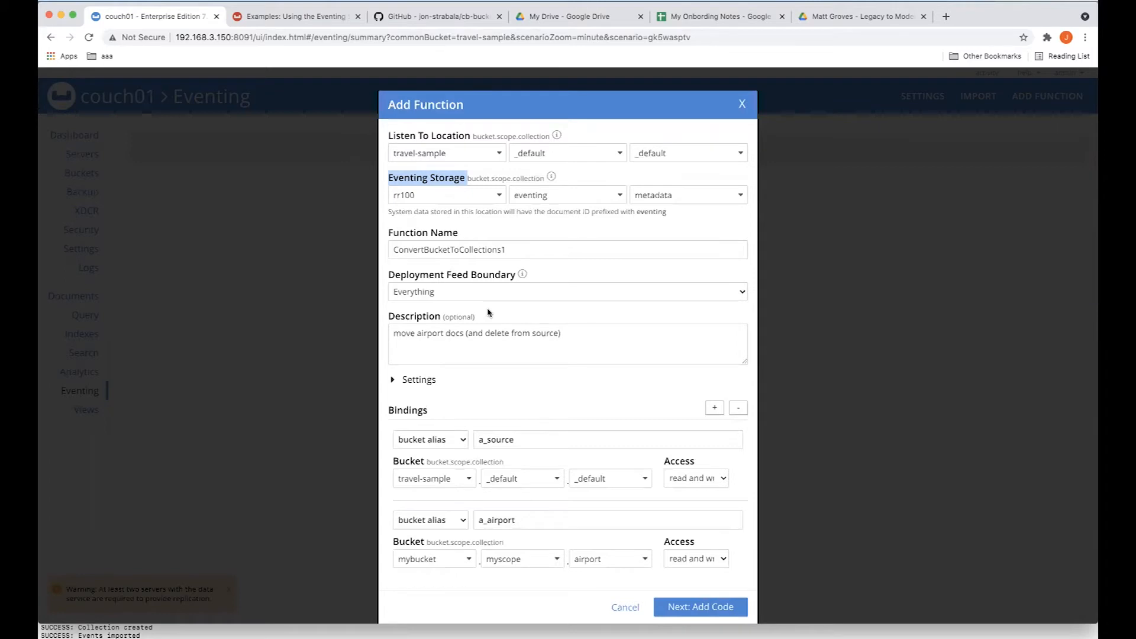
{"action": "mouse_move", "coordinate": [546, 401]}
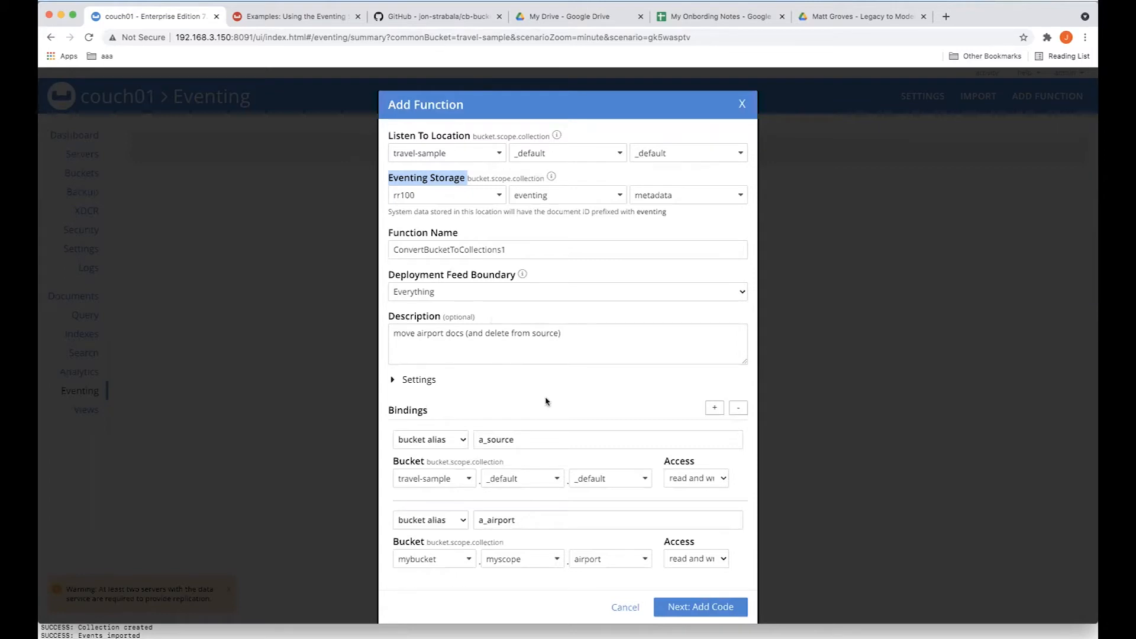
{"action": "mouse_move", "coordinate": [426, 412]}
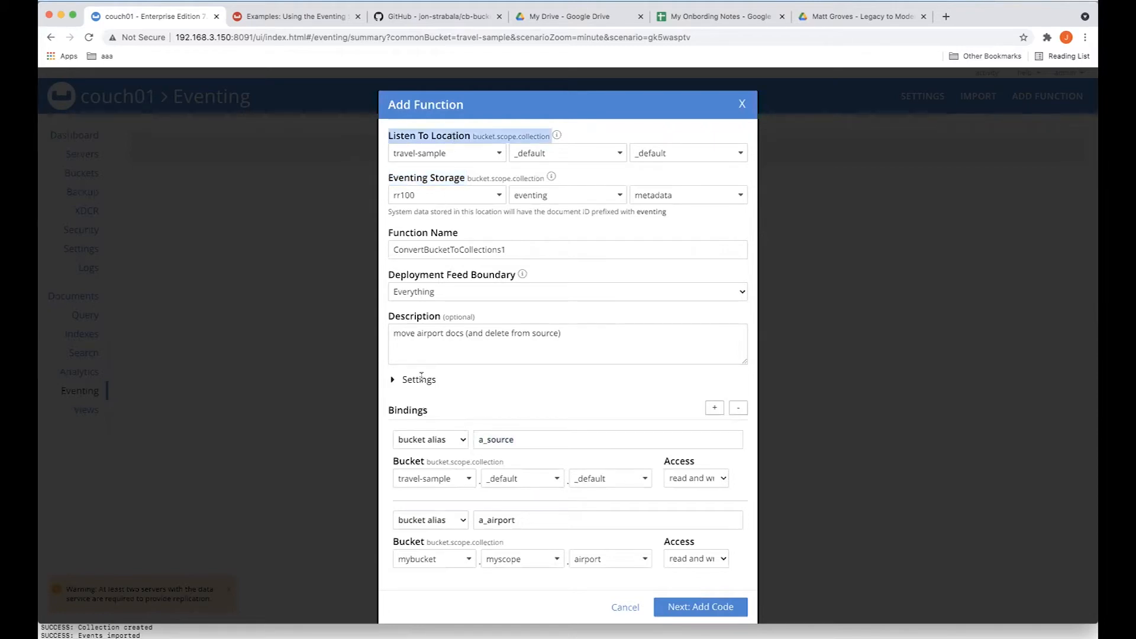
{"action": "mouse_move", "coordinate": [508, 497]}
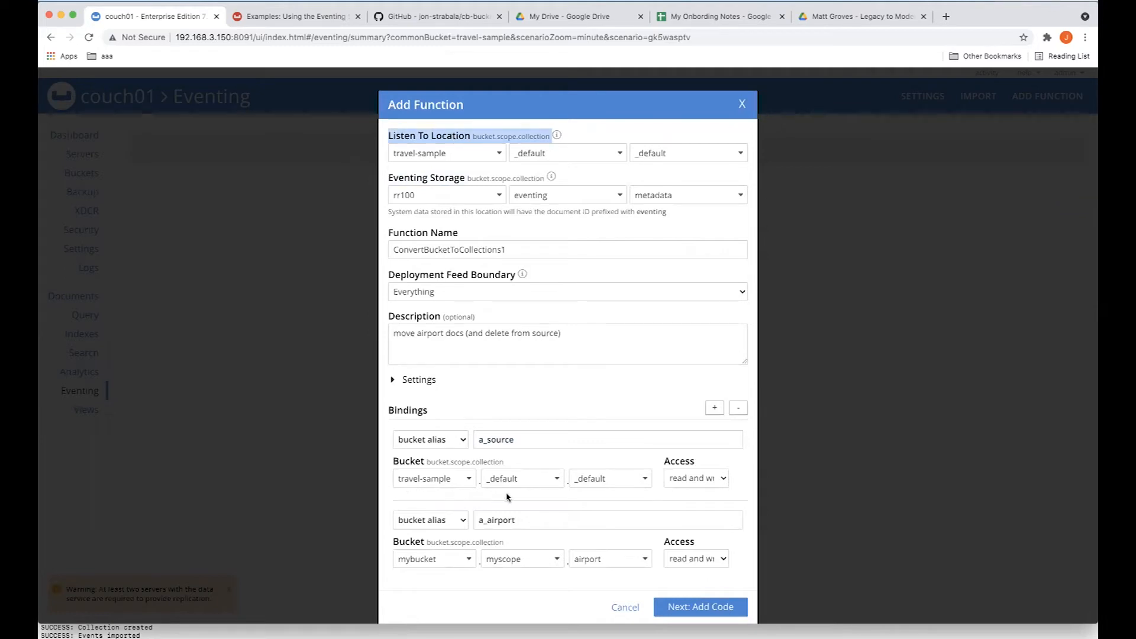
{"action": "mouse_move", "coordinate": [703, 504]}
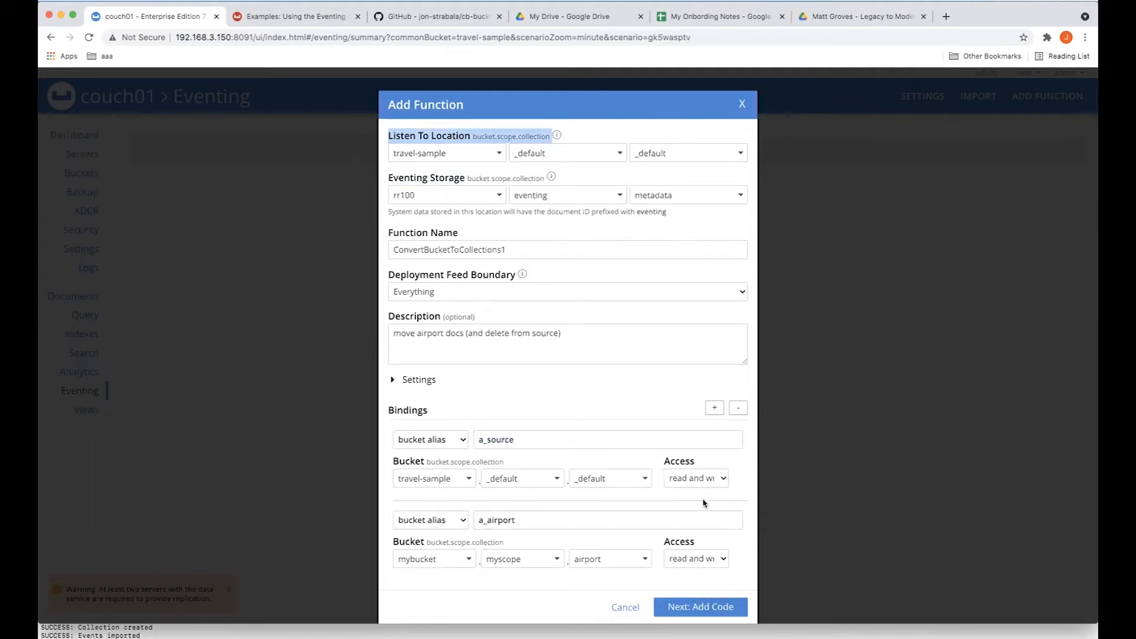
{"action": "mouse_move", "coordinate": [505, 535]}
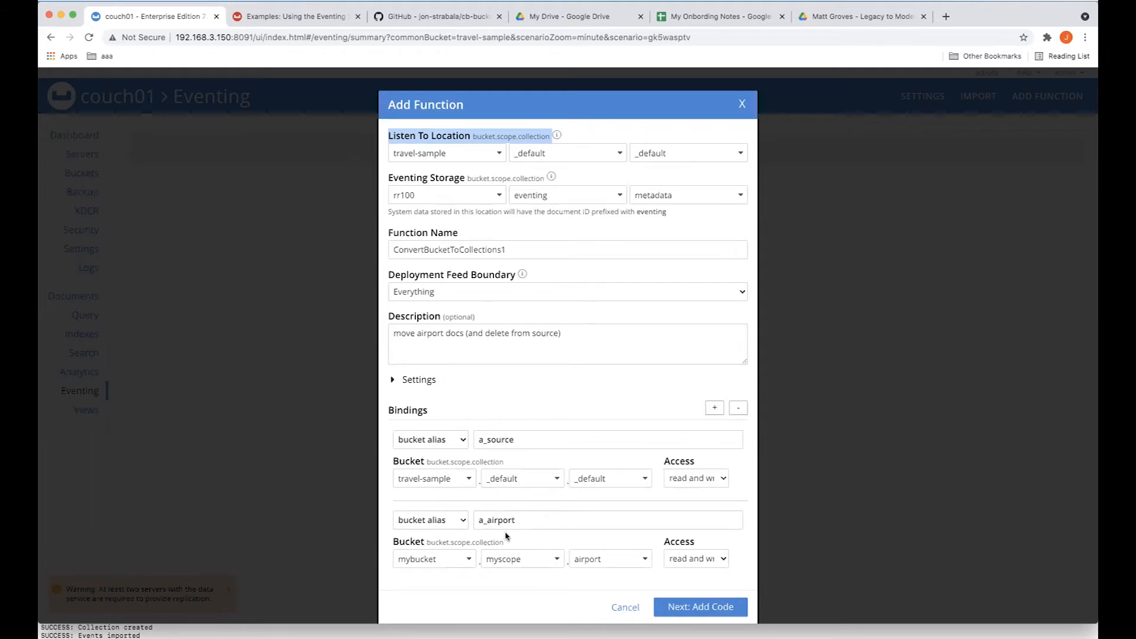
{"action": "mouse_move", "coordinate": [446, 578]}
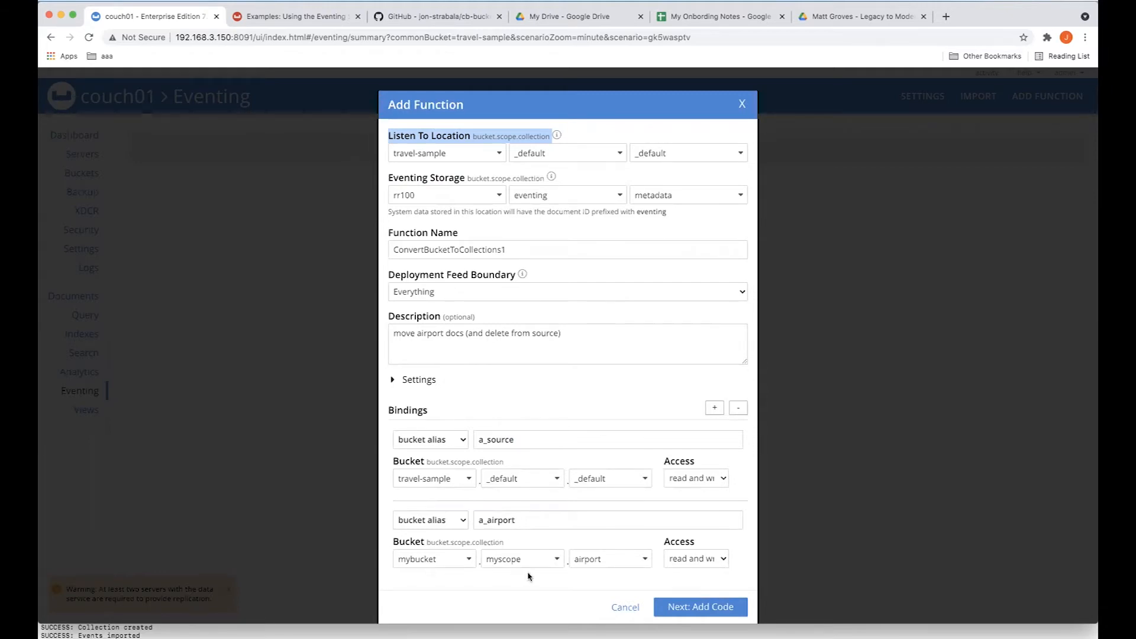
{"action": "mouse_move", "coordinate": [602, 573]}
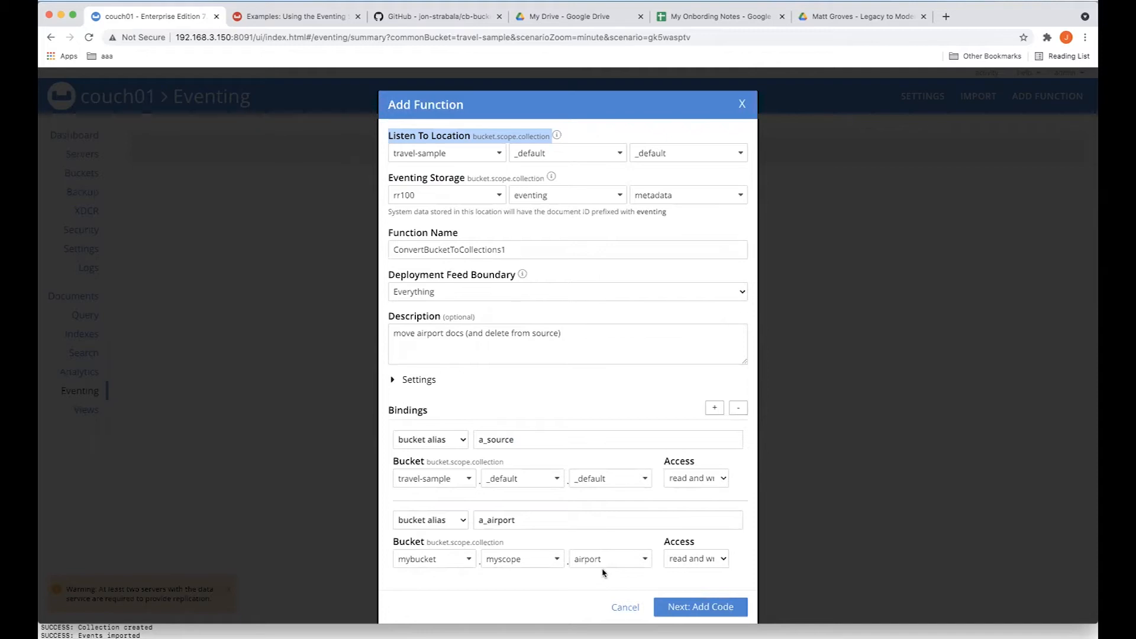
{"action": "mouse_move", "coordinate": [701, 545]}
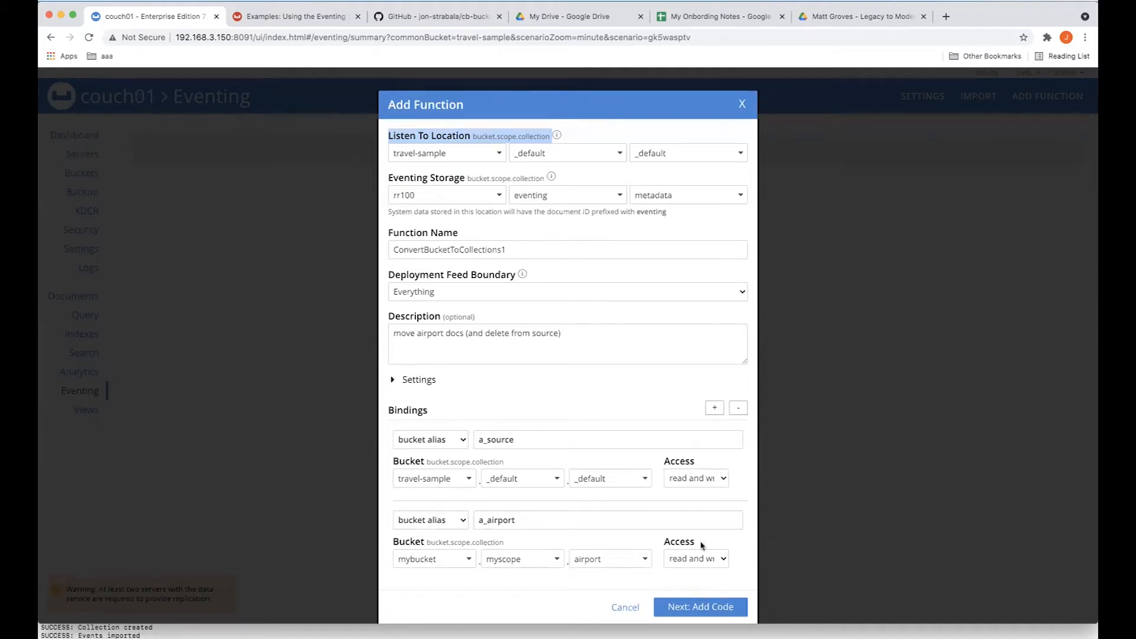
Step: Create the function and point out the delete statement and a_source binding in its OnUpdate code
{"action": "left_click", "coordinate": [625, 607]}
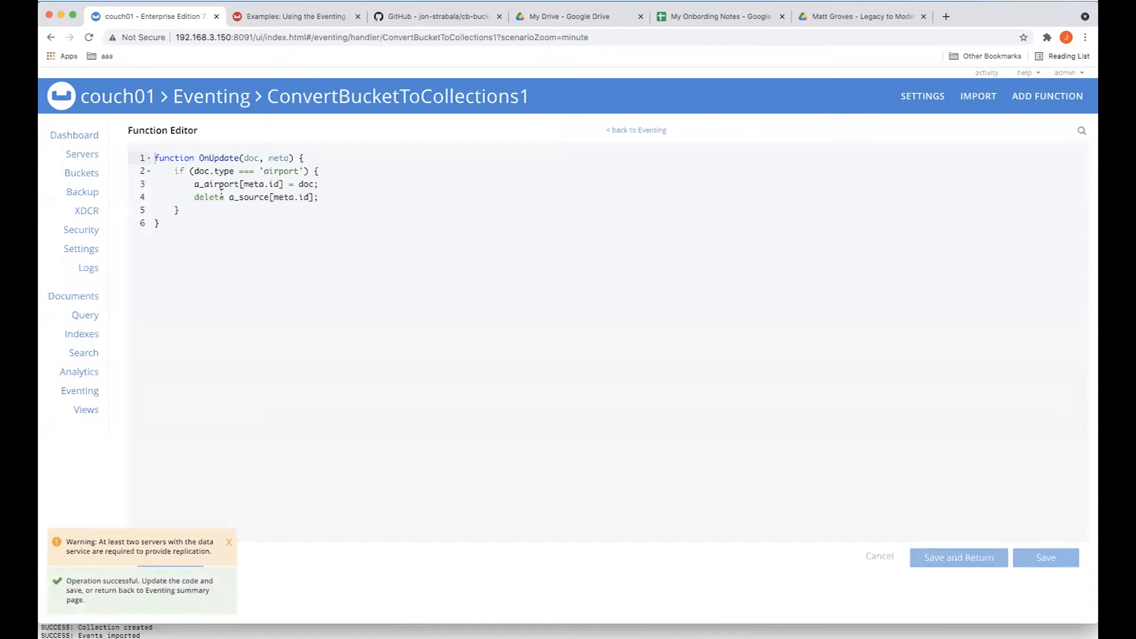
{"action": "mouse_move", "coordinate": [243, 124]}
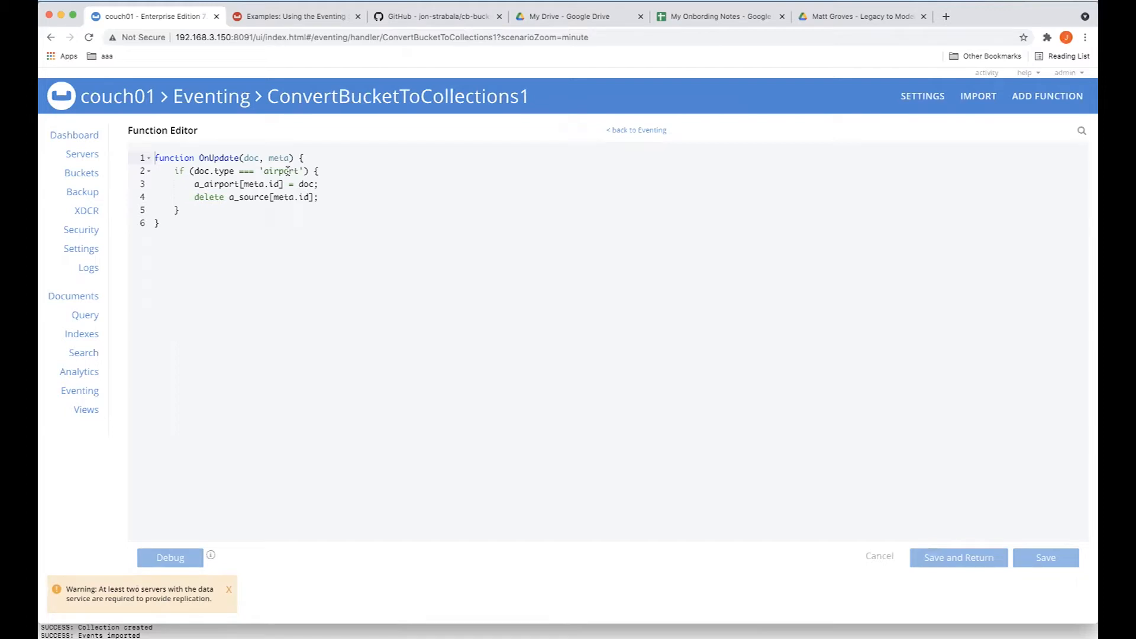
{"action": "double_click", "coordinate": [215, 184]}
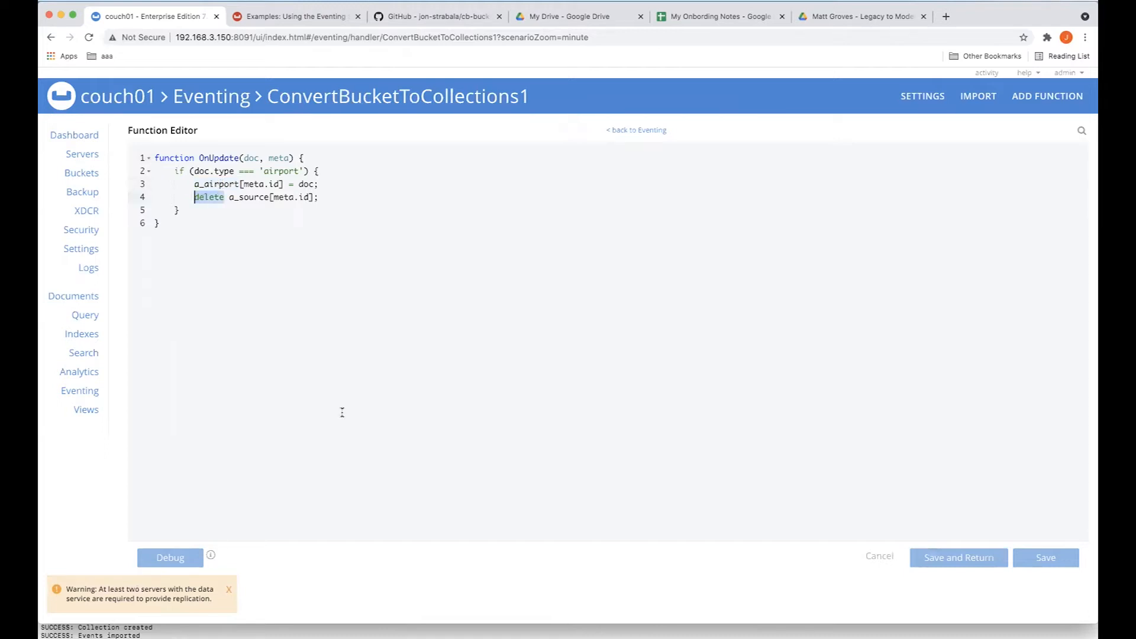
{"action": "mouse_move", "coordinate": [332, 354]}
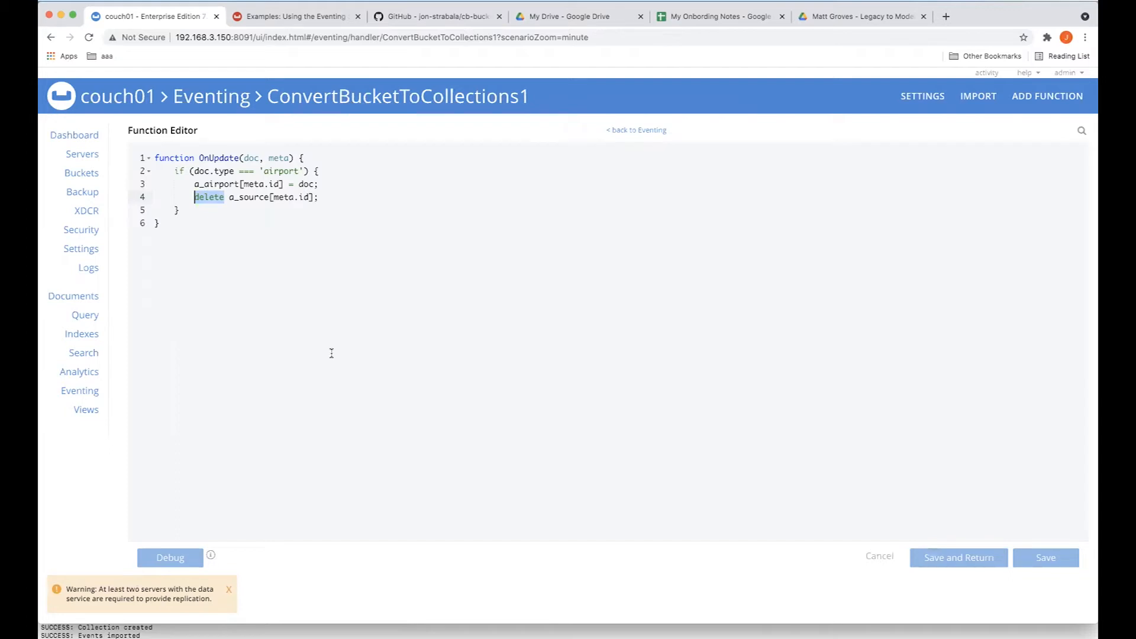
{"action": "double_click", "coordinate": [248, 198]}
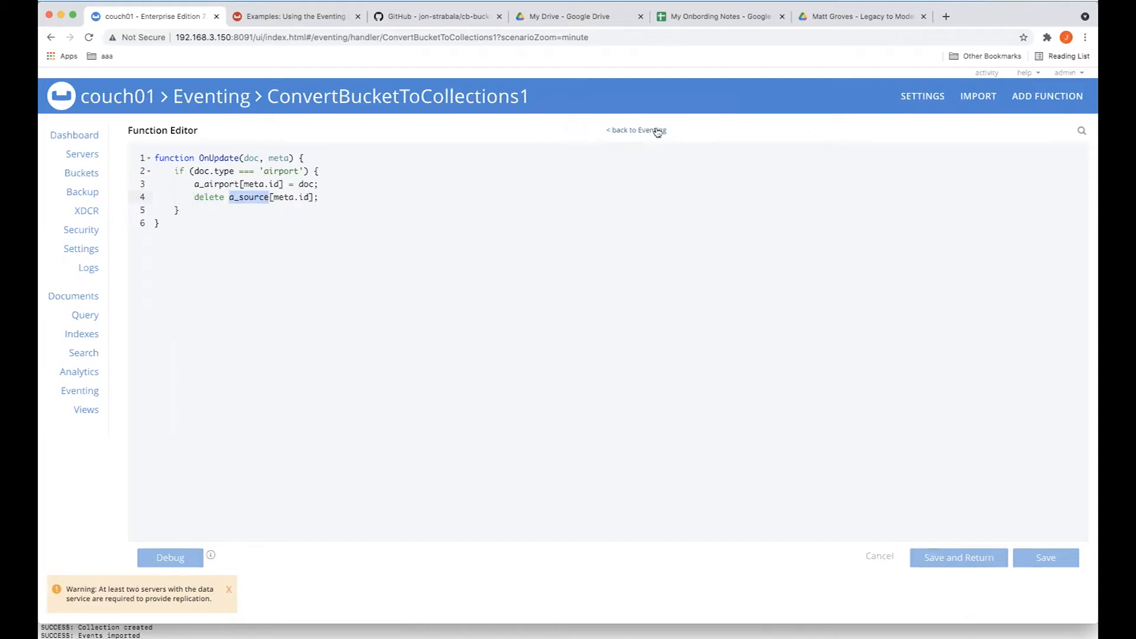
Step: Return to the Eventing summary and deploy ConvertBucketToCollections1, confirming the deployment
{"action": "left_click", "coordinate": [637, 130]}
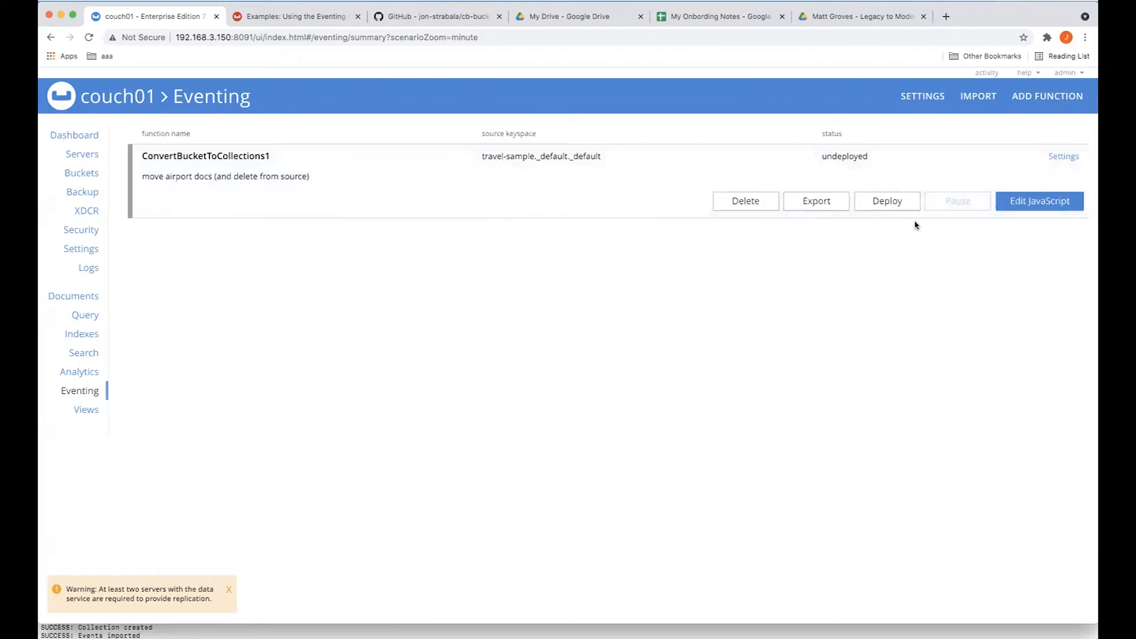
{"action": "left_click", "coordinate": [886, 201]}
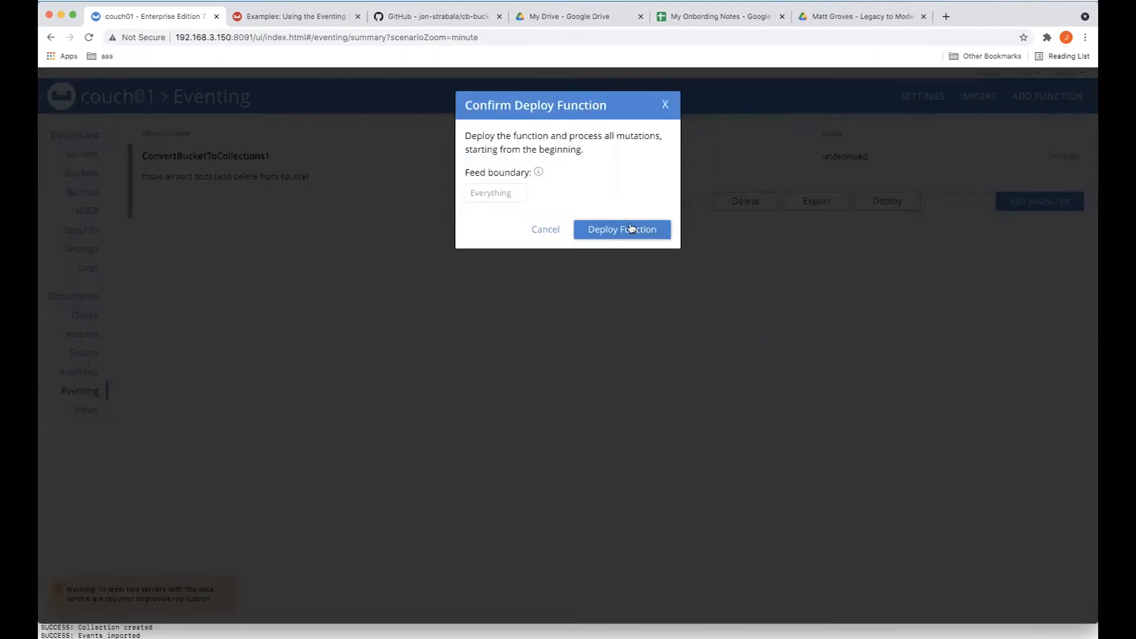
{"action": "left_click", "coordinate": [622, 229]}
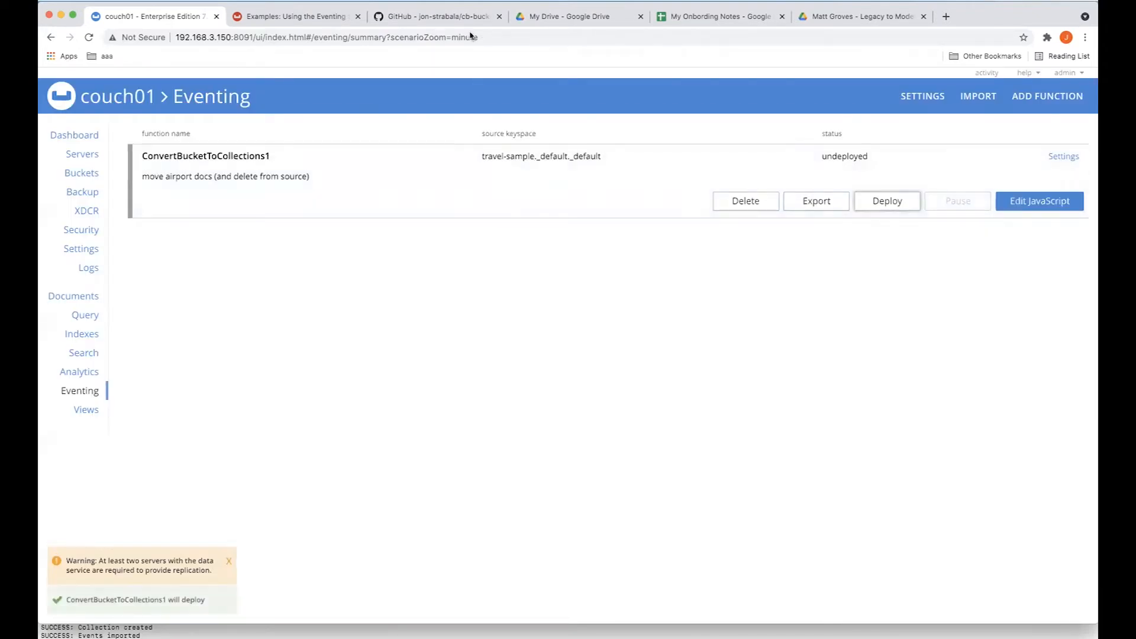
{"action": "left_click", "coordinate": [887, 202]}
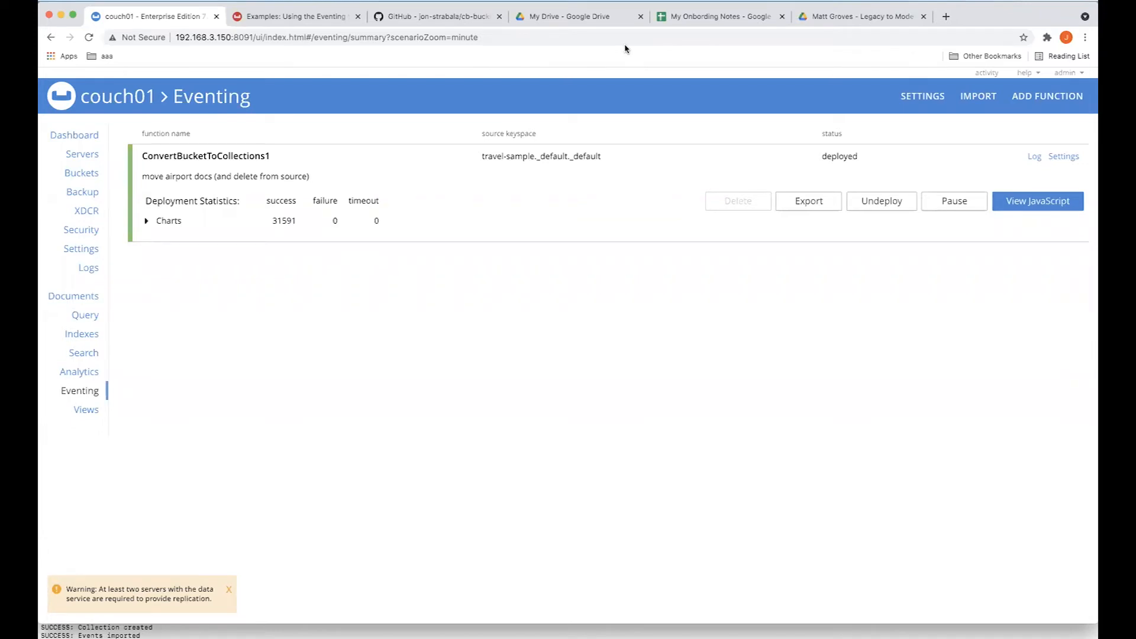
{"action": "mouse_move", "coordinate": [201, 226]}
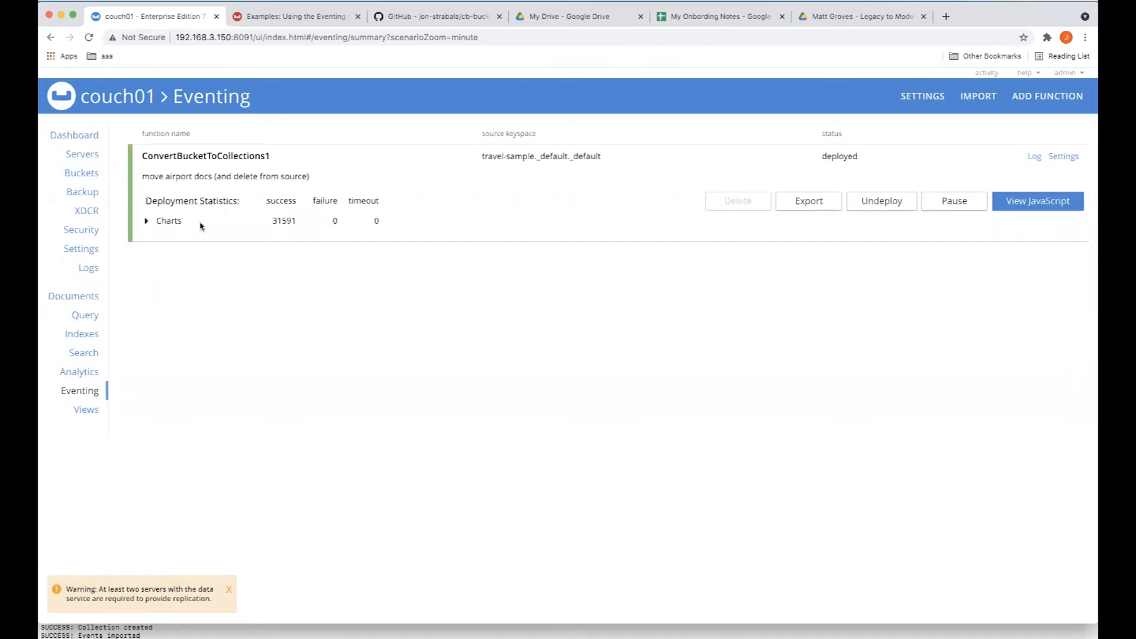
{"action": "mouse_move", "coordinate": [295, 229]}
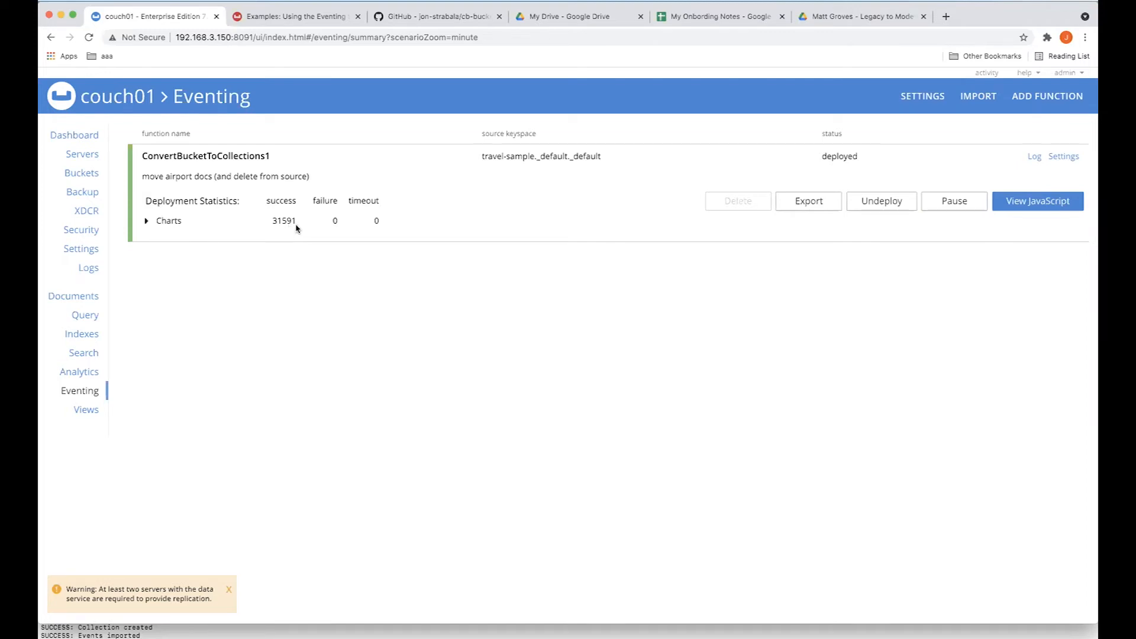
{"action": "mouse_move", "coordinate": [312, 244]}
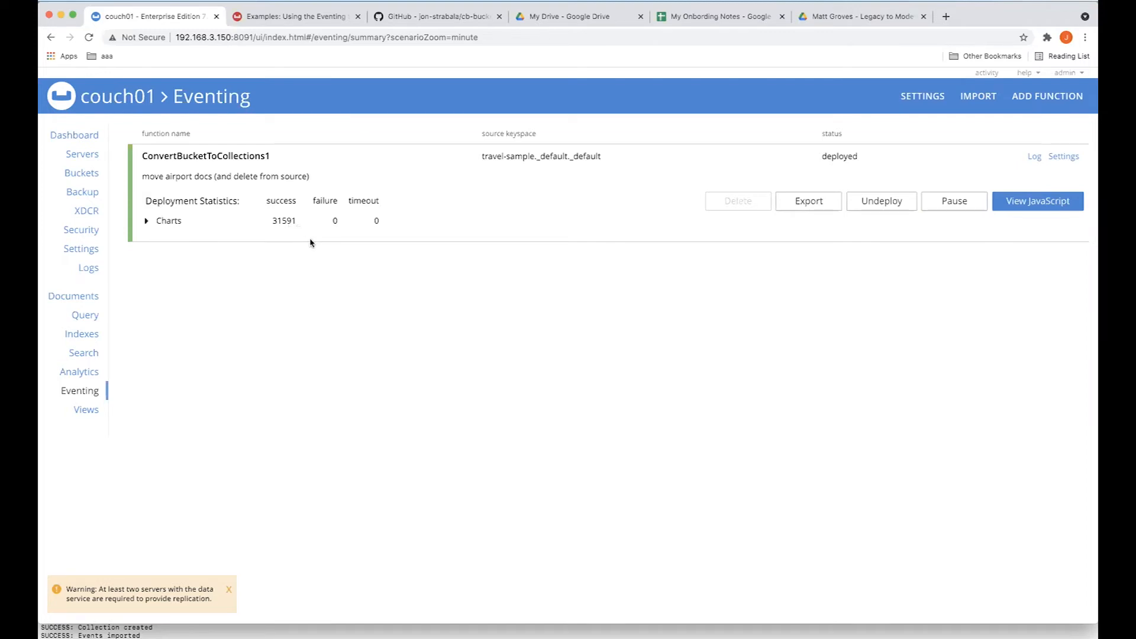
{"action": "mouse_move", "coordinate": [82, 173]}
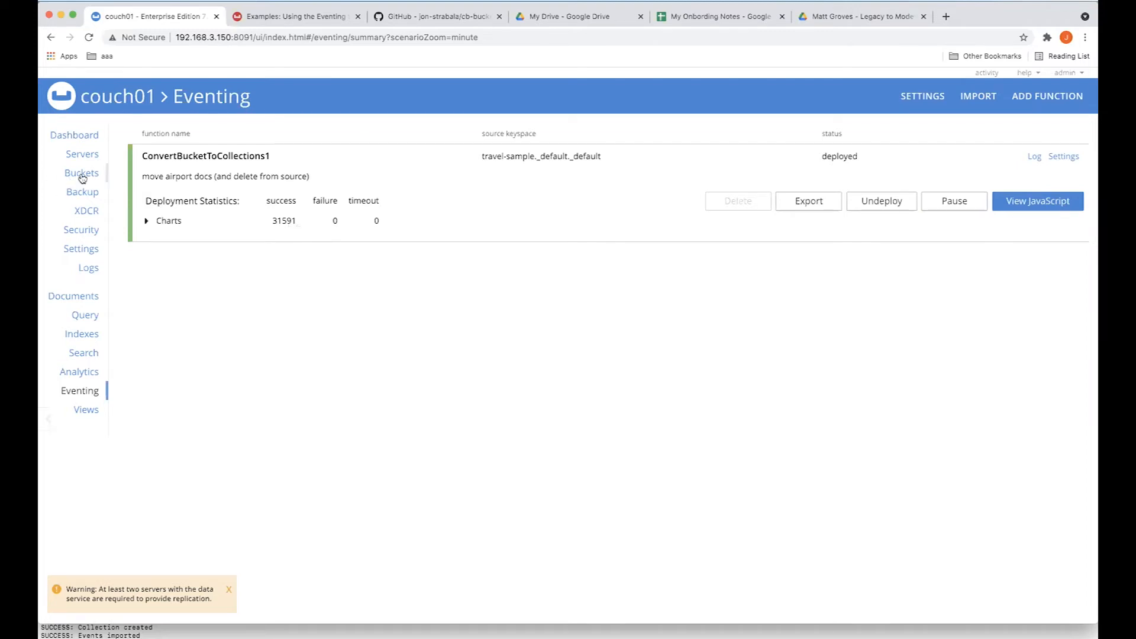
Step: Browse mybucket's documents filtered to scope myscope and collection airport
{"action": "left_click", "coordinate": [82, 173]}
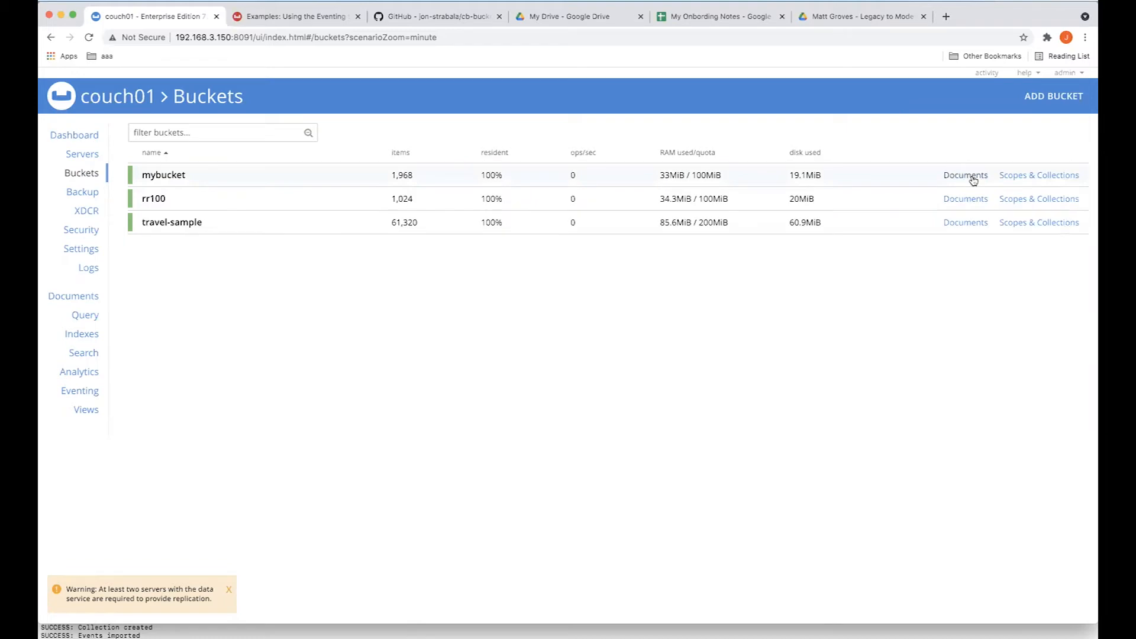
{"action": "left_click", "coordinate": [966, 176]}
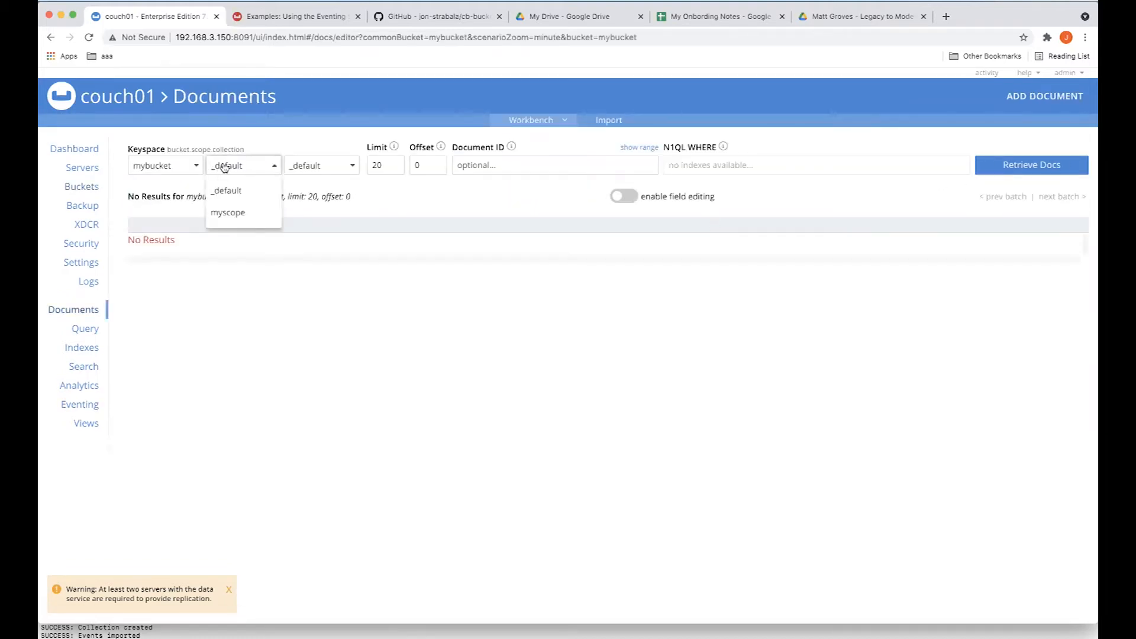
{"action": "left_click", "coordinate": [227, 212]}
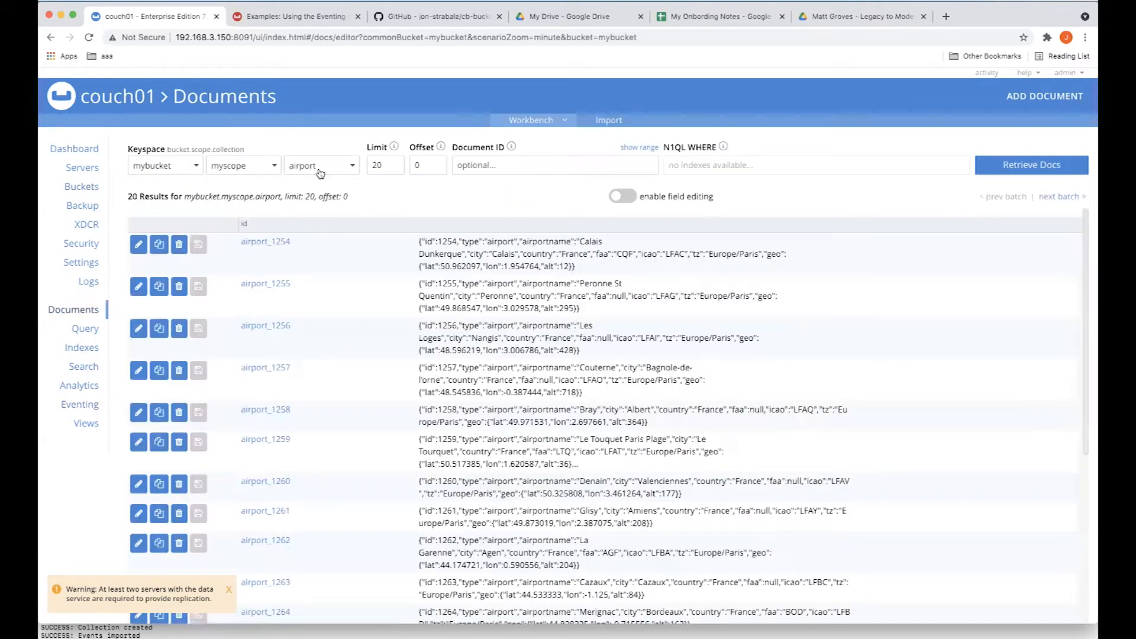
{"action": "left_click", "coordinate": [320, 166]}
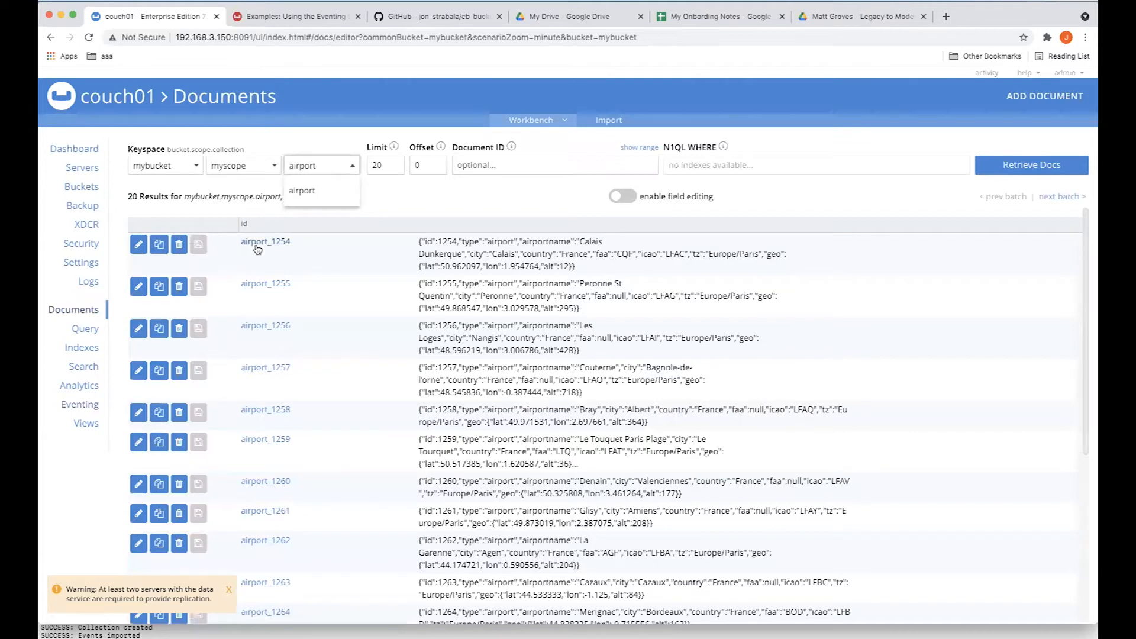
Step: Inspect the airport_1254 document, close it, and return to the buckets list
{"action": "left_click", "coordinate": [139, 244]}
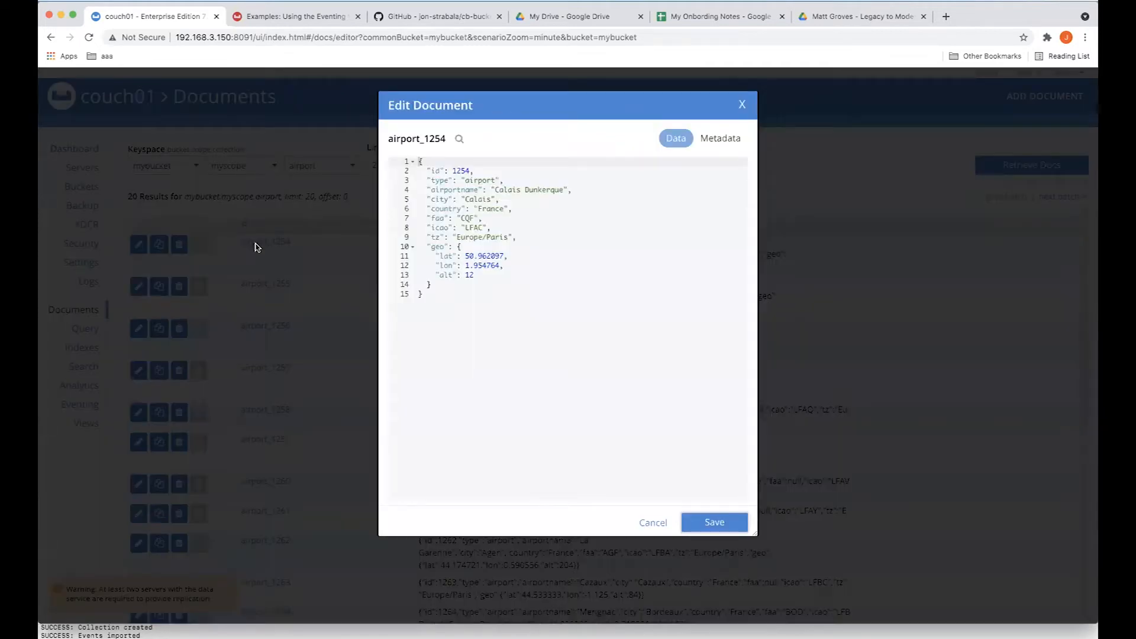
{"action": "left_click", "coordinate": [650, 521]}
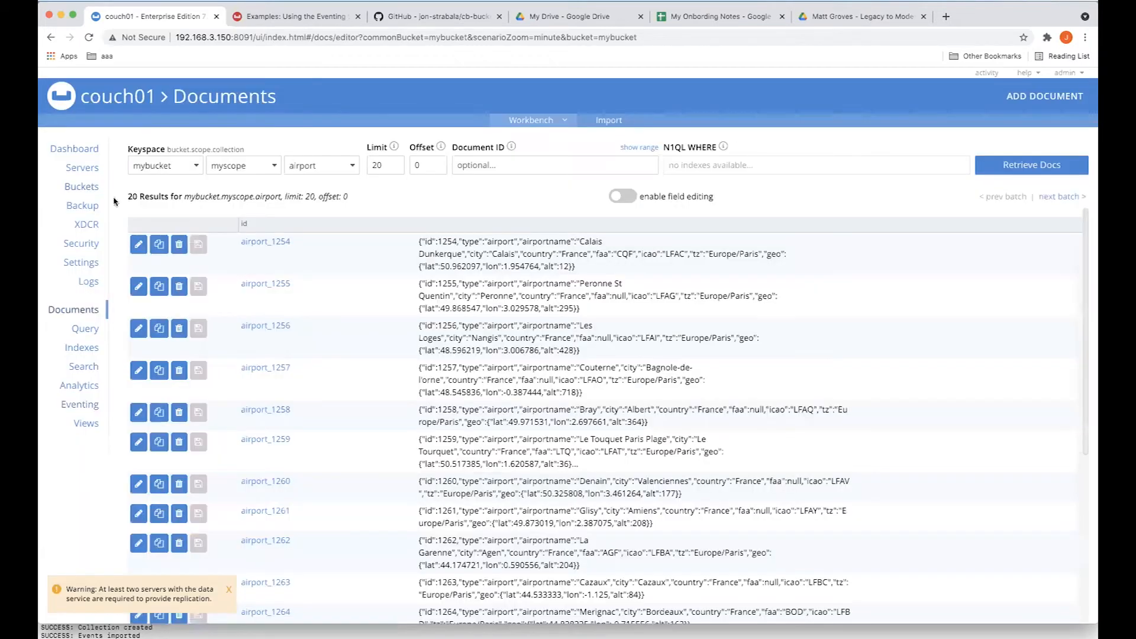
{"action": "left_click", "coordinate": [82, 186]}
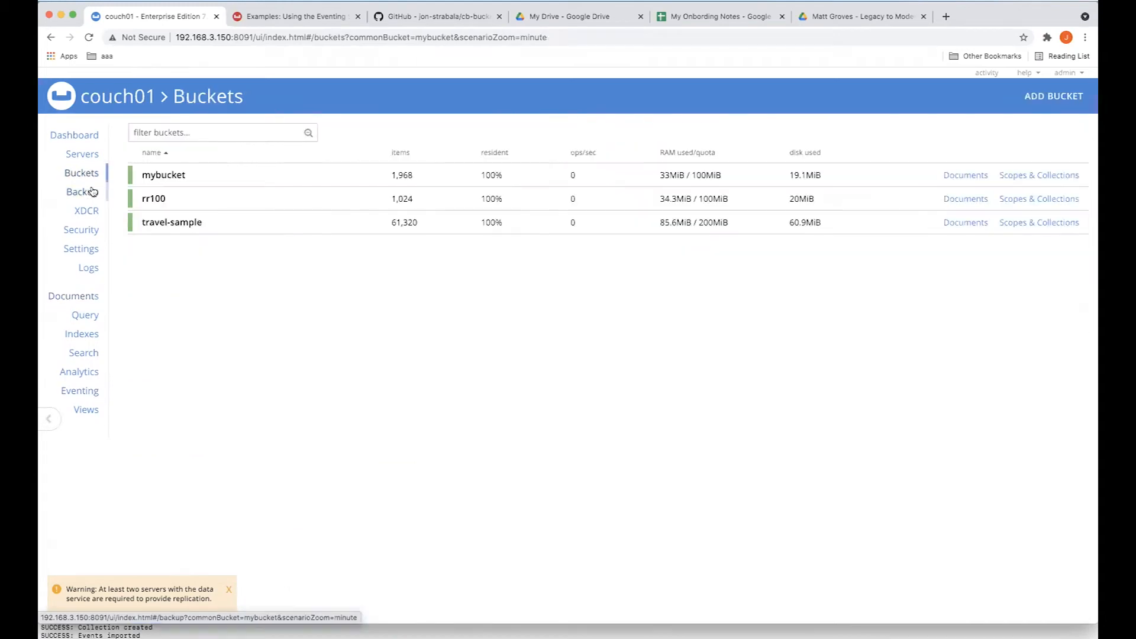
{"action": "left_click", "coordinate": [172, 221]}
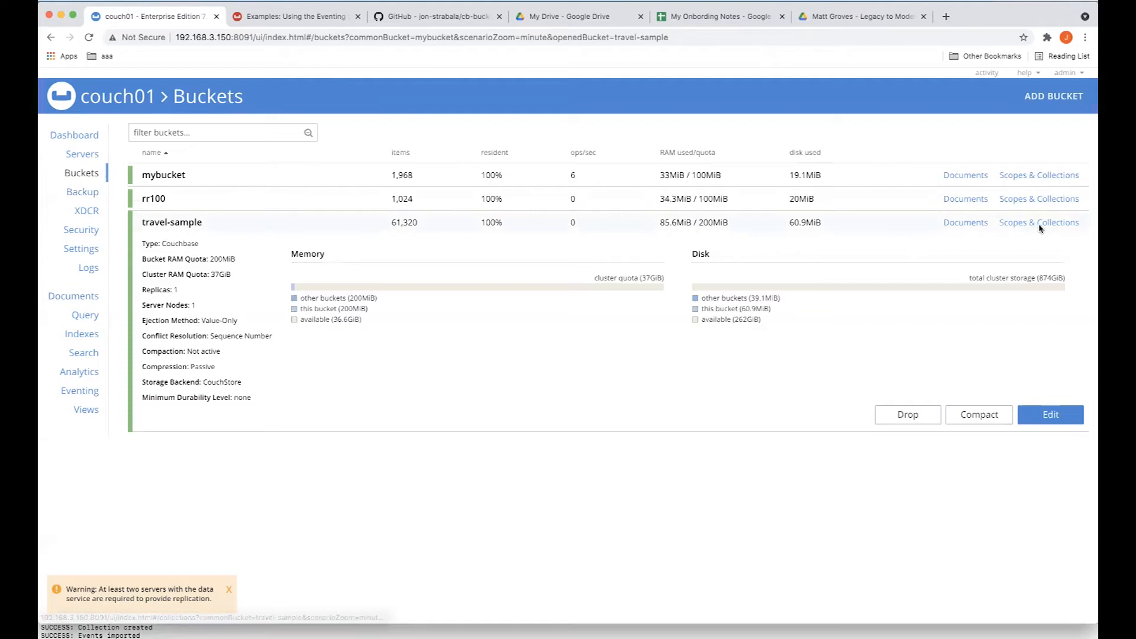
{"action": "left_click", "coordinate": [1038, 222]}
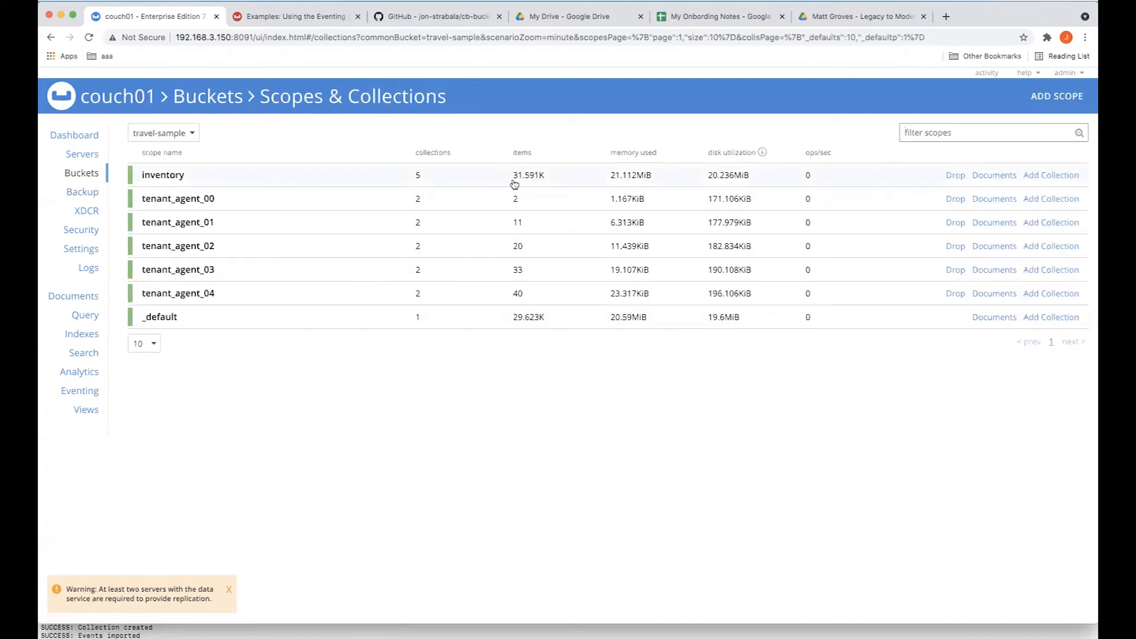
{"action": "mouse_move", "coordinate": [543, 182]}
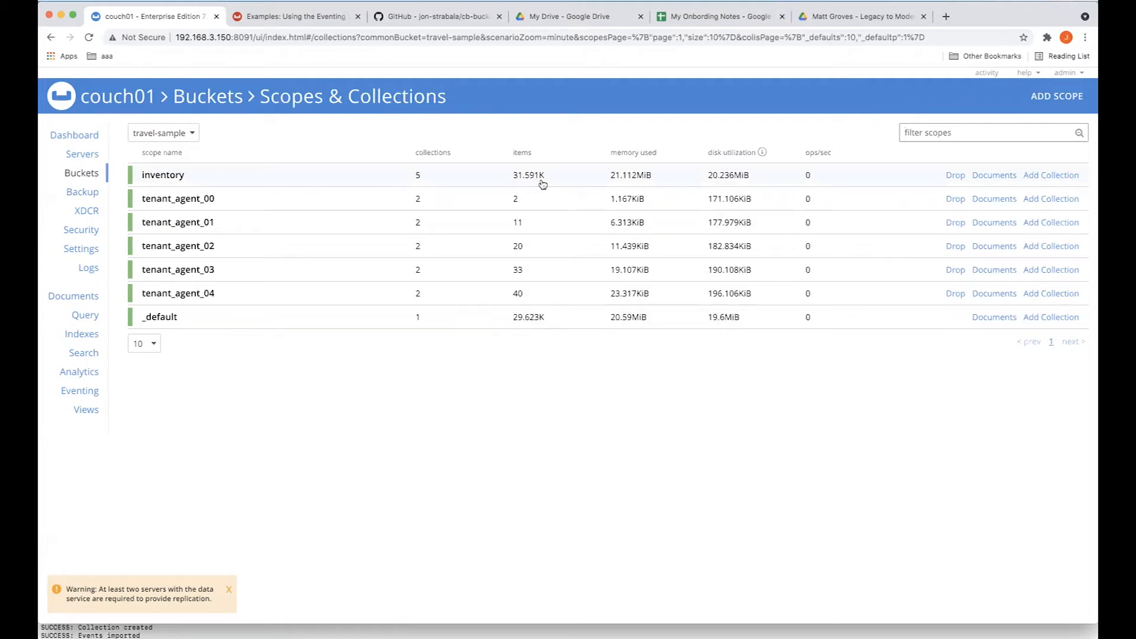
{"action": "mouse_move", "coordinate": [517, 333]}
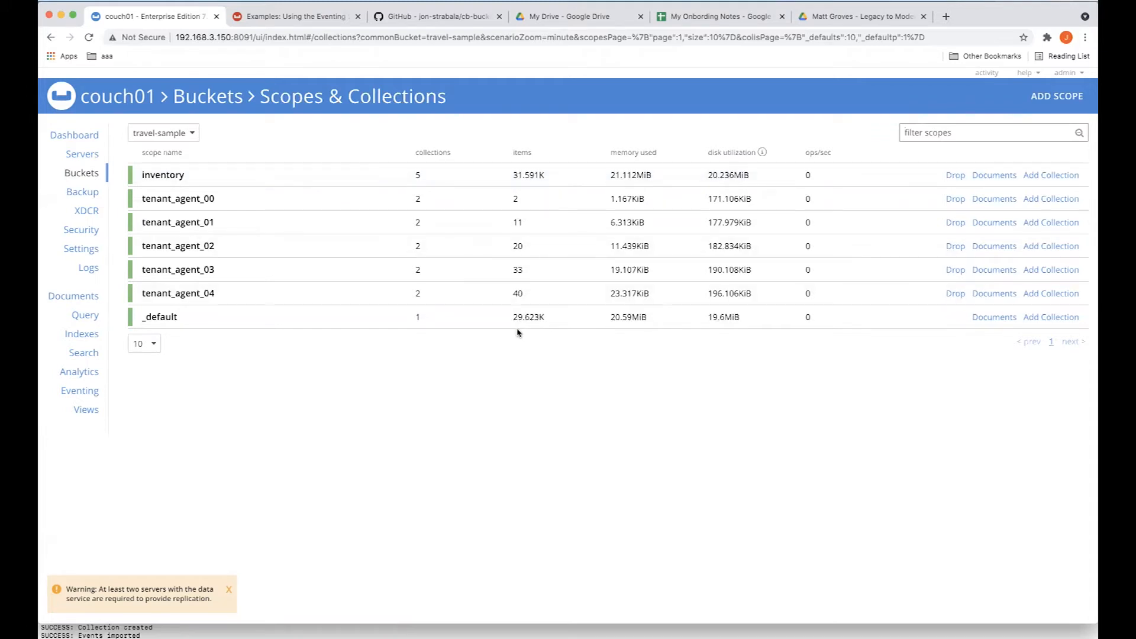
{"action": "mouse_move", "coordinate": [369, 64]}
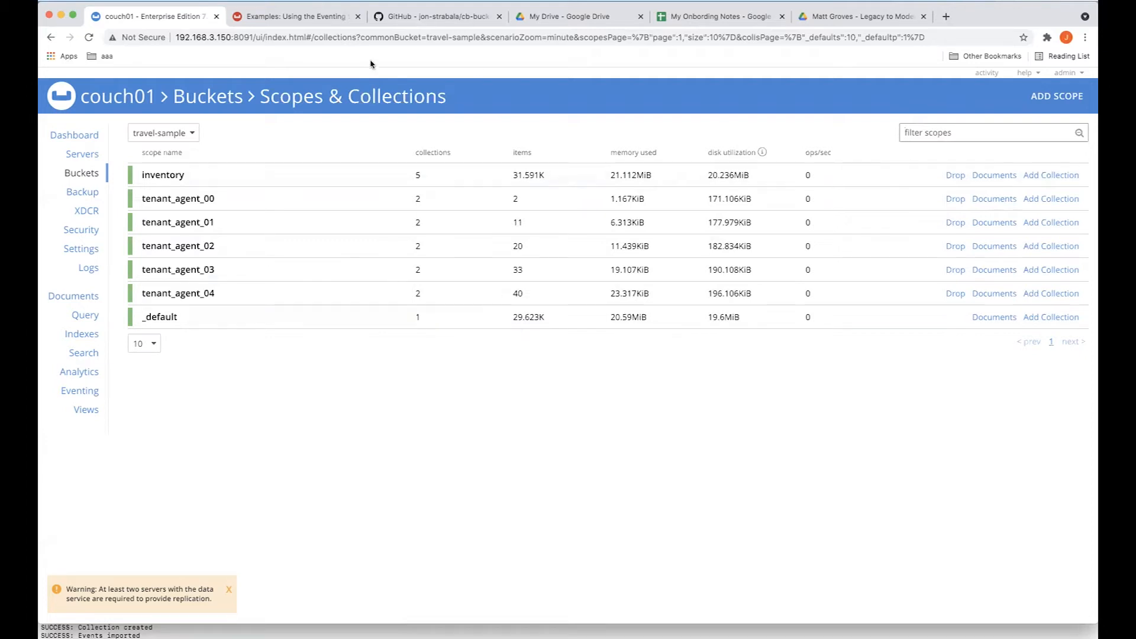
{"action": "mouse_move", "coordinate": [599, 27]}
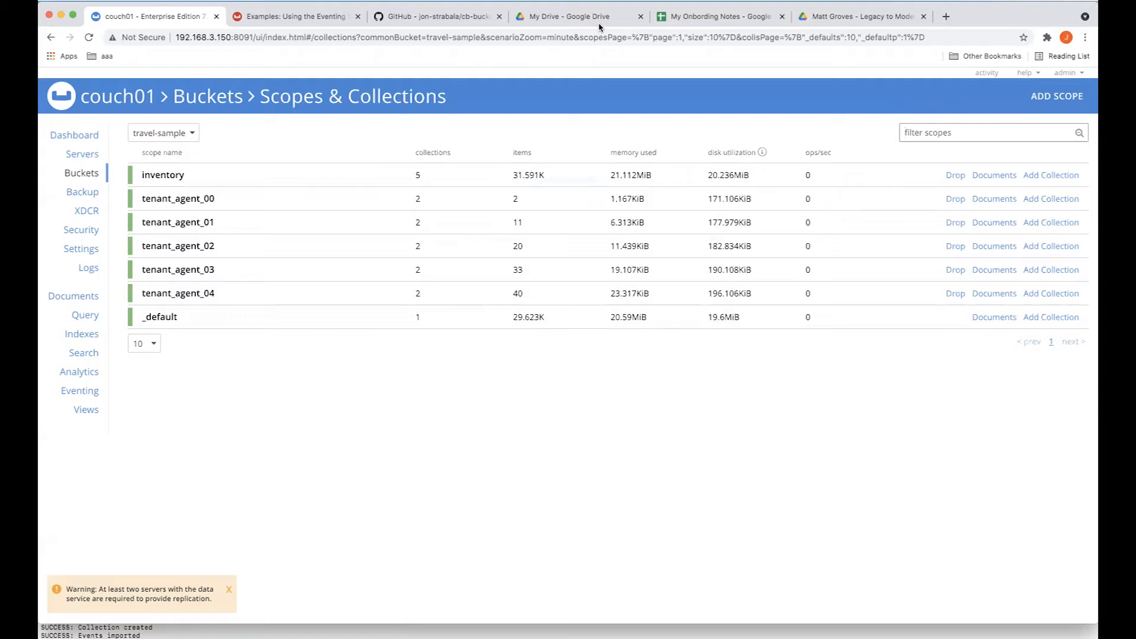
{"action": "mouse_move", "coordinate": [81, 172]}
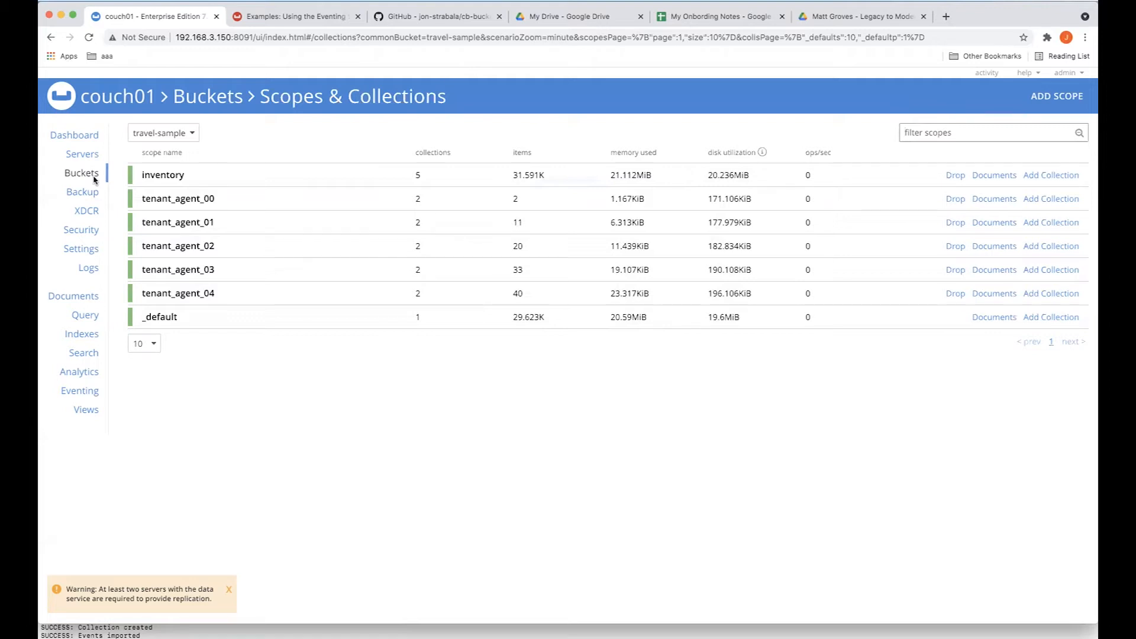
Step: Drop the travel-sample bucket, confirming the deletion
{"action": "left_click", "coordinate": [80, 172]}
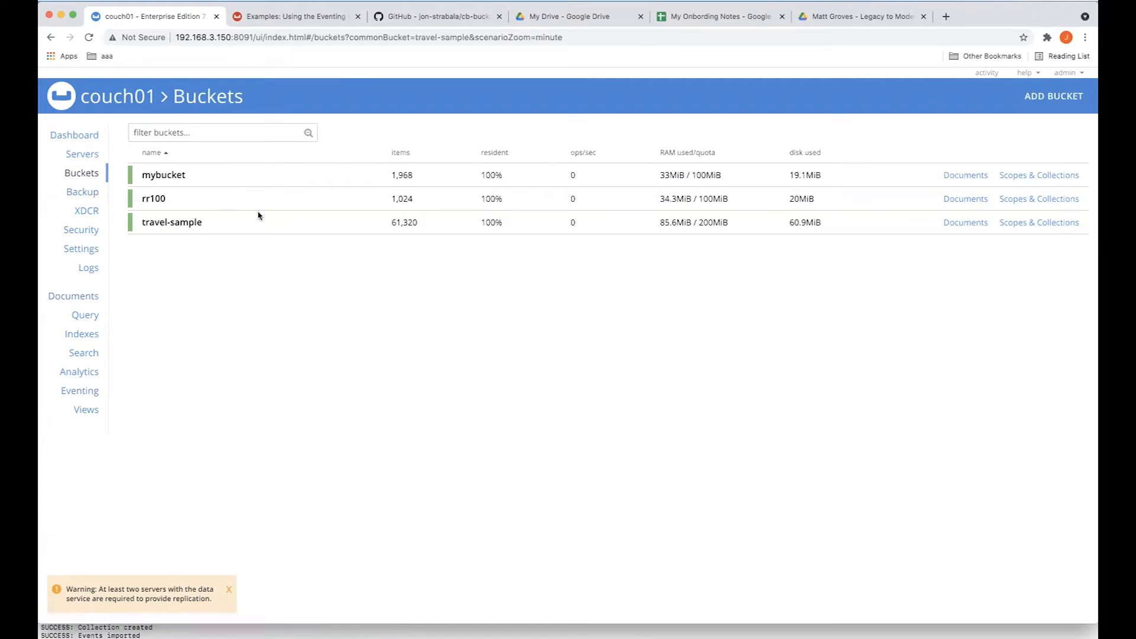
{"action": "left_click", "coordinate": [172, 221]}
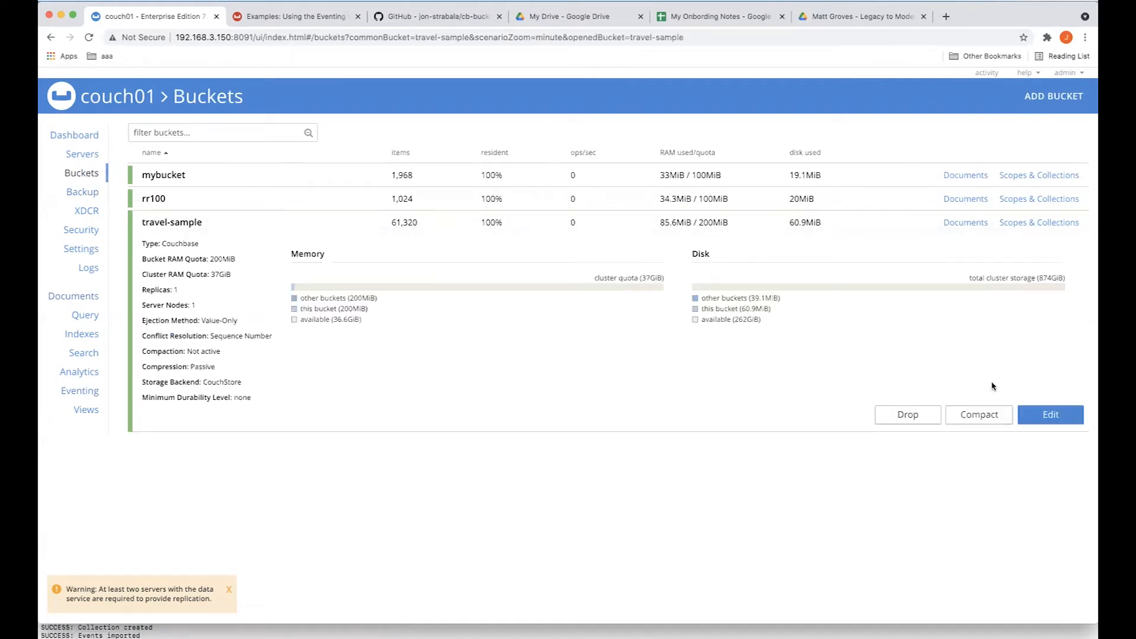
{"action": "left_click", "coordinate": [906, 415]}
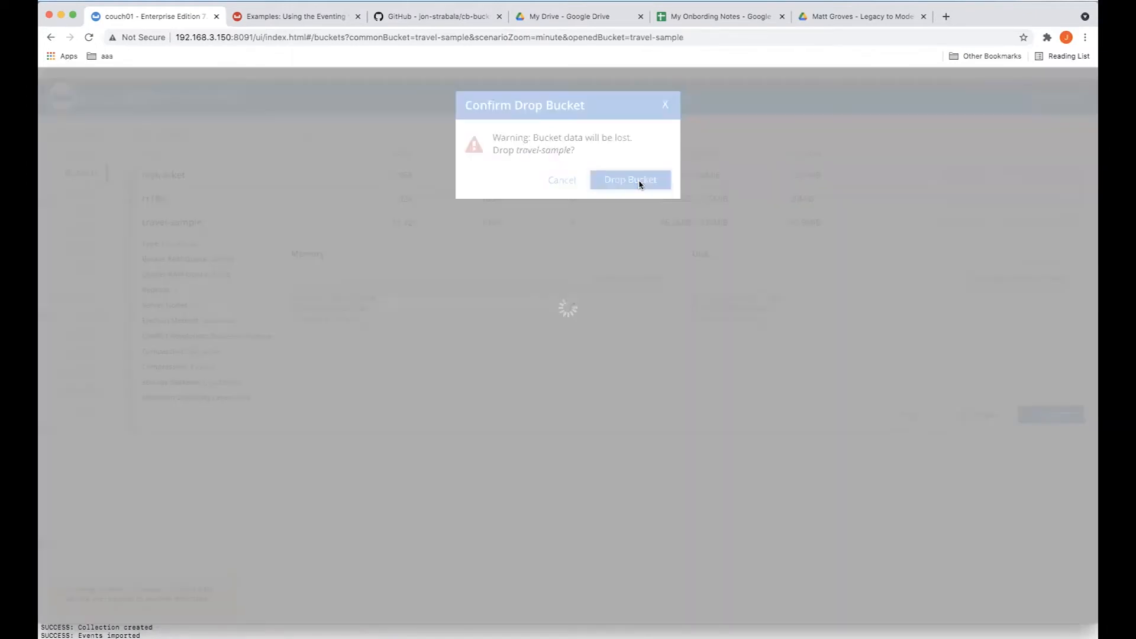
{"action": "left_click", "coordinate": [629, 180]}
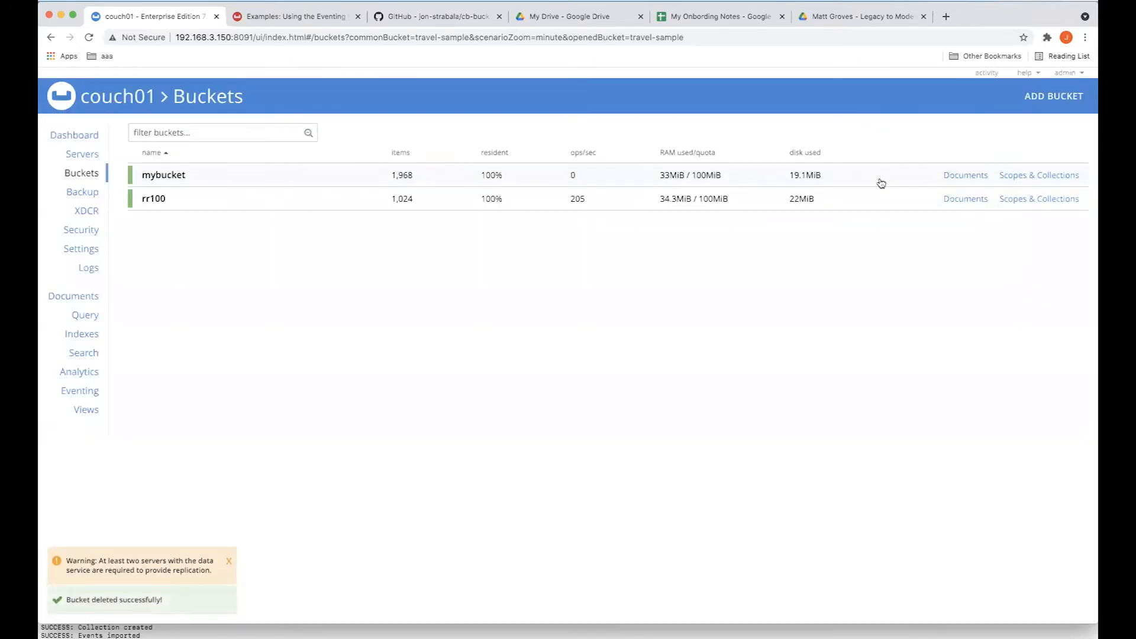
Step: Edit mybucket's settings to enable flushing and save the changes
{"action": "left_click", "coordinate": [163, 175]}
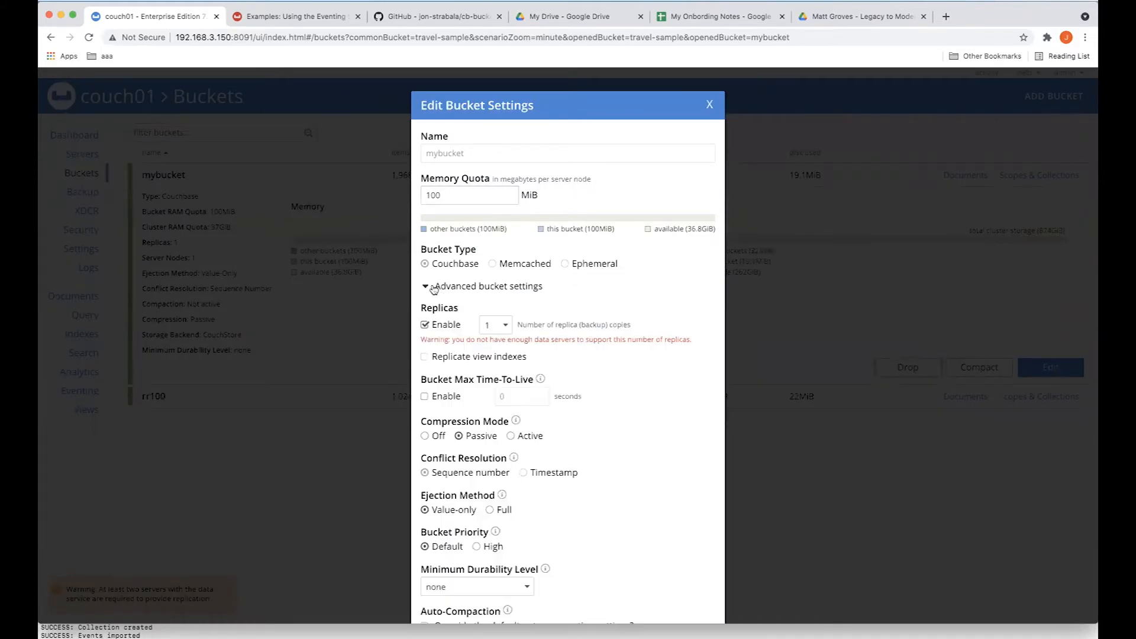
{"action": "scroll", "scroll_direction": "down", "scroll_amount": 3}
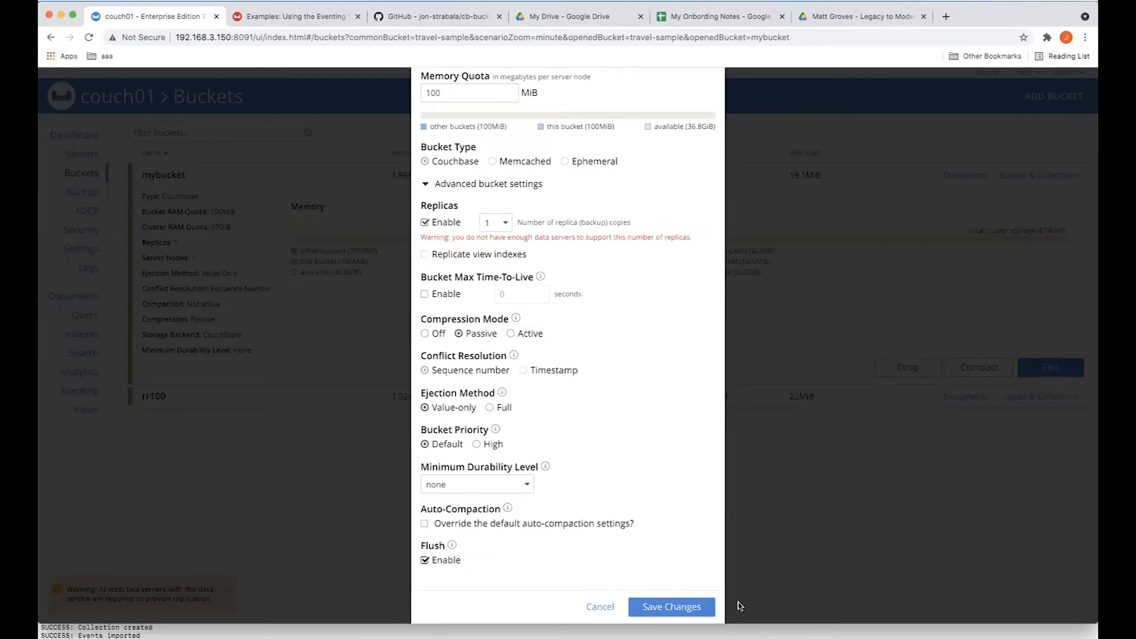
{"action": "left_click", "coordinate": [670, 605]}
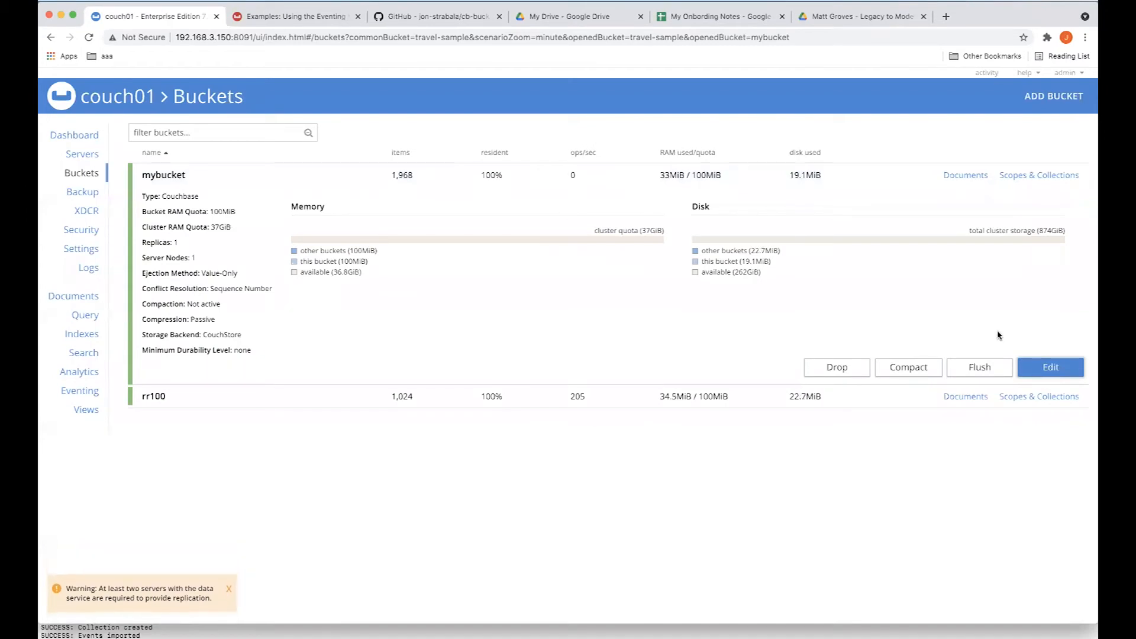
Step: Flush mybucket's data, confirming the flush
{"action": "left_click", "coordinate": [978, 367]}
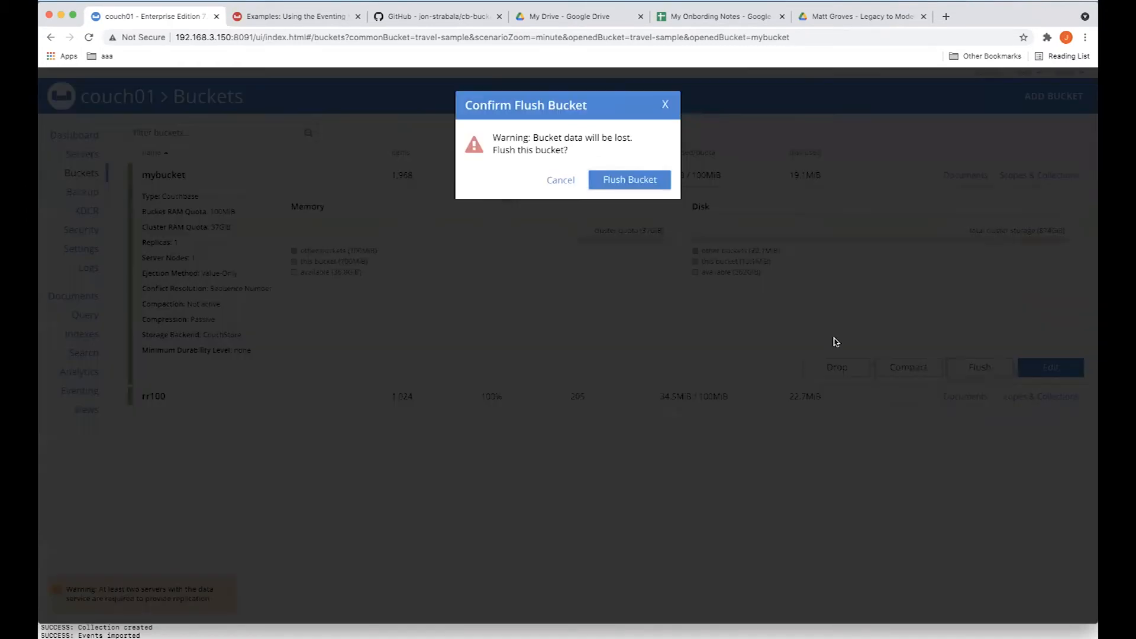
{"action": "left_click", "coordinate": [629, 178]}
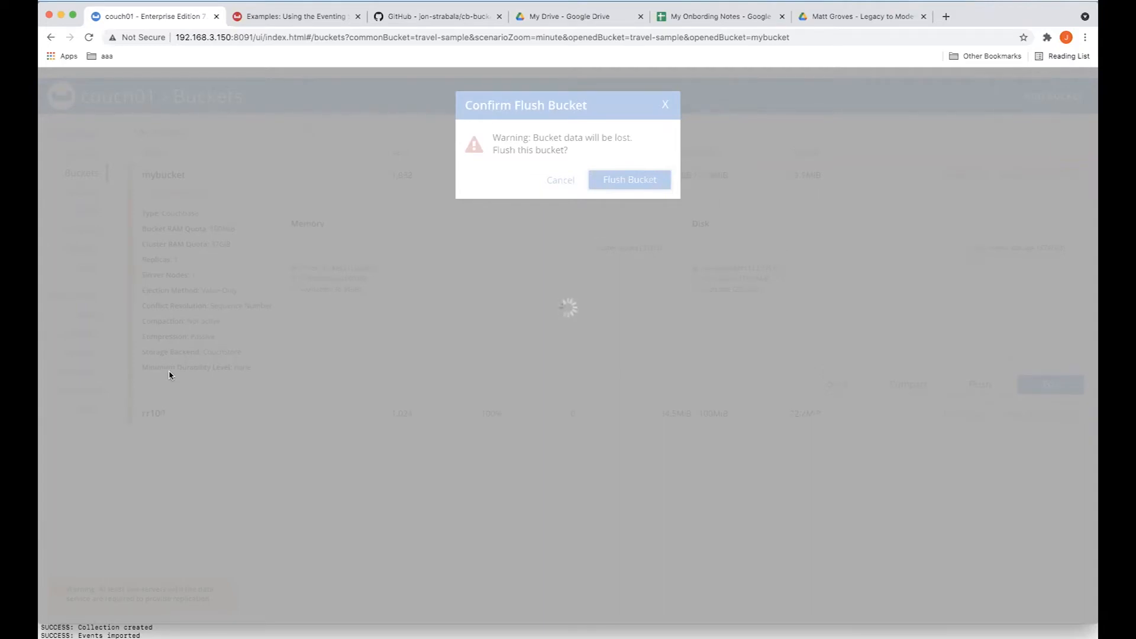
{"action": "left_click", "coordinate": [628, 178]}
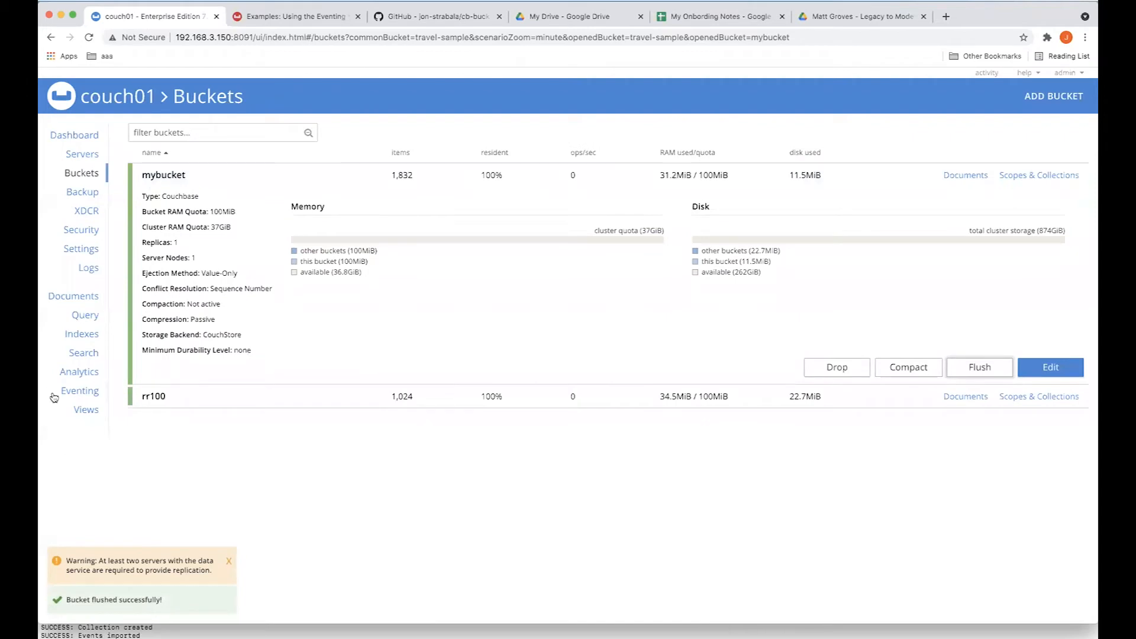
Step: Reload the travel-sample sample bucket from Settings > Sample Buckets
{"action": "left_click", "coordinate": [79, 390]}
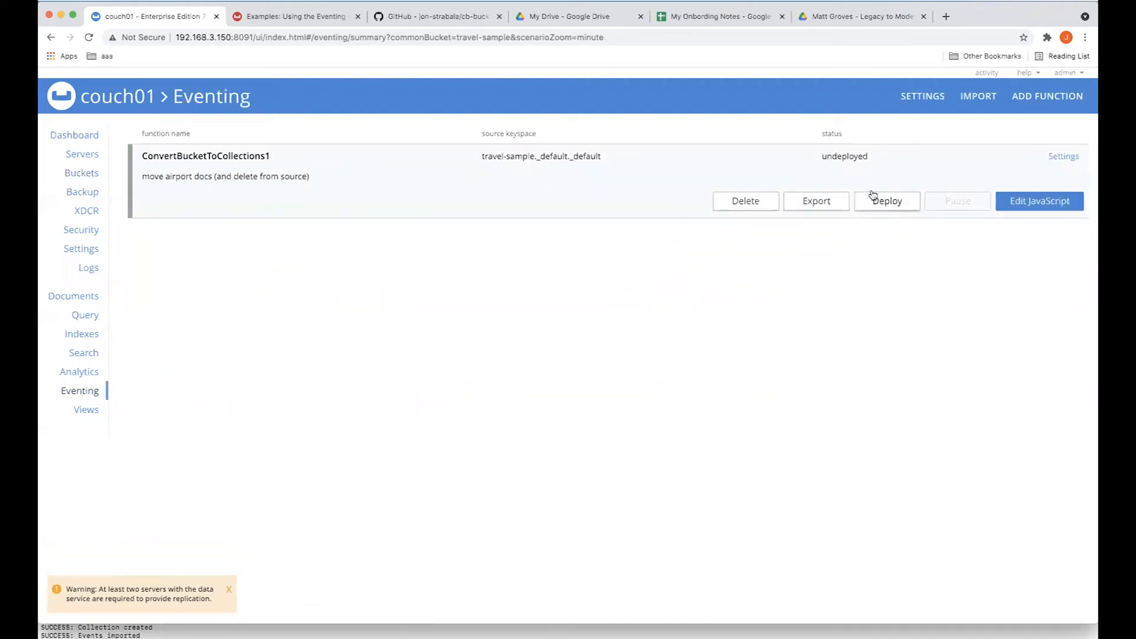
{"action": "mouse_move", "coordinate": [881, 152]}
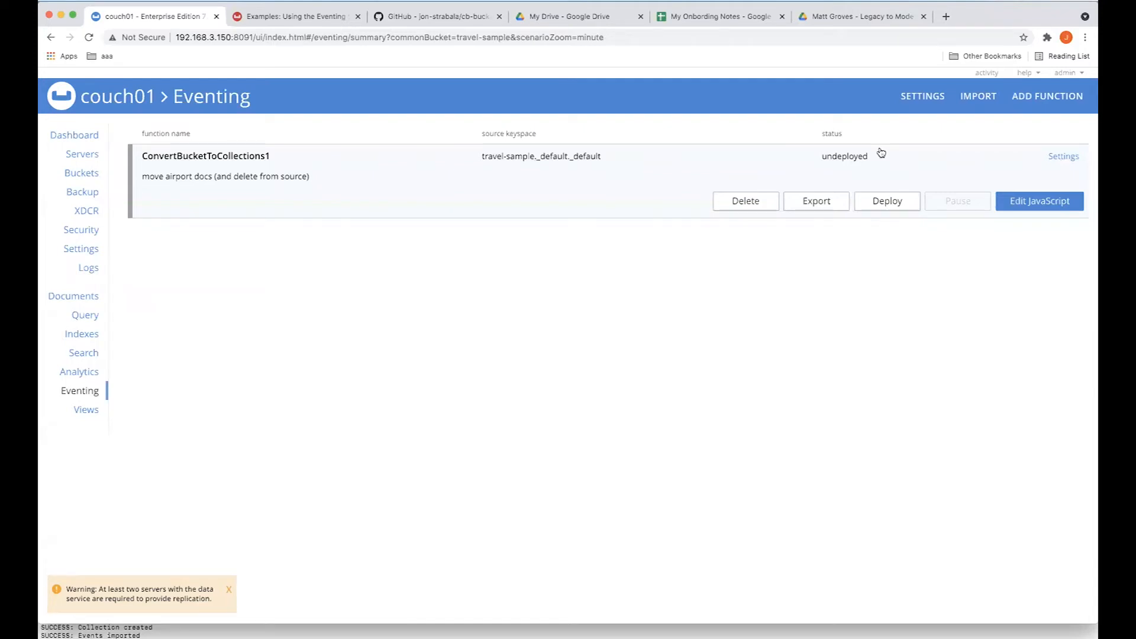
{"action": "mouse_move", "coordinate": [977, 96]}
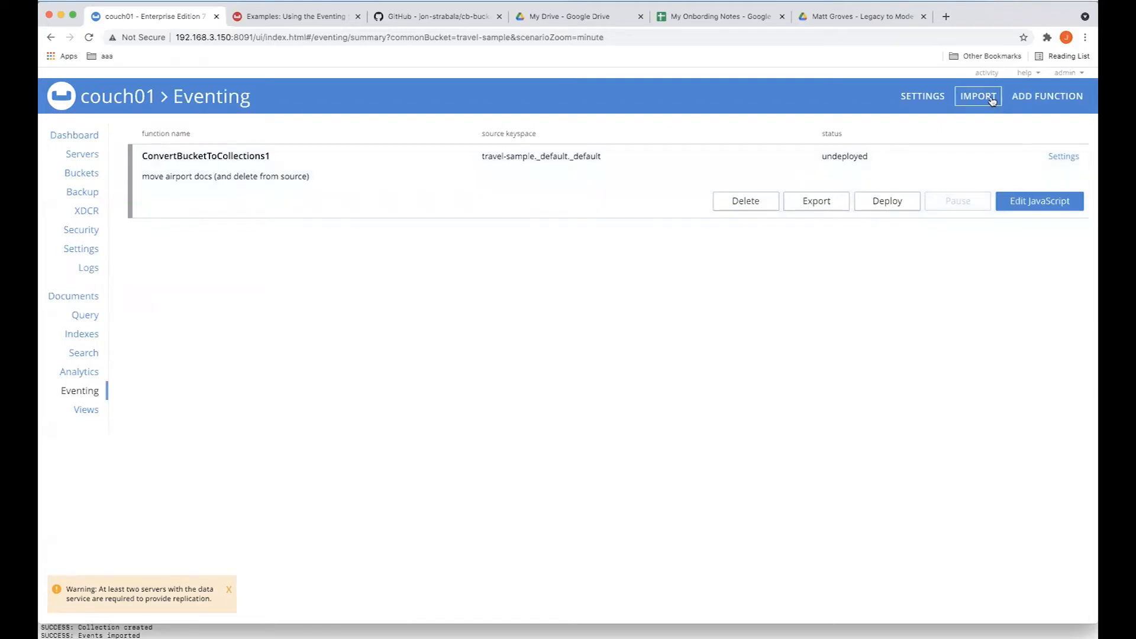
{"action": "mouse_move", "coordinate": [81, 281]}
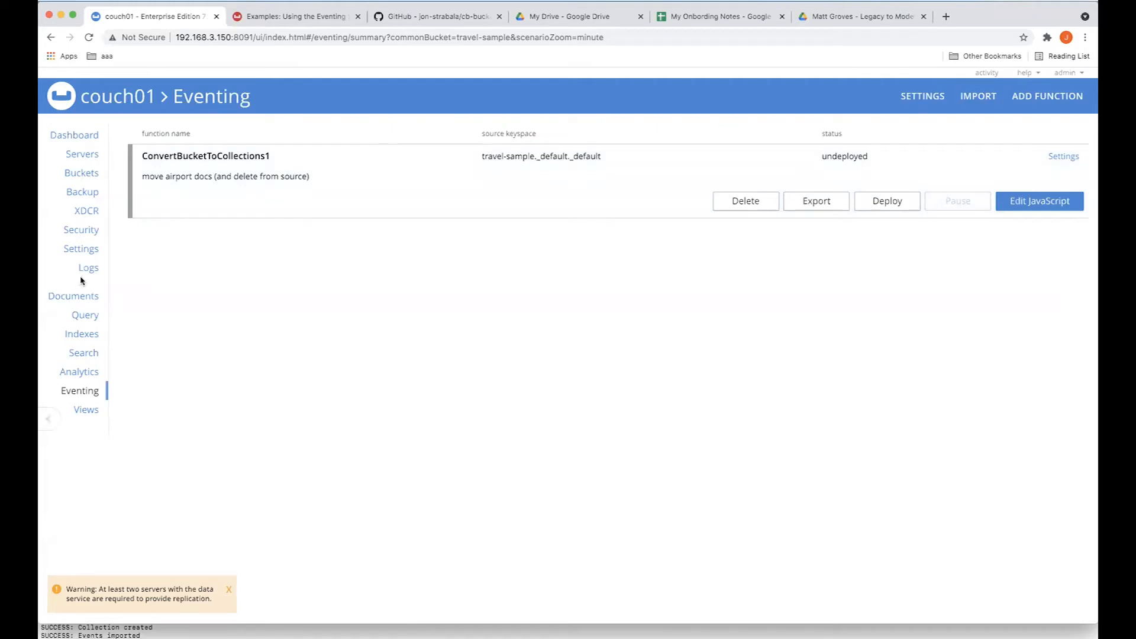
{"action": "left_click", "coordinate": [81, 248]}
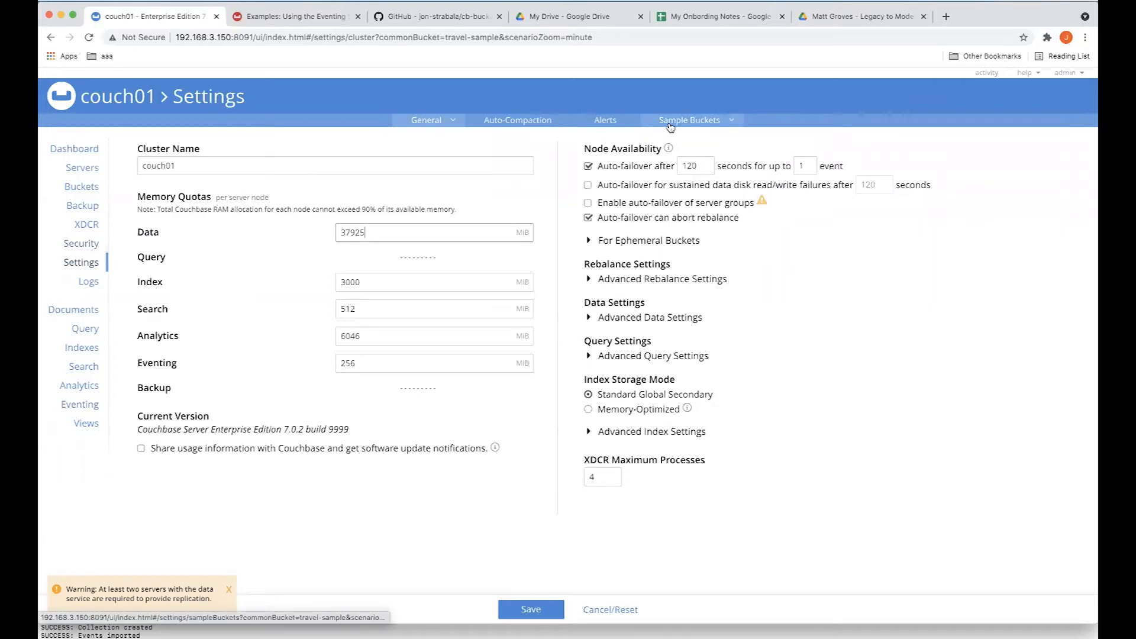
{"action": "left_click", "coordinate": [689, 120]}
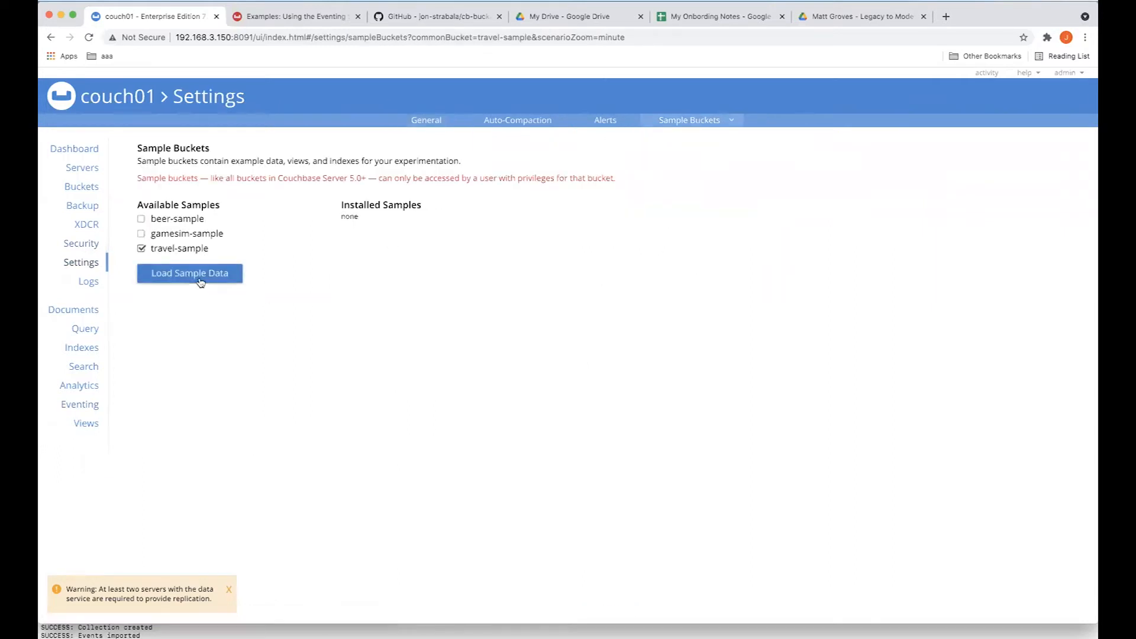
{"action": "left_click", "coordinate": [189, 273]}
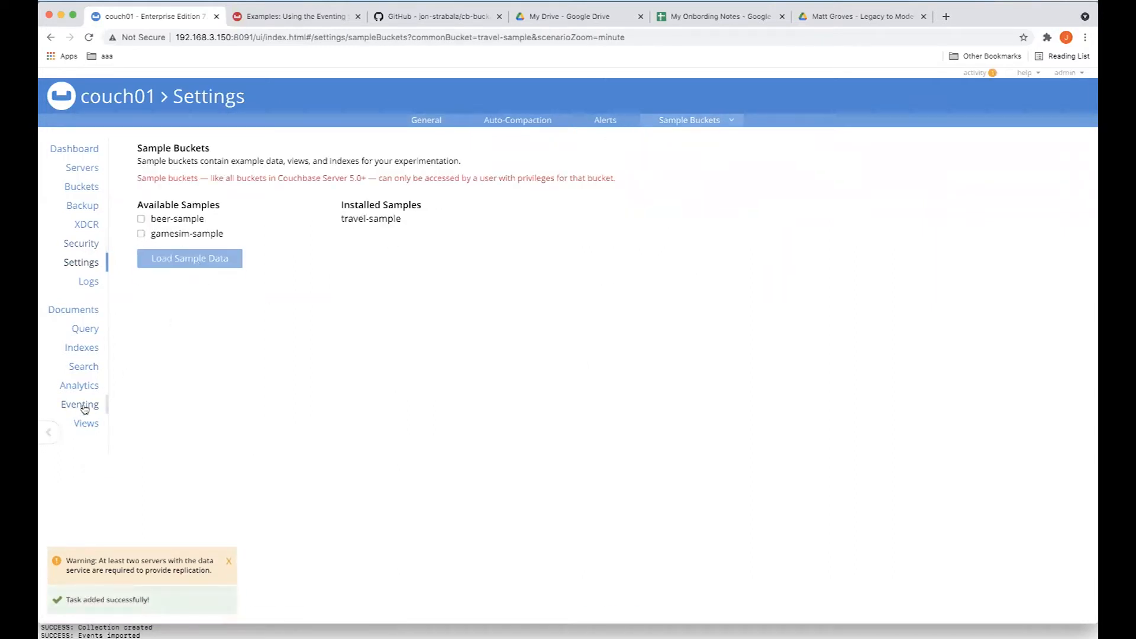
Step: Import the ConvertBucketToCollections3.json function definition into Eventing and review its settings
{"action": "left_click", "coordinate": [79, 404]}
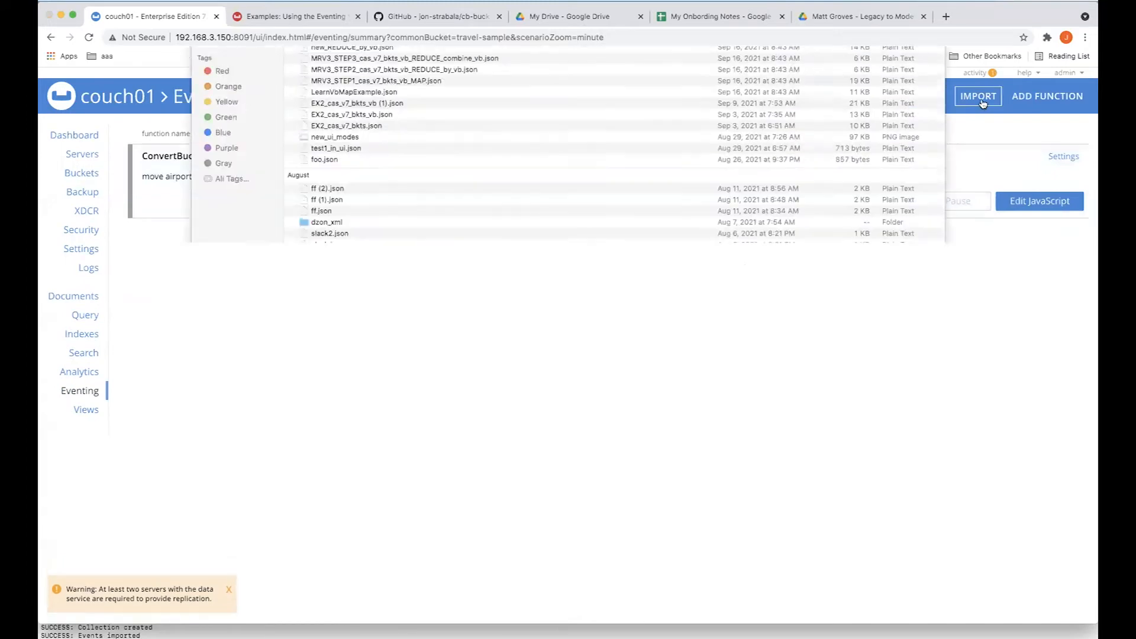
{"action": "left_click", "coordinate": [977, 96]}
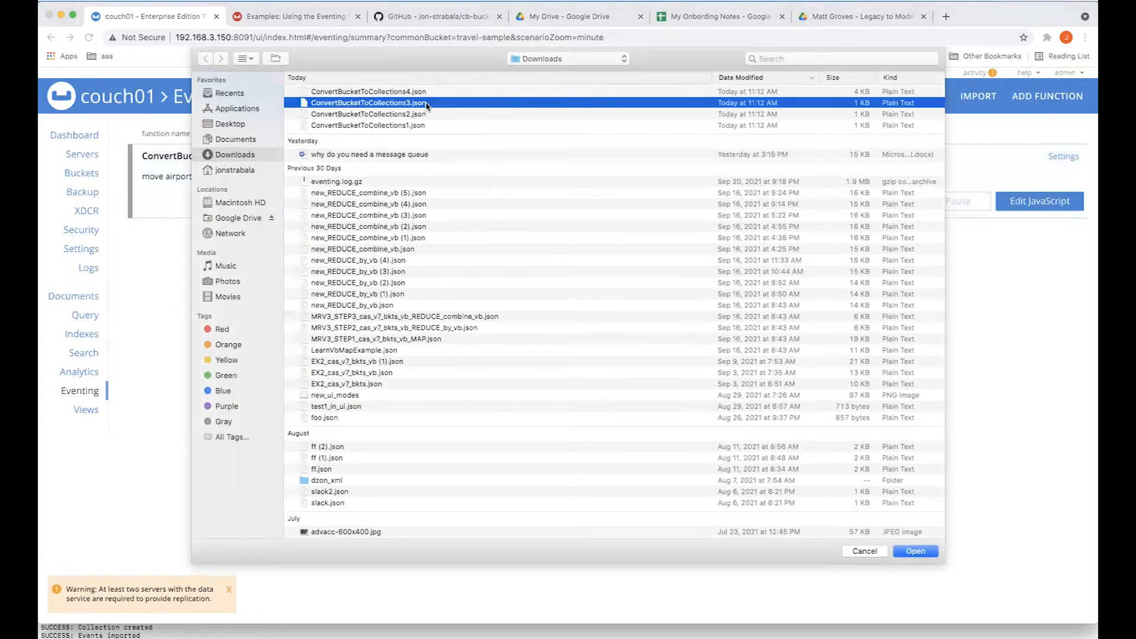
{"action": "left_click", "coordinate": [915, 550]}
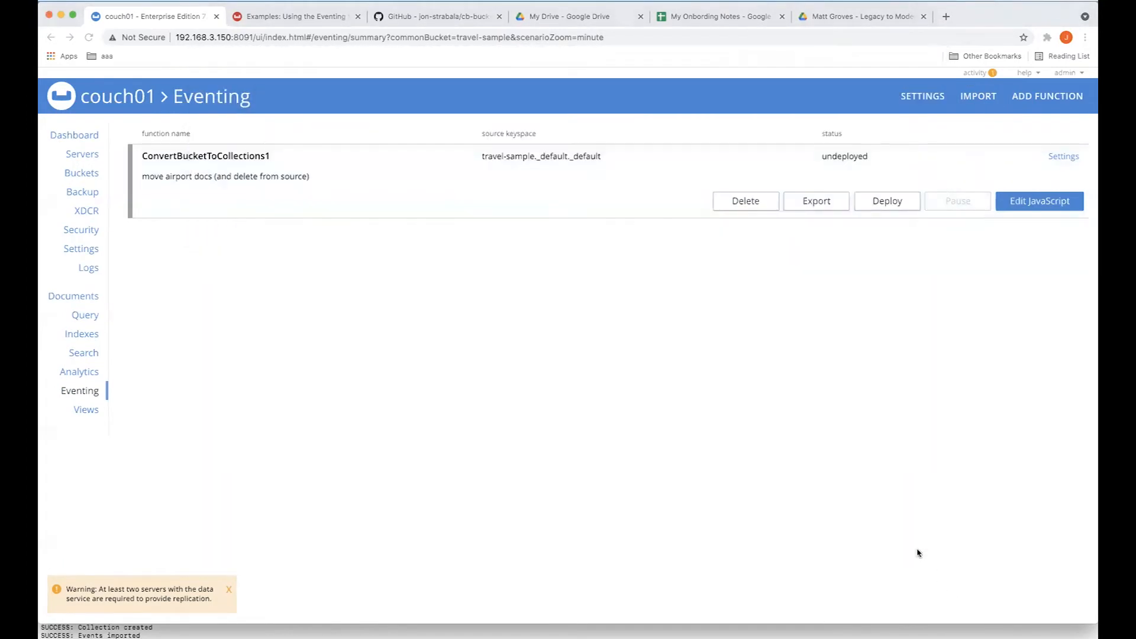
{"action": "left_click", "coordinate": [1047, 96]}
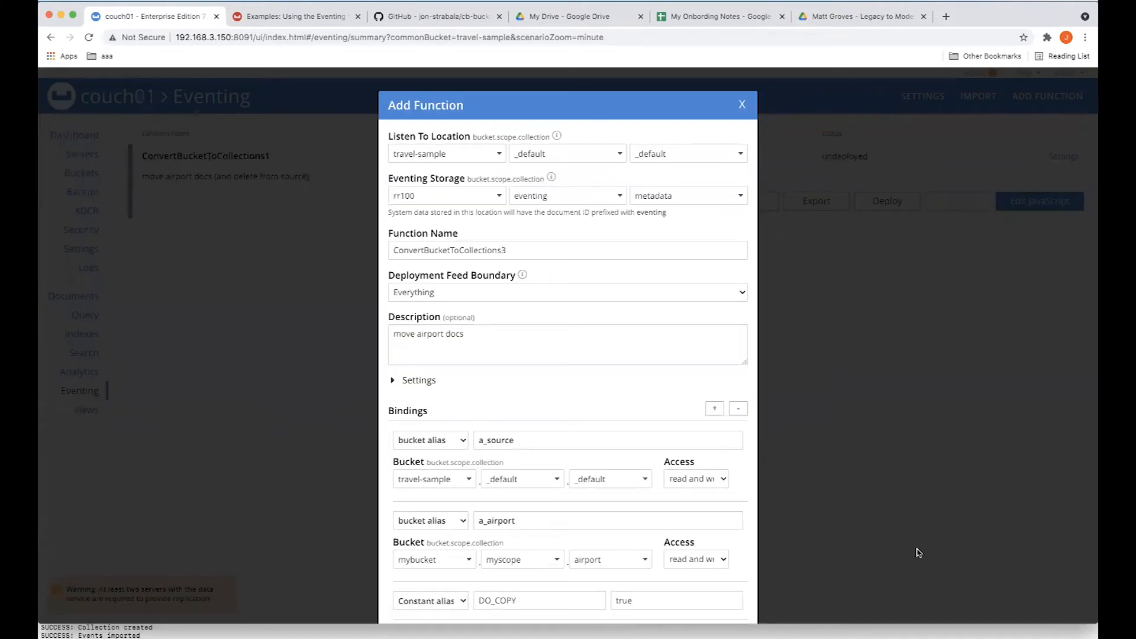
{"action": "mouse_move", "coordinate": [727, 496]}
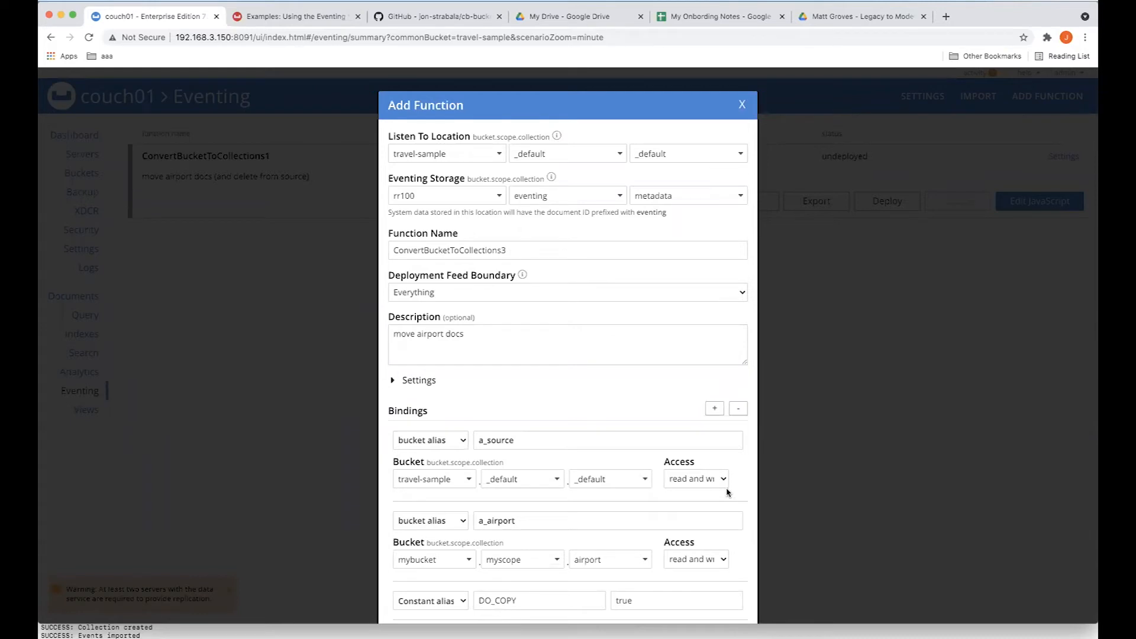
{"action": "scroll", "scroll_direction": "down", "scroll_amount": 3}
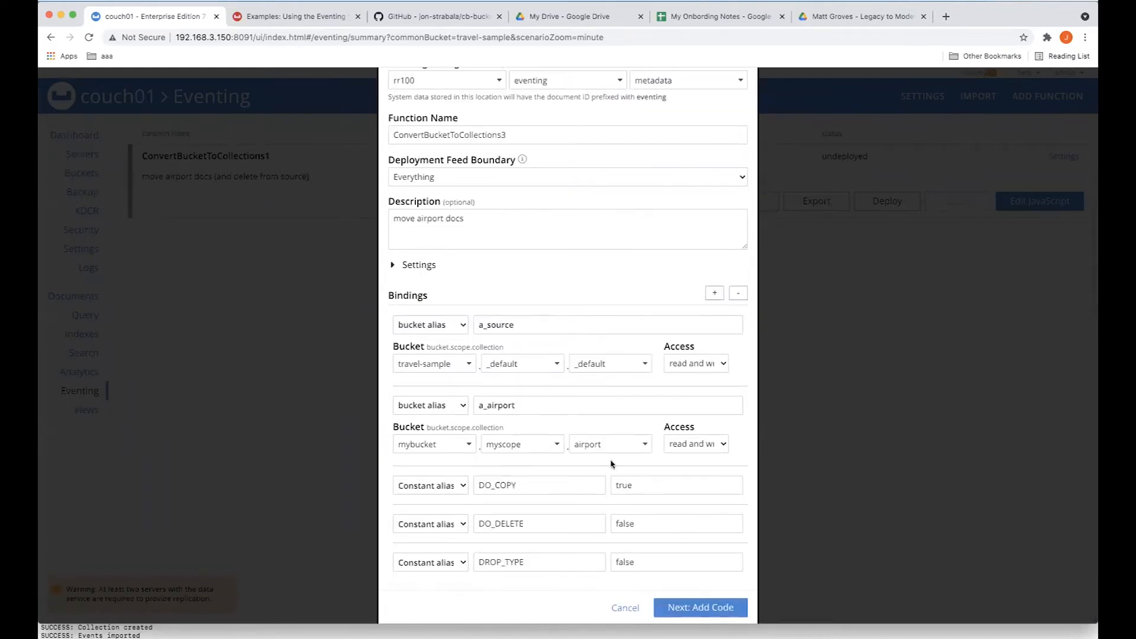
{"action": "mouse_move", "coordinate": [516, 632]}
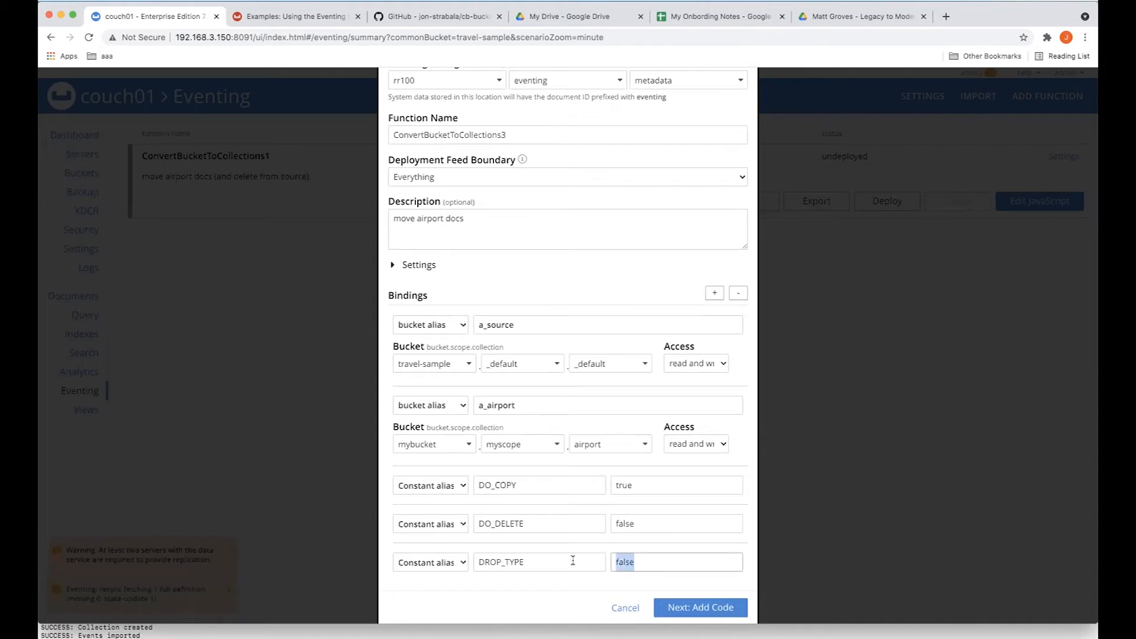
{"action": "type", "text": "true"}
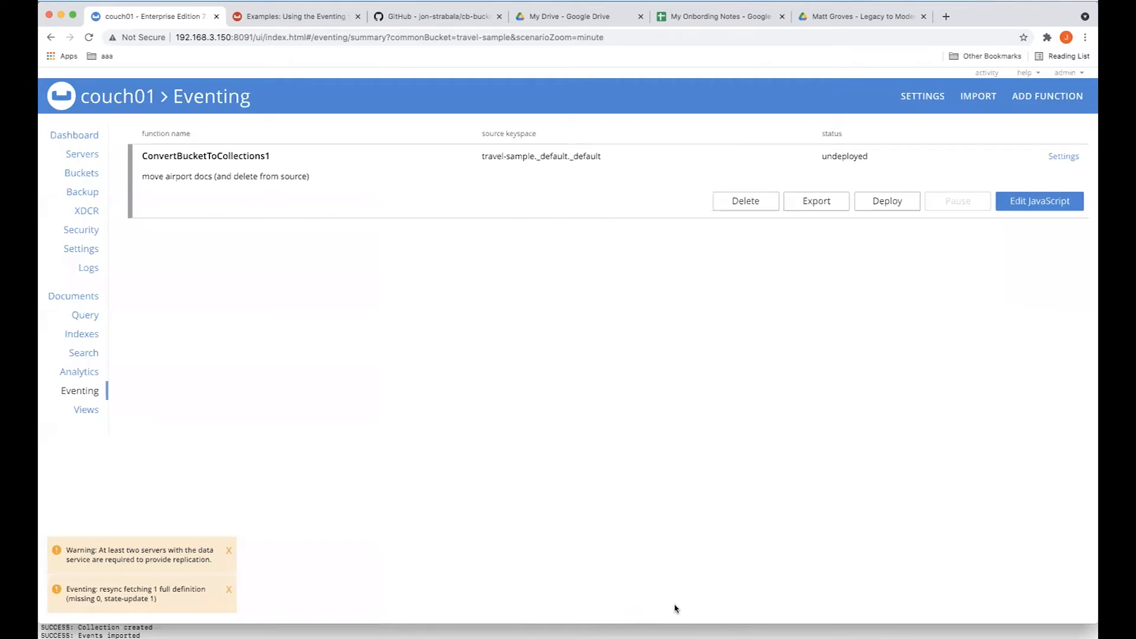
Step: Review ConvertBucketToCollections3's code, then deploy it against the travel-sample documents
{"action": "left_click", "coordinate": [1037, 201]}
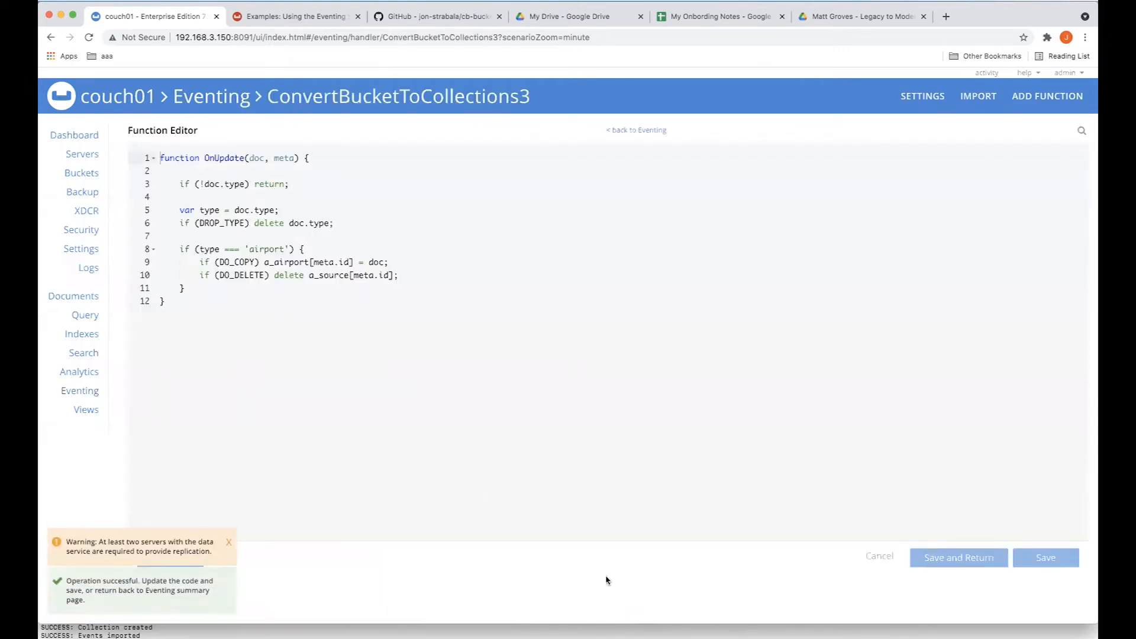
{"action": "mouse_move", "coordinate": [311, 196]}
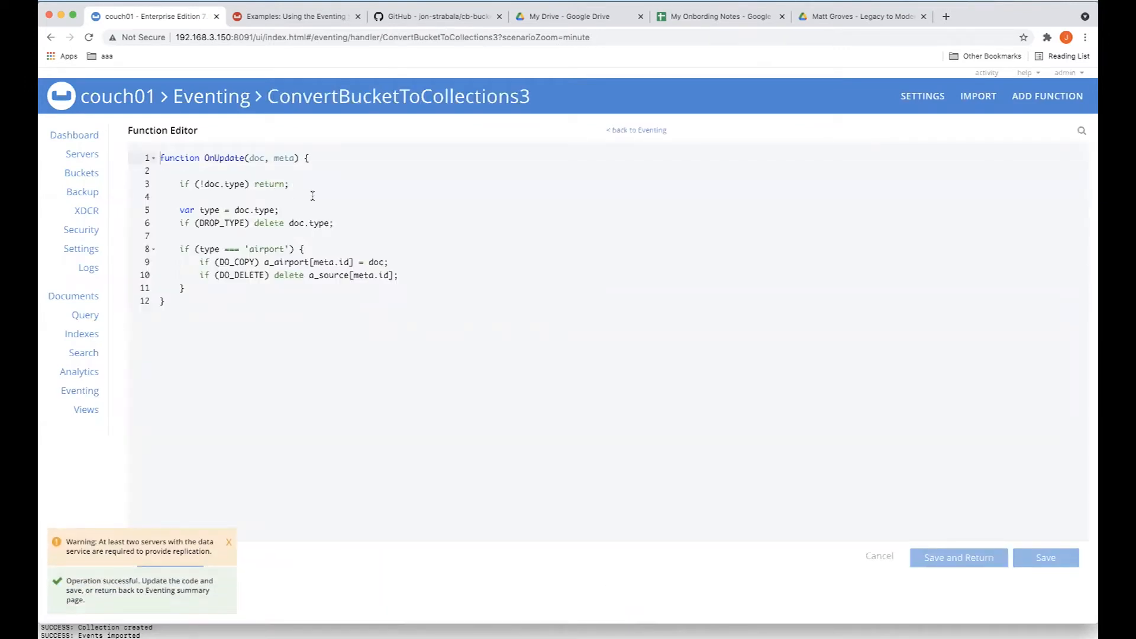
{"action": "left_click", "coordinate": [228, 542]}
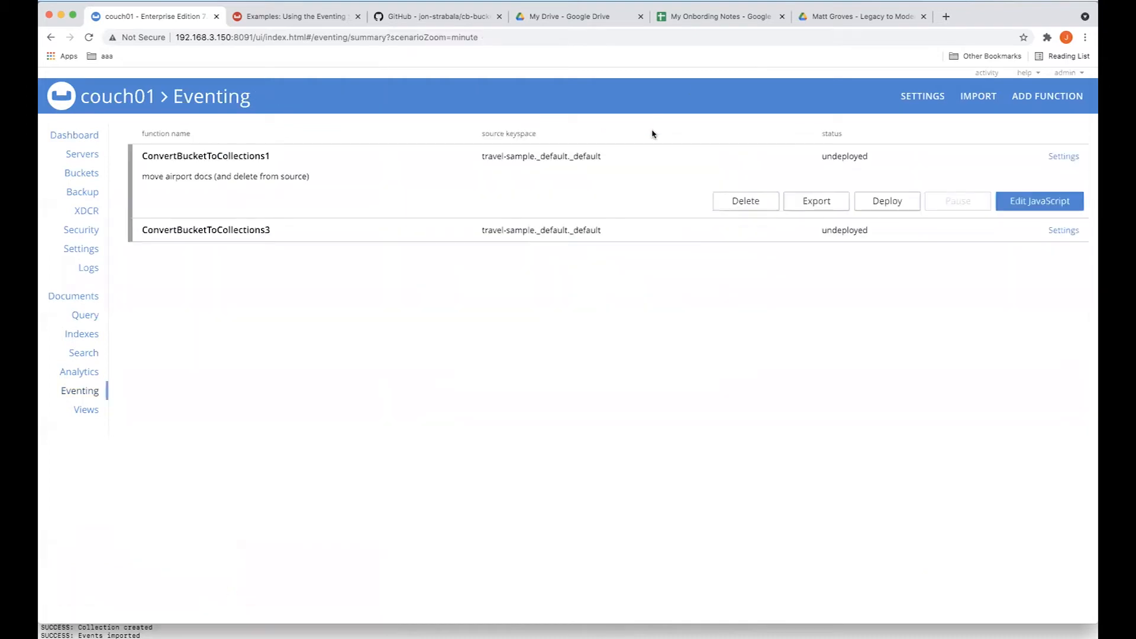
{"action": "mouse_move", "coordinate": [721, 163]}
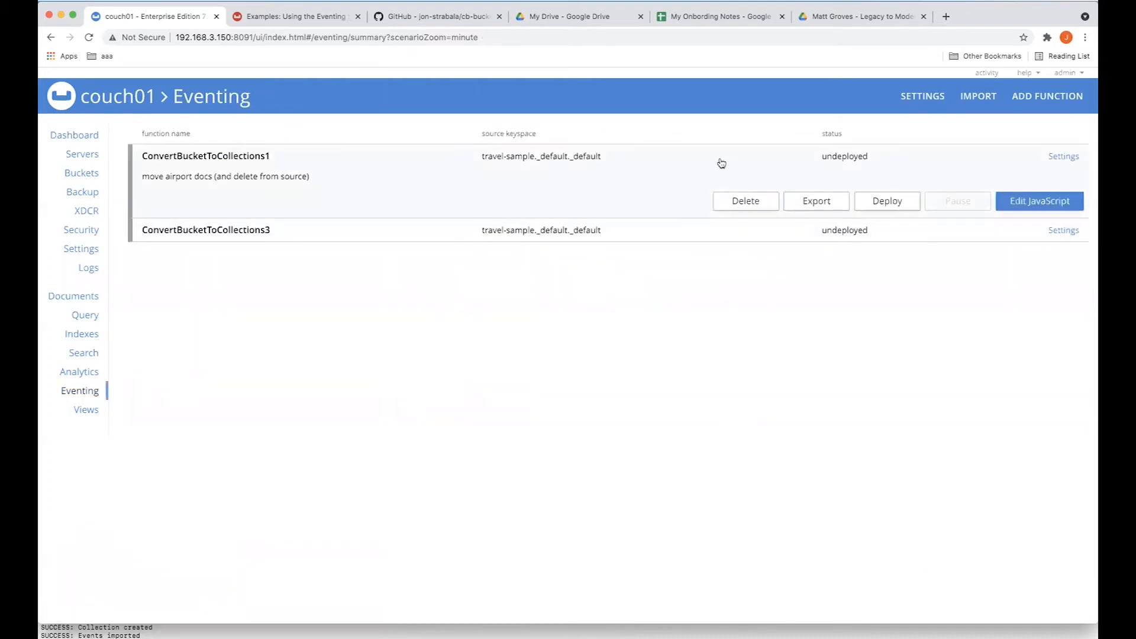
{"action": "left_click", "coordinate": [206, 230]}
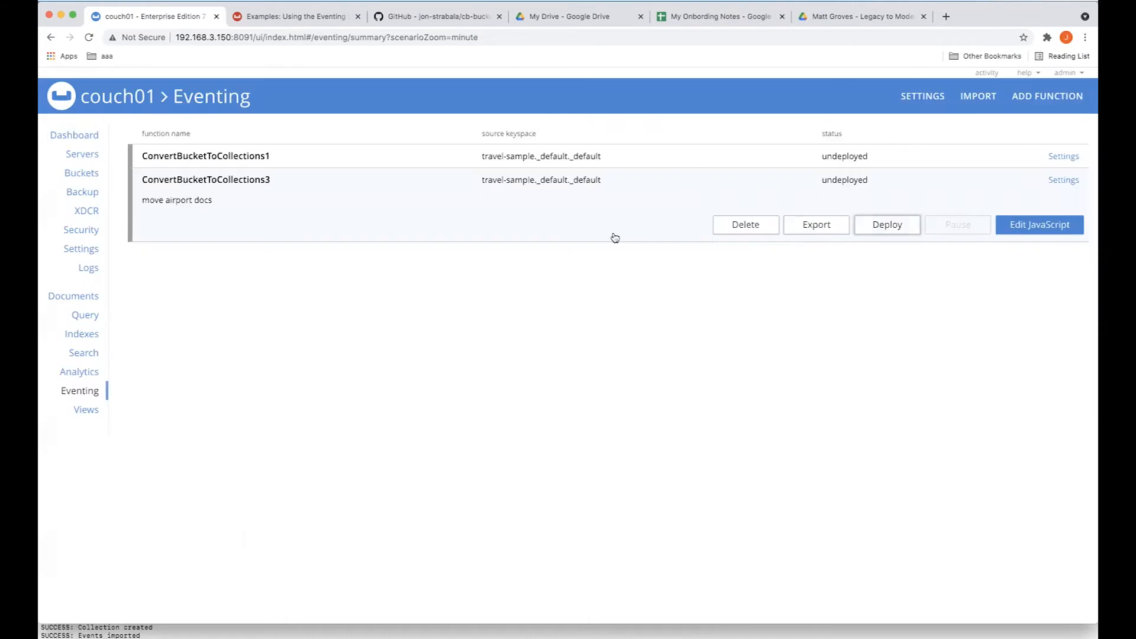
{"action": "left_click", "coordinate": [886, 225]}
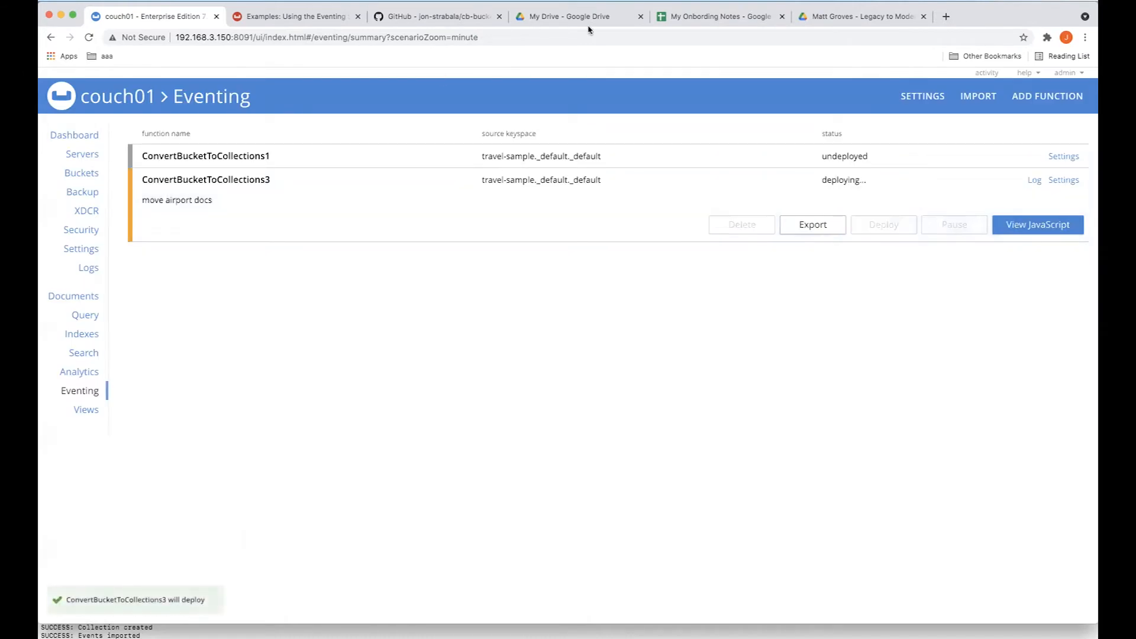
{"action": "mouse_move", "coordinate": [625, 52]}
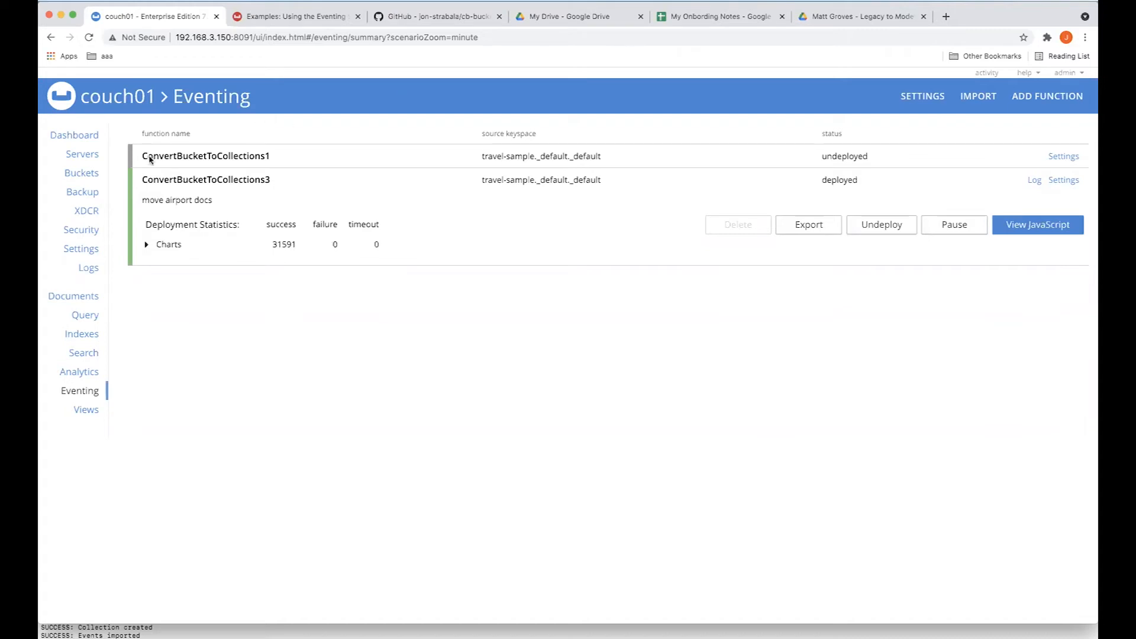
Step: View travel-sample's inventory scope with its five collections holding 31.591K items
{"action": "left_click", "coordinate": [81, 173]}
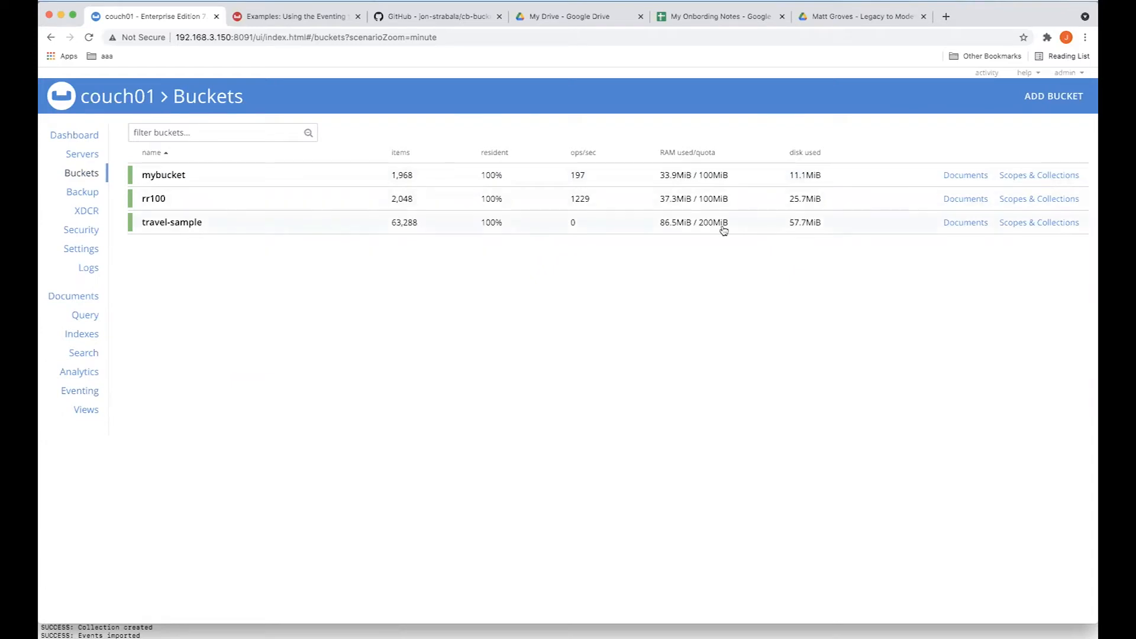
{"action": "left_click", "coordinate": [1037, 223]}
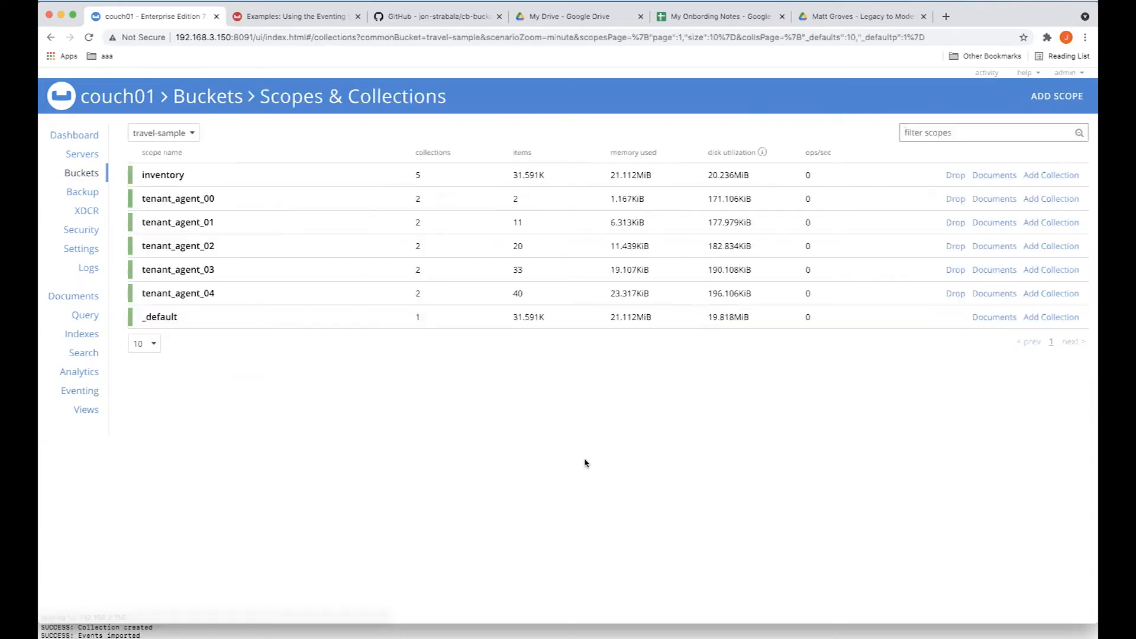
{"action": "mouse_move", "coordinate": [543, 335]}
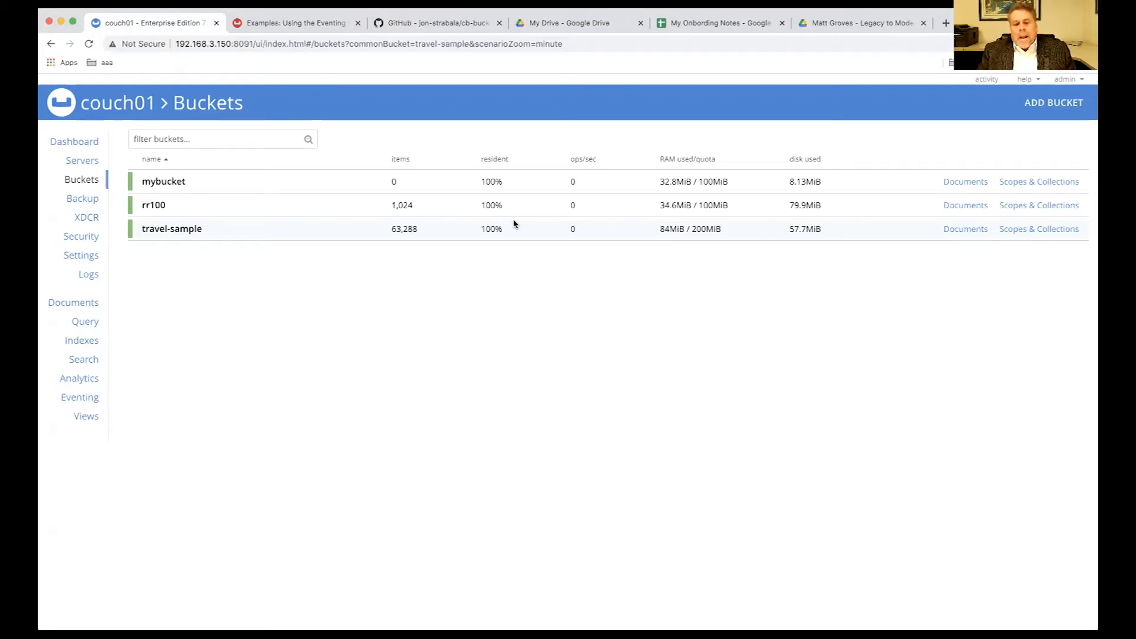
{"action": "mouse_move", "coordinate": [999, 165]}
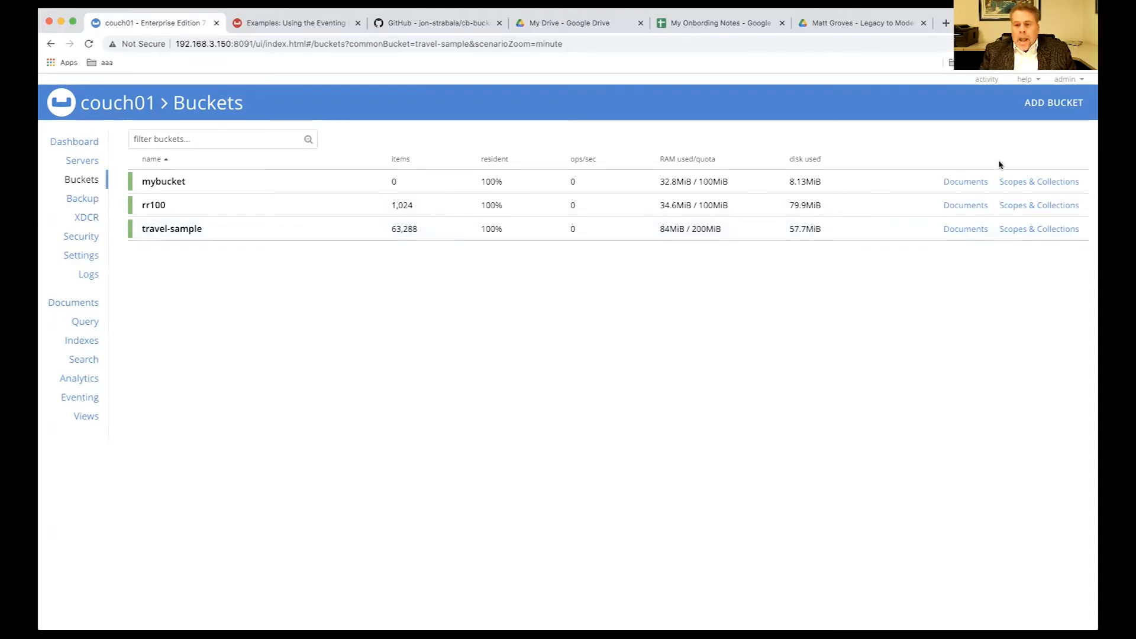
Step: View mybucket's myscope with its five empty collections
{"action": "left_click", "coordinate": [1039, 181]}
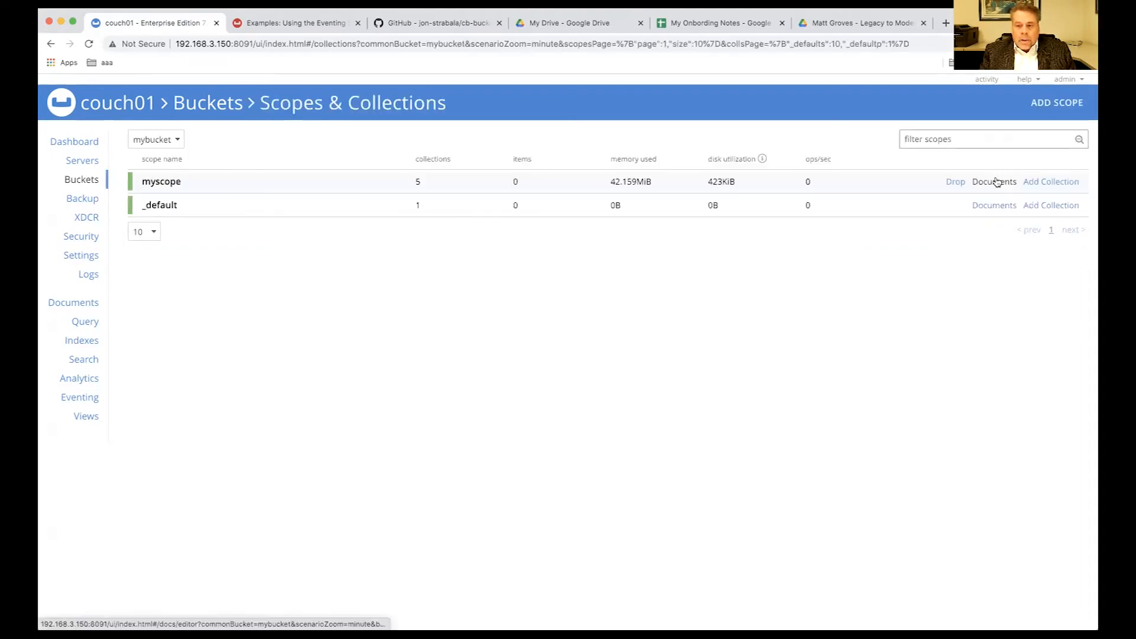
Step: Dismiss the Add Collection form for myscope and return to the Eventing functions list
{"action": "left_click", "coordinate": [1051, 181]}
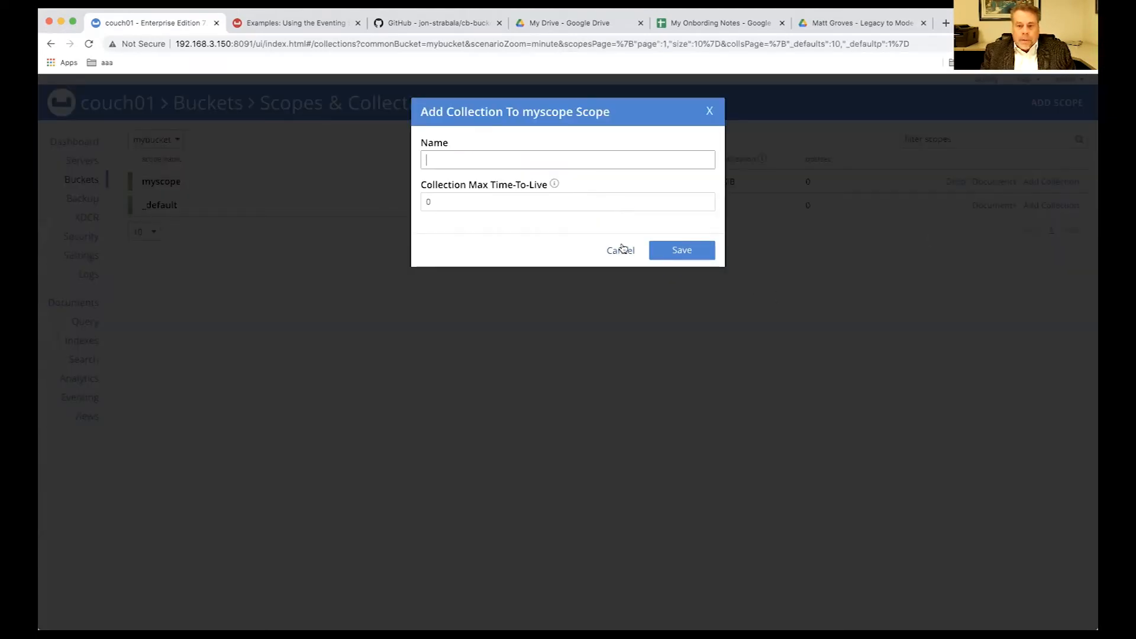
{"action": "left_click", "coordinate": [619, 250]}
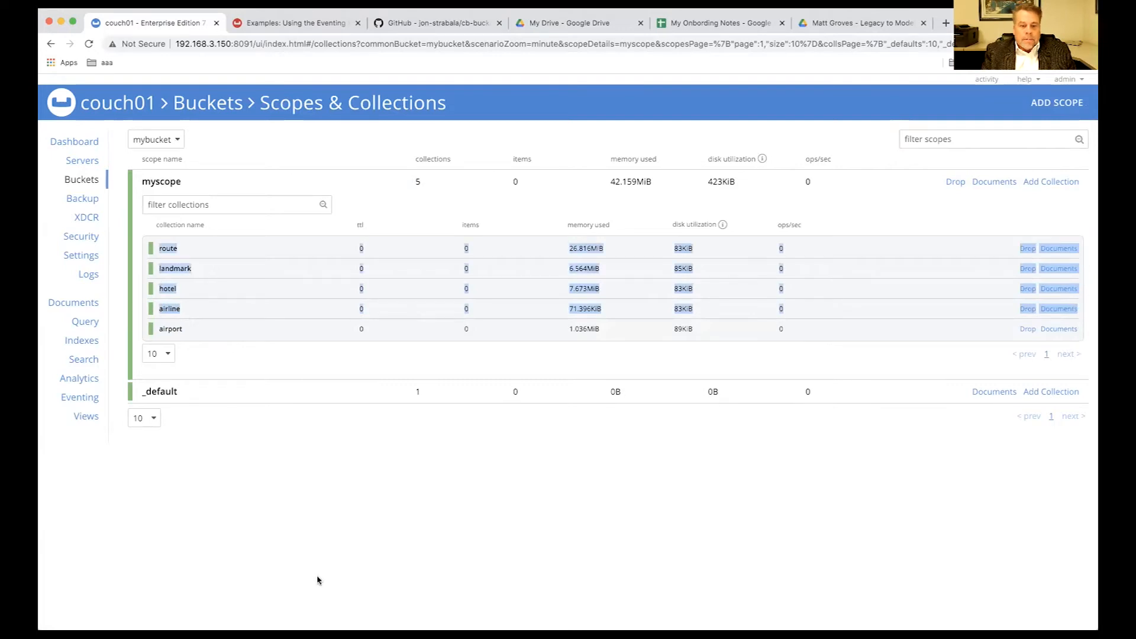
{"action": "left_click", "coordinate": [79, 397]}
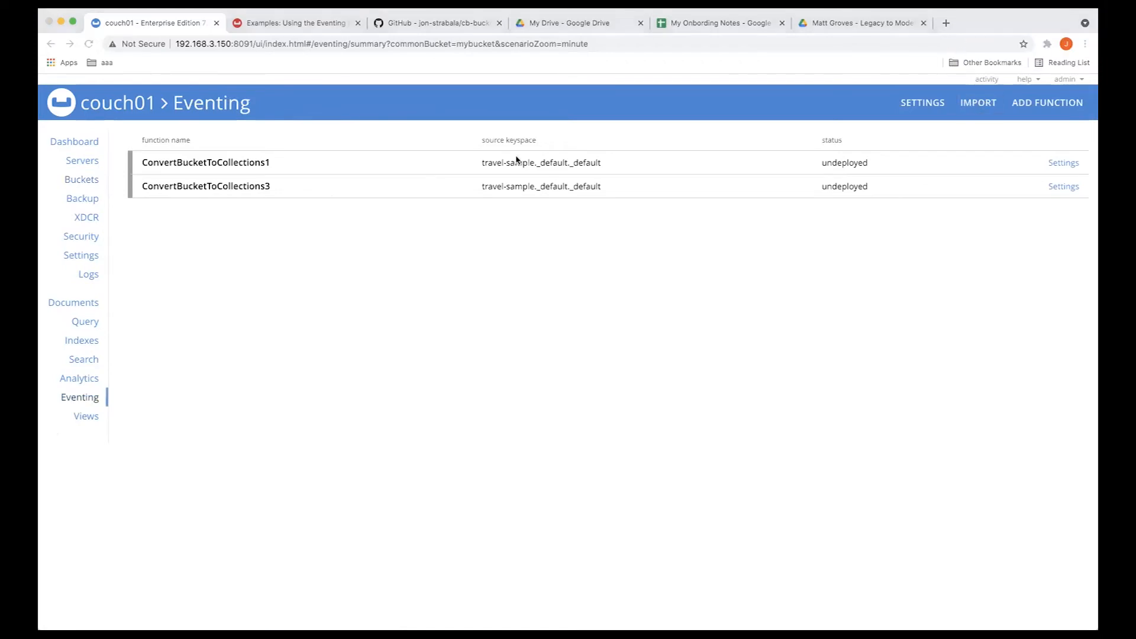
{"action": "mouse_move", "coordinate": [833, 485]}
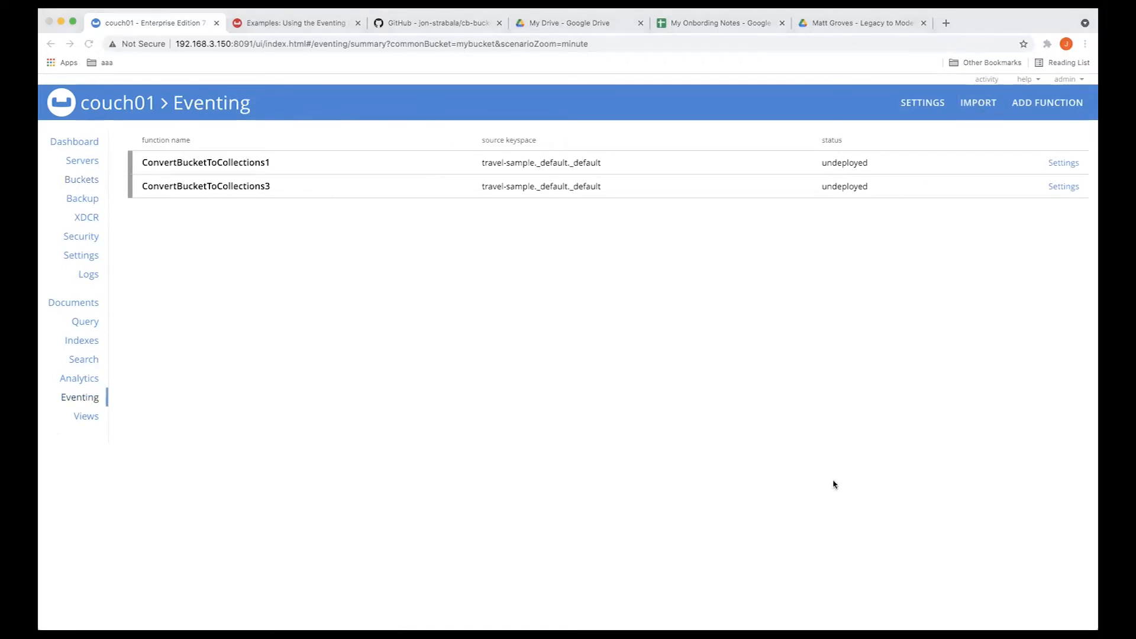
Step: Add ConvertBucketToCollections4 with the prefilled myscope collection bindings and continue to its code editor
{"action": "left_click", "coordinate": [1047, 102]}
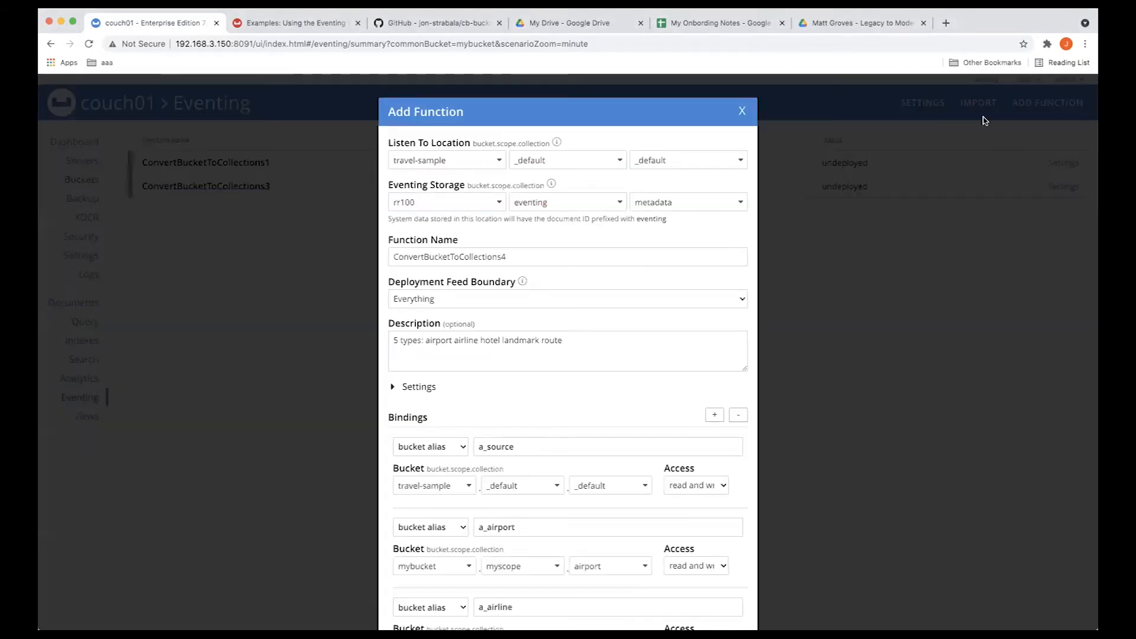
{"action": "mouse_move", "coordinate": [644, 364]}
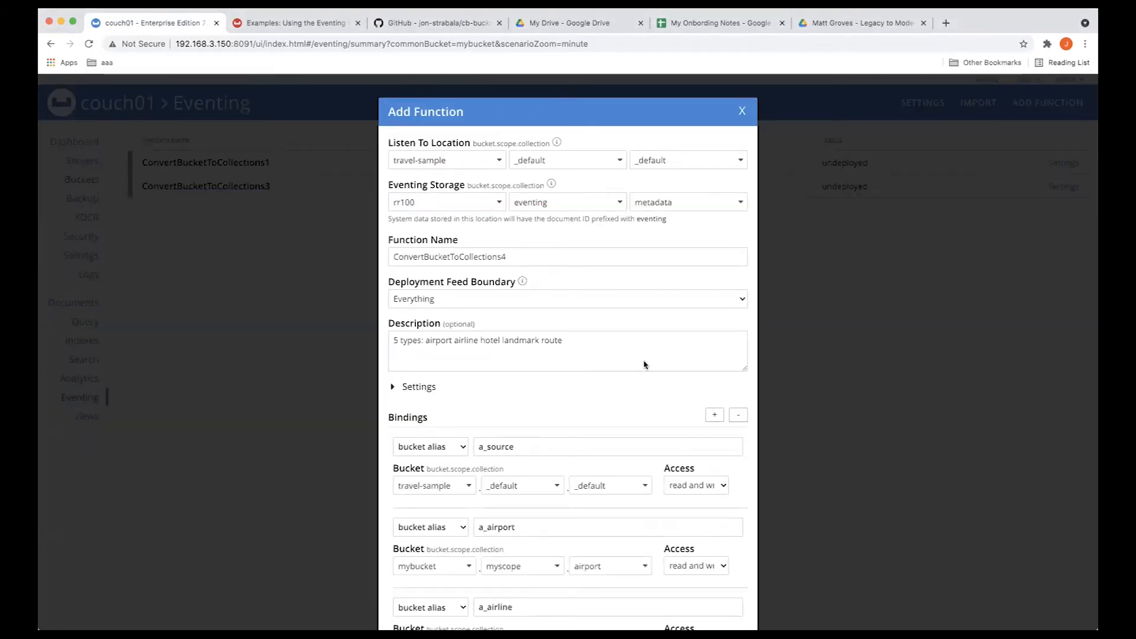
{"action": "scroll", "scroll_direction": "down", "scroll_amount": 3}
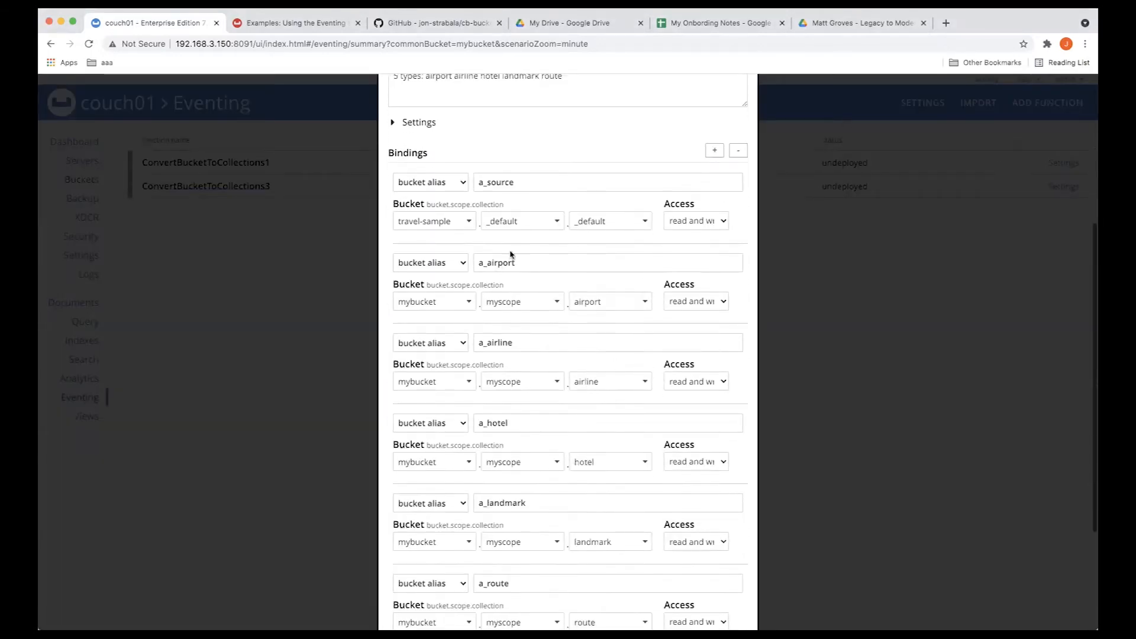
{"action": "mouse_move", "coordinate": [529, 277]}
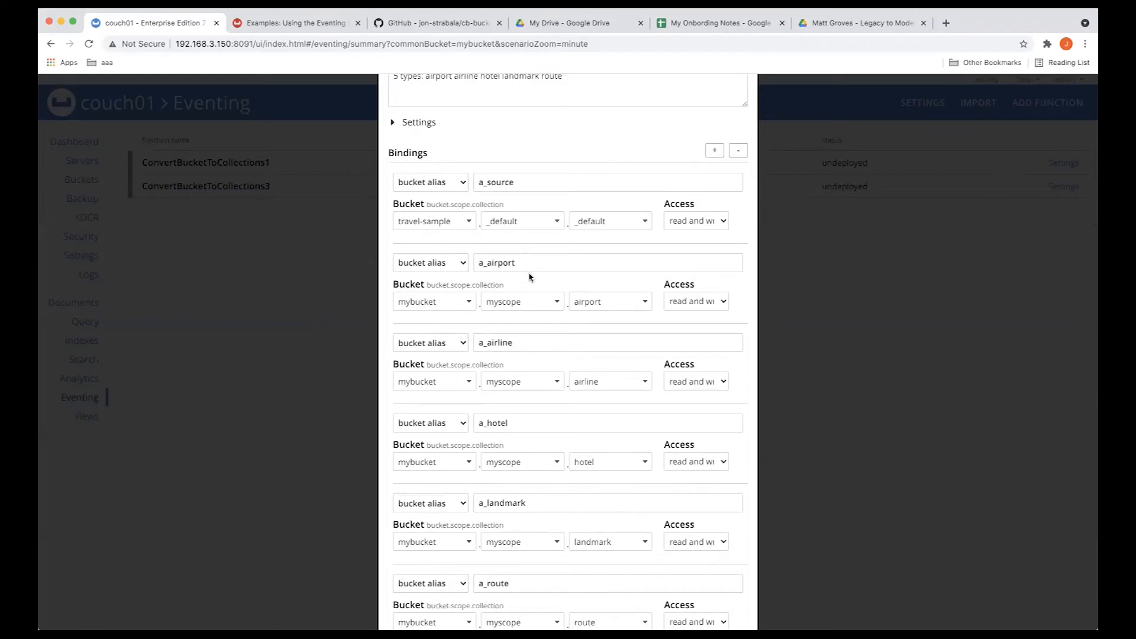
{"action": "mouse_move", "coordinate": [499, 512]}
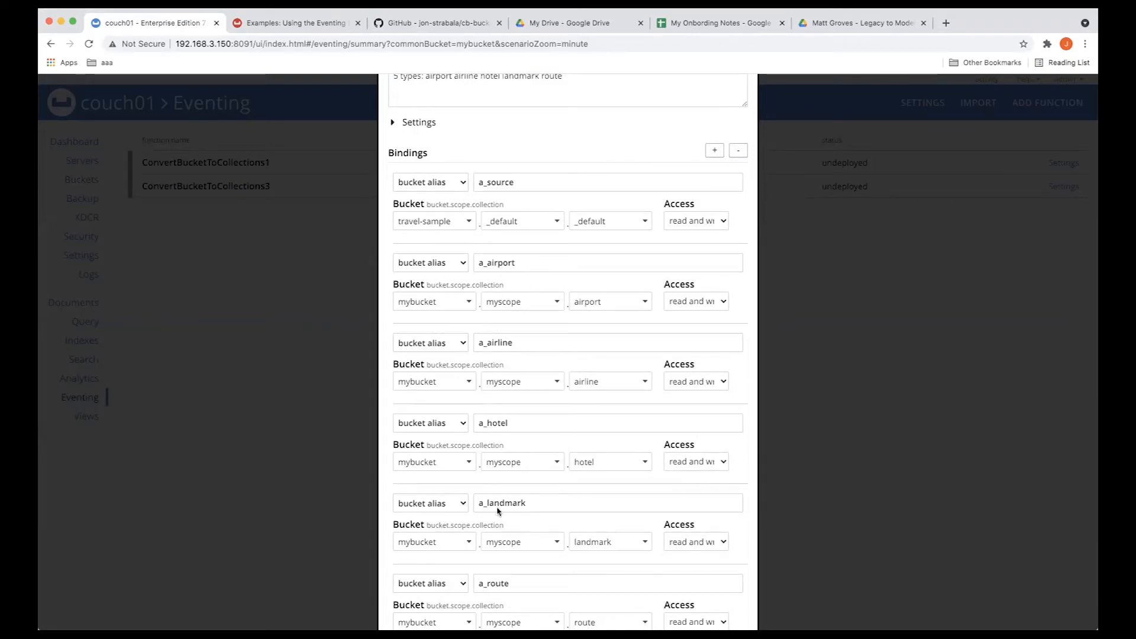
{"action": "scroll", "scroll_direction": "down", "scroll_amount": 3}
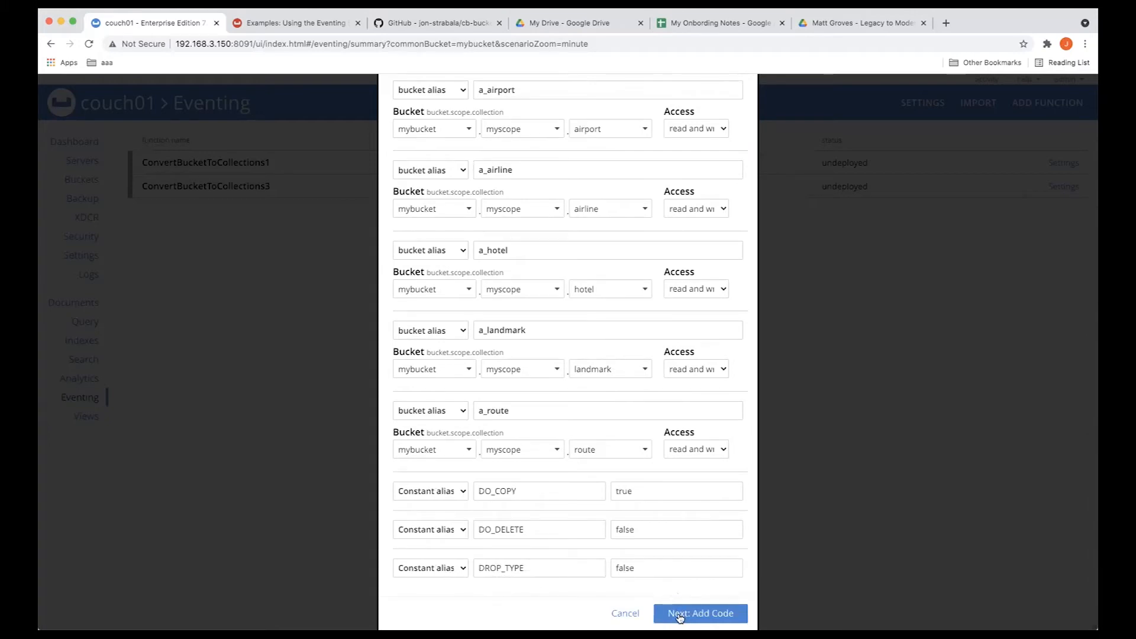
{"action": "left_click", "coordinate": [698, 613]}
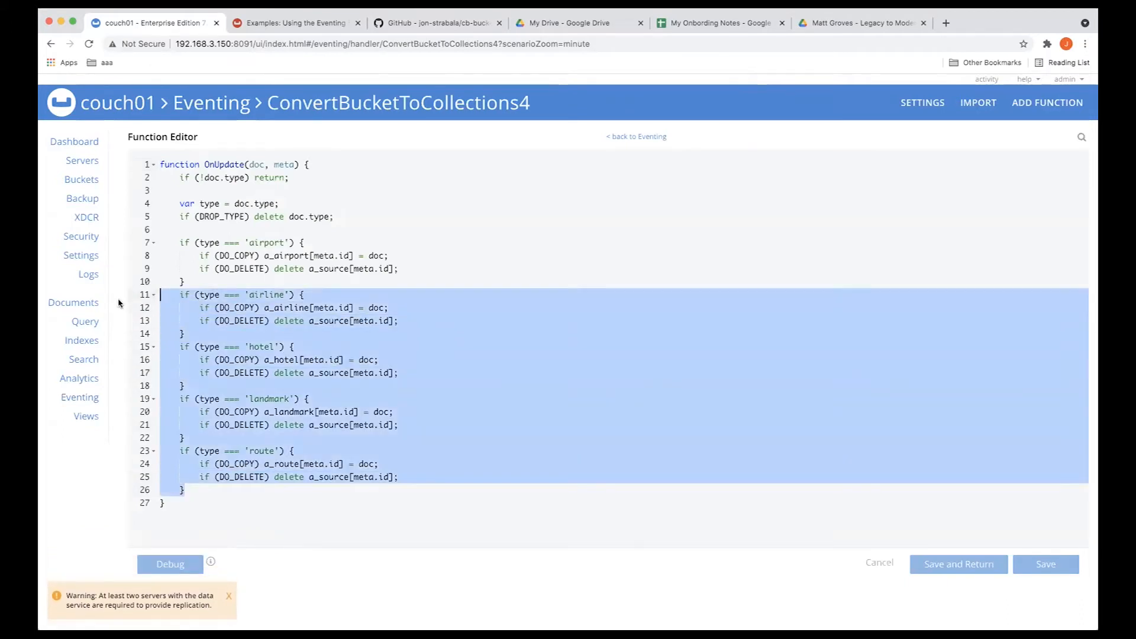
{"action": "mouse_move", "coordinate": [634, 140]}
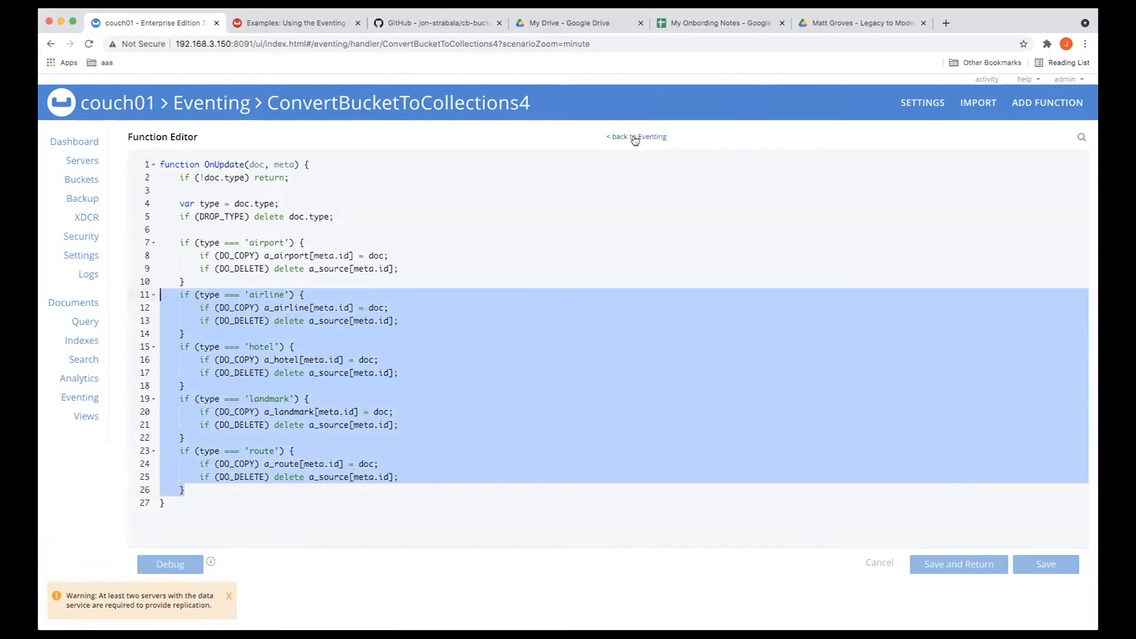
Step: Deploy ConvertBucketToCollections4 and review its settings once it reports 31,591 successes
{"action": "left_click", "coordinate": [636, 136]}
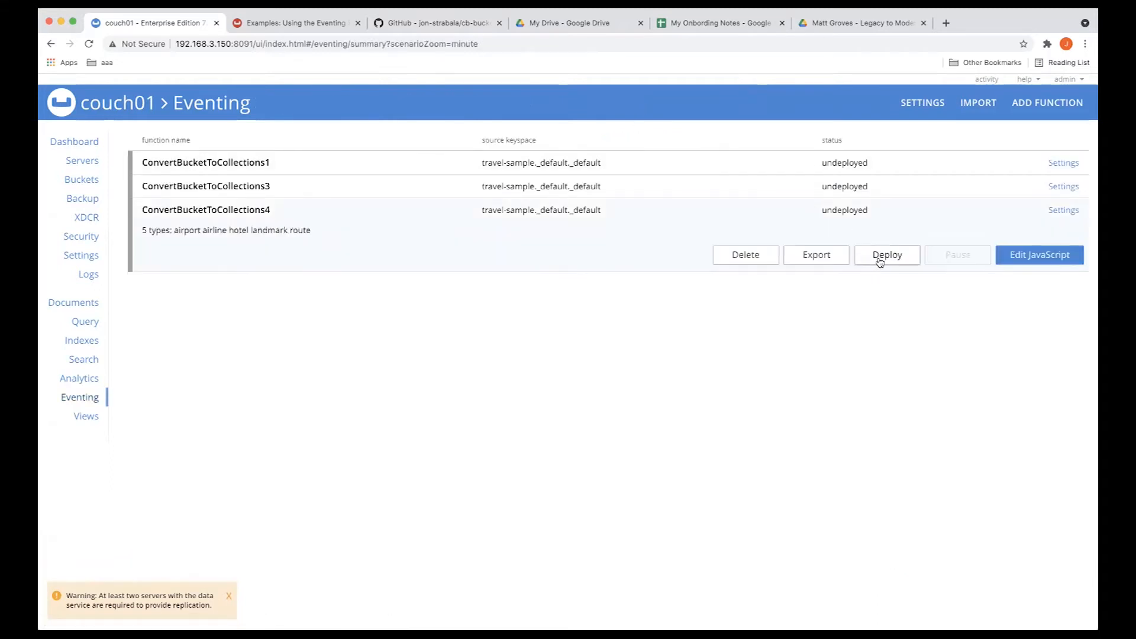
{"action": "mouse_move", "coordinate": [625, 233]}
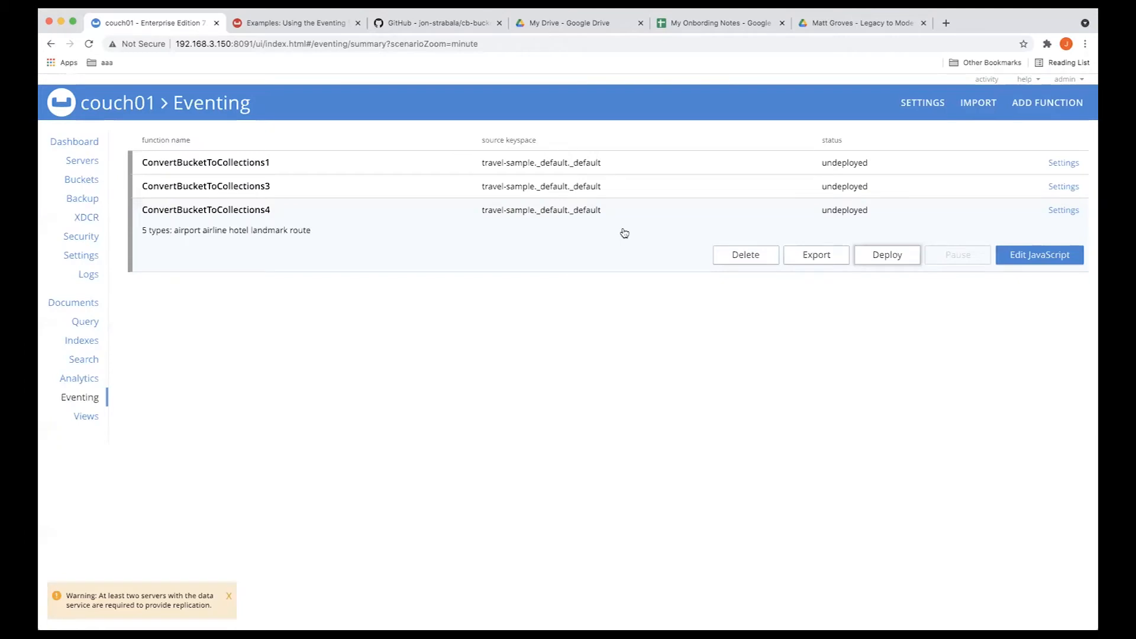
{"action": "left_click", "coordinate": [886, 254]}
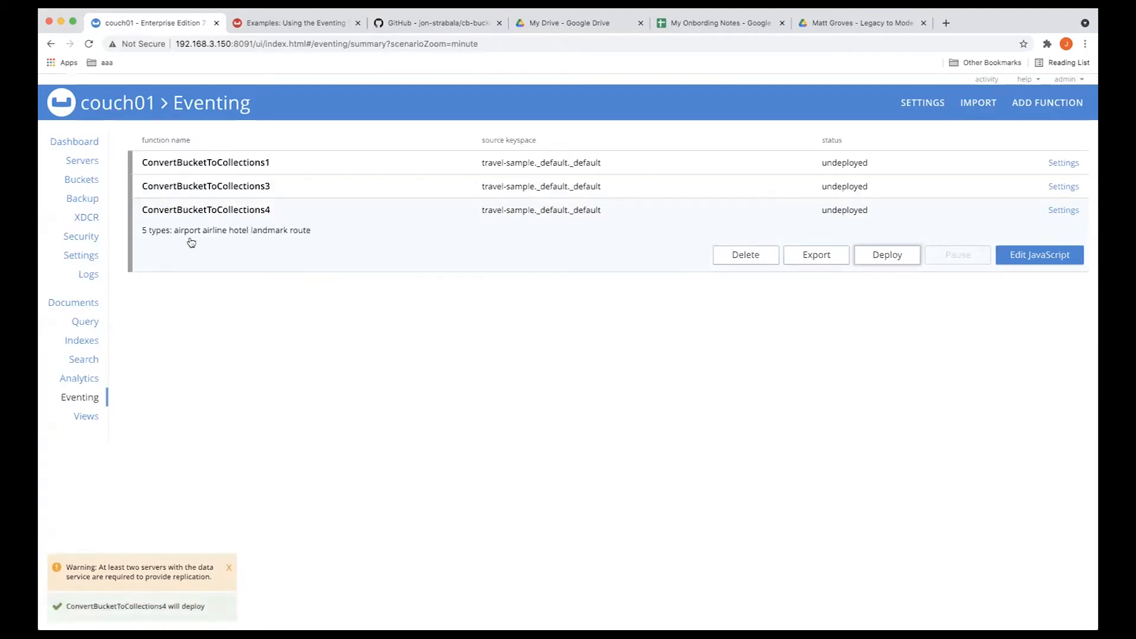
{"action": "left_click", "coordinate": [886, 254]}
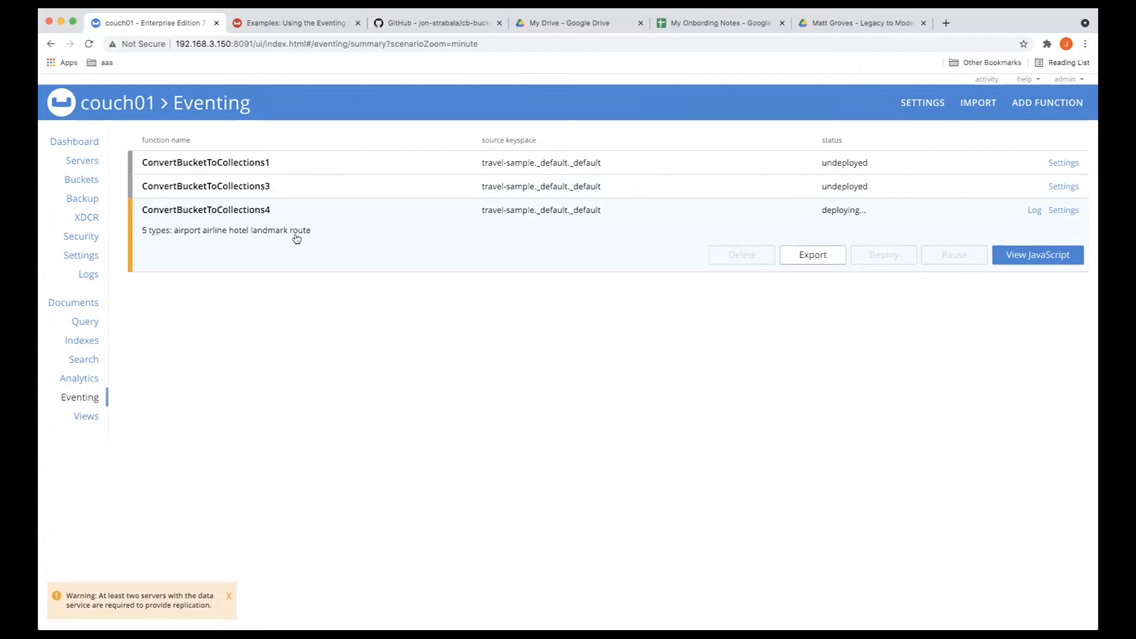
{"action": "mouse_move", "coordinate": [1063, 211]}
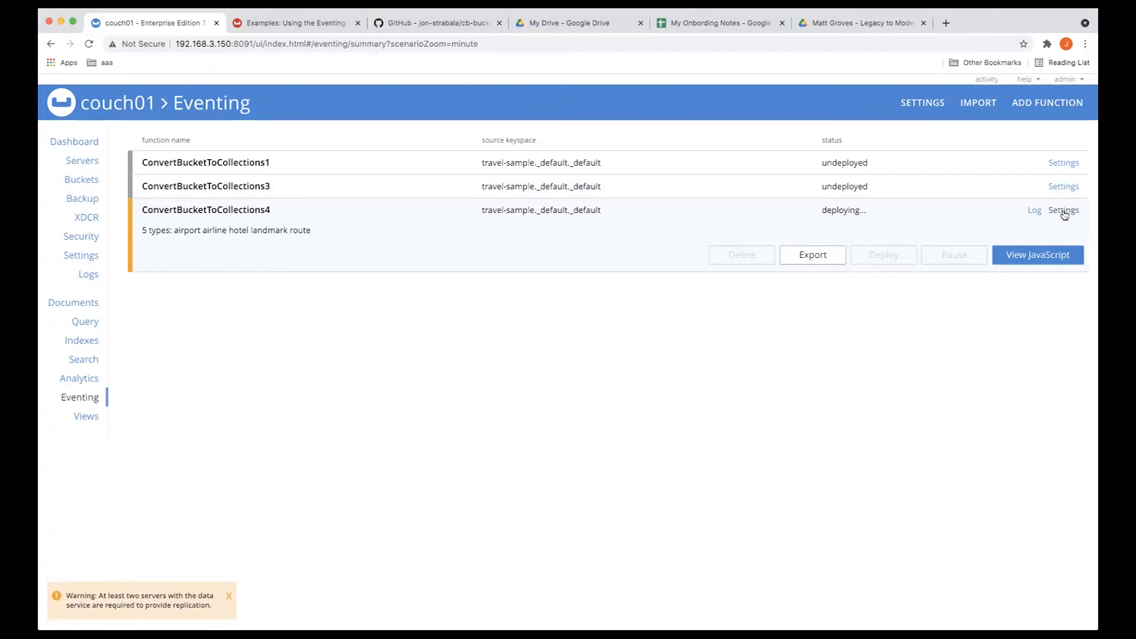
{"action": "left_click", "coordinate": [1063, 209]}
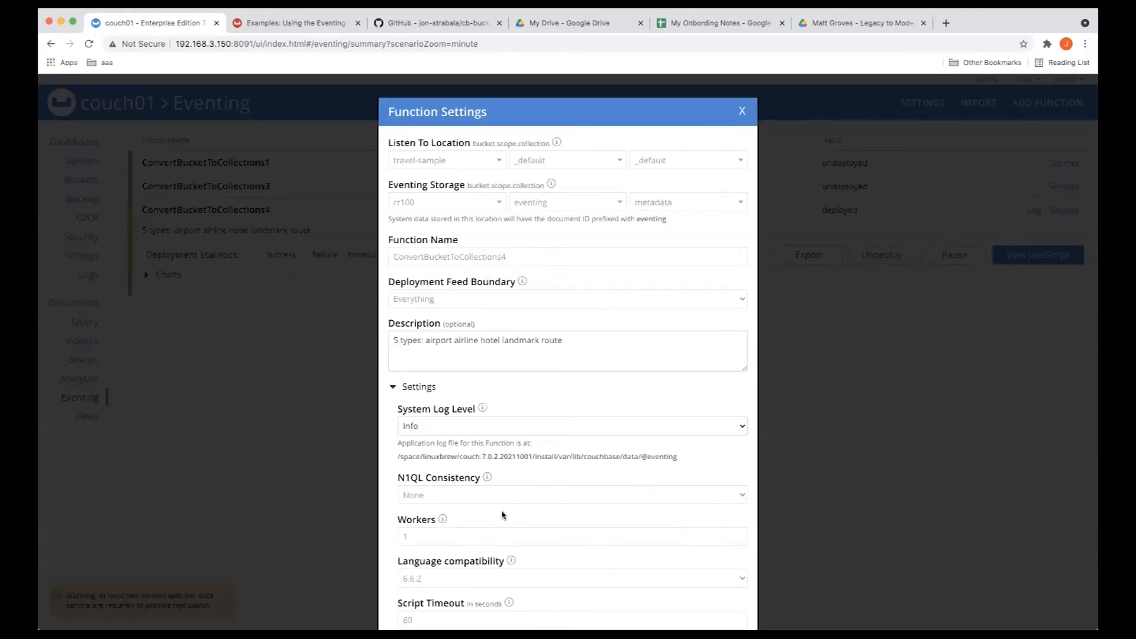
{"action": "scroll", "scroll_direction": "down", "scroll_amount": 3}
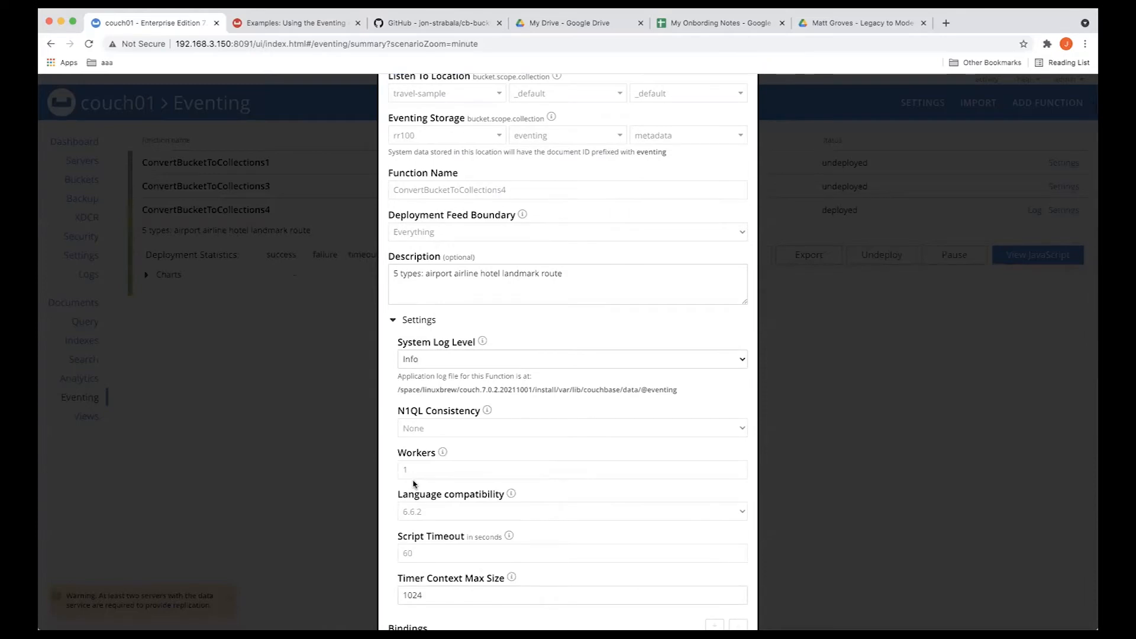
{"action": "scroll", "scroll_direction": "down", "scroll_amount": 3}
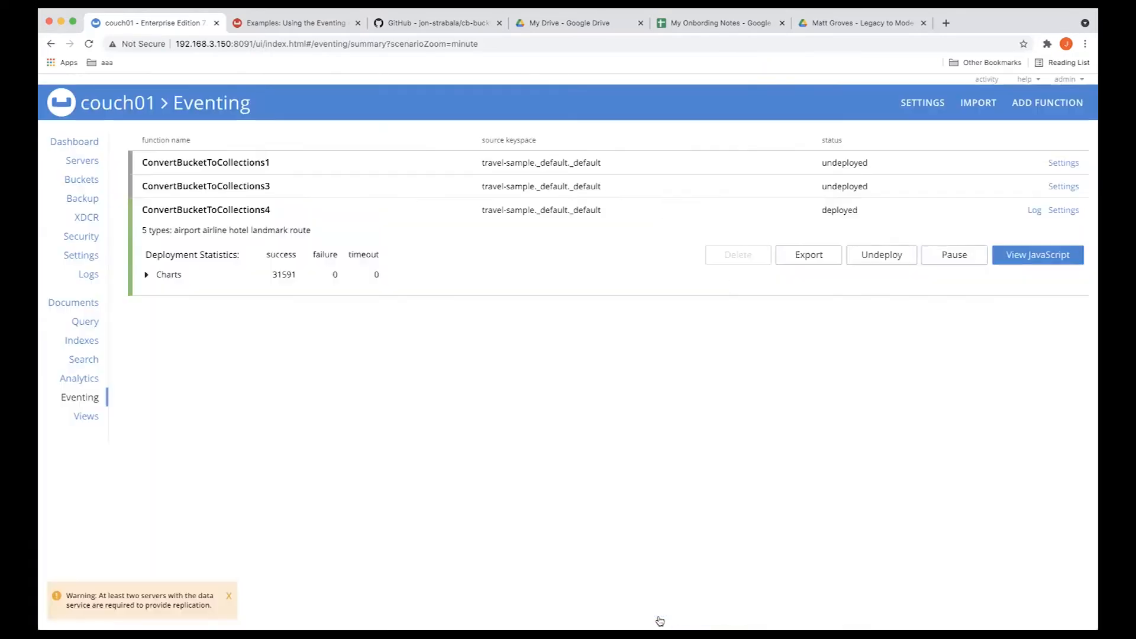
{"action": "mouse_move", "coordinate": [360, 390]}
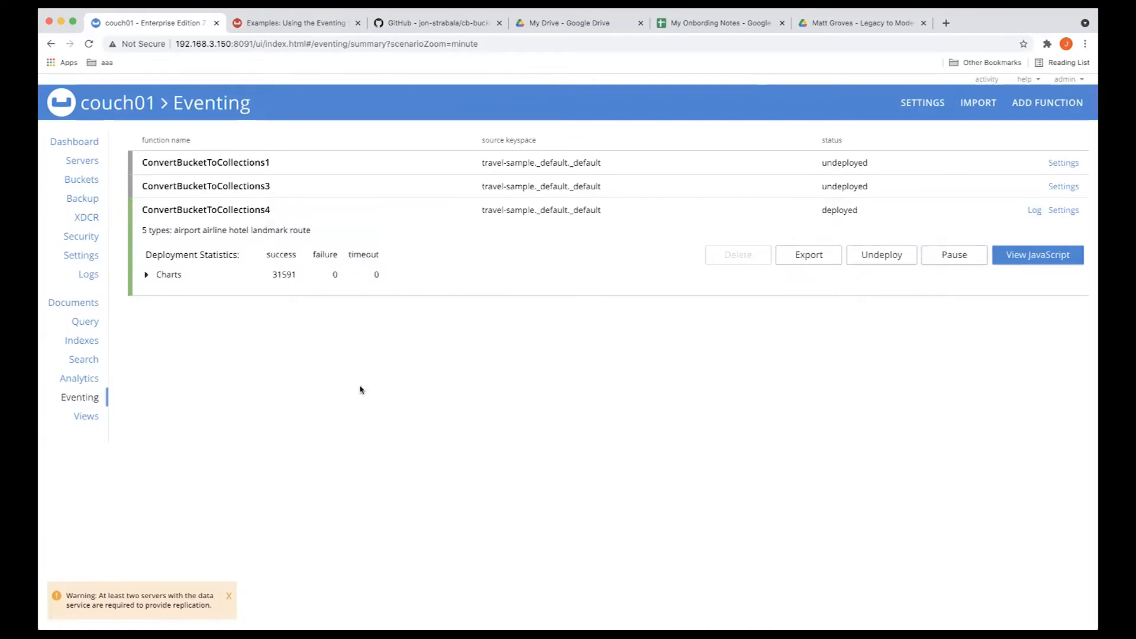
{"action": "mouse_move", "coordinate": [110, 186]}
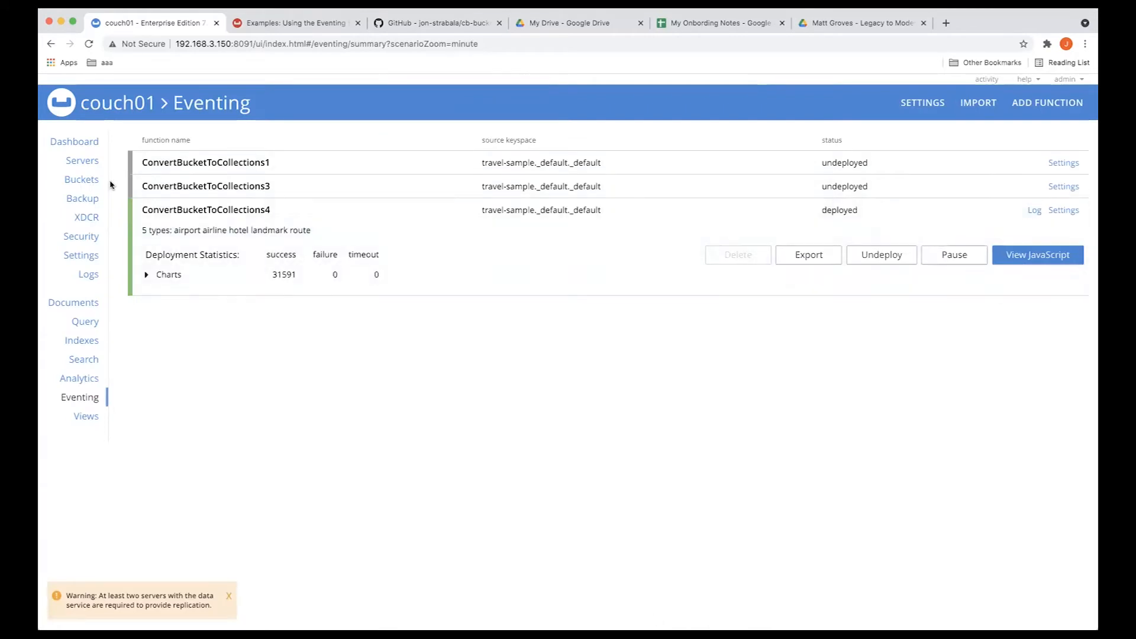
Step: Compare travel-sample's collections with mybucket's myscope, now holding 31.591K items across five collections
{"action": "left_click", "coordinate": [82, 179]}
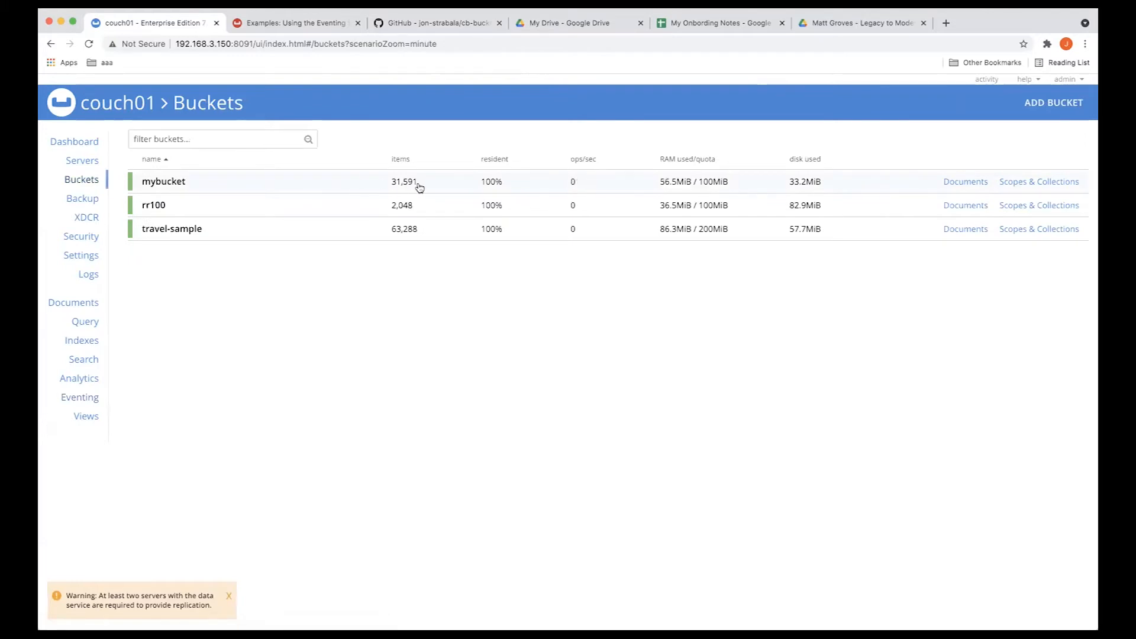
{"action": "mouse_move", "coordinate": [963, 258]}
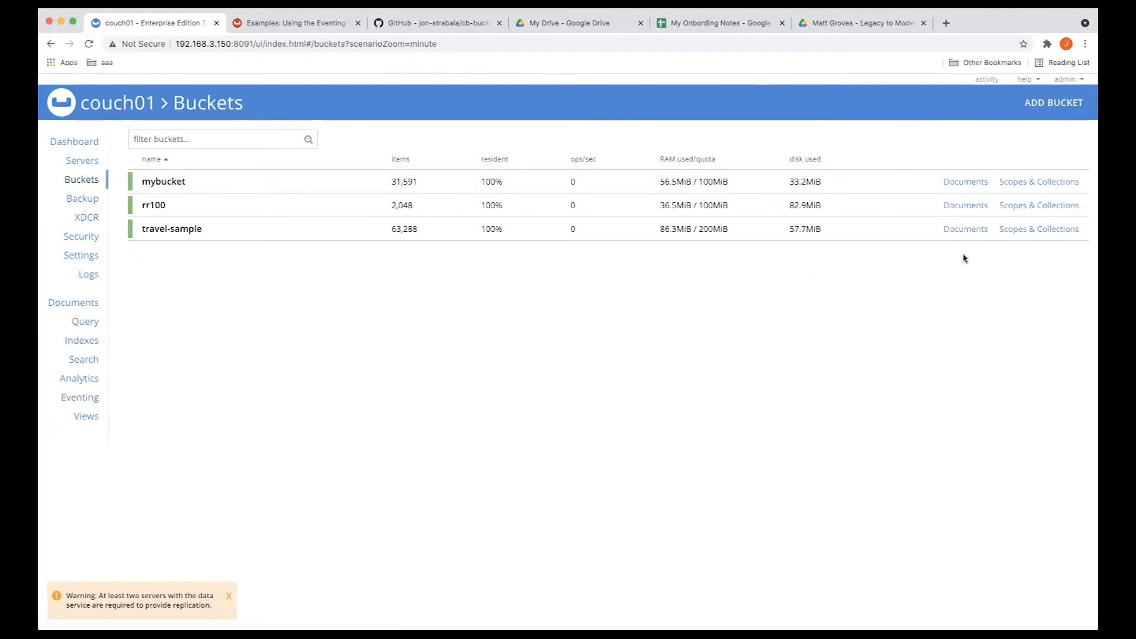
{"action": "left_click", "coordinate": [1038, 228]}
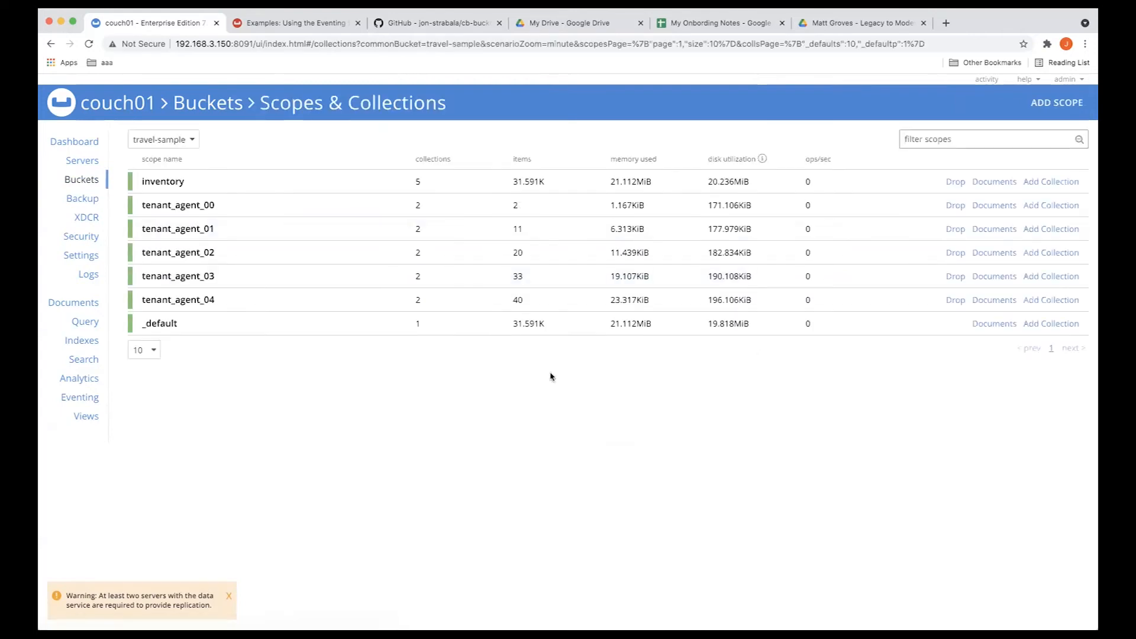
{"action": "mouse_move", "coordinate": [505, 334]}
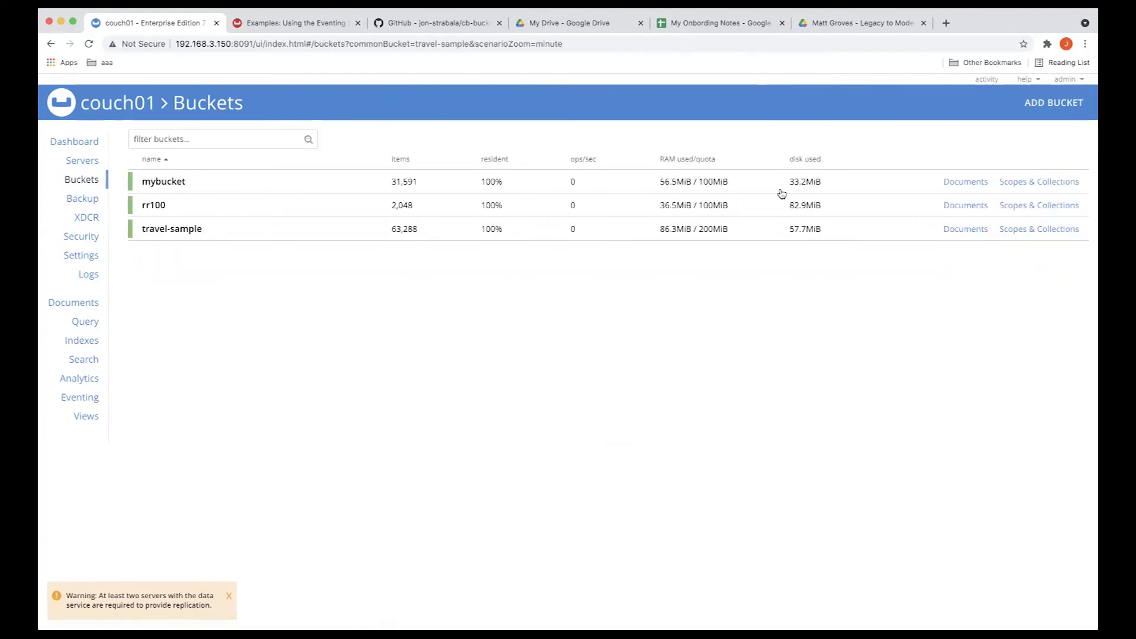
{"action": "mouse_move", "coordinate": [1039, 181]}
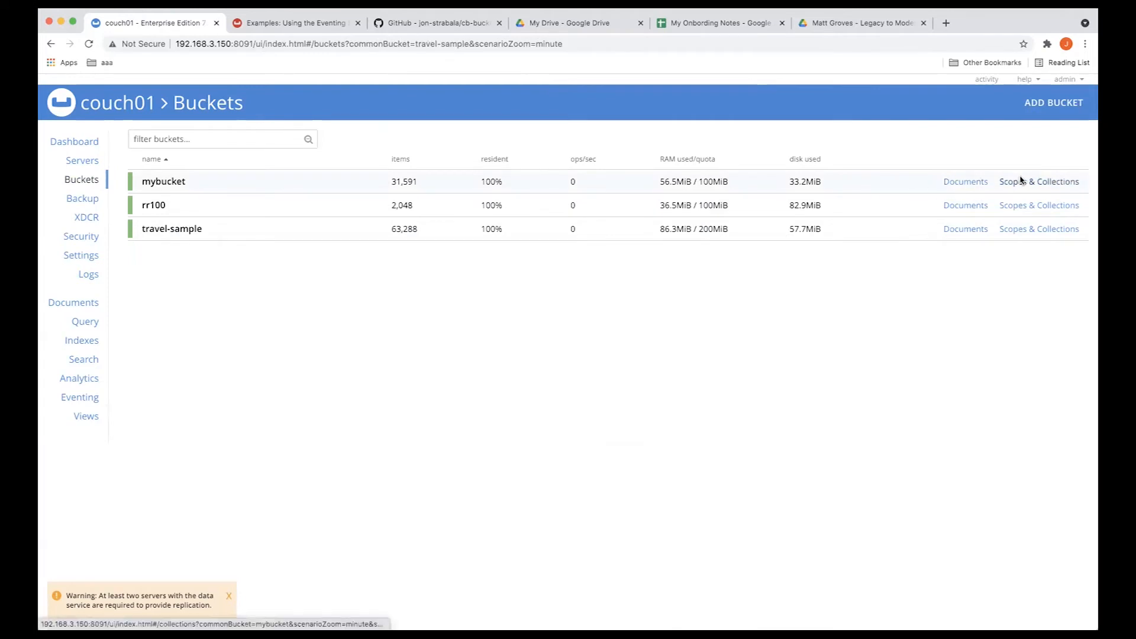
{"action": "left_click", "coordinate": [1038, 181]}
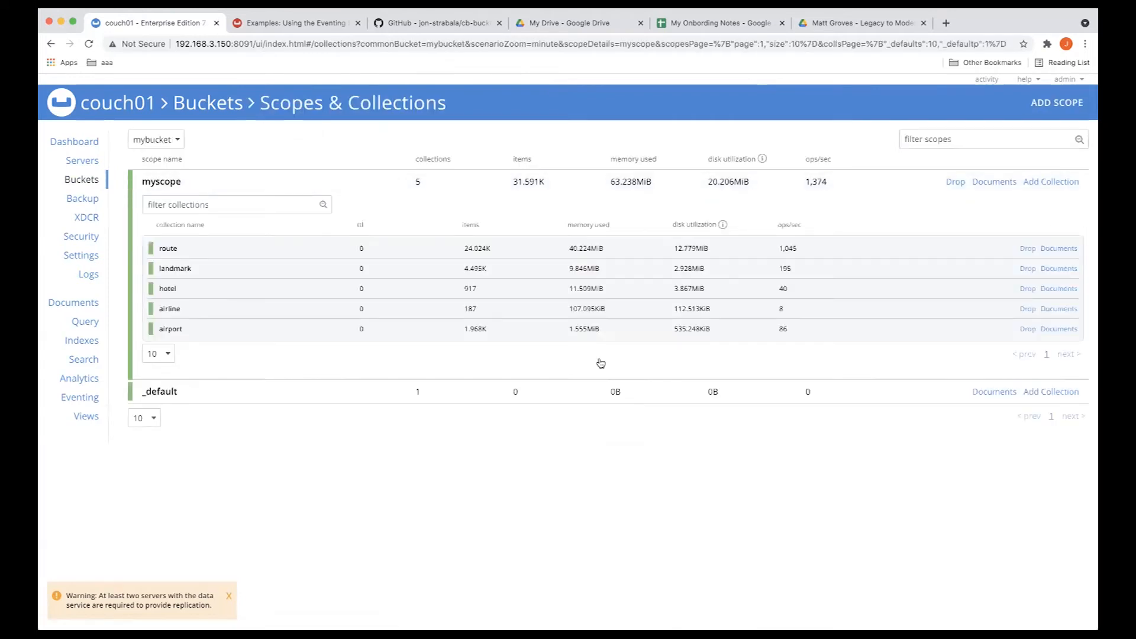
{"action": "mouse_move", "coordinate": [488, 246]}
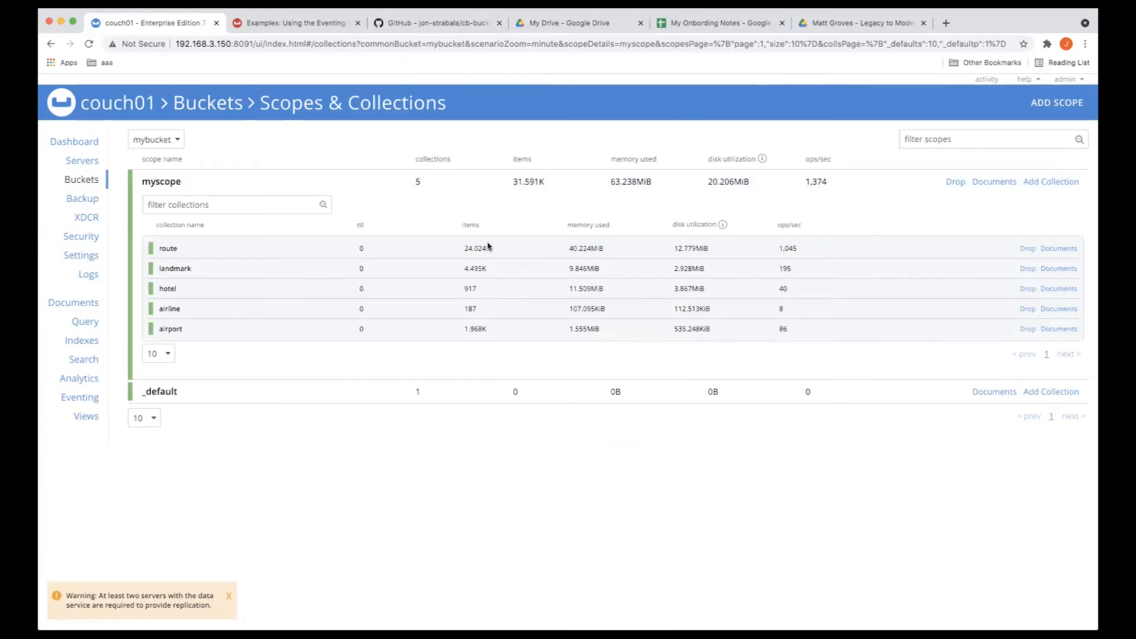
{"action": "mouse_move", "coordinate": [484, 270]}
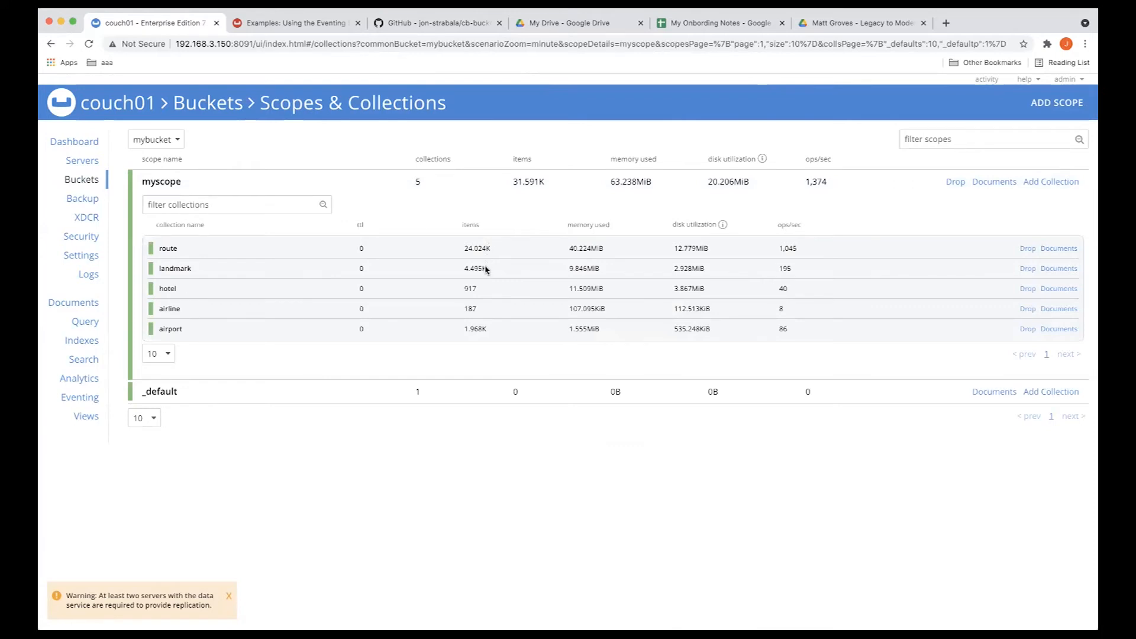
{"action": "mouse_move", "coordinate": [488, 293]}
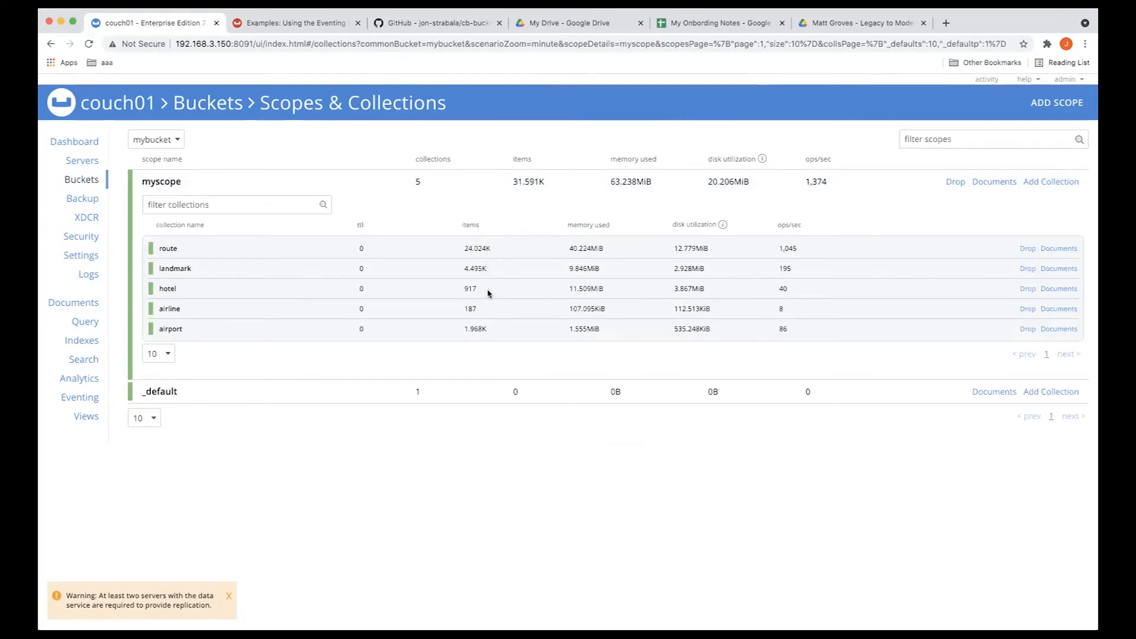
{"action": "mouse_move", "coordinate": [485, 315]}
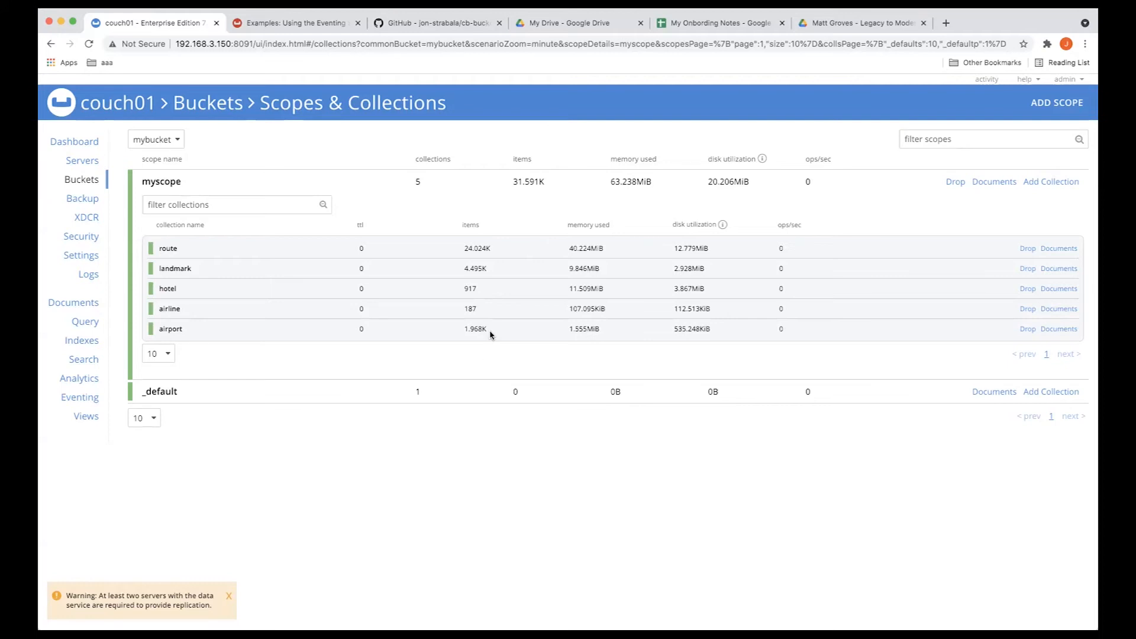
{"action": "mouse_move", "coordinate": [79, 397]}
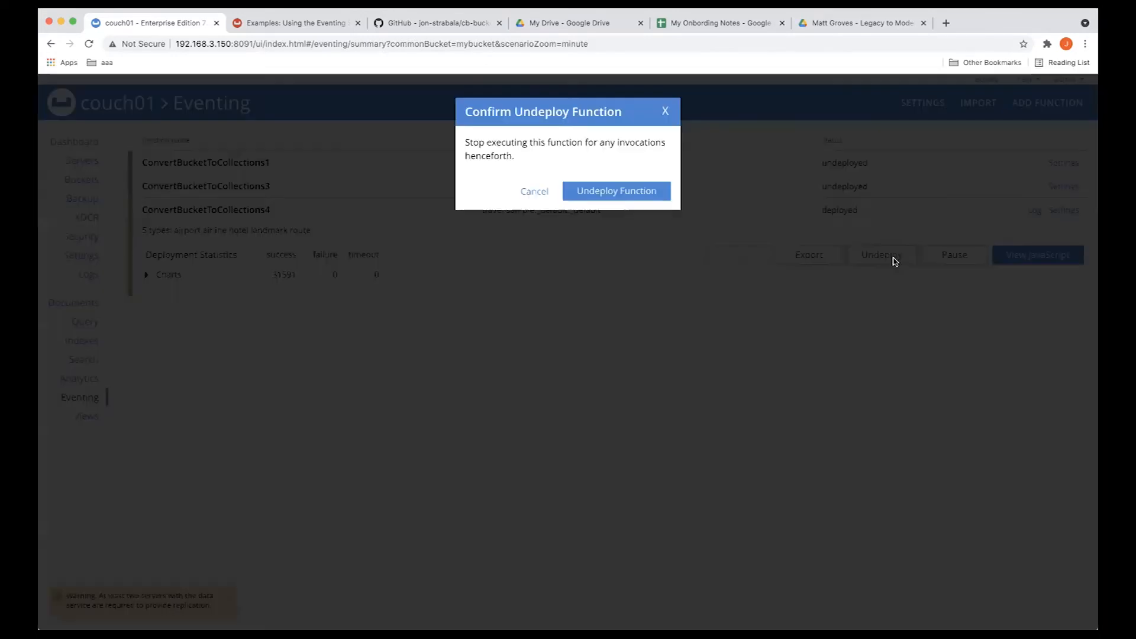
Step: Undeploy ConvertBucketToCollections4 and browse mybucket documents in the airline, airport and hotel collections
{"action": "left_click", "coordinate": [615, 190]}
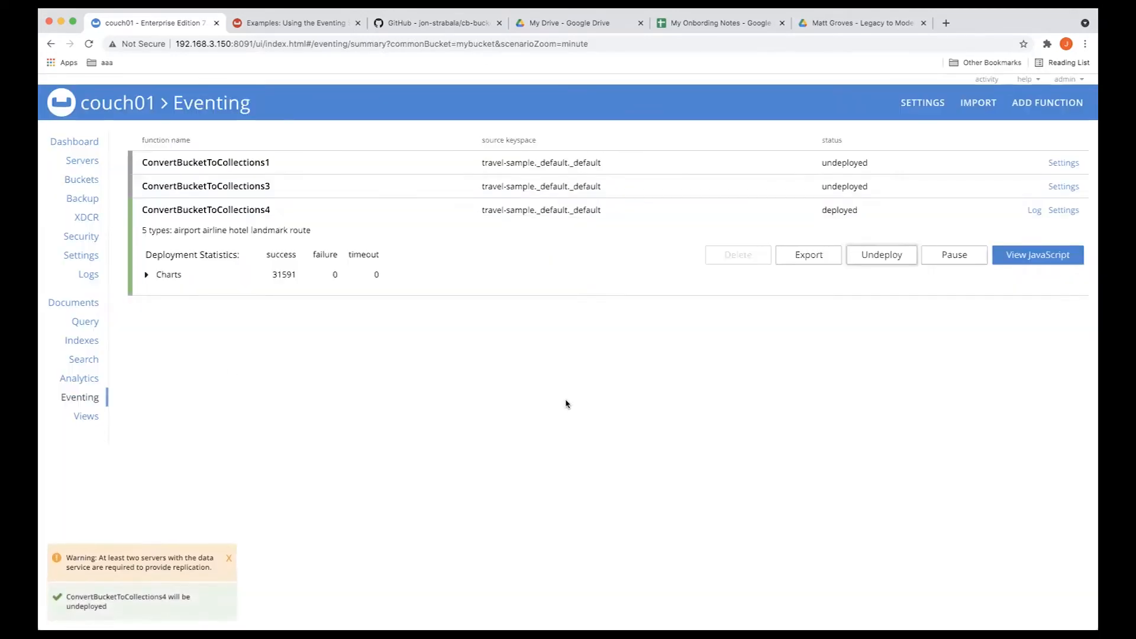
{"action": "left_click", "coordinate": [73, 302]}
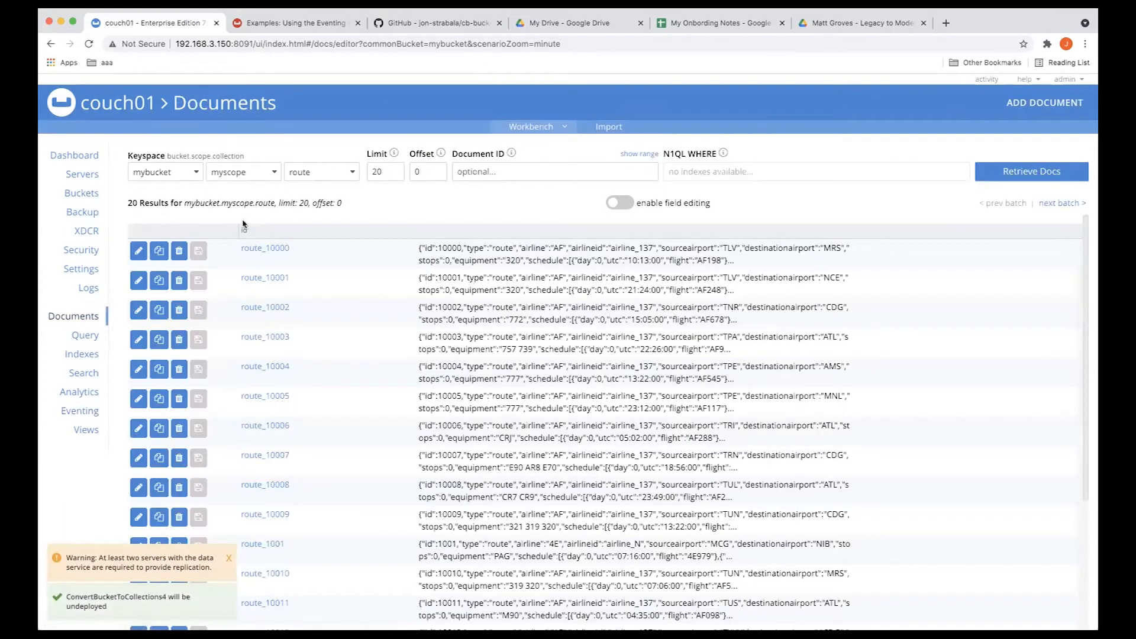
{"action": "left_click", "coordinate": [321, 171]}
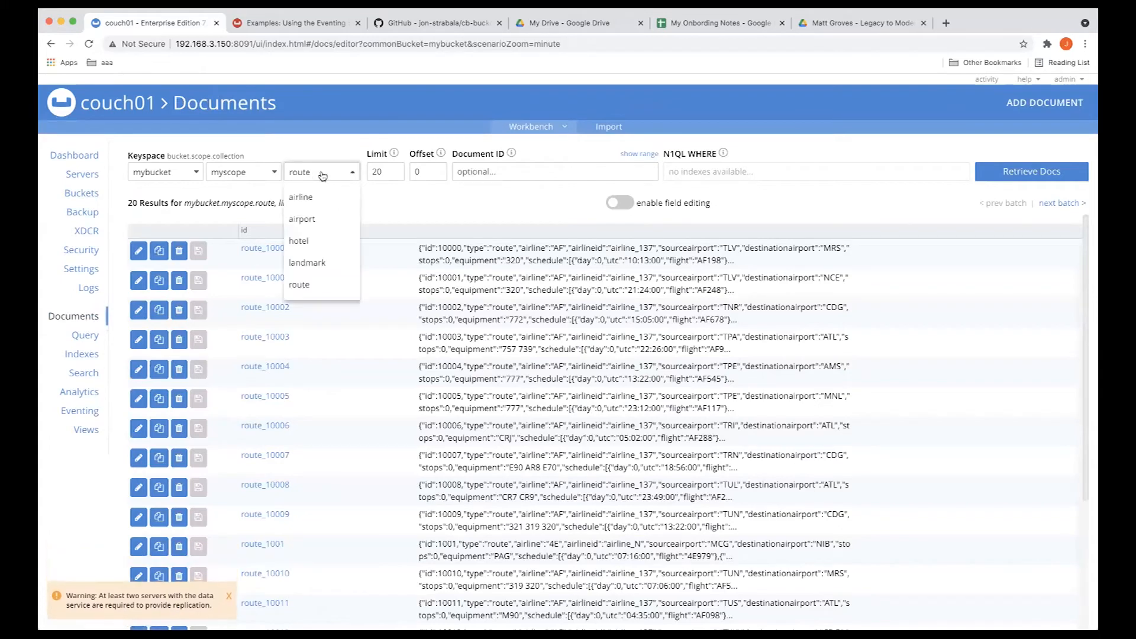
{"action": "left_click", "coordinate": [299, 197]}
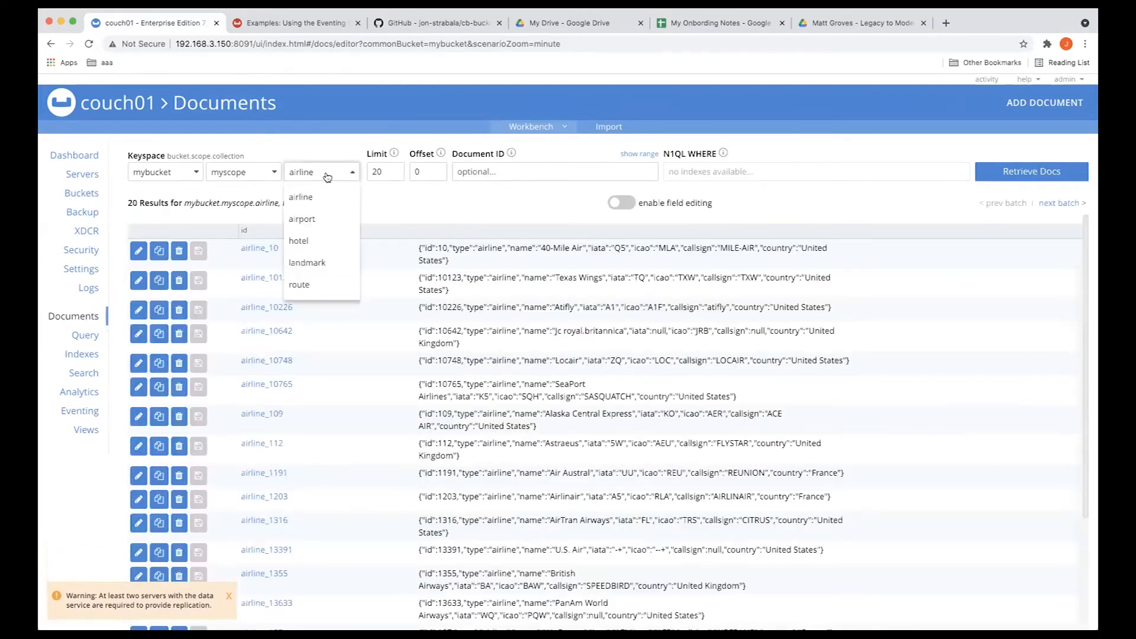
{"action": "left_click", "coordinate": [301, 219]}
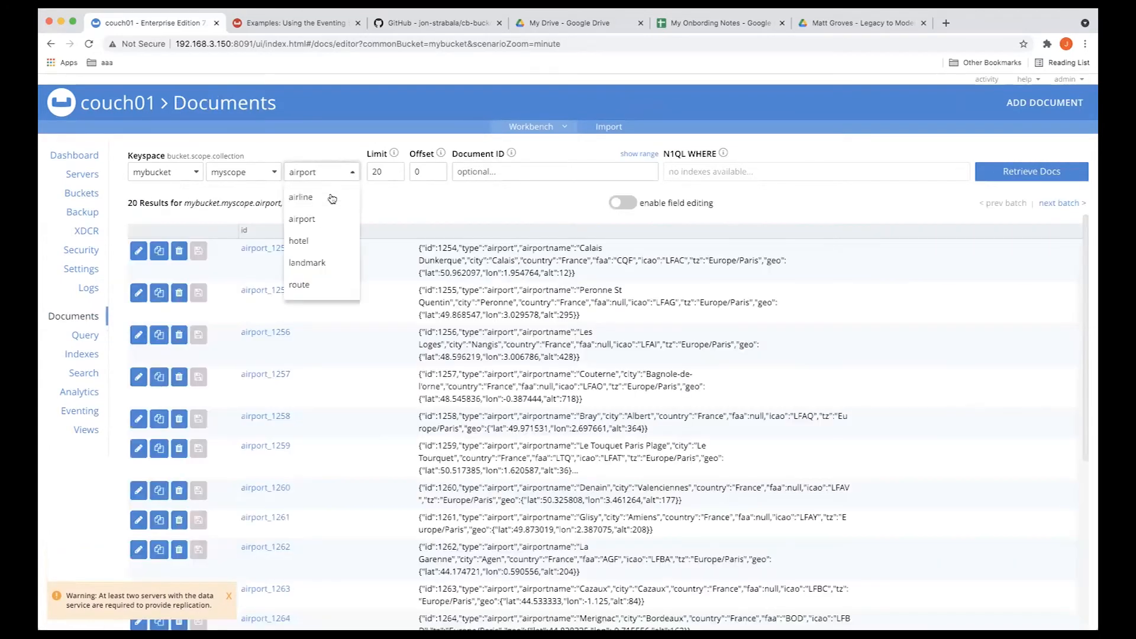
{"action": "left_click", "coordinate": [298, 241]}
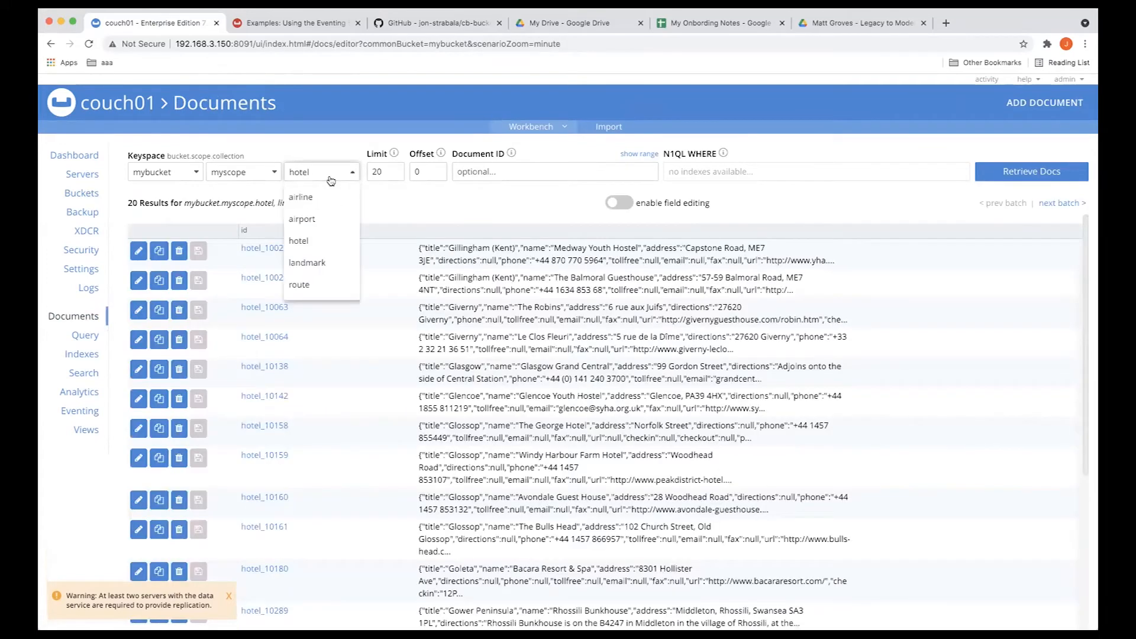
{"action": "left_click", "coordinate": [306, 262]}
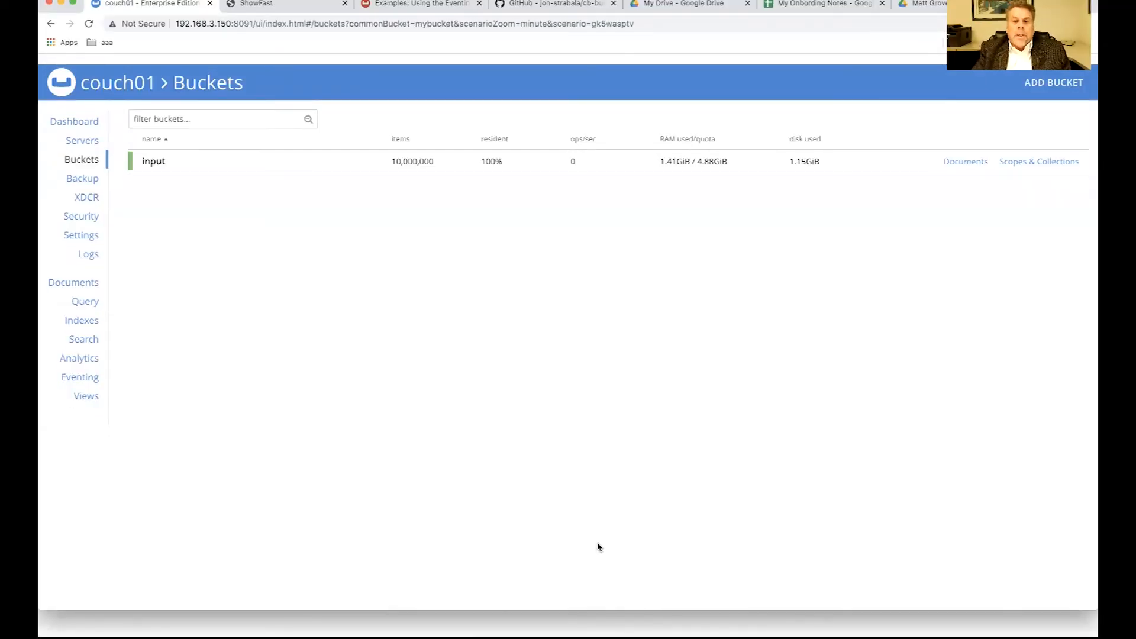
{"action": "mouse_move", "coordinate": [739, 241]}
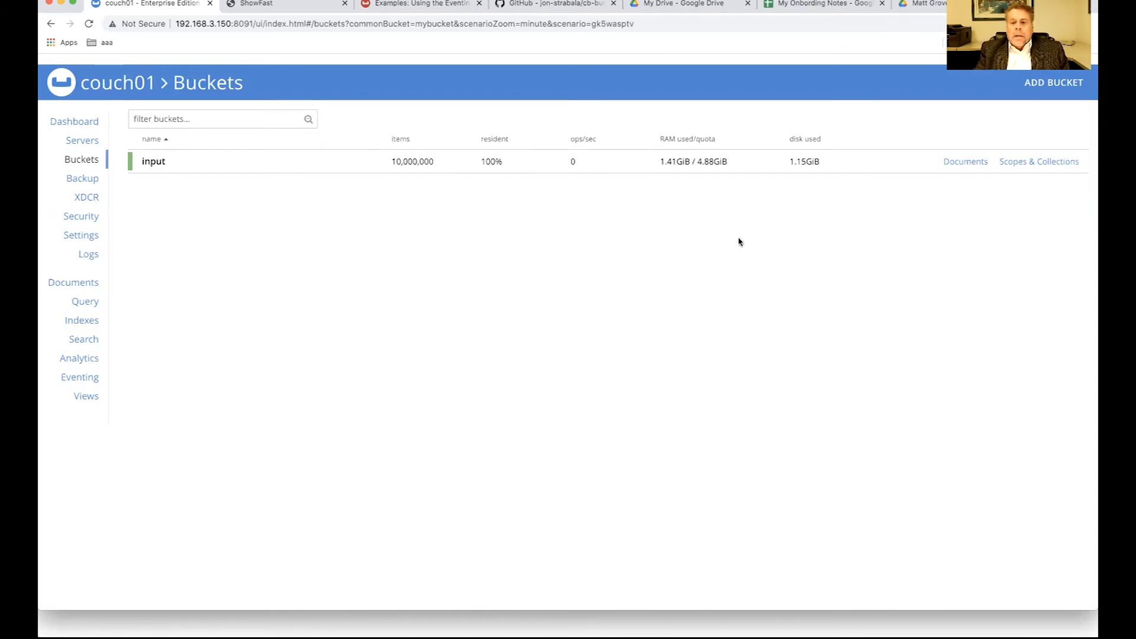
{"action": "mouse_move", "coordinate": [495, 161]}
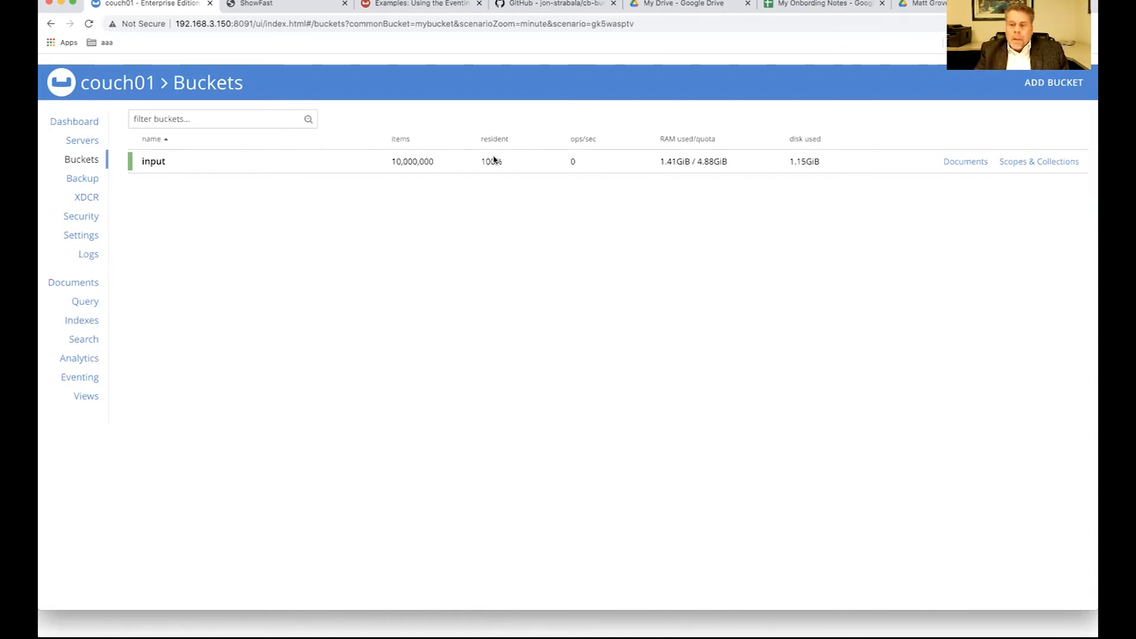
{"action": "mouse_move", "coordinate": [944, 153]}
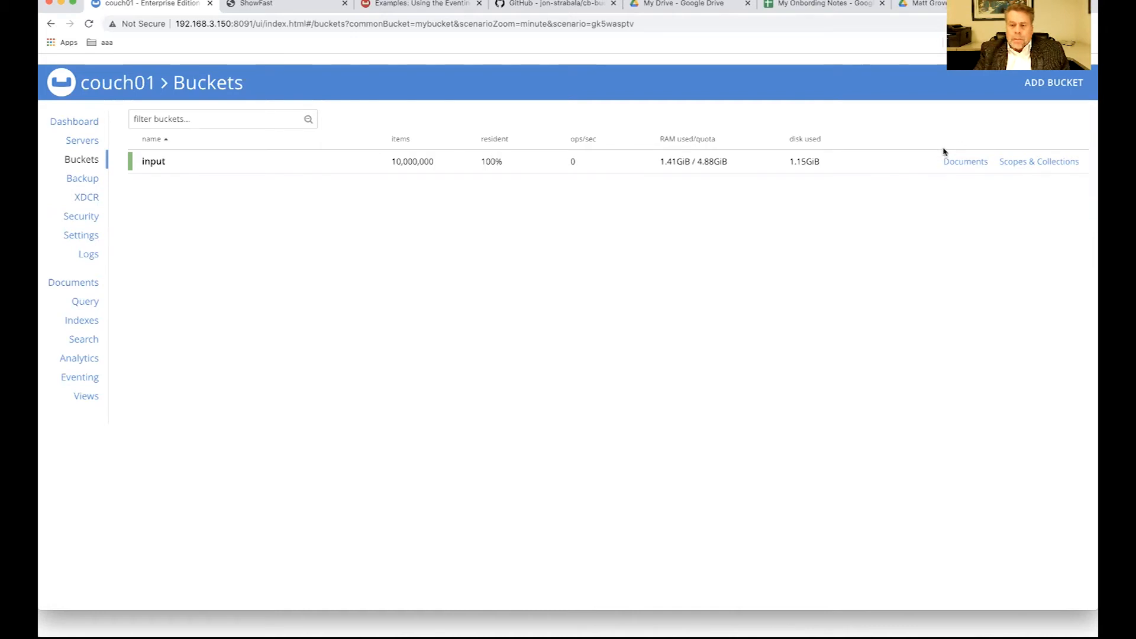
Step: Browse the input bucket's documents and inspect test::10's type field
{"action": "left_click", "coordinate": [966, 161]}
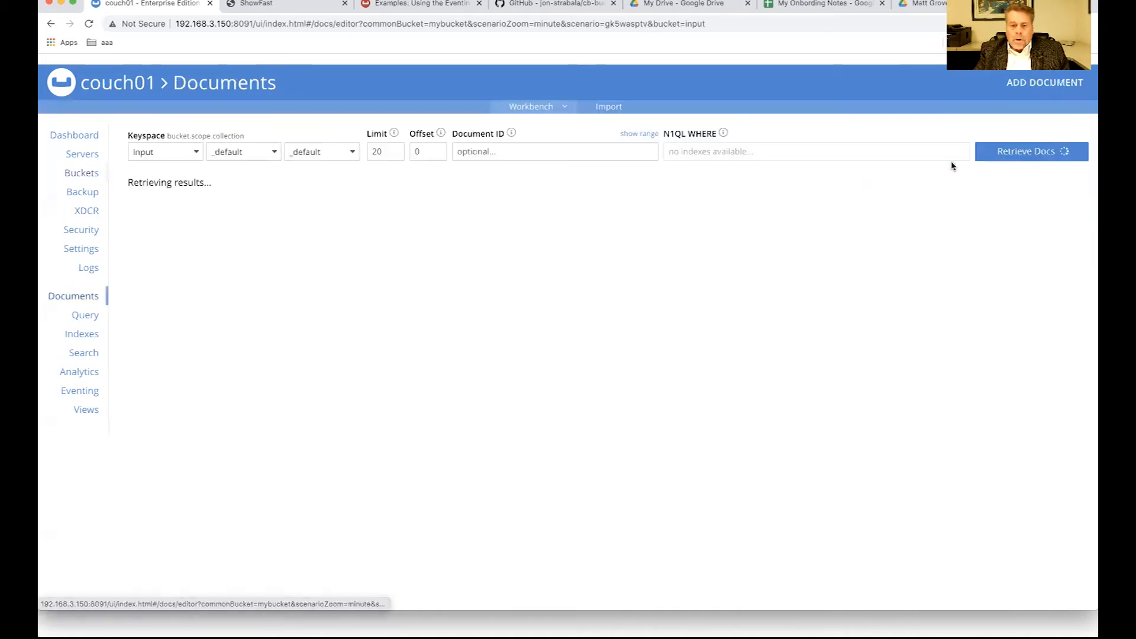
{"action": "left_click", "coordinate": [1029, 152]}
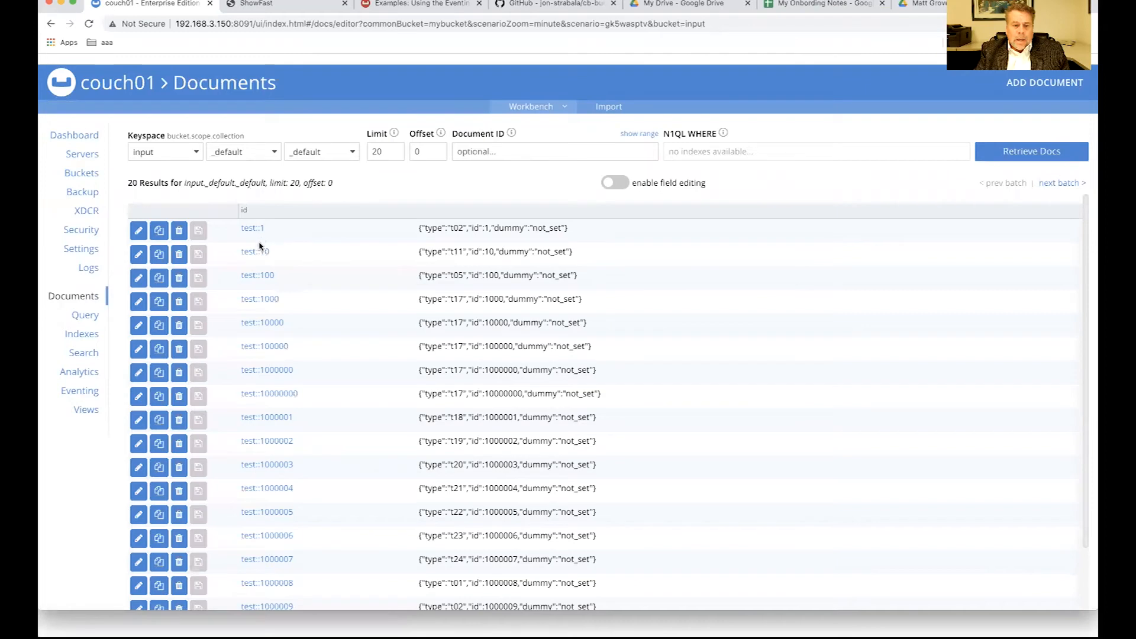
{"action": "left_click", "coordinate": [138, 253]}
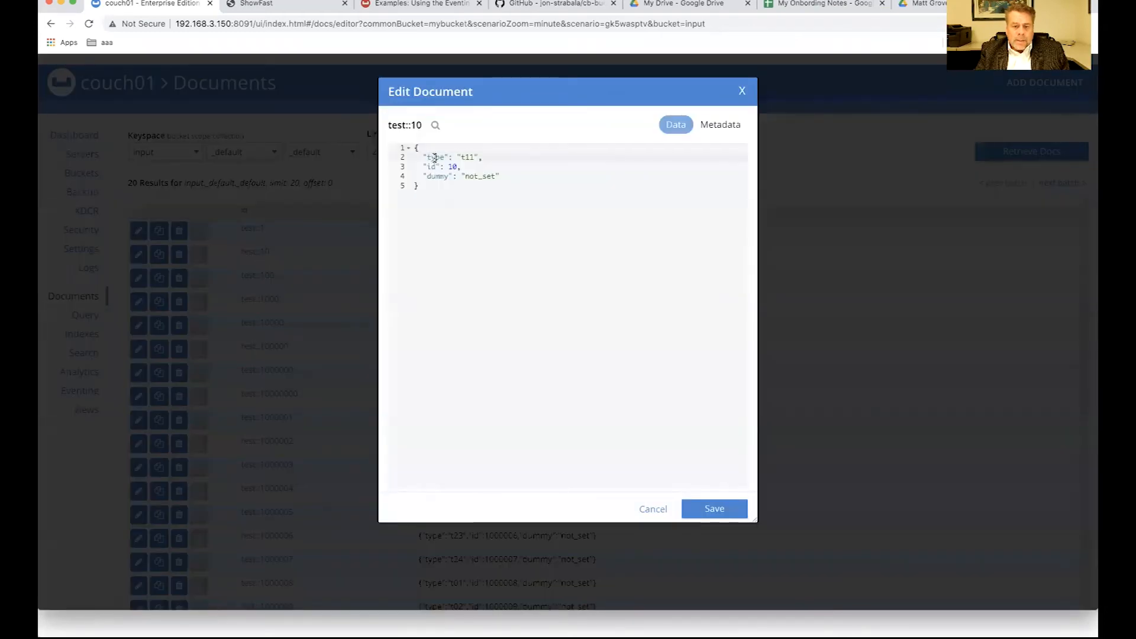
{"action": "double_click", "coordinate": [453, 158]}
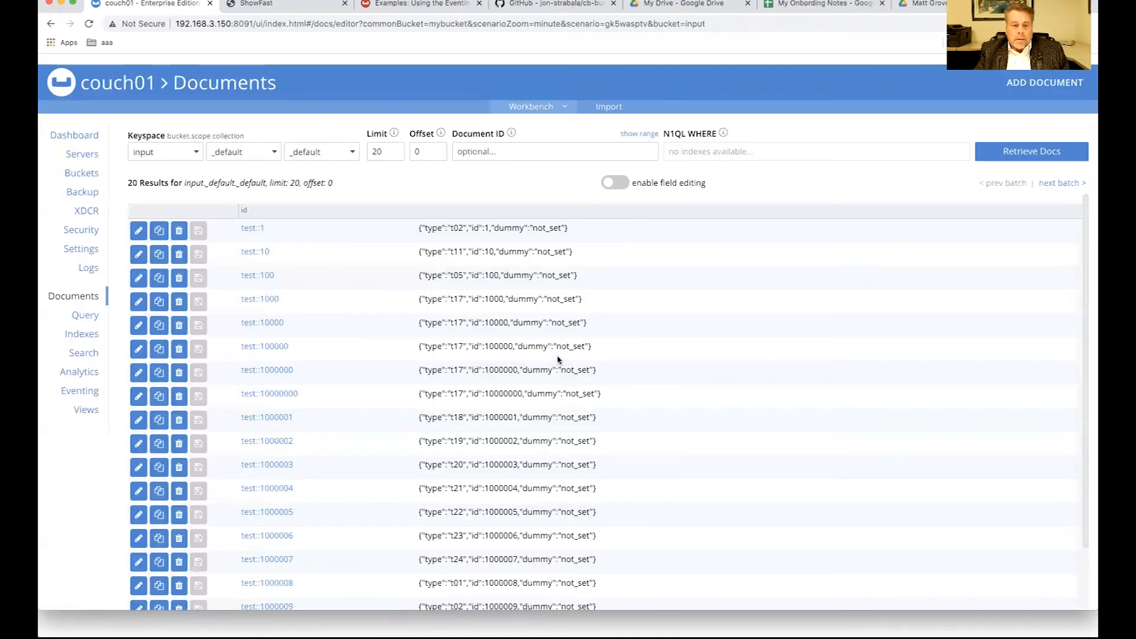
Step: Return via Buckets to the Eventing functions list showing ConvertBucketToCollections1, 3 and 4
{"action": "left_click", "coordinate": [82, 172]}
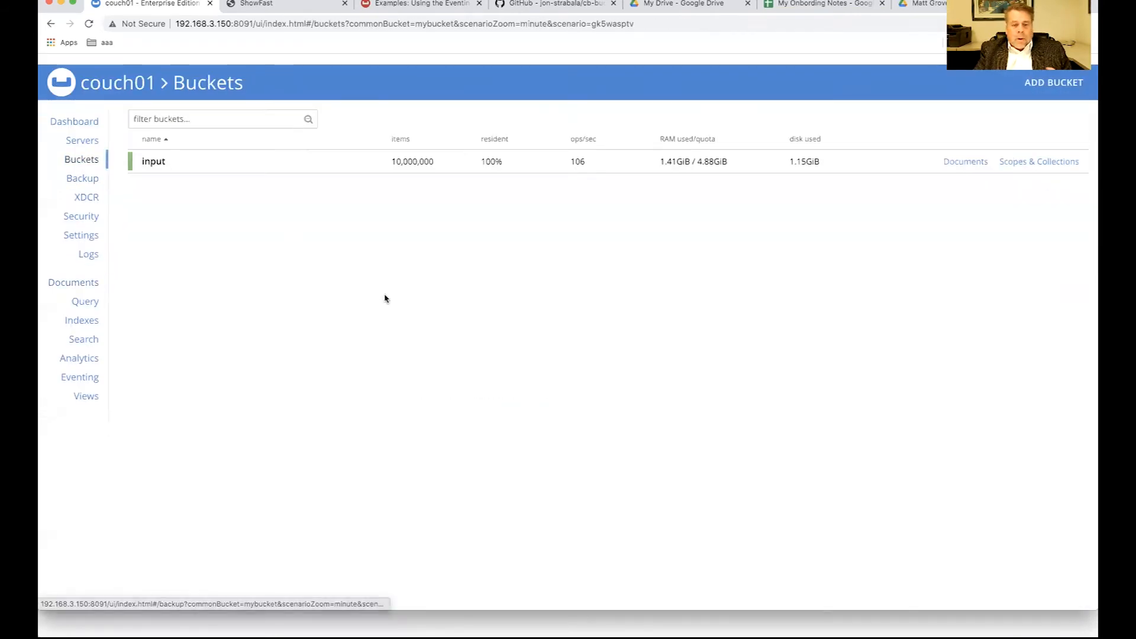
{"action": "left_click", "coordinate": [79, 376]}
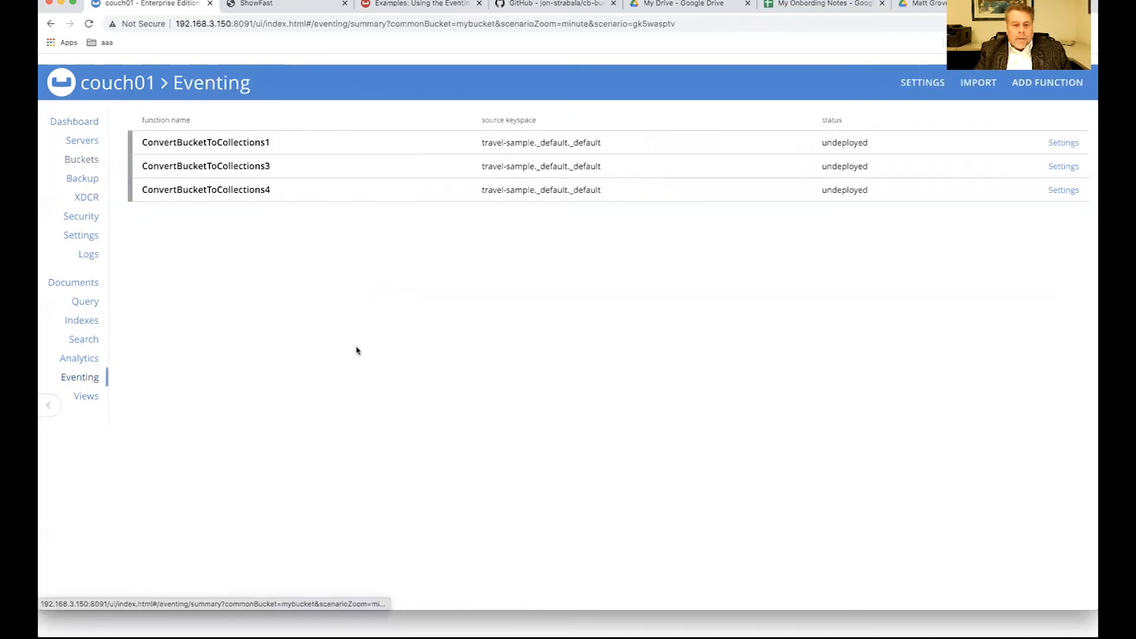
{"action": "mouse_move", "coordinate": [305, 259]}
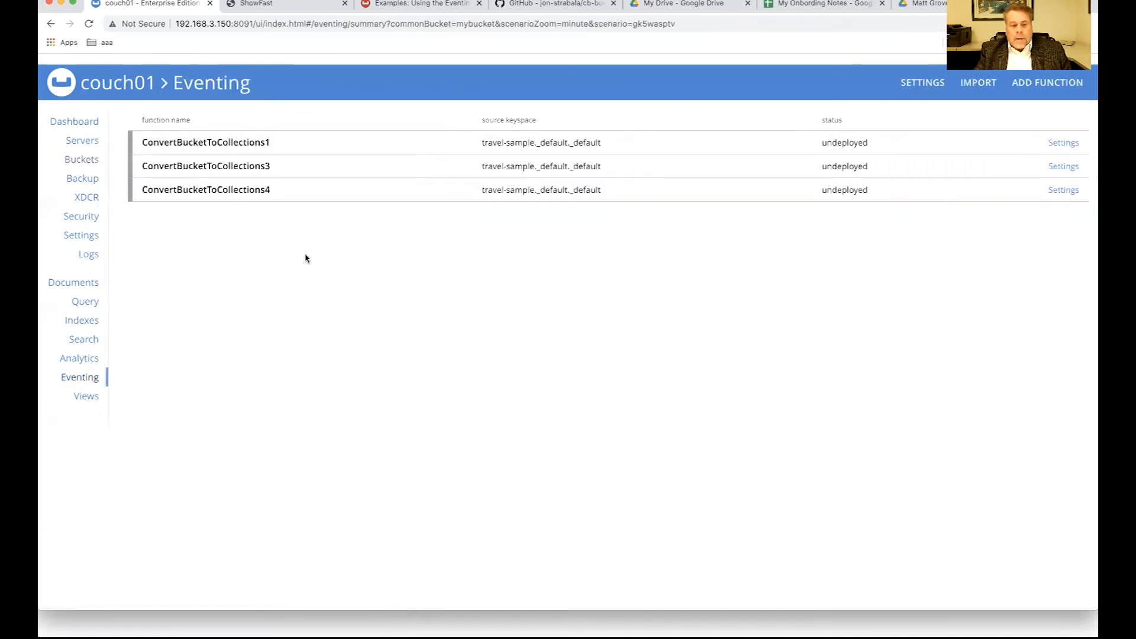
{"action": "mouse_move", "coordinate": [312, 621]}
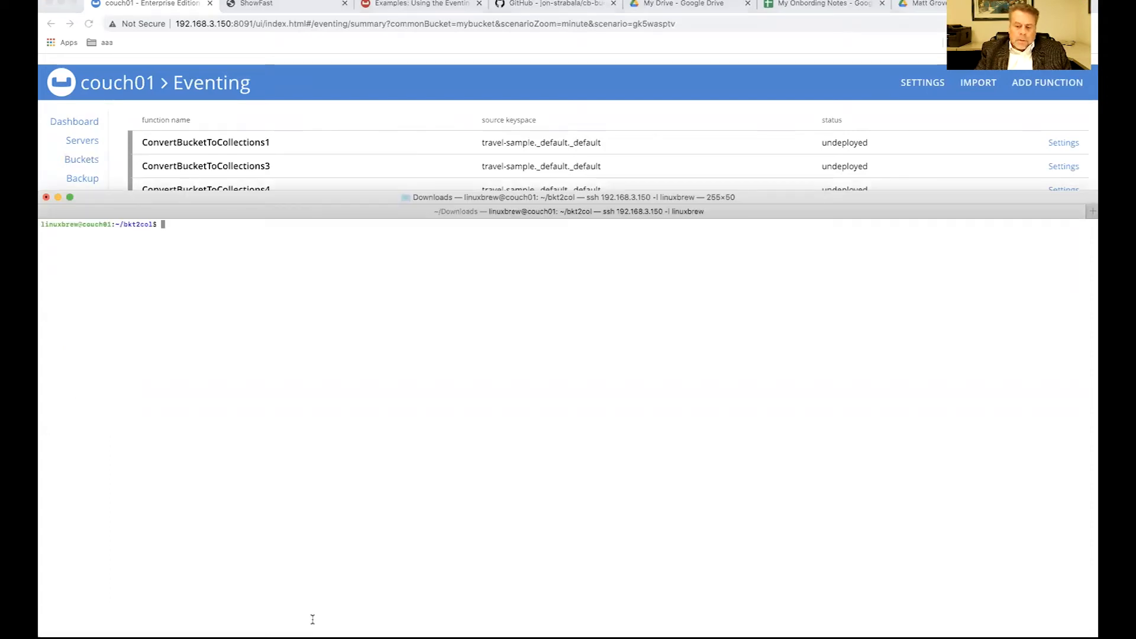
Step: Run CustomConvertBucketToCollections.pl with source bucket input, destination outout.reorg and default metadata keyspace
{"action": "type", "text": "./CustomConvertBucketToCollections.pl"}
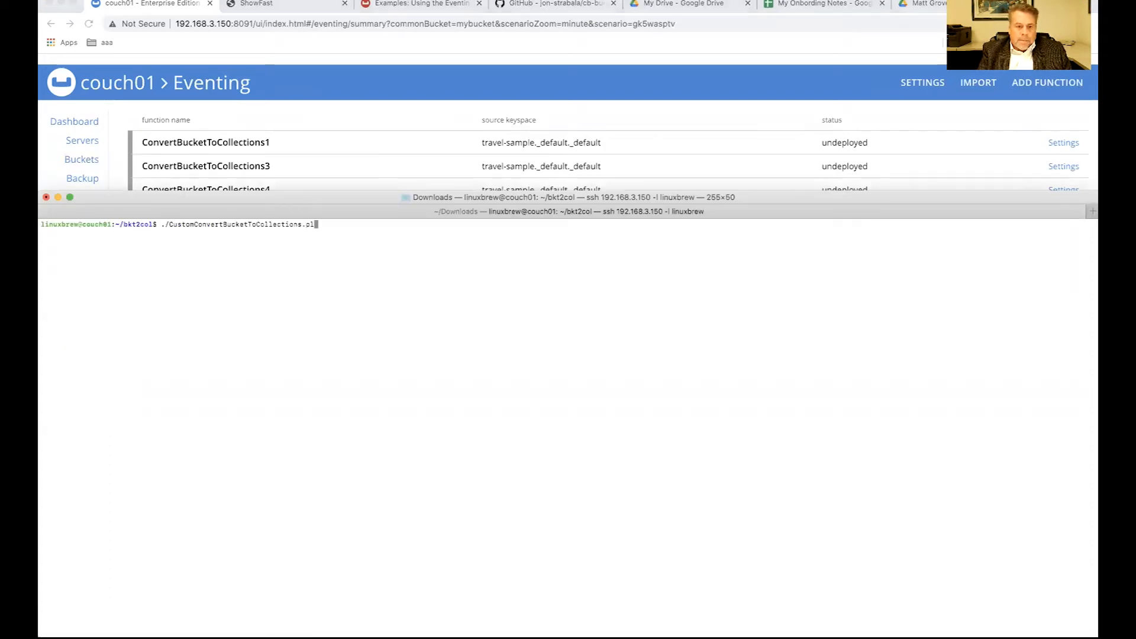
{"action": "key", "text": "Return"}
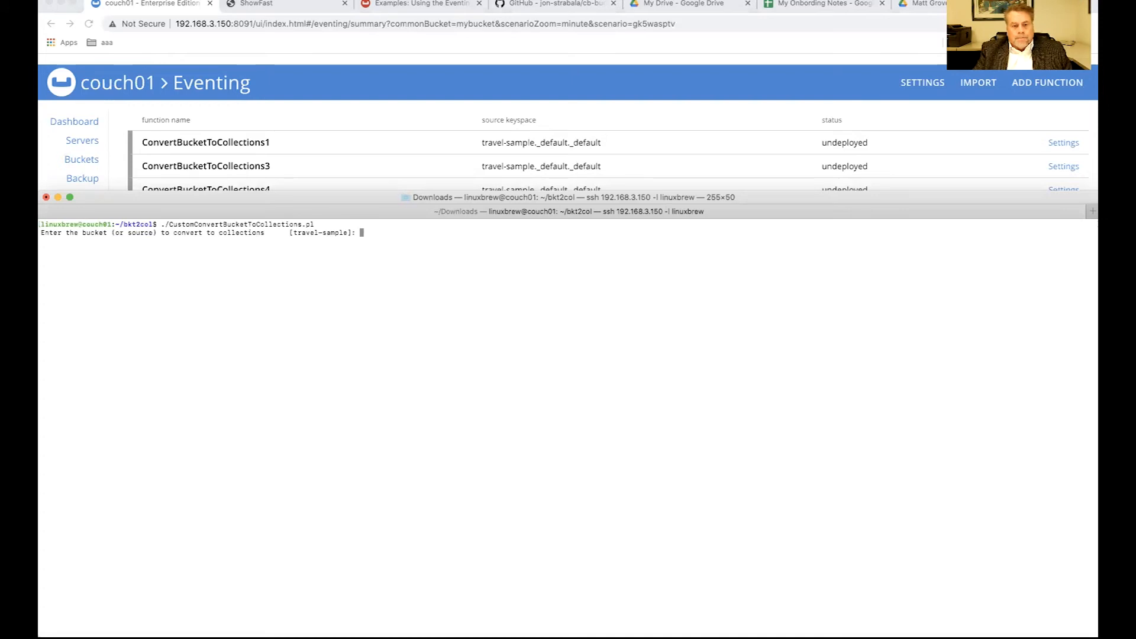
{"action": "type", "text": "input"}
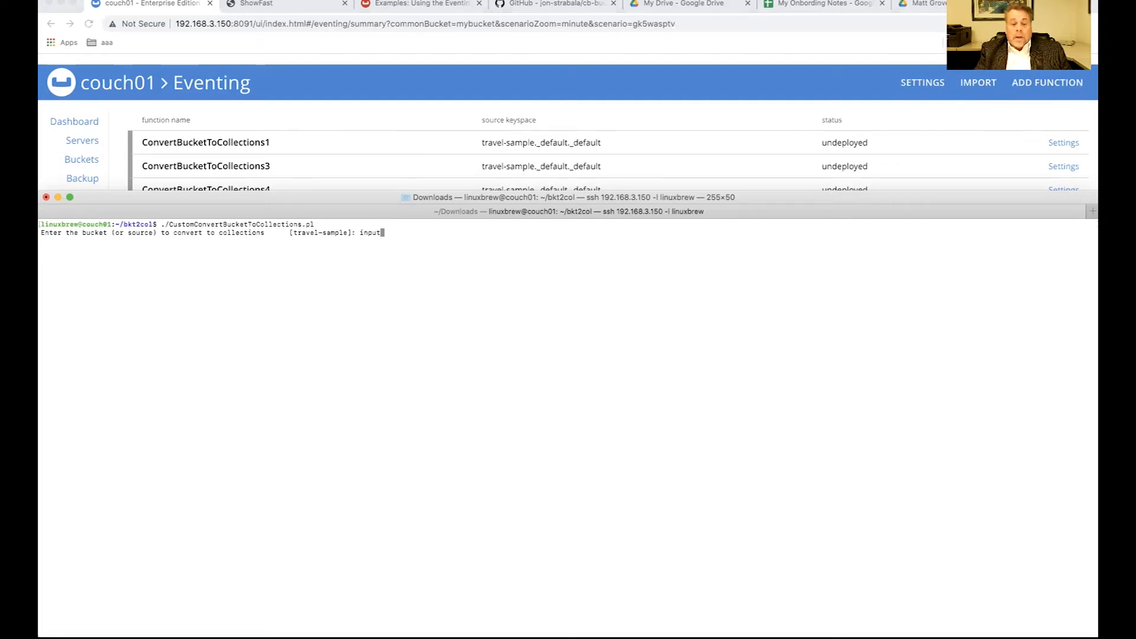
{"action": "key", "text": "Return"}
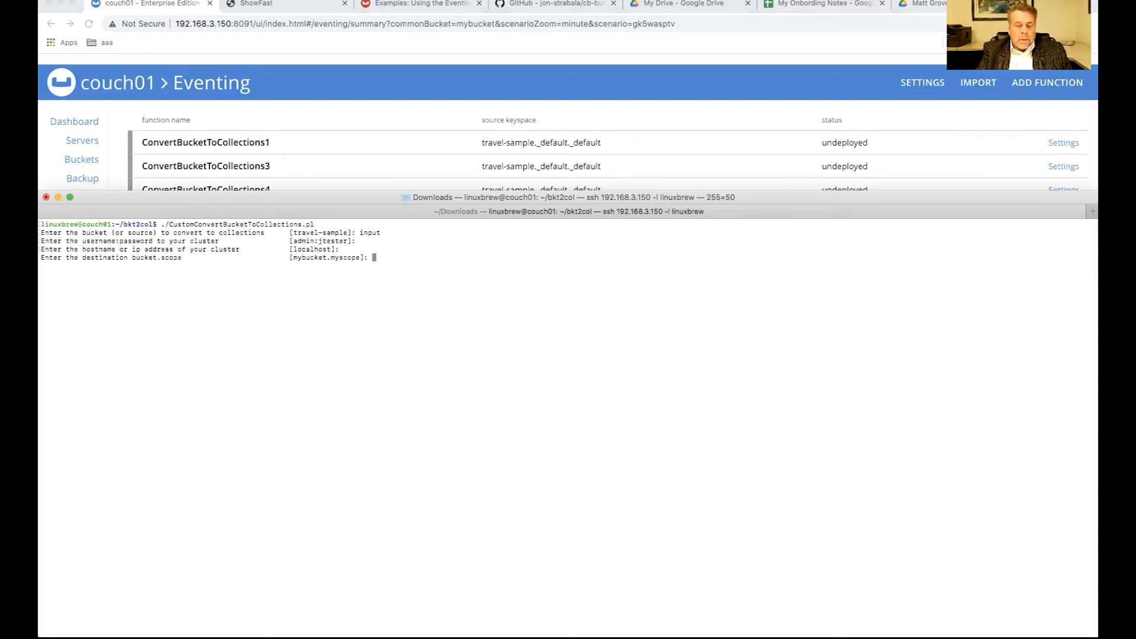
{"action": "type", "text": "outout.reorg"}
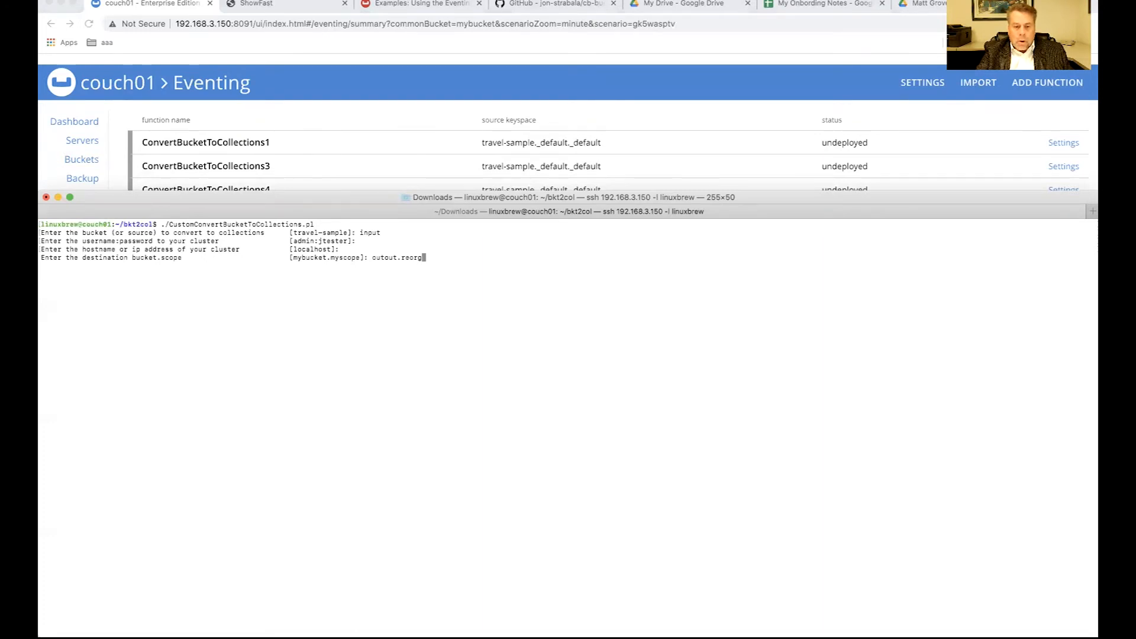
{"action": "key", "text": "Return"}
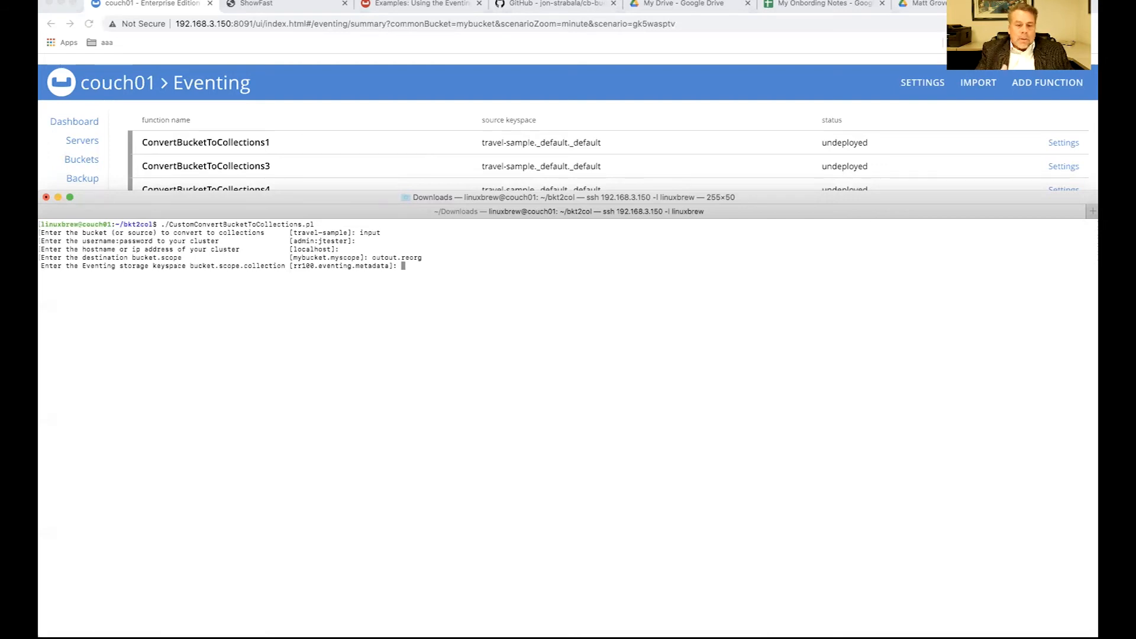
{"action": "key", "text": "Return"}
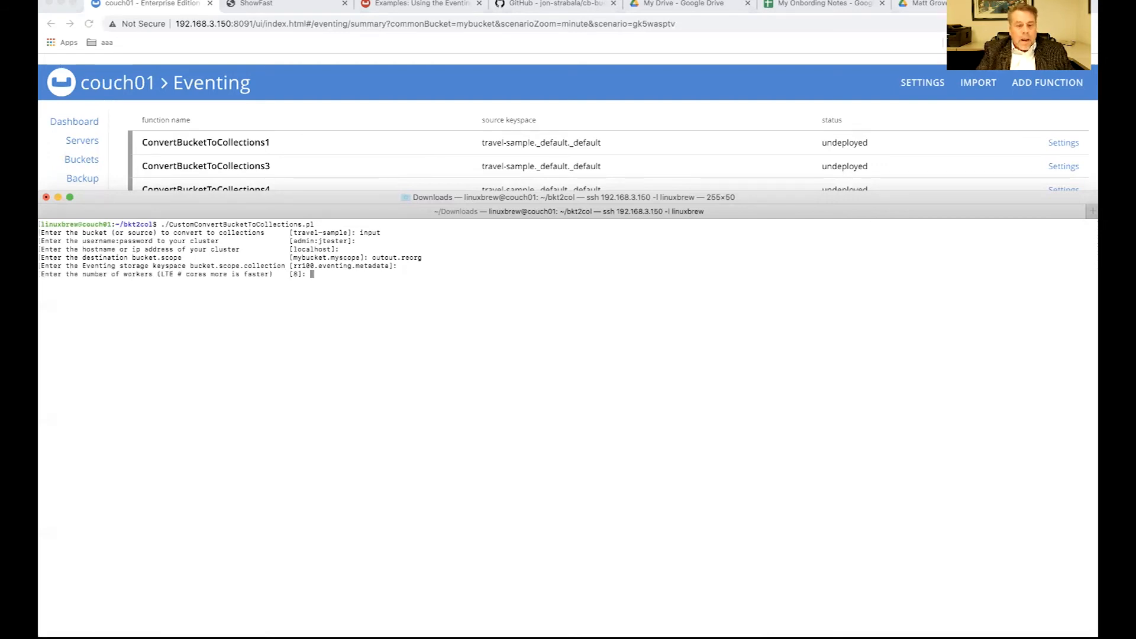
Step: Answer 12 workers, probe for types with 50000 samples and the default 30-type maximum
{"action": "type", "text": "1"}
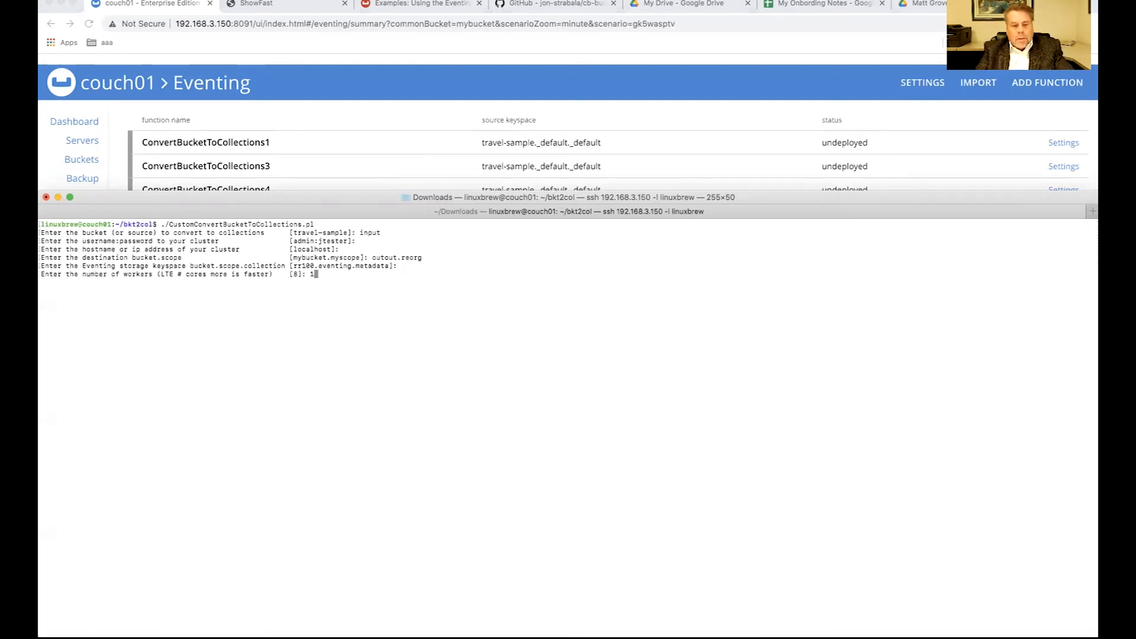
{"action": "type", "text": "2"}
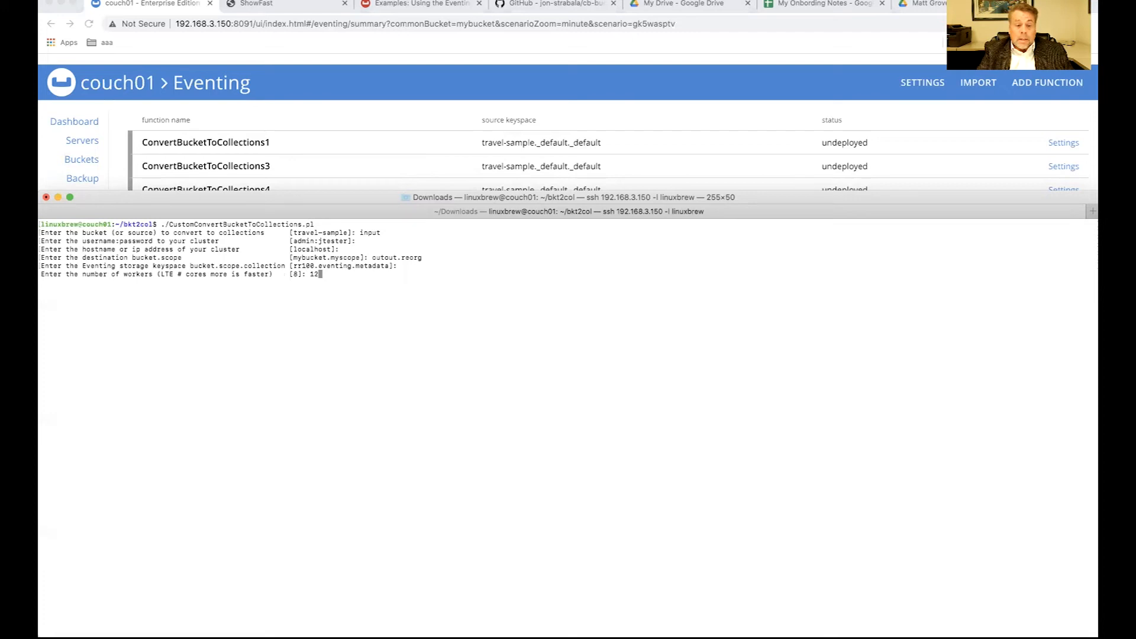
{"action": "key", "text": "Return"}
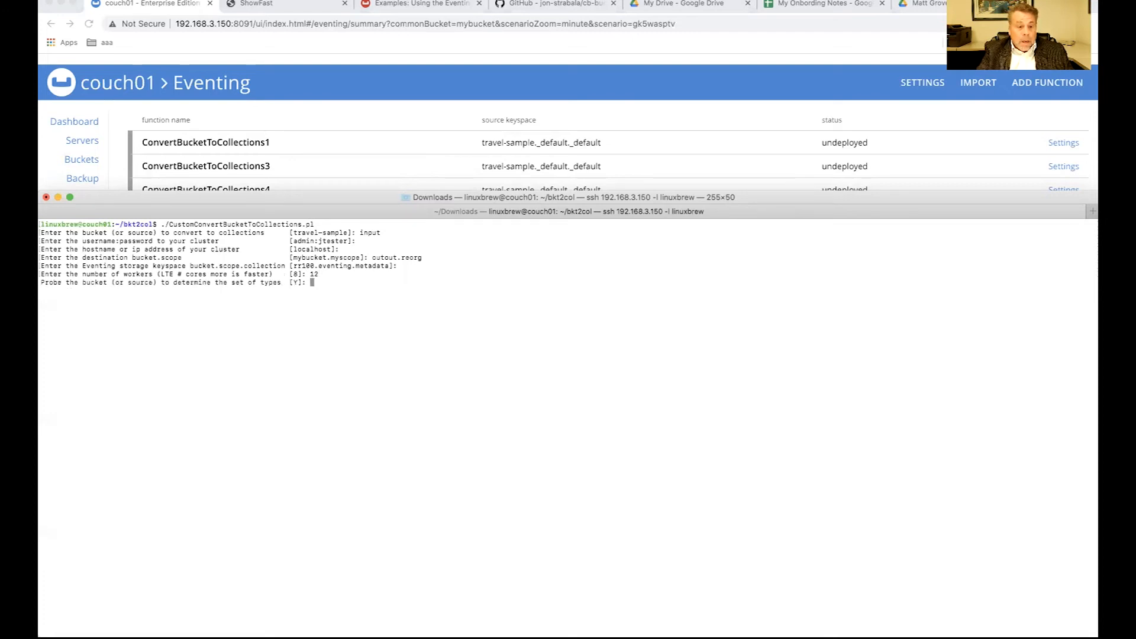
{"action": "key", "text": "Return"}
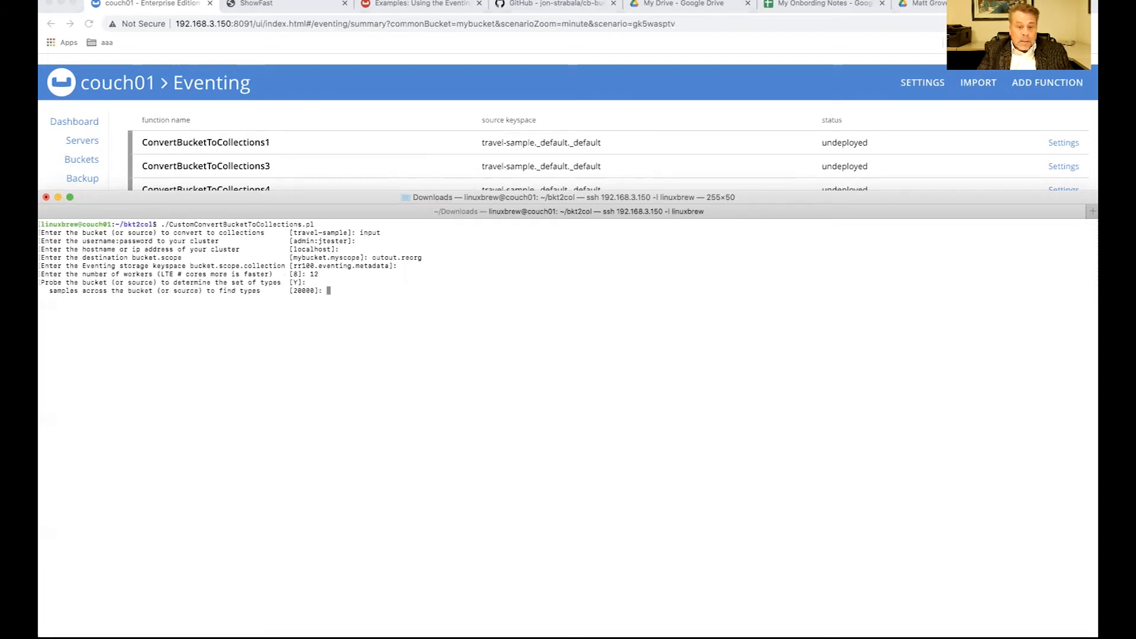
{"action": "type", "text": "3"}
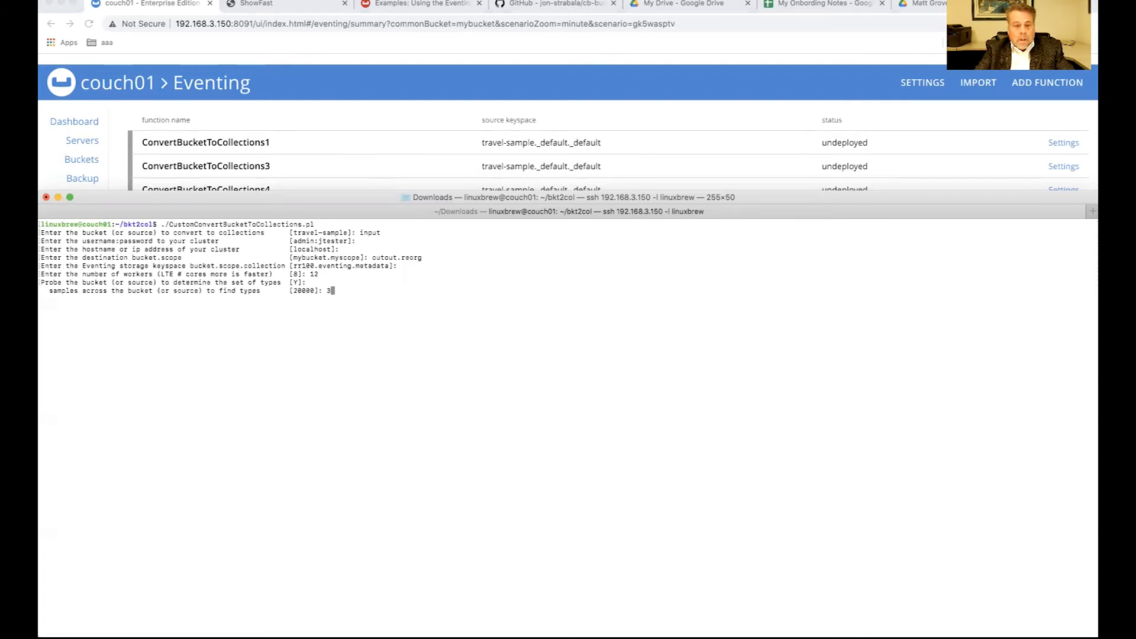
{"action": "type", "text": "0"}
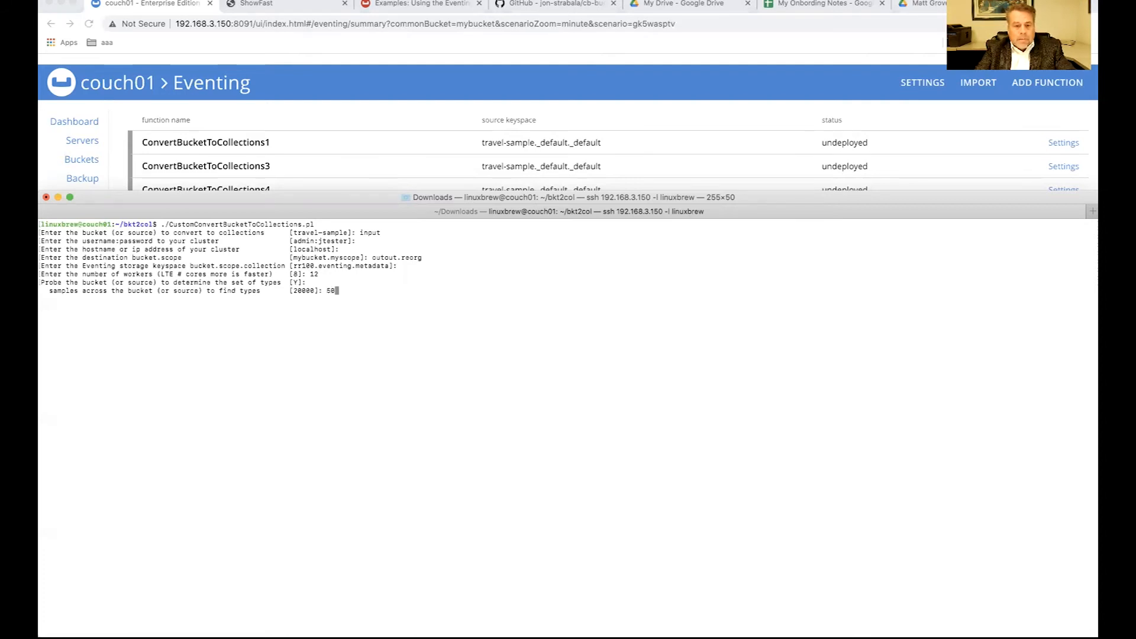
{"action": "key", "text": "Return"}
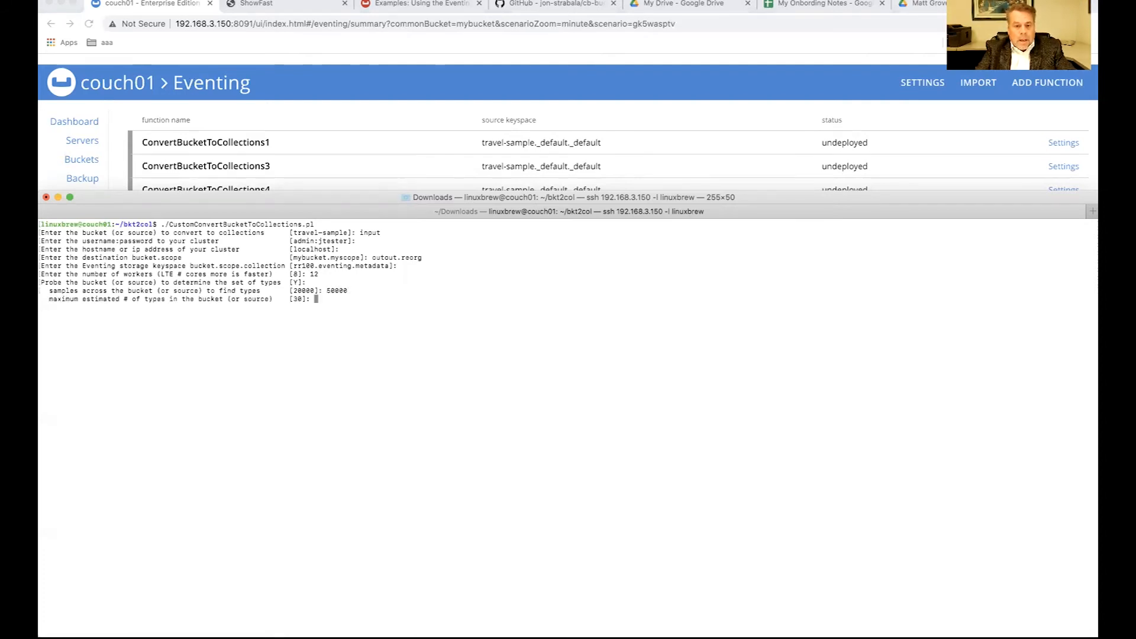
{"action": "key", "text": "Return"}
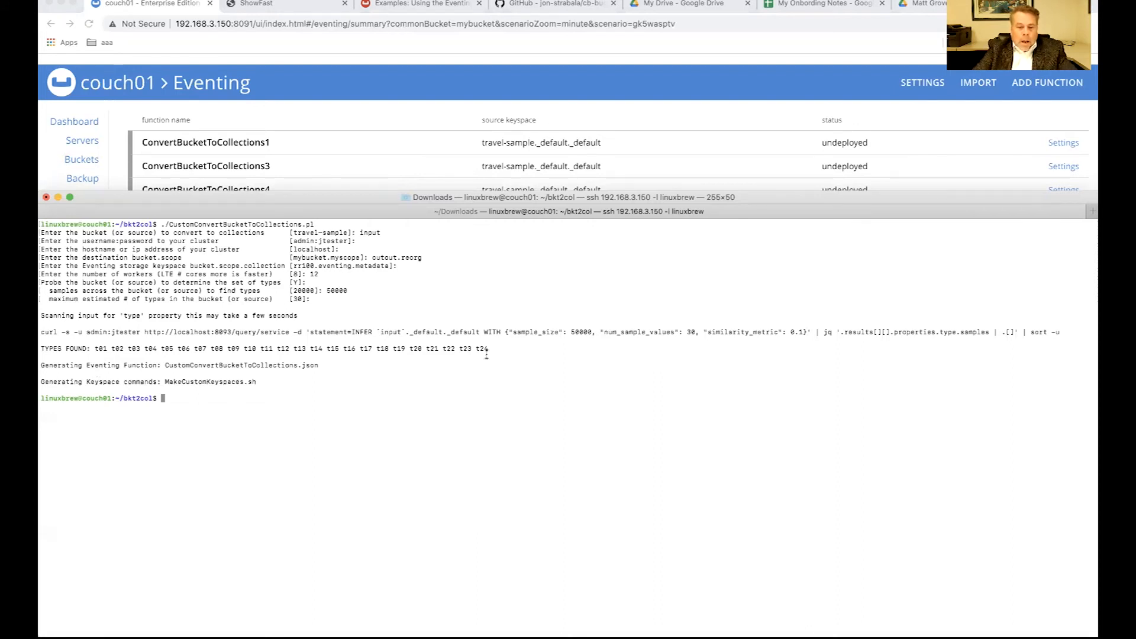
Step: Review the generated MakeCustomKeyspaces.sh script in vi
{"action": "type", "text": "vi ./"}
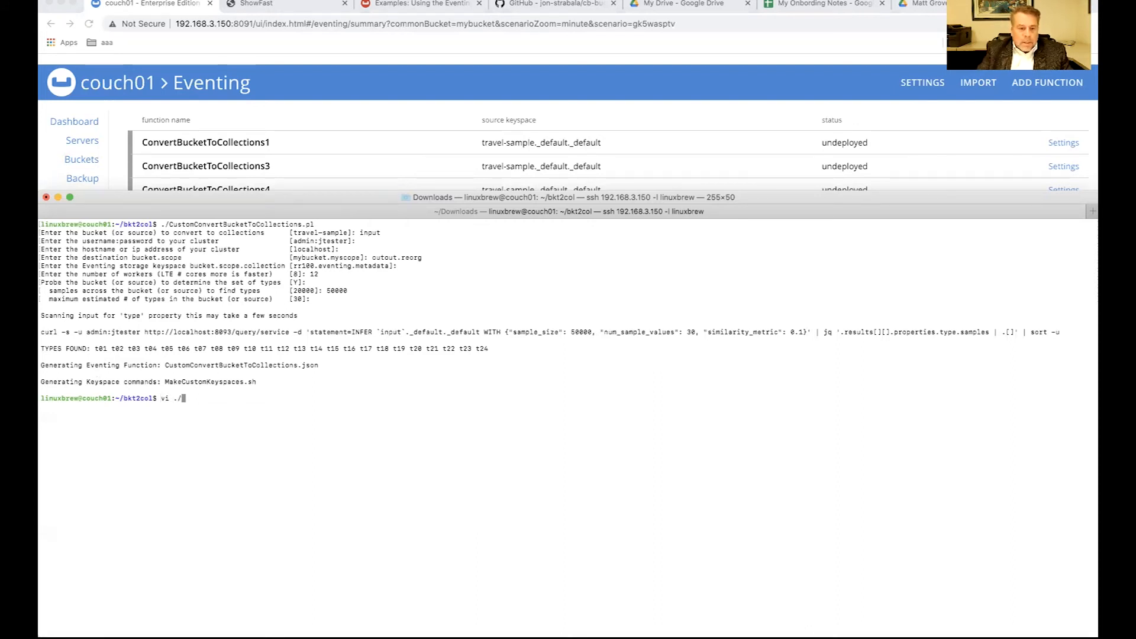
{"action": "double_click", "coordinate": [211, 383]}
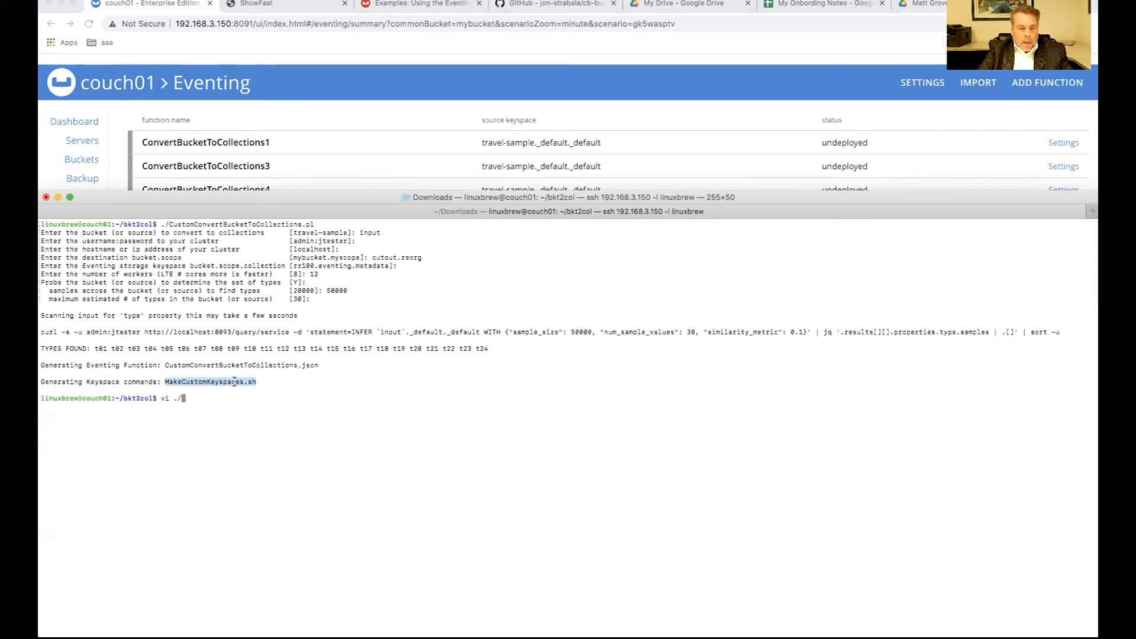
{"action": "key", "text": "Return"}
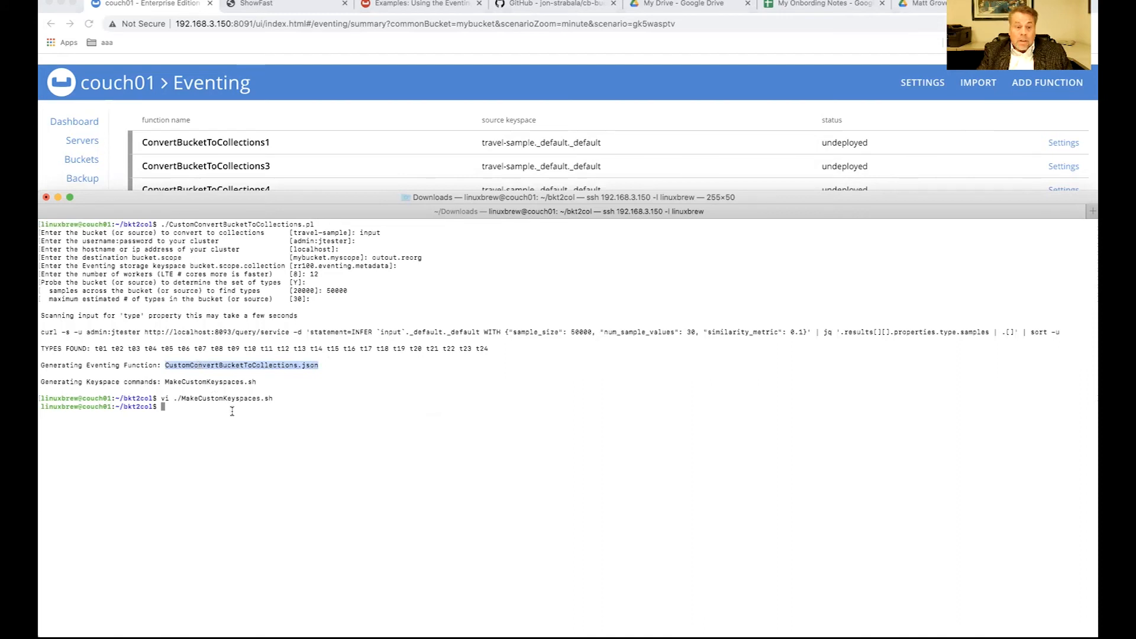
Step: Run MakeCustomKeyspaces.sh via sh, creating the buckets, scopes, collections and importing the function
{"action": "type", "text": "./"}
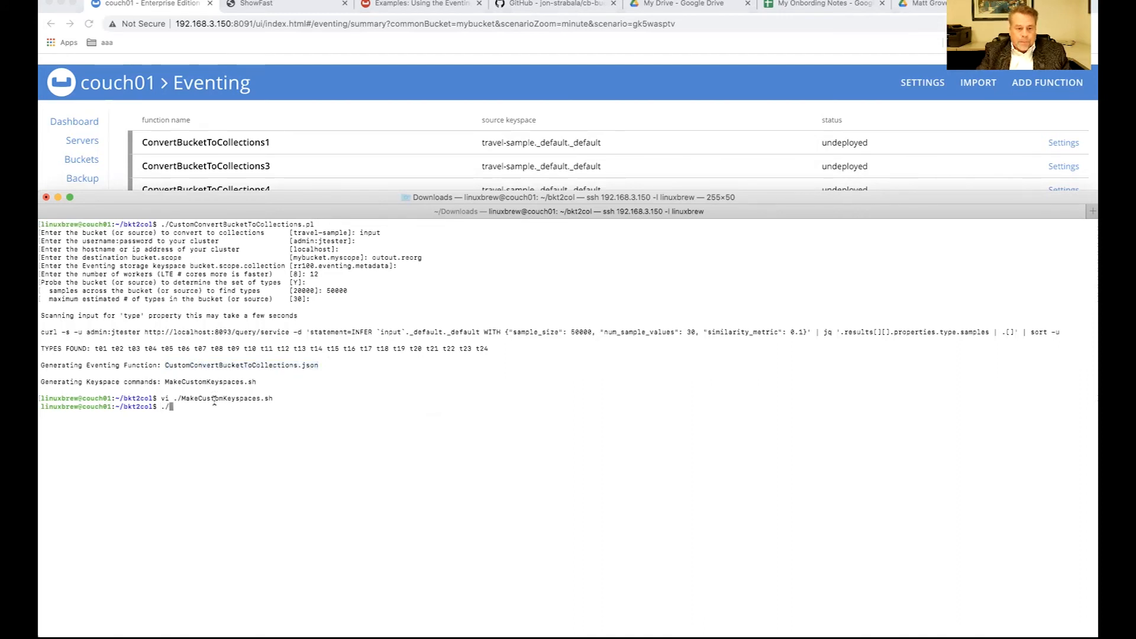
{"action": "double_click", "coordinate": [225, 397]}
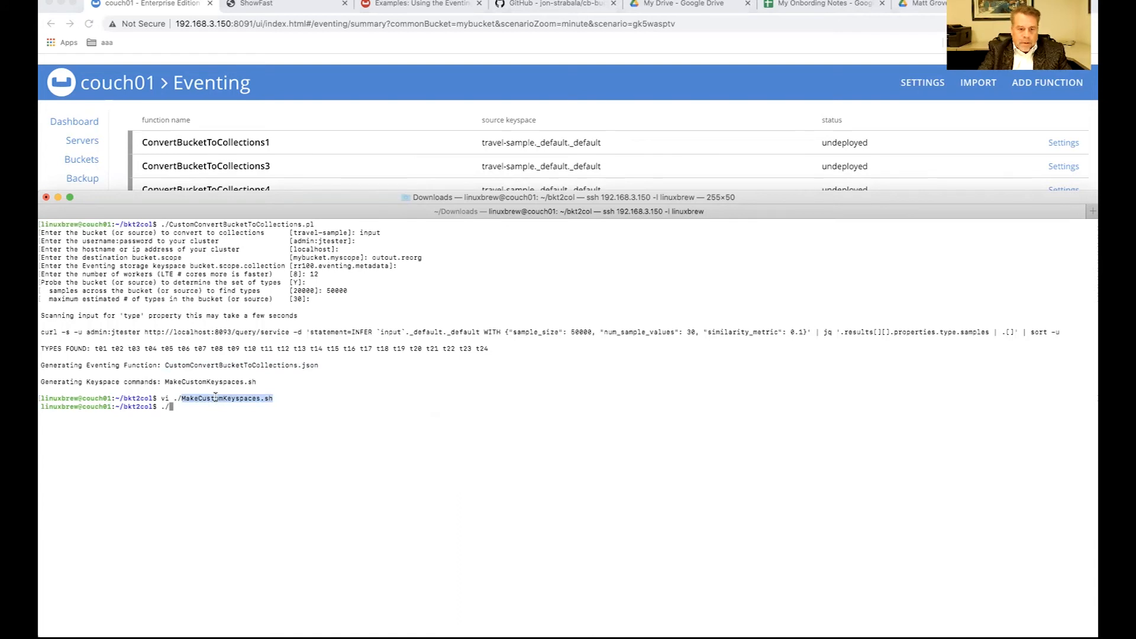
{"action": "key", "text": "Return"}
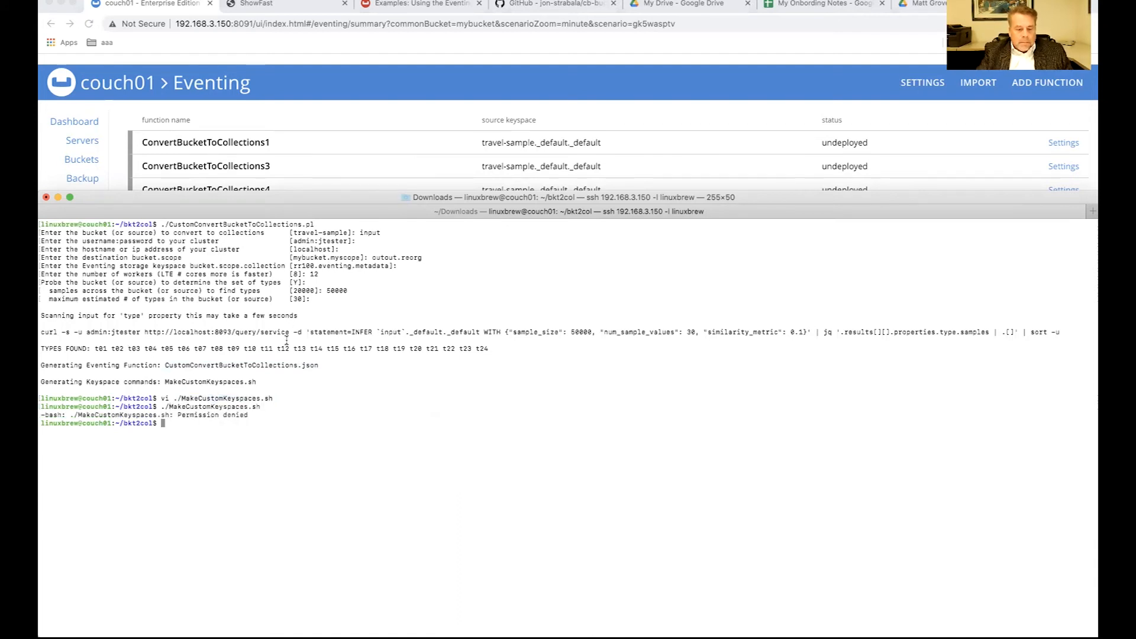
{"action": "type", "text": "sh ."}
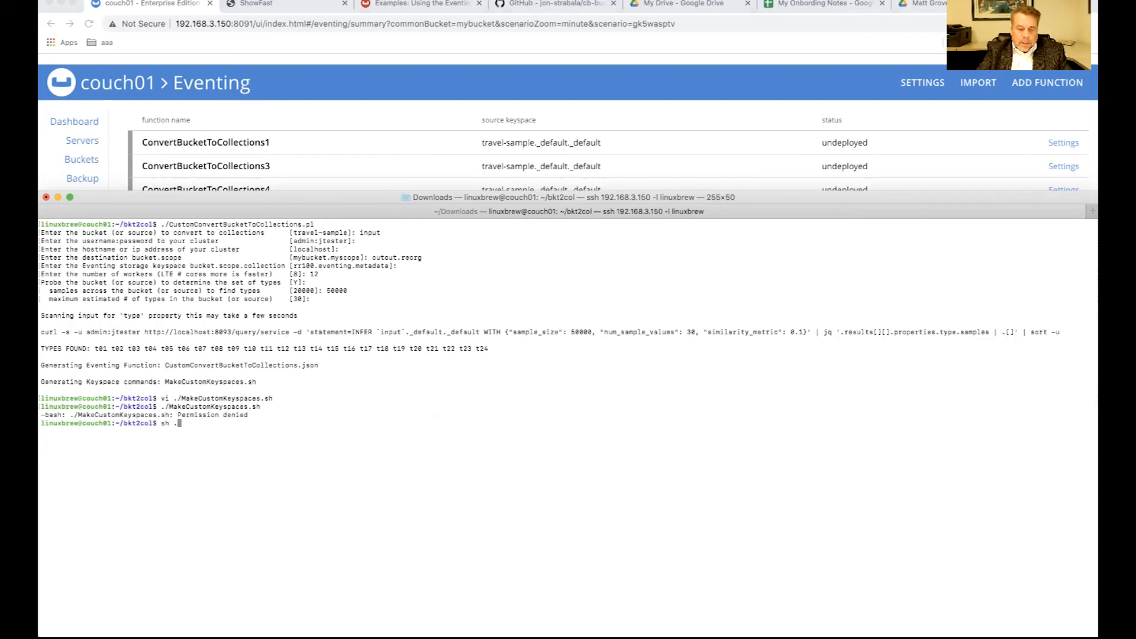
{"action": "key", "text": "Return"}
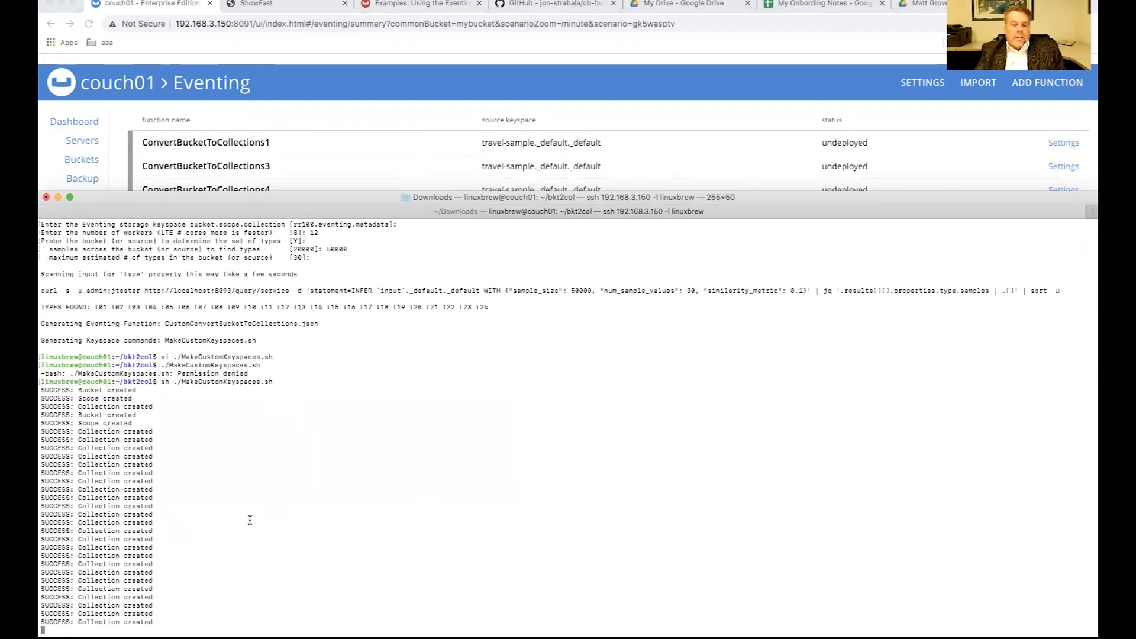
{"action": "scroll", "scroll_direction": "down", "scroll_amount": 3}
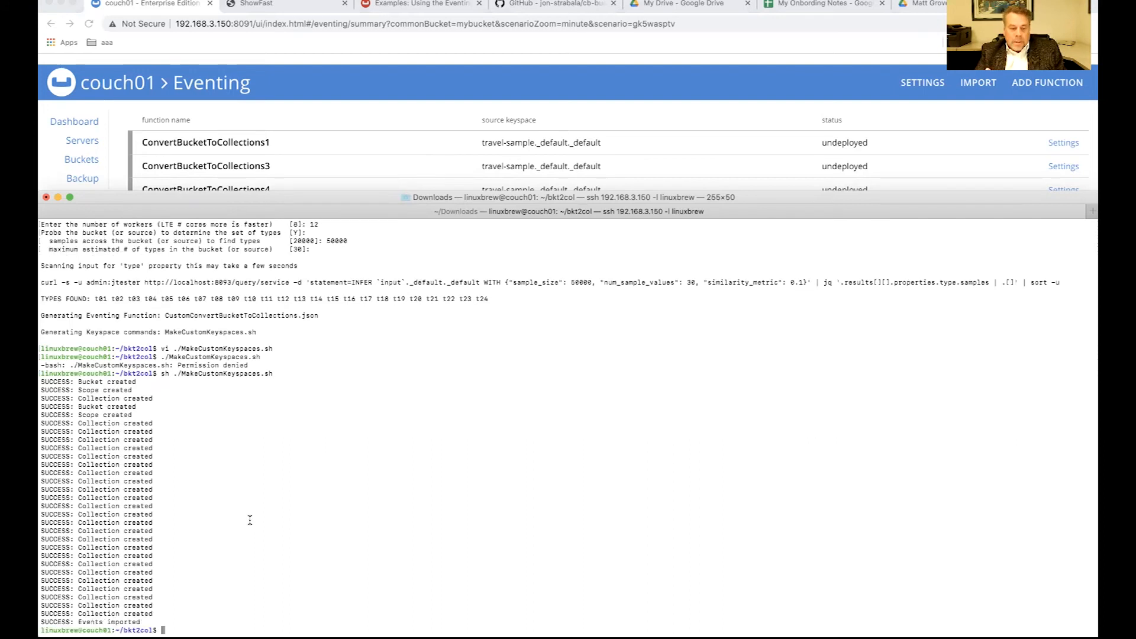
{"action": "mouse_move", "coordinate": [139, 151]}
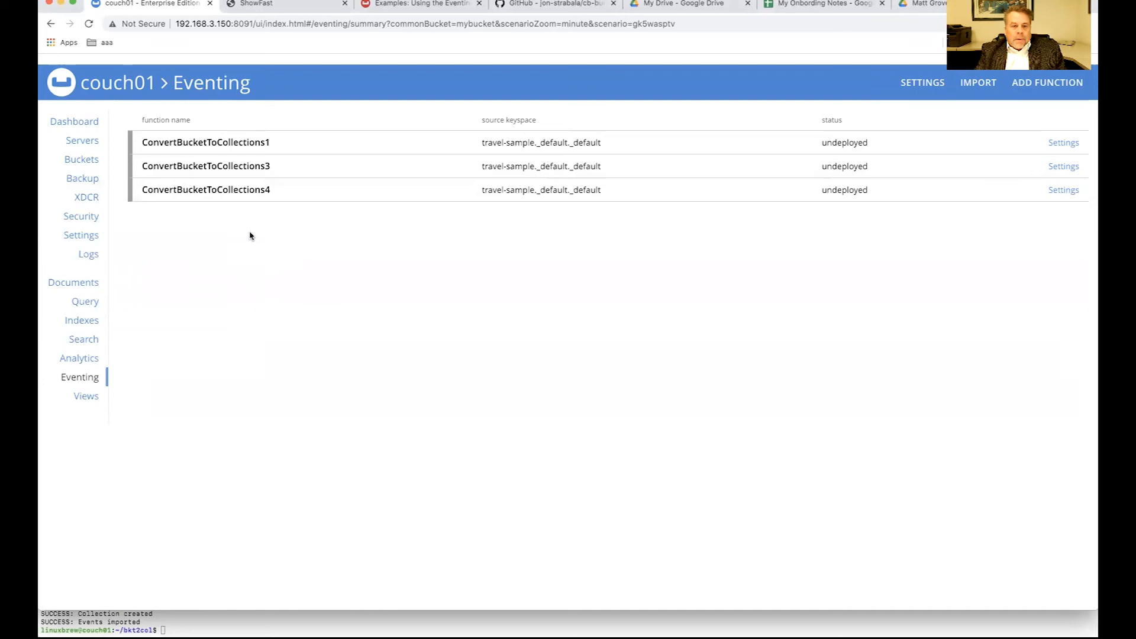
Step: Reload Eventing and review CustomConvertBucketToCollections's settings with bindings for t01–t24
{"action": "left_click", "coordinate": [88, 24]}
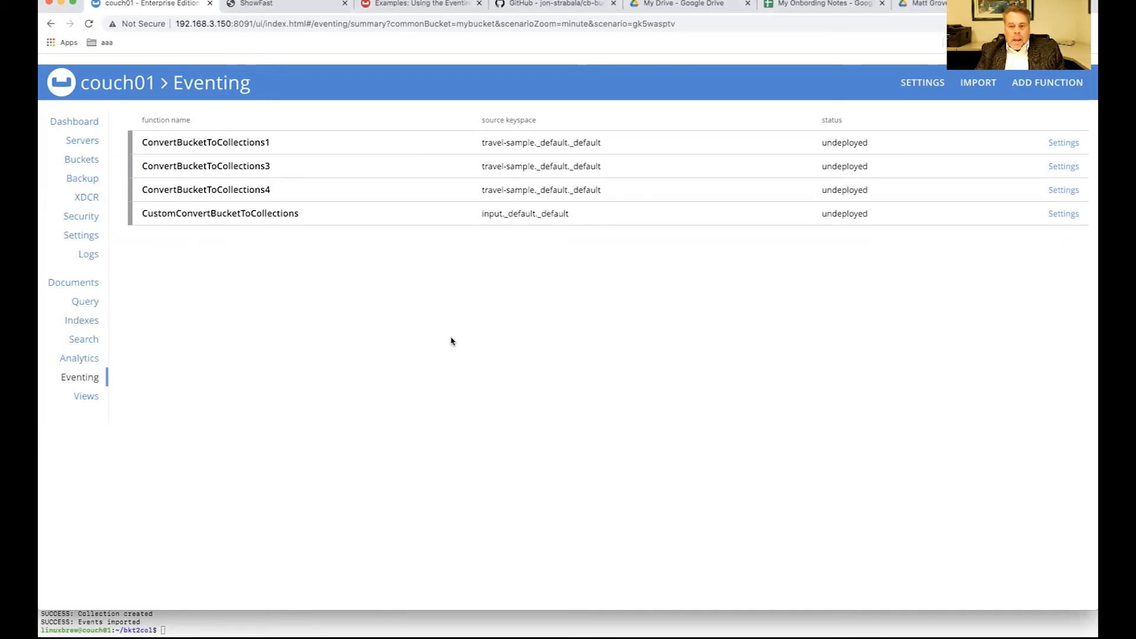
{"action": "mouse_move", "coordinate": [1063, 213]}
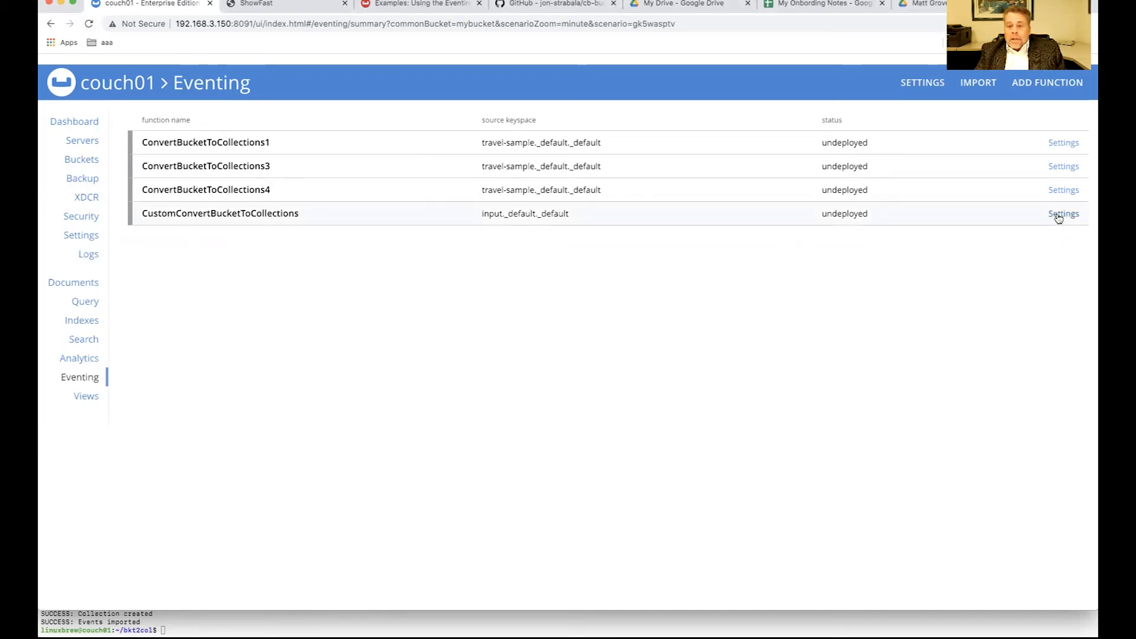
{"action": "left_click", "coordinate": [1063, 213]}
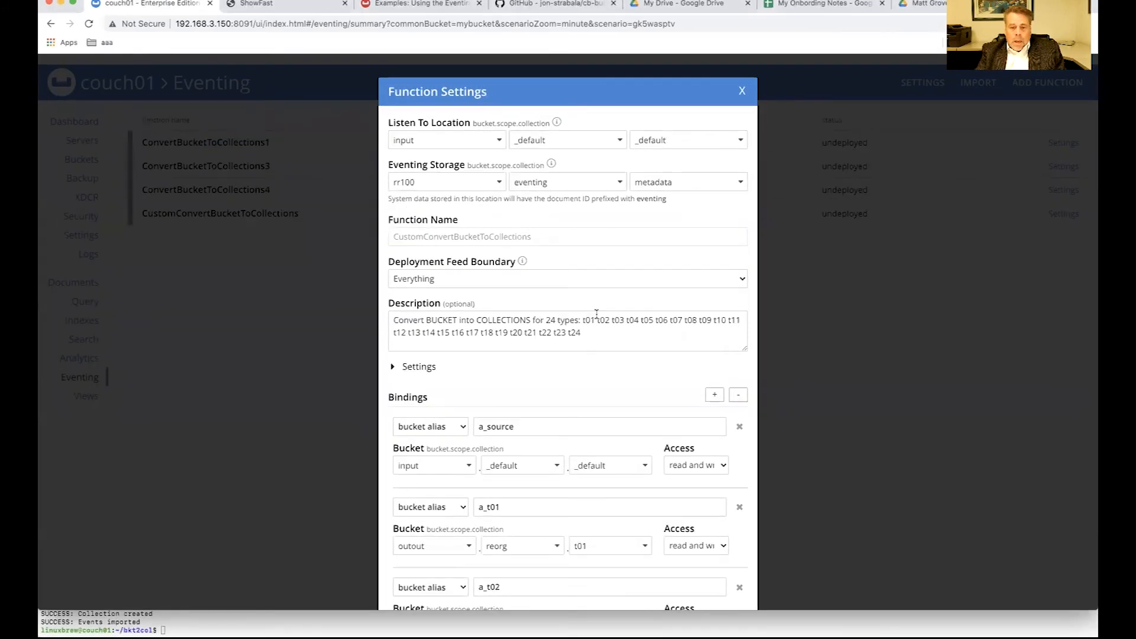
{"action": "scroll", "scroll_direction": "down", "scroll_amount": 3}
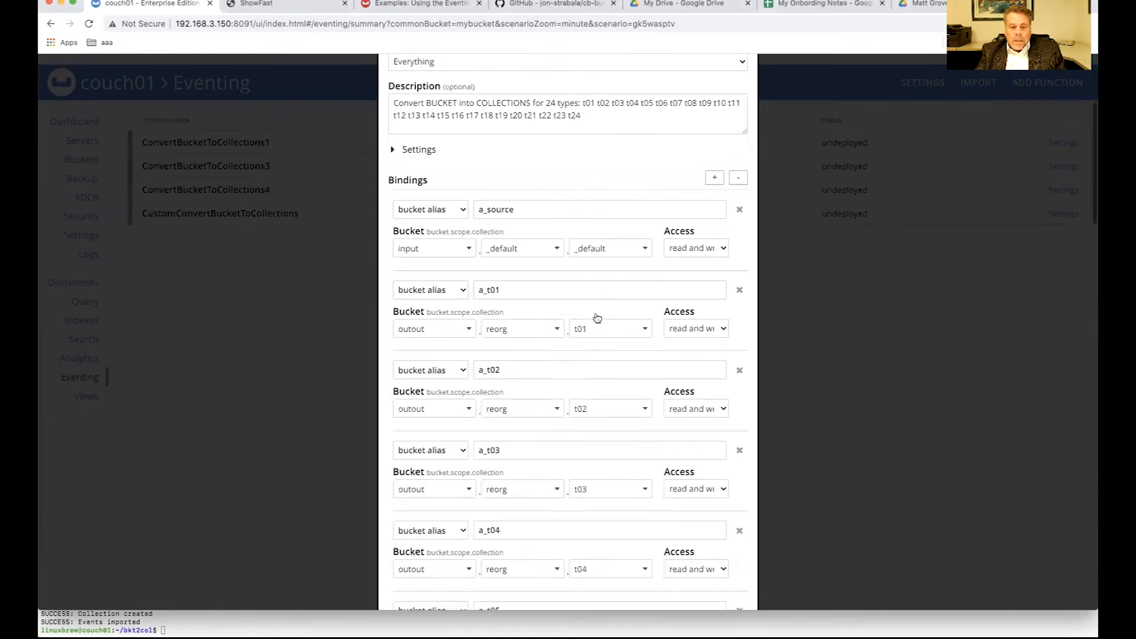
{"action": "scroll", "scroll_direction": "down", "scroll_amount": 3}
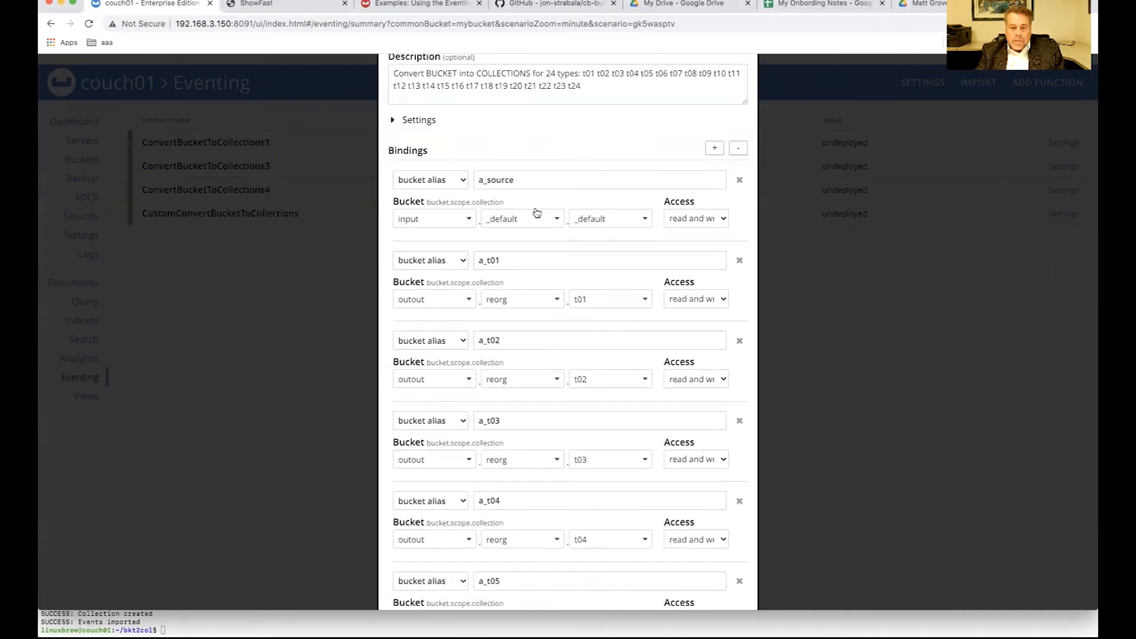
{"action": "scroll", "scroll_direction": "up", "scroll_amount": 3}
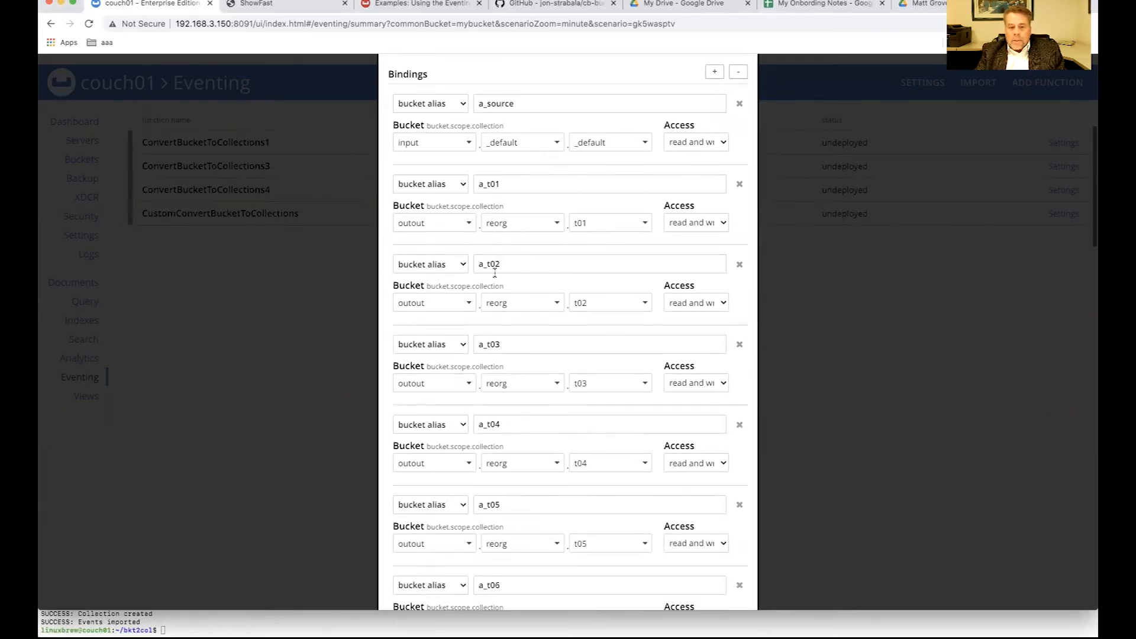
{"action": "scroll", "scroll_direction": "down", "scroll_amount": 3}
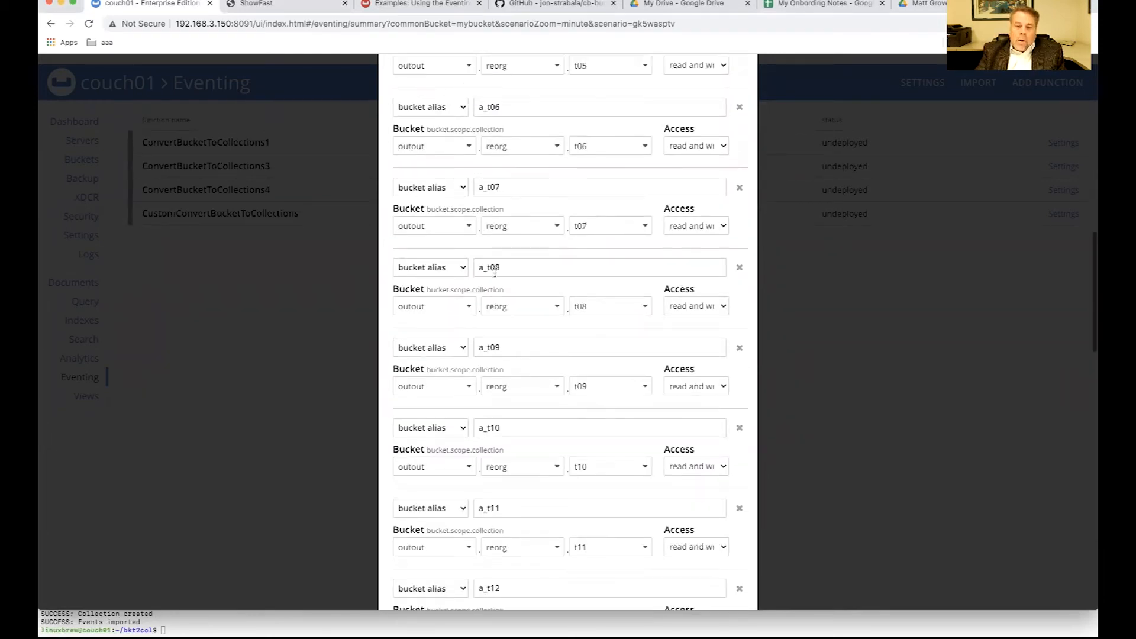
{"action": "scroll", "scroll_direction": "down", "scroll_amount": 3}
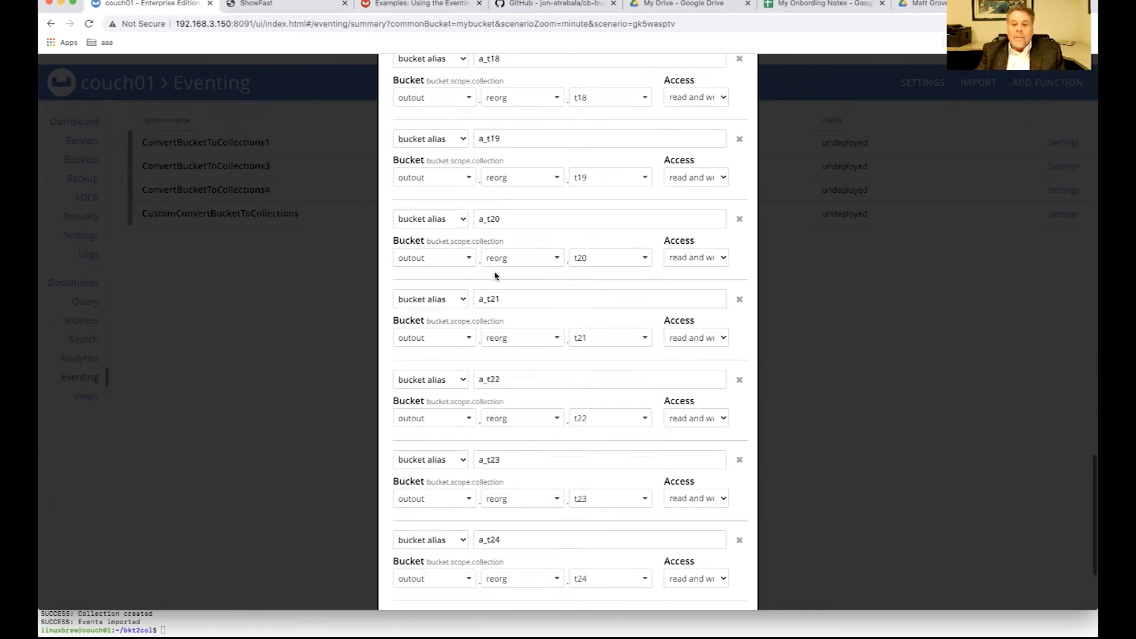
{"action": "scroll", "scroll_direction": "down", "scroll_amount": 3}
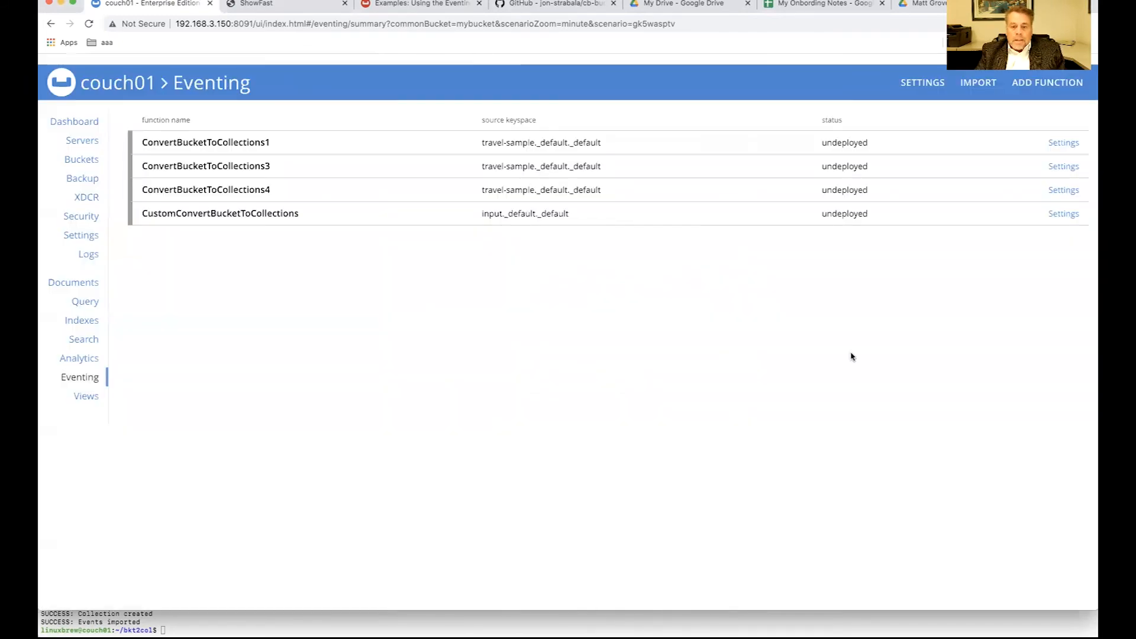
Step: Expand the CustomConvertBucketToCollections row to show its description and actions
{"action": "left_click", "coordinate": [220, 213]}
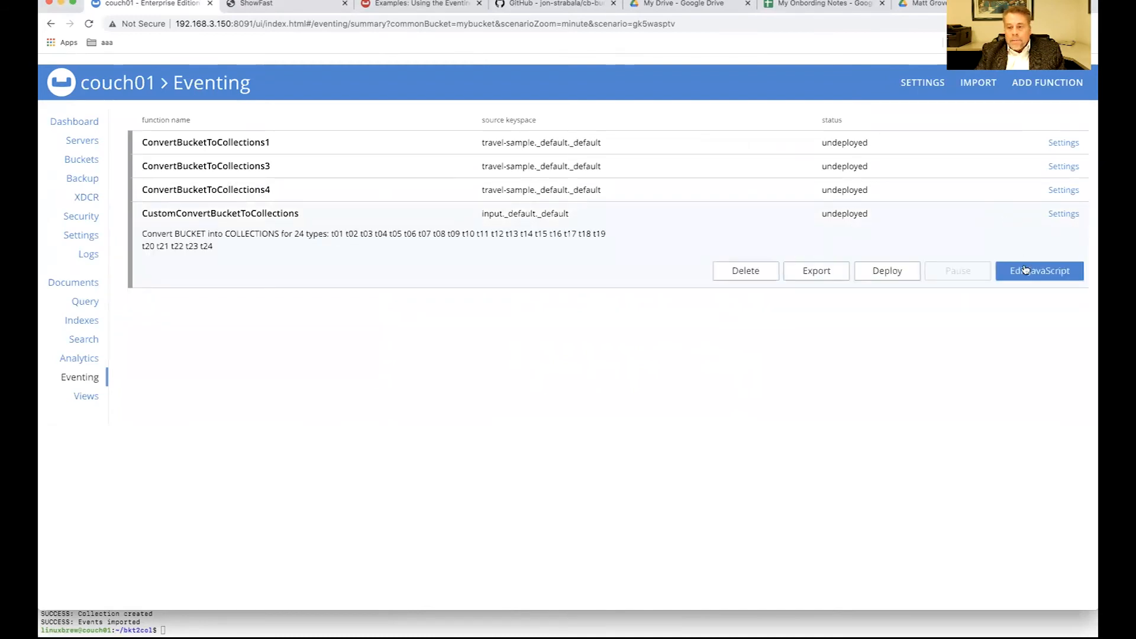
{"action": "left_click", "coordinate": [1039, 270]}
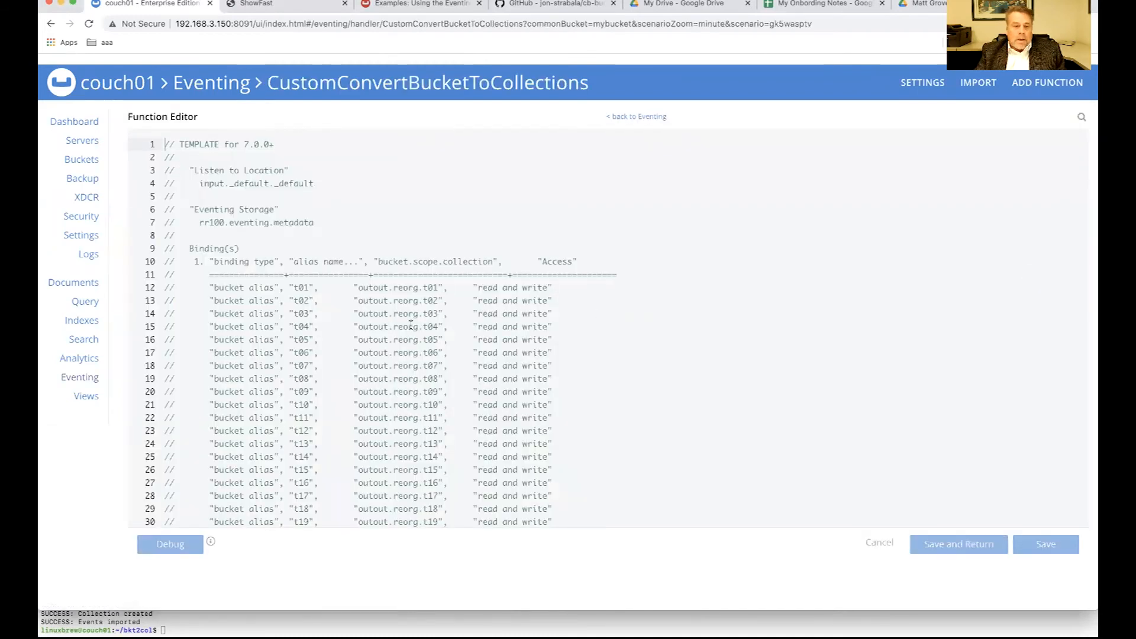
{"action": "scroll", "scroll_direction": "down", "scroll_amount": 3}
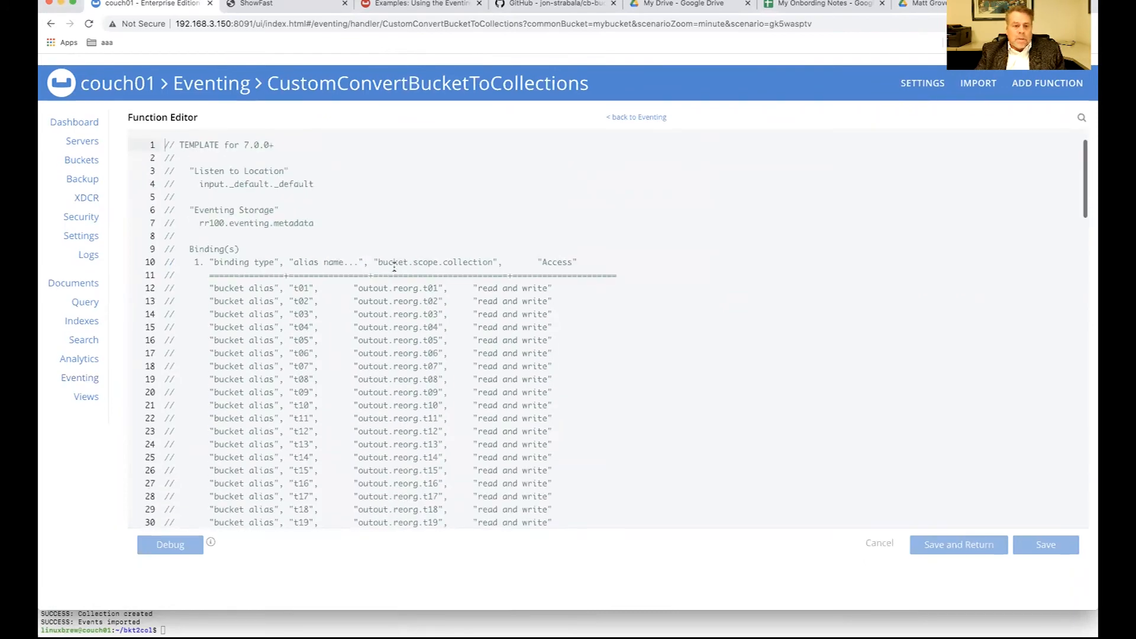
{"action": "scroll", "scroll_direction": "down", "scroll_amount": 3}
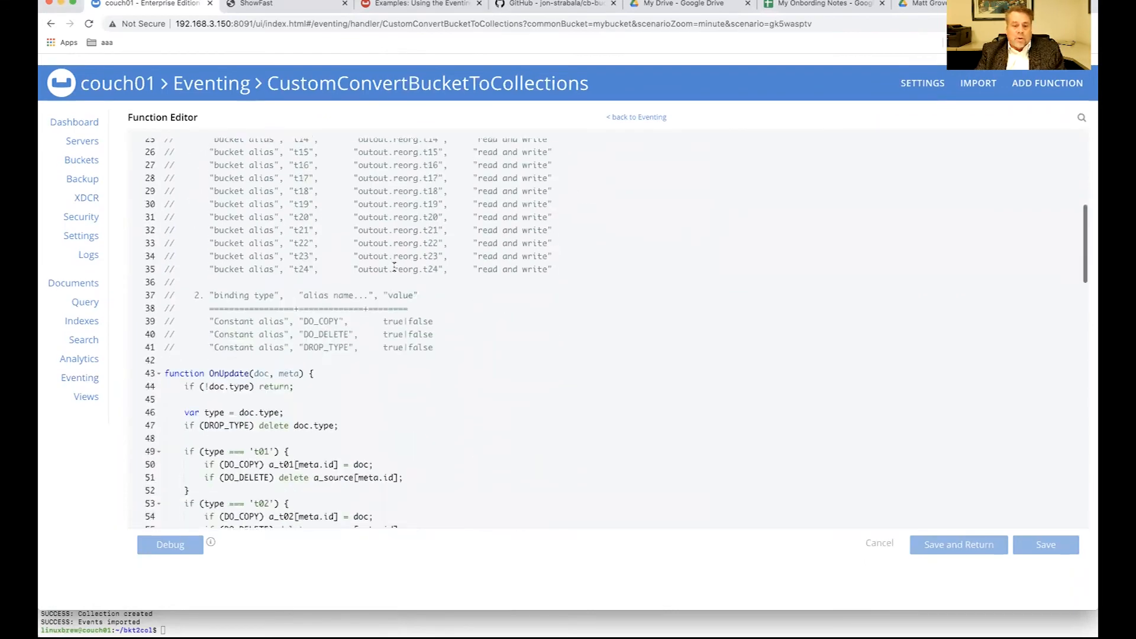
{"action": "scroll", "scroll_direction": "down", "scroll_amount": 3}
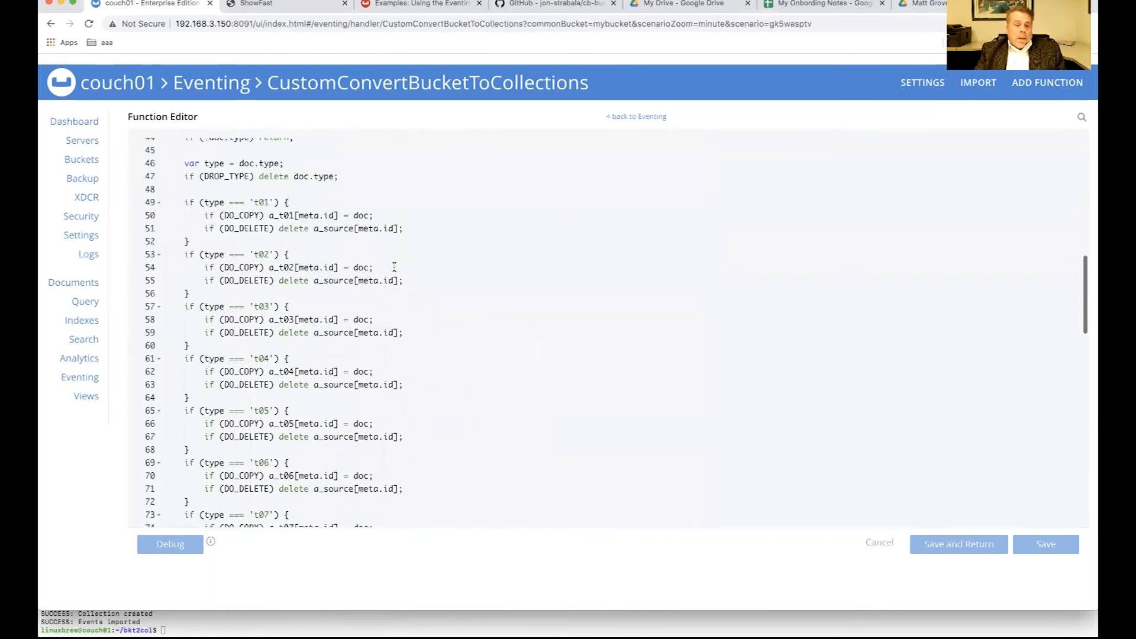
{"action": "scroll", "scroll_direction": "down", "scroll_amount": 3}
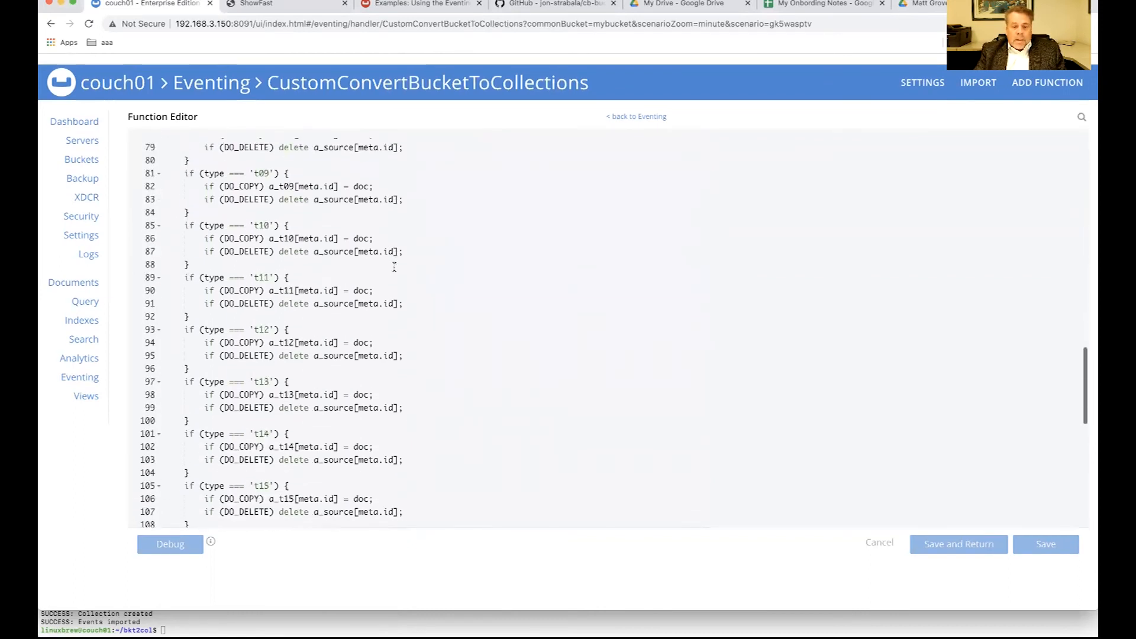
{"action": "scroll", "scroll_direction": "down", "scroll_amount": 3}
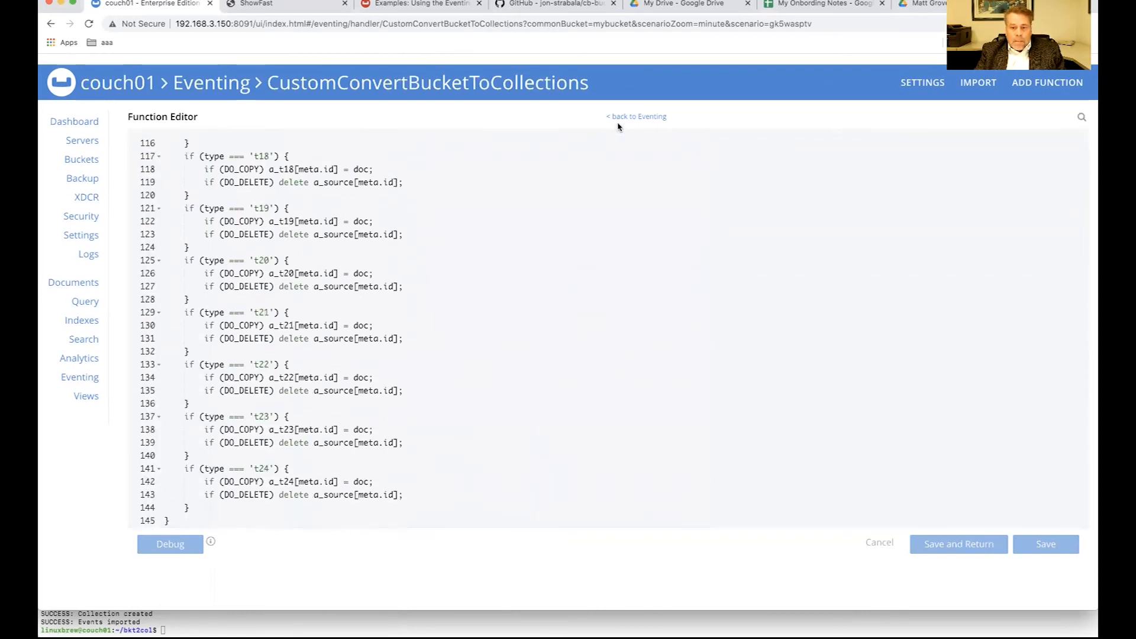
{"action": "left_click", "coordinate": [636, 116]}
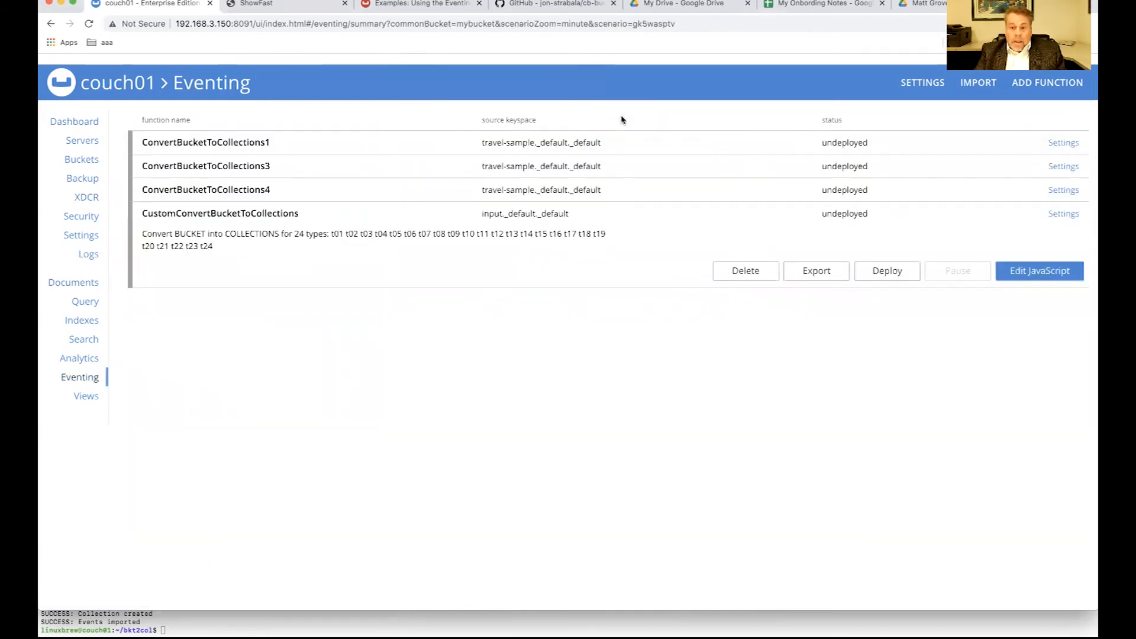
{"action": "mouse_move", "coordinate": [864, 295]}
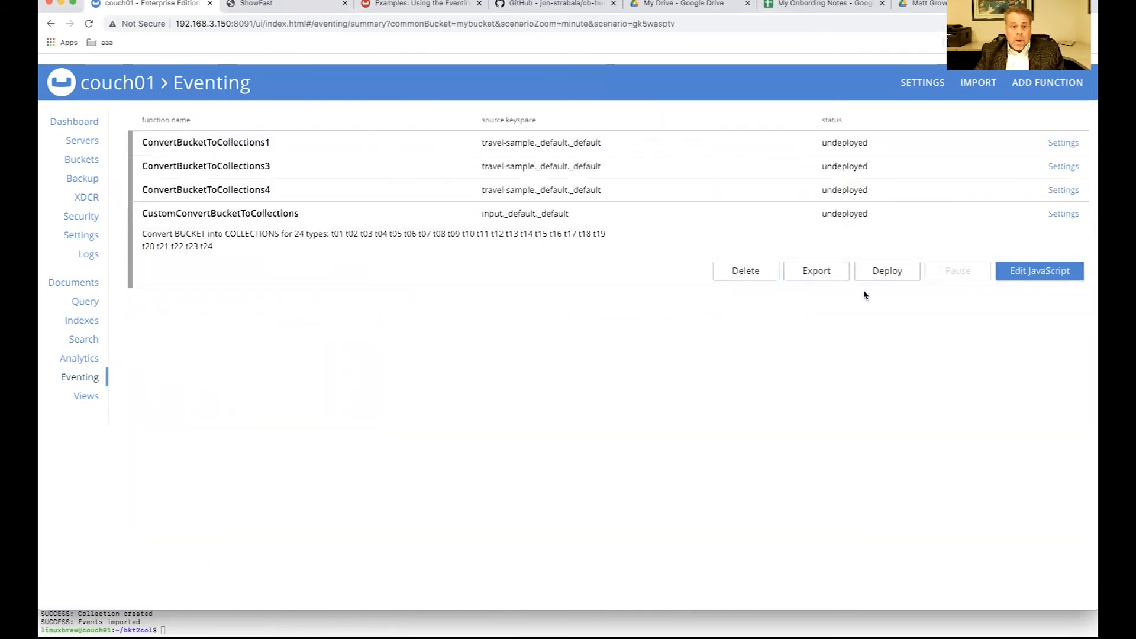
Step: List the outout bucket's reorg scope at 40 per page, showing 24 empty collections t01–t24
{"action": "left_click", "coordinate": [81, 158]}
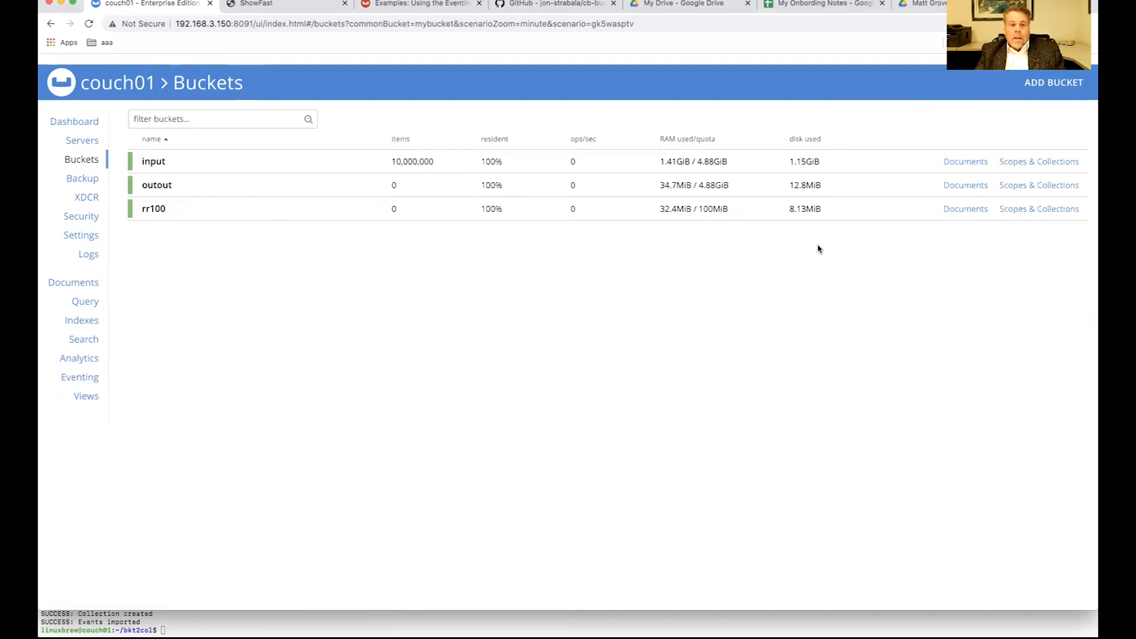
{"action": "mouse_move", "coordinate": [152, 197]}
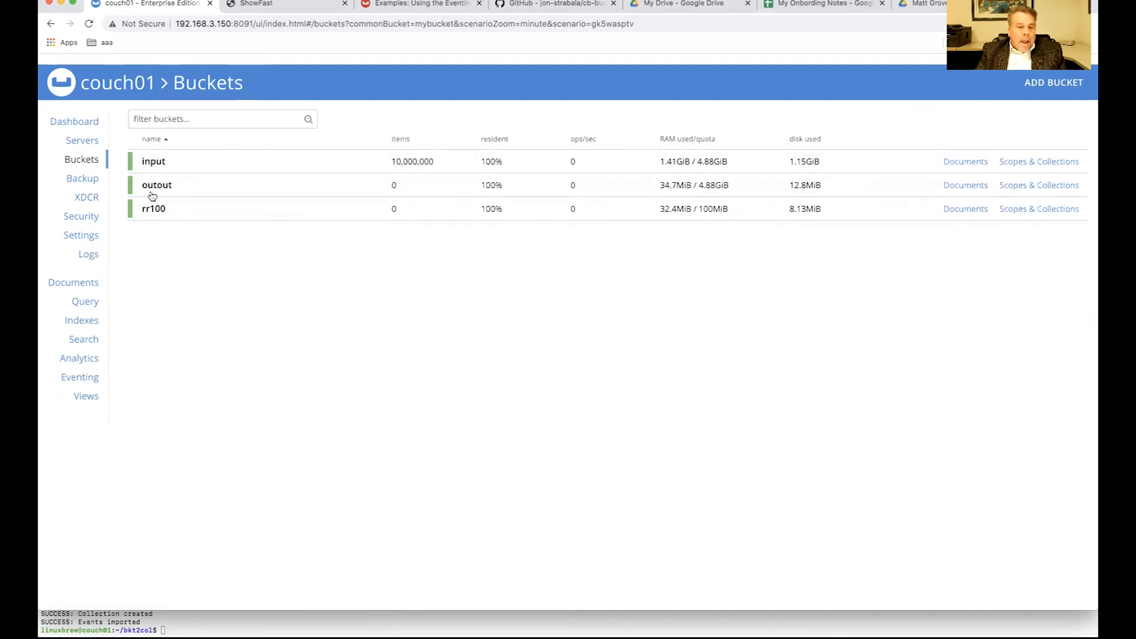
{"action": "mouse_move", "coordinate": [160, 194]}
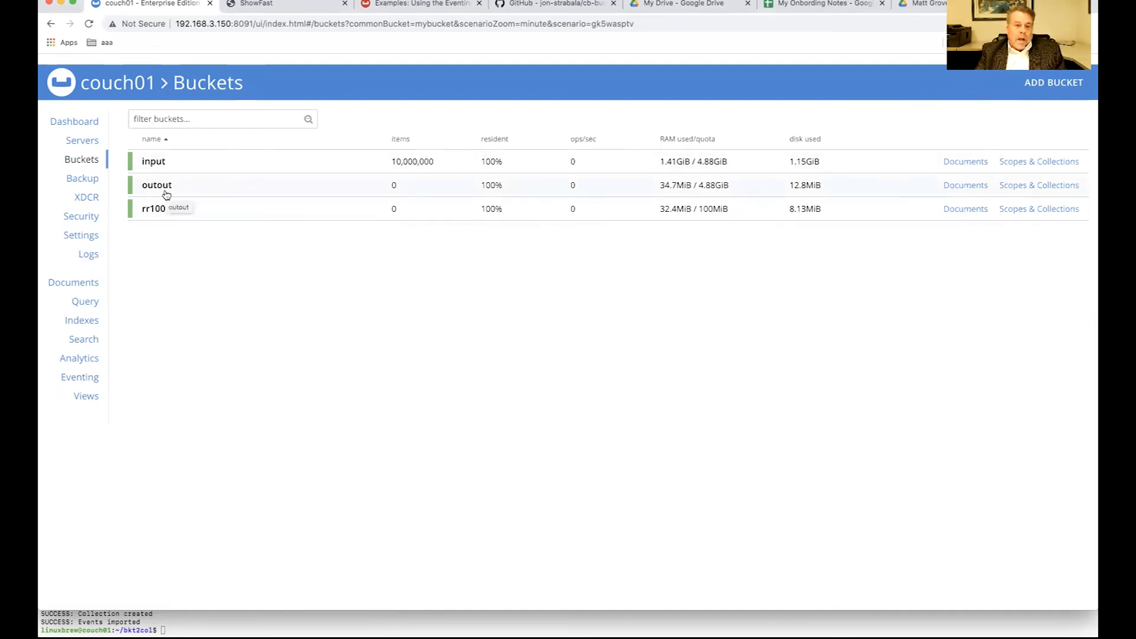
{"action": "mouse_move", "coordinate": [867, 201]}
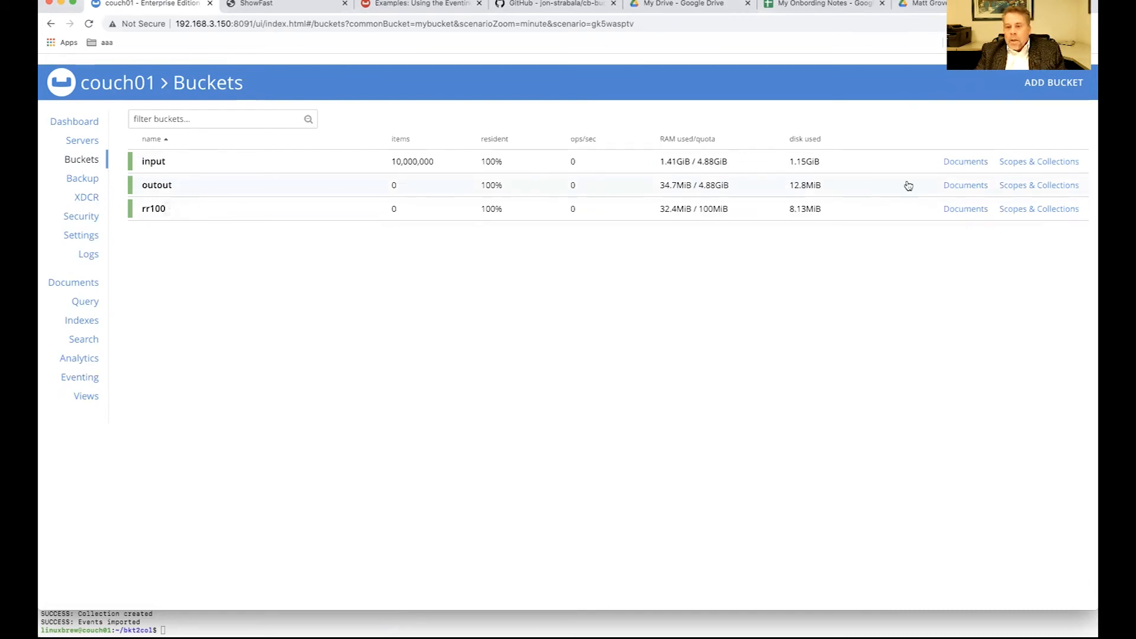
{"action": "left_click", "coordinate": [156, 185]}
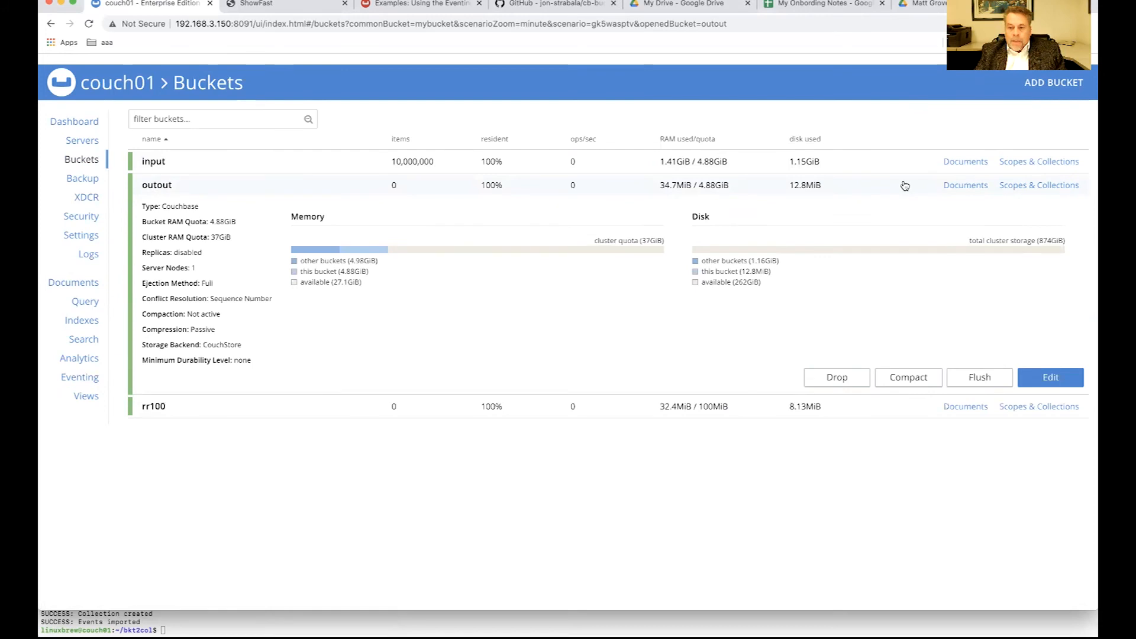
{"action": "left_click", "coordinate": [1038, 185]}
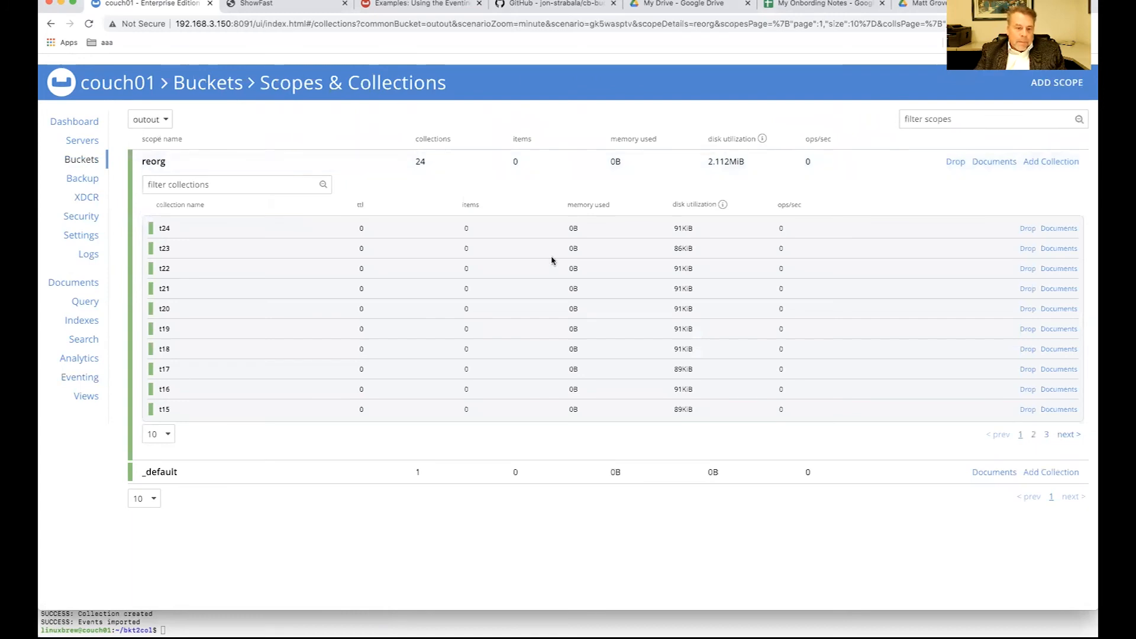
{"action": "left_click", "coordinate": [158, 433]}
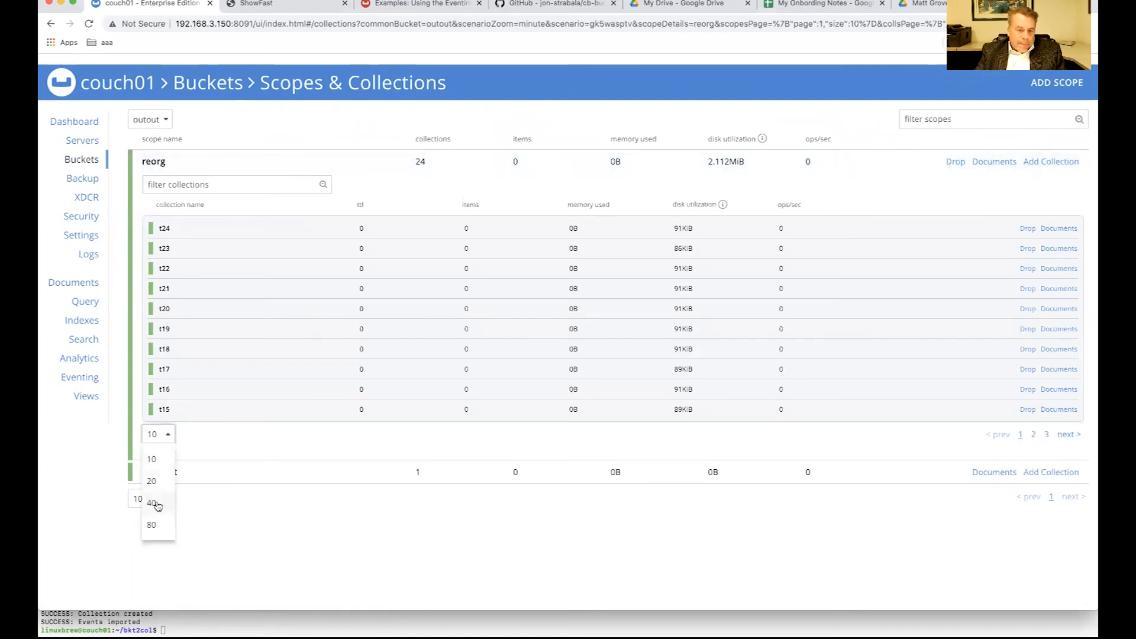
{"action": "left_click", "coordinate": [152, 503]}
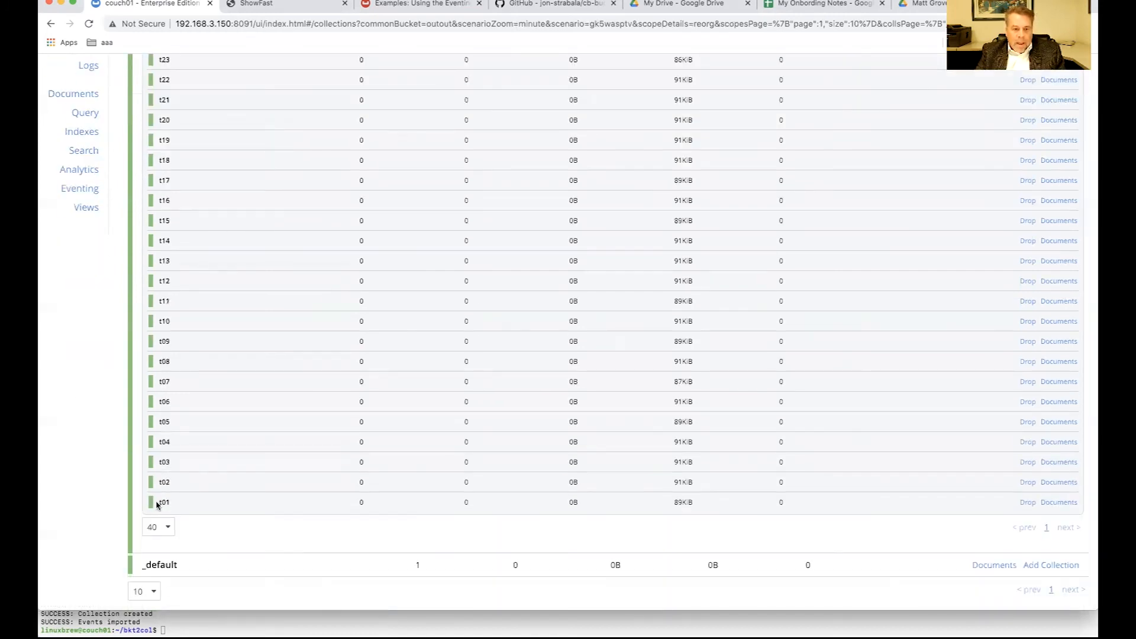
{"action": "scroll", "scroll_direction": "up", "scroll_amount": 3}
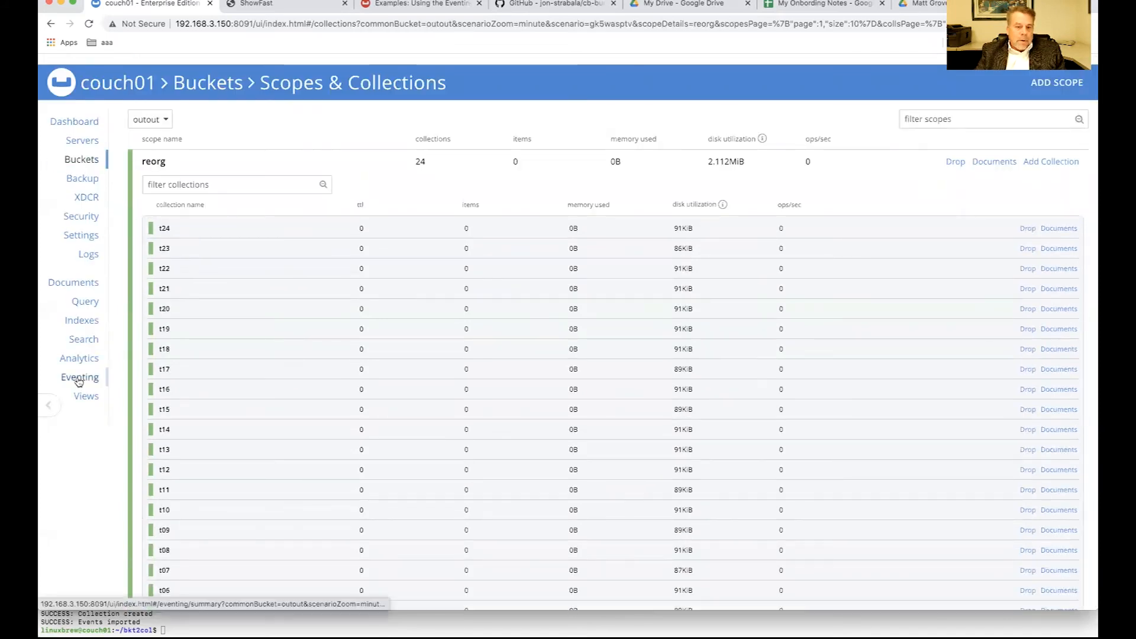
Step: Deploy CustomConvertBucketToCollections and confirm, starting it on the input documents
{"action": "left_click", "coordinate": [79, 377]}
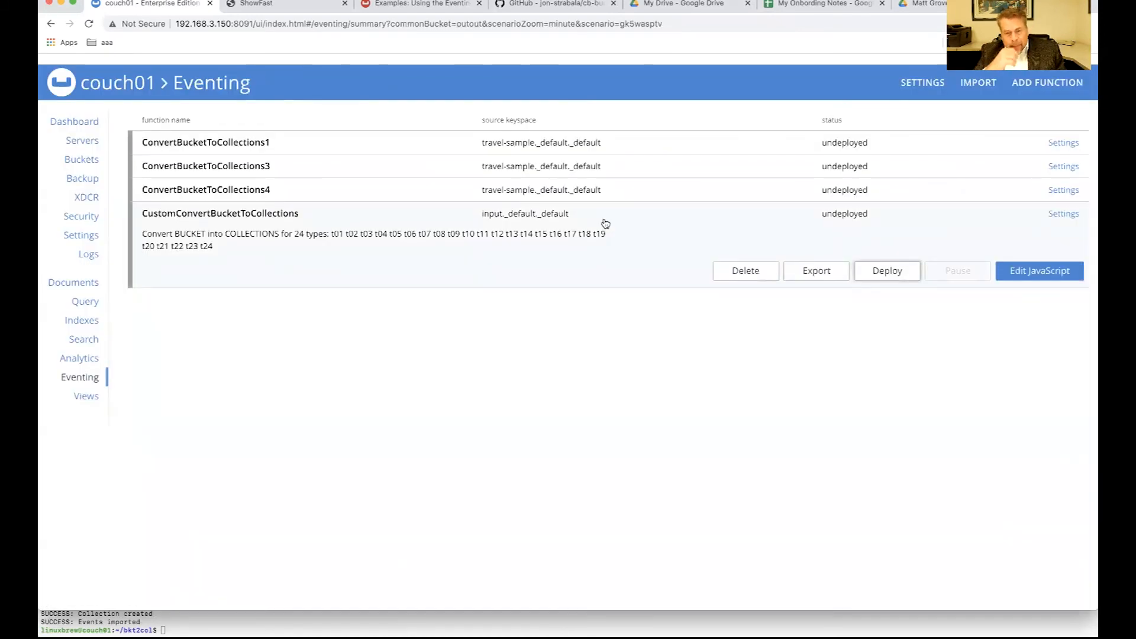
{"action": "left_click", "coordinate": [887, 270]}
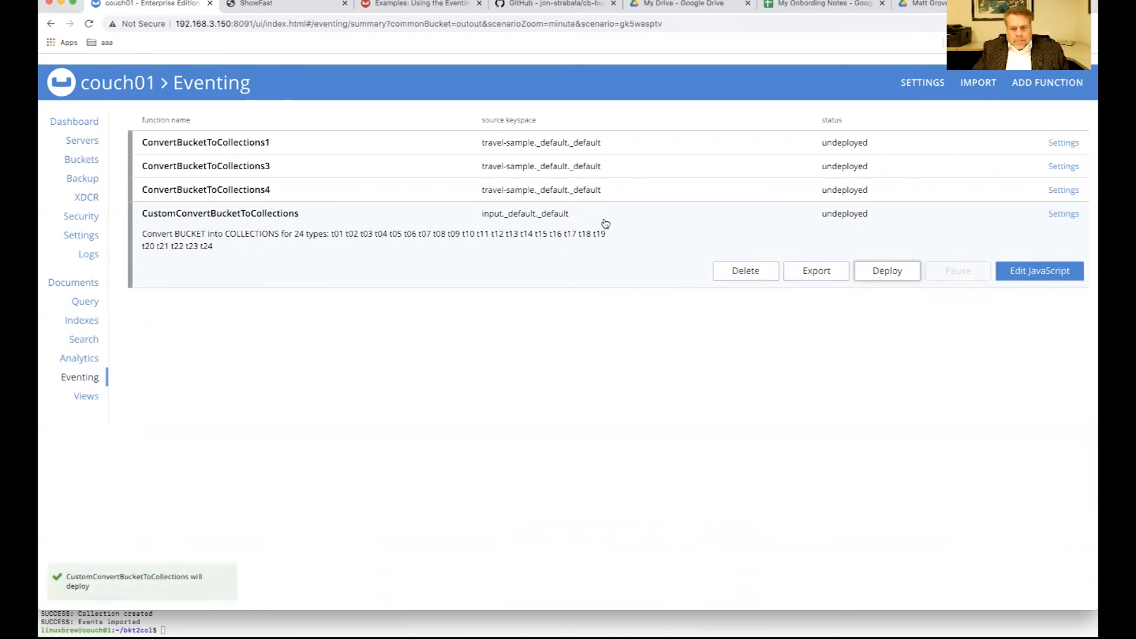
{"action": "left_click", "coordinate": [886, 270]}
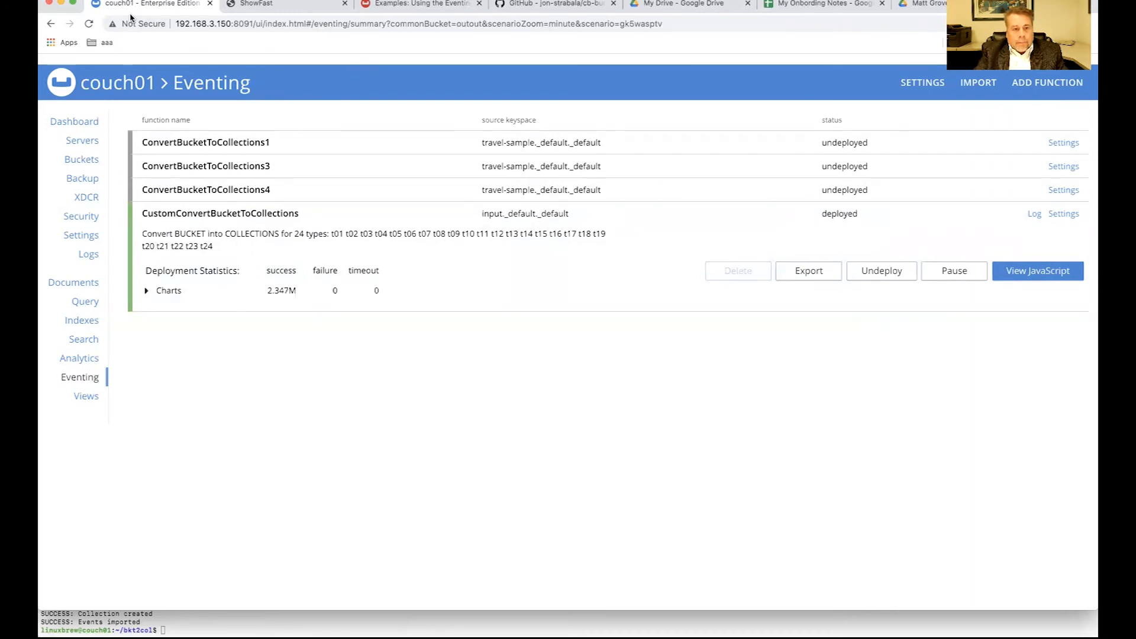
Step: Bring up the ShowFast Eventing scaling Function throughput charts
{"action": "left_click", "coordinate": [256, 4]}
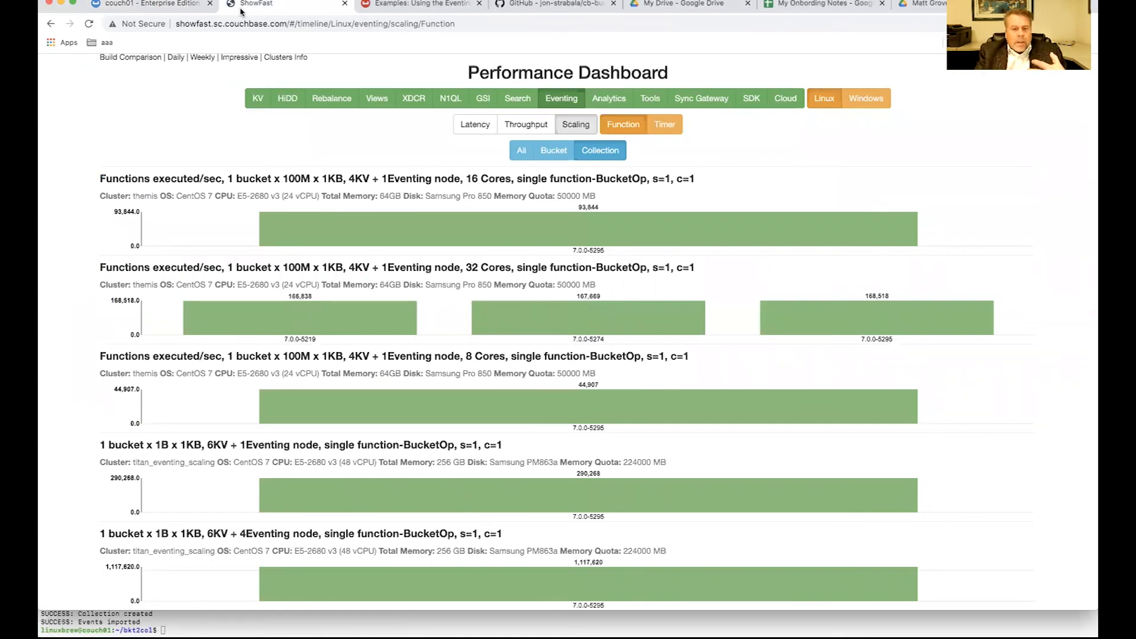
{"action": "mouse_move", "coordinate": [470, 389]}
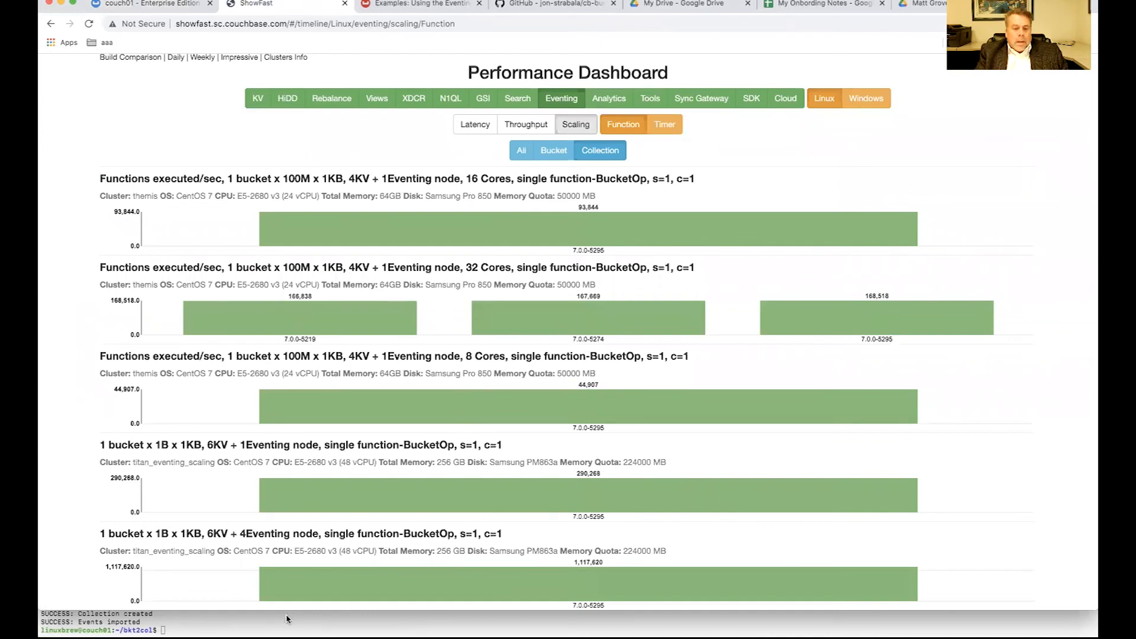
{"action": "mouse_move", "coordinate": [227, 543]}
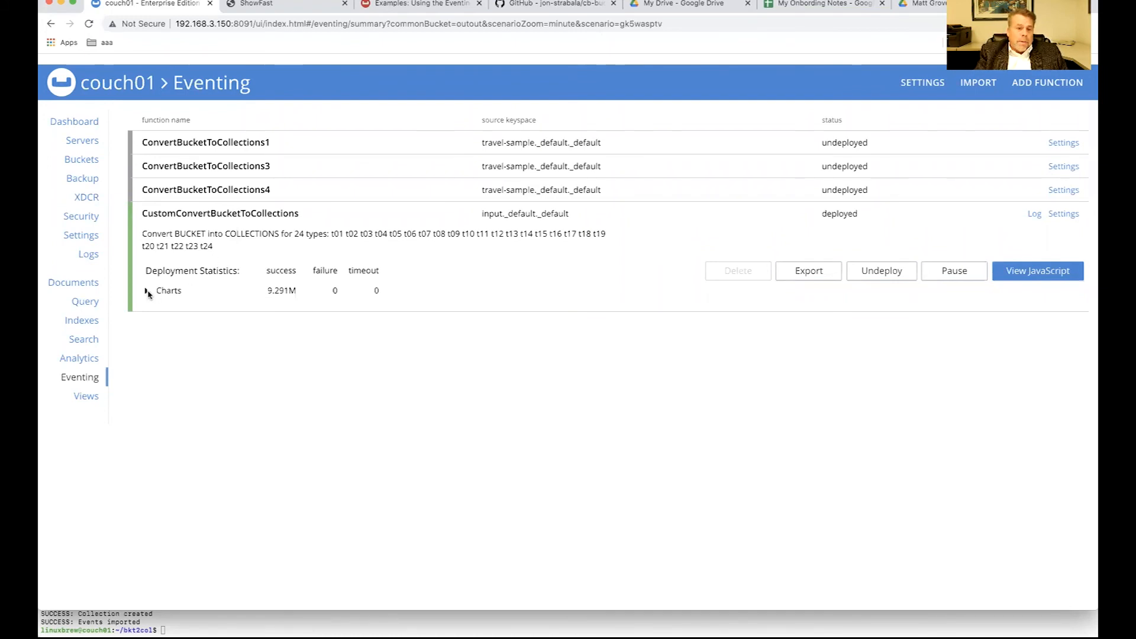
Step: Expand the function's invocation-rate charts under Deployment Statistics near 10M successes
{"action": "left_click", "coordinate": [147, 289]}
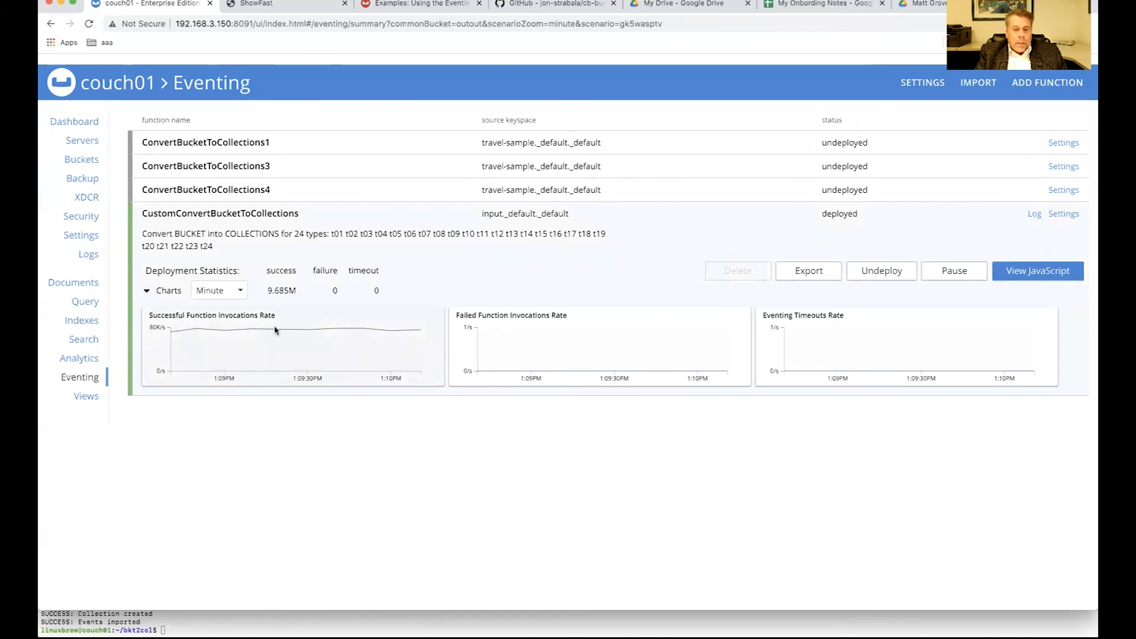
{"action": "mouse_move", "coordinate": [362, 328]}
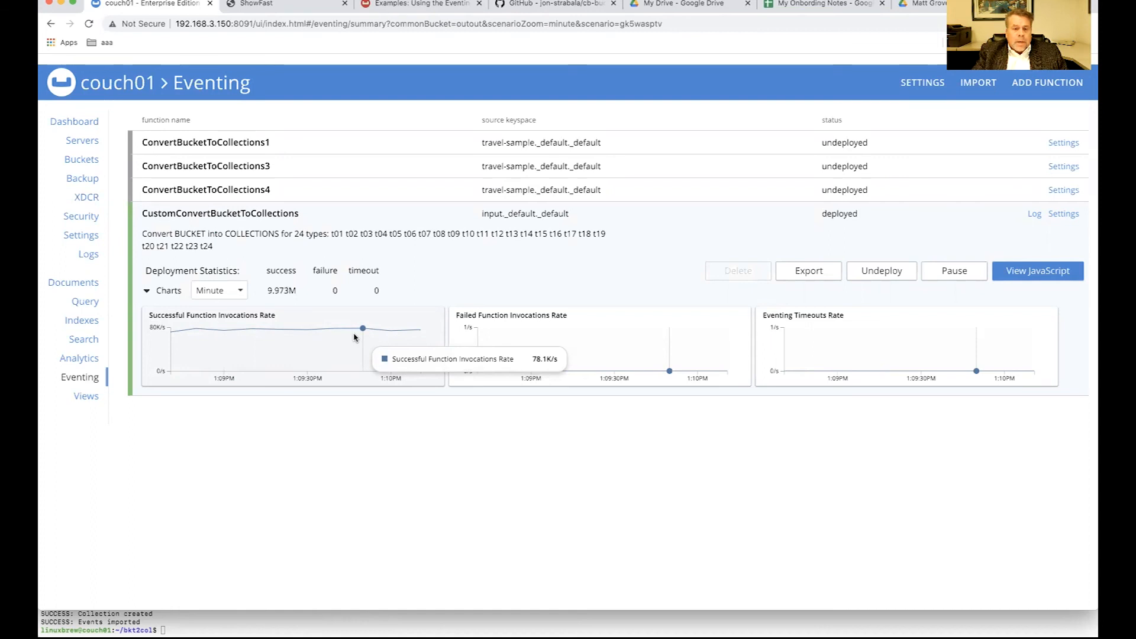
{"action": "mouse_move", "coordinate": [367, 459]}
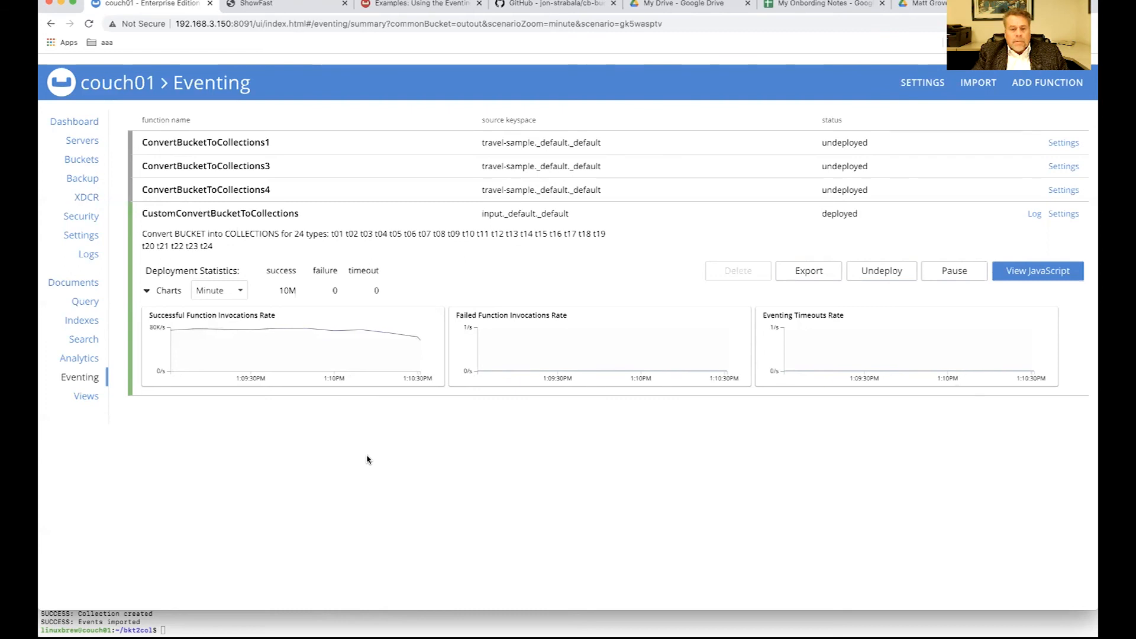
{"action": "mouse_move", "coordinate": [108, 173]}
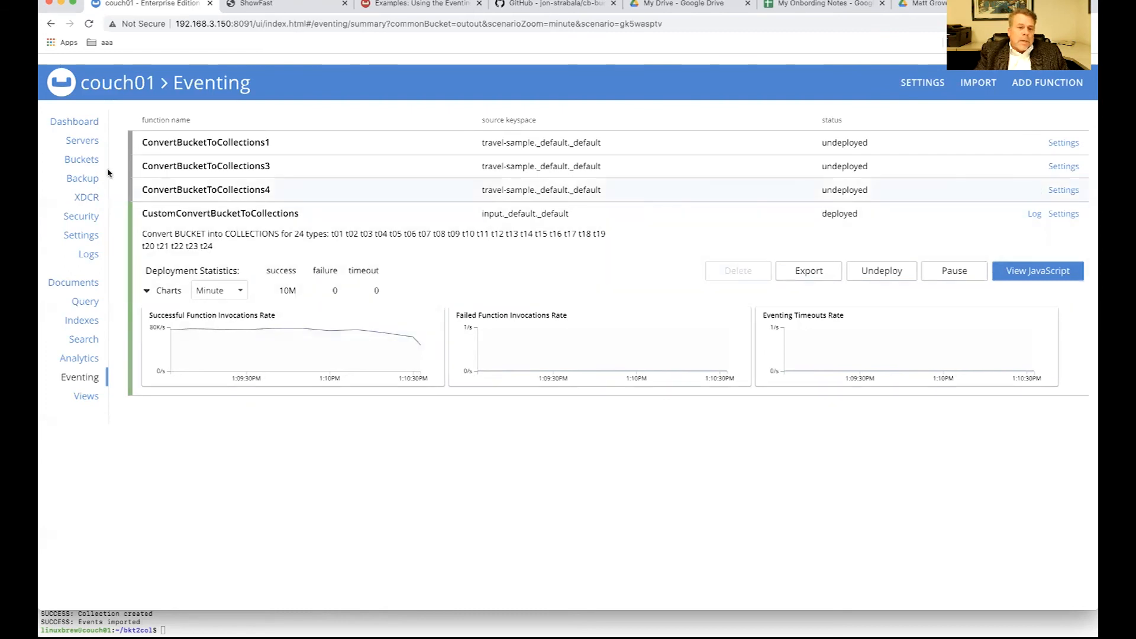
Step: Show outout's 24 filled reorg collections, browse t10's documents, then return to Eventing
{"action": "left_click", "coordinate": [80, 159]}
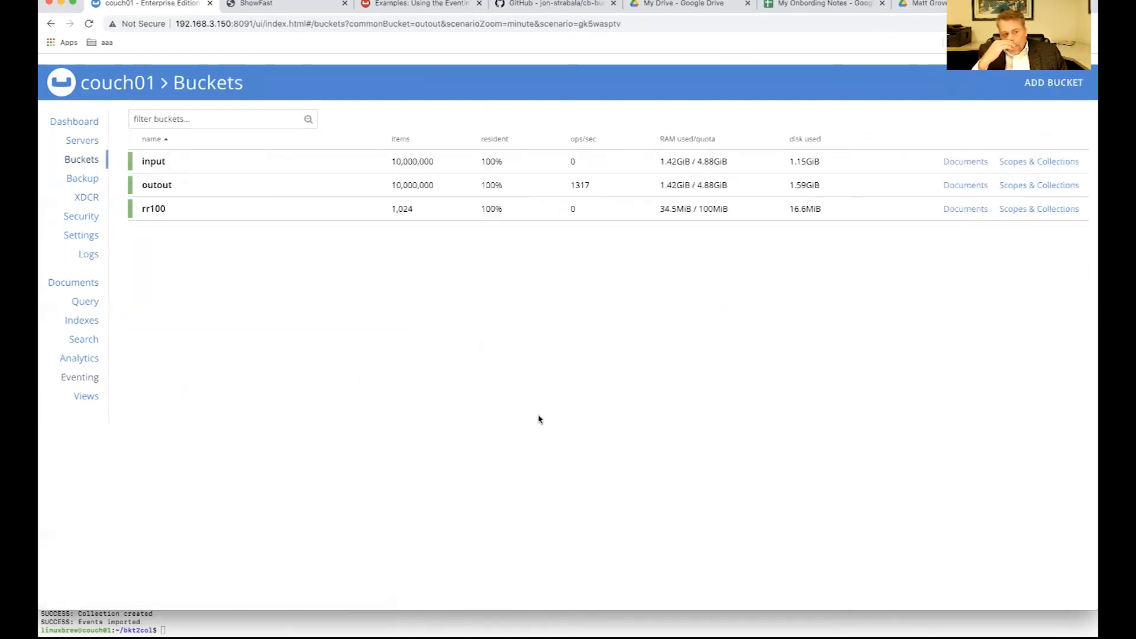
{"action": "mouse_move", "coordinate": [556, 153]}
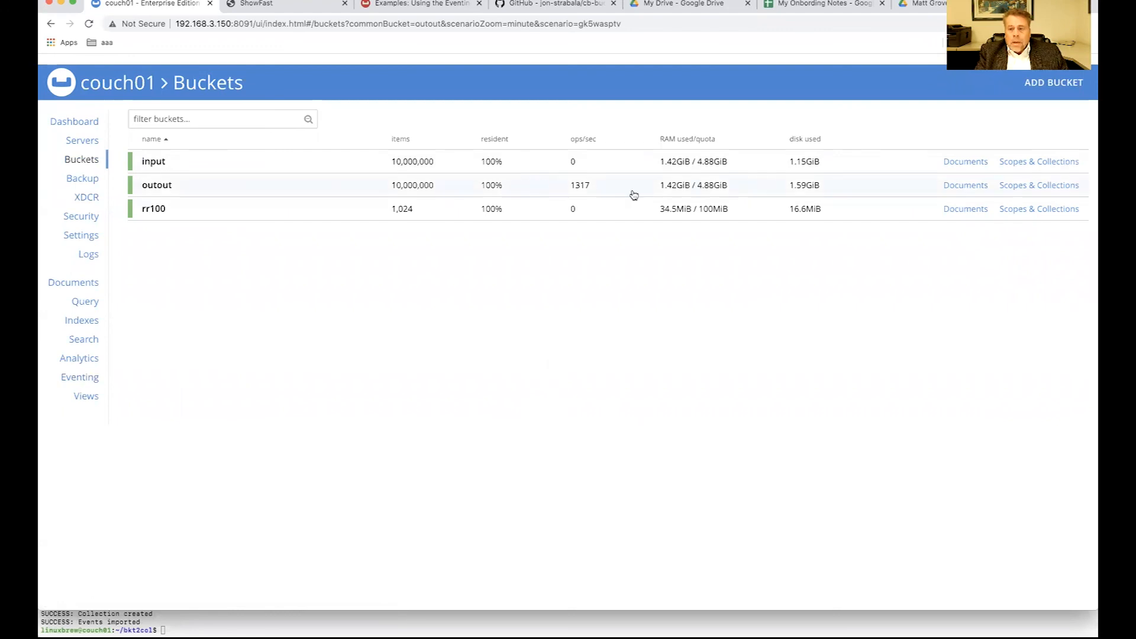
{"action": "left_click", "coordinate": [1038, 185]}
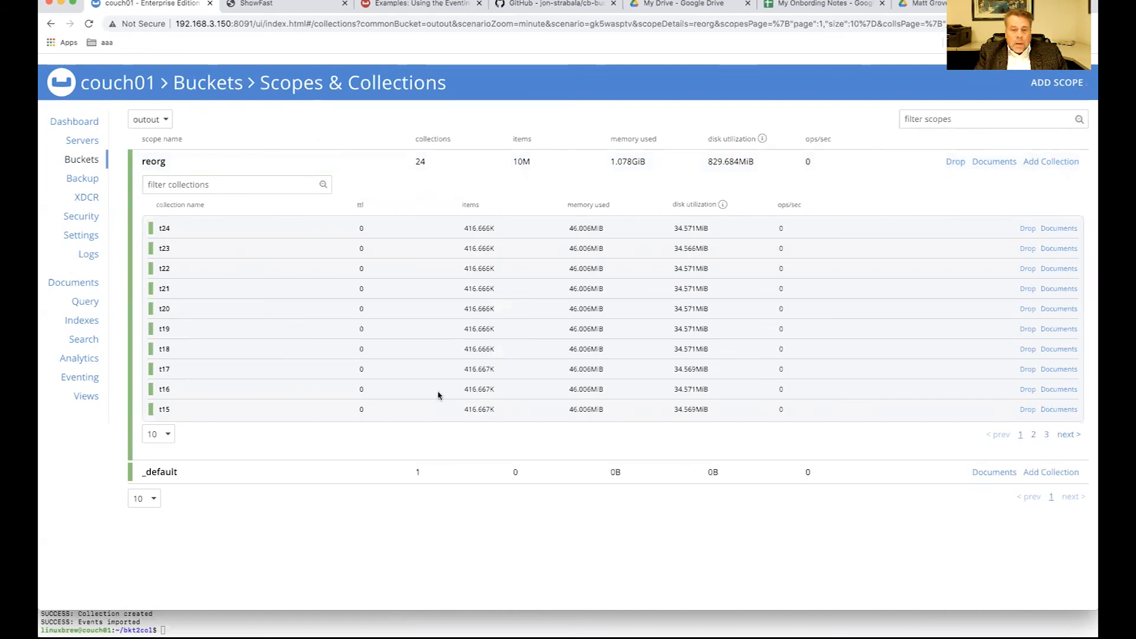
{"action": "mouse_move", "coordinate": [504, 259]}
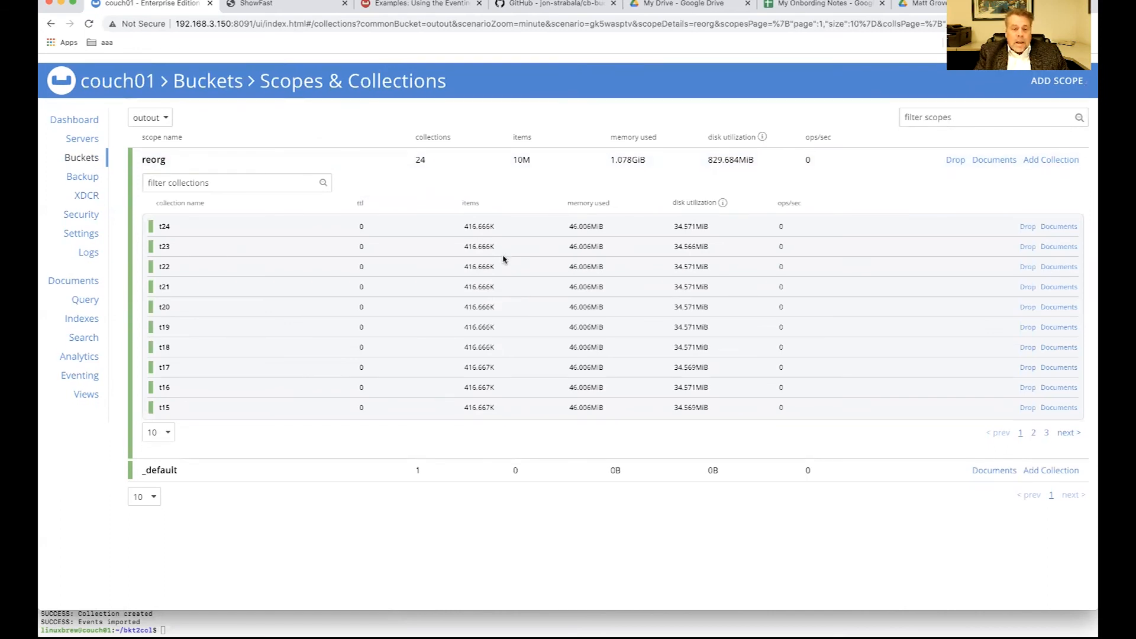
{"action": "left_click", "coordinate": [156, 433]}
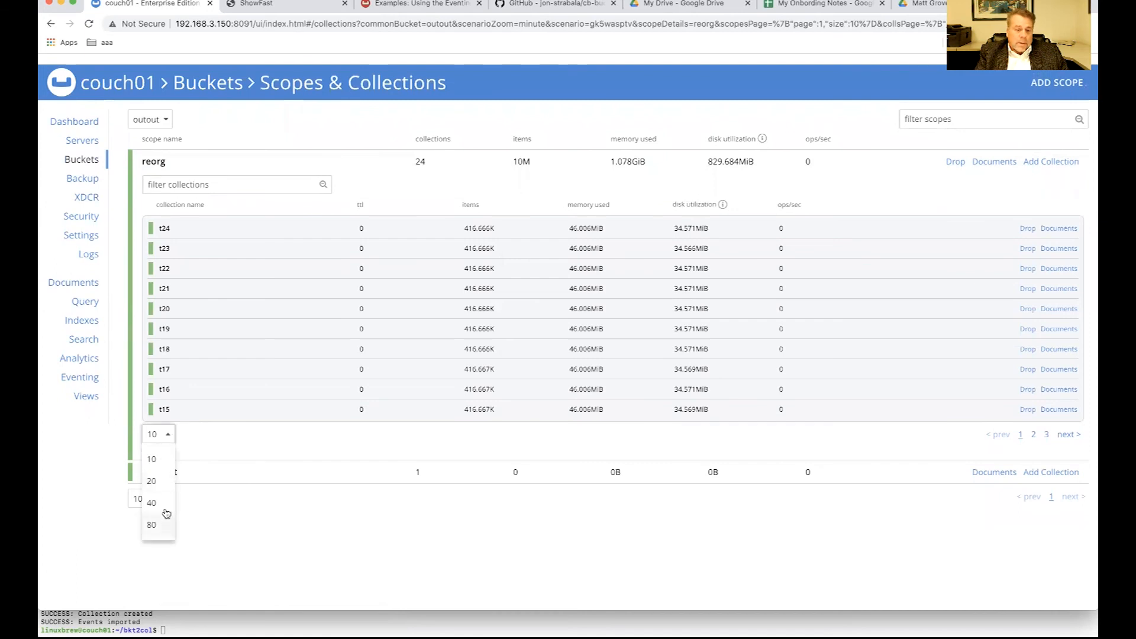
{"action": "left_click", "coordinate": [151, 502]}
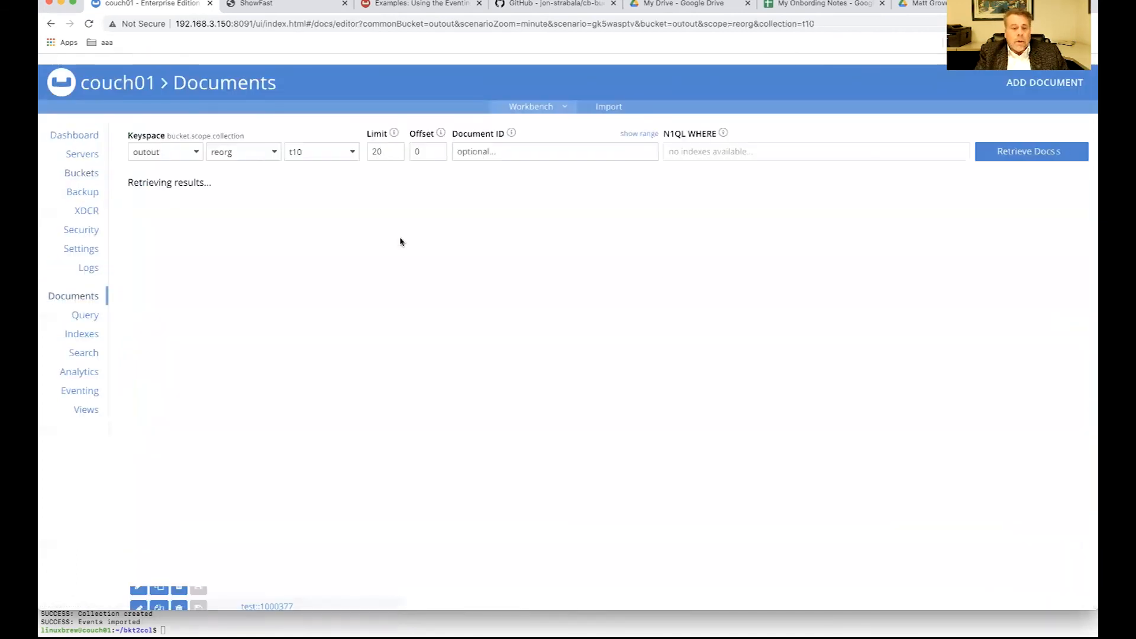
{"action": "left_click", "coordinate": [1031, 150]}
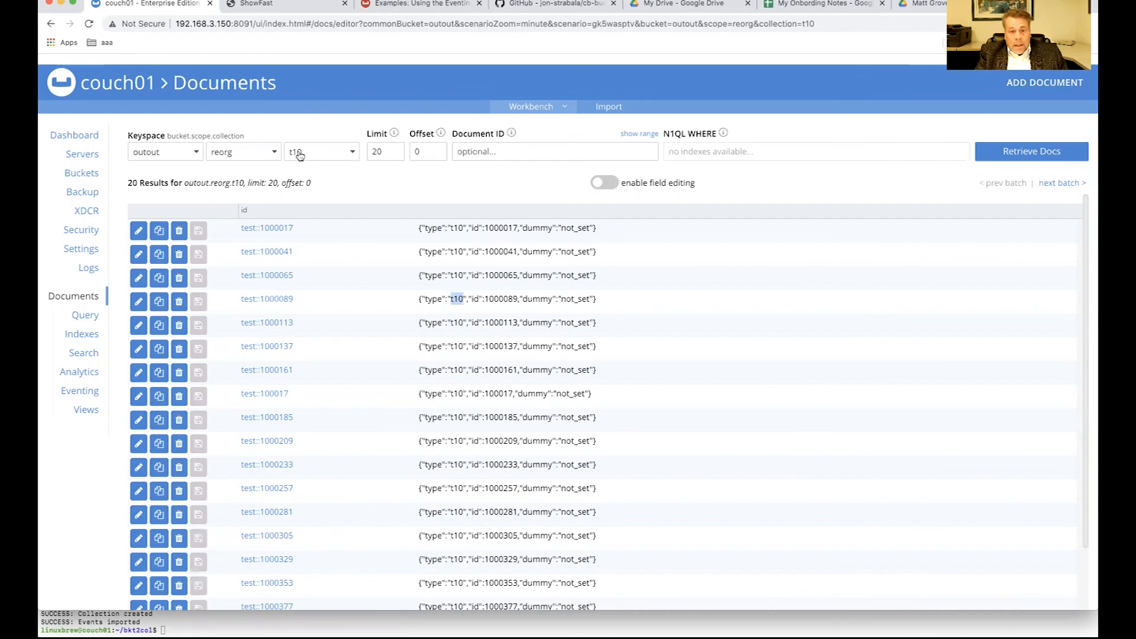
{"action": "mouse_move", "coordinate": [297, 156]}
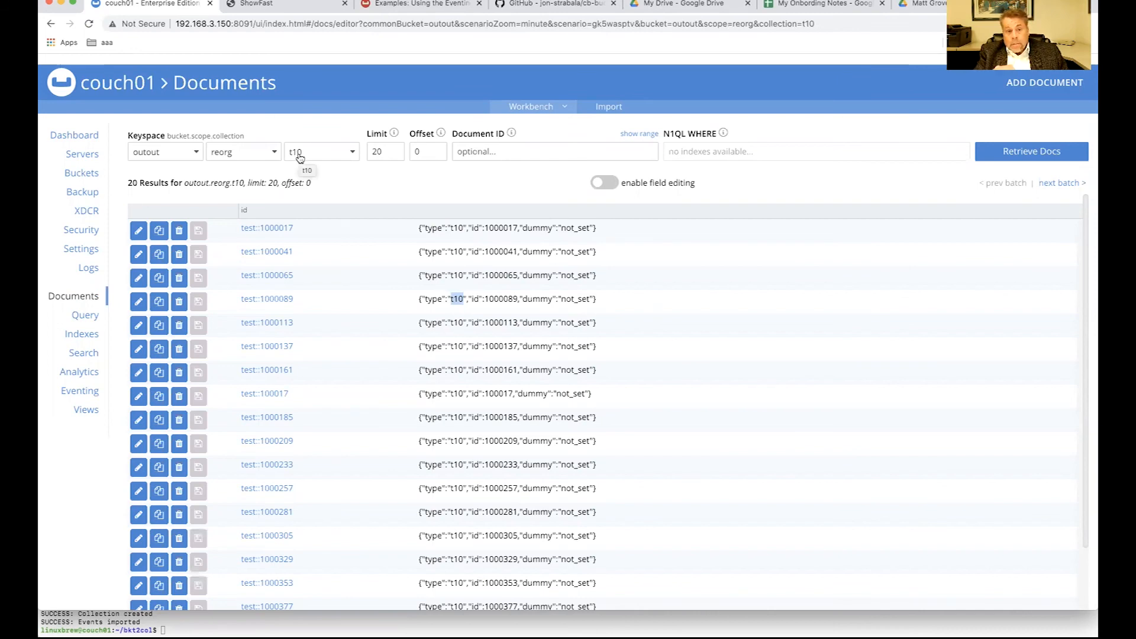
{"action": "left_click", "coordinate": [79, 376]}
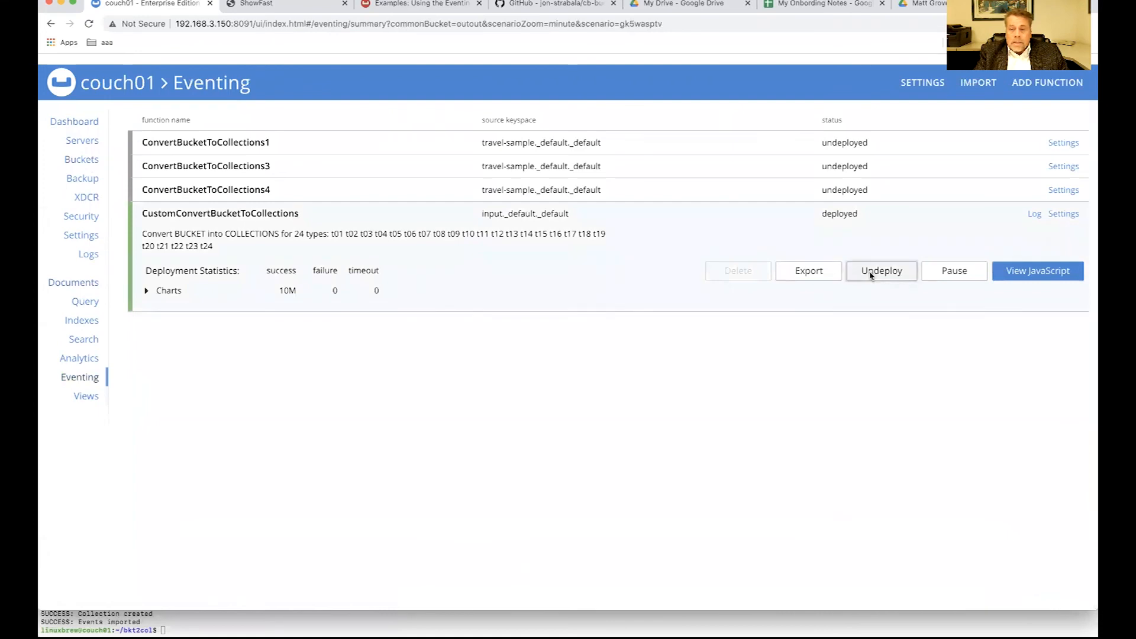
Step: Undeploy CustomConvertBucketToCollections after all 10M documents are processed
{"action": "left_click", "coordinate": [881, 270]}
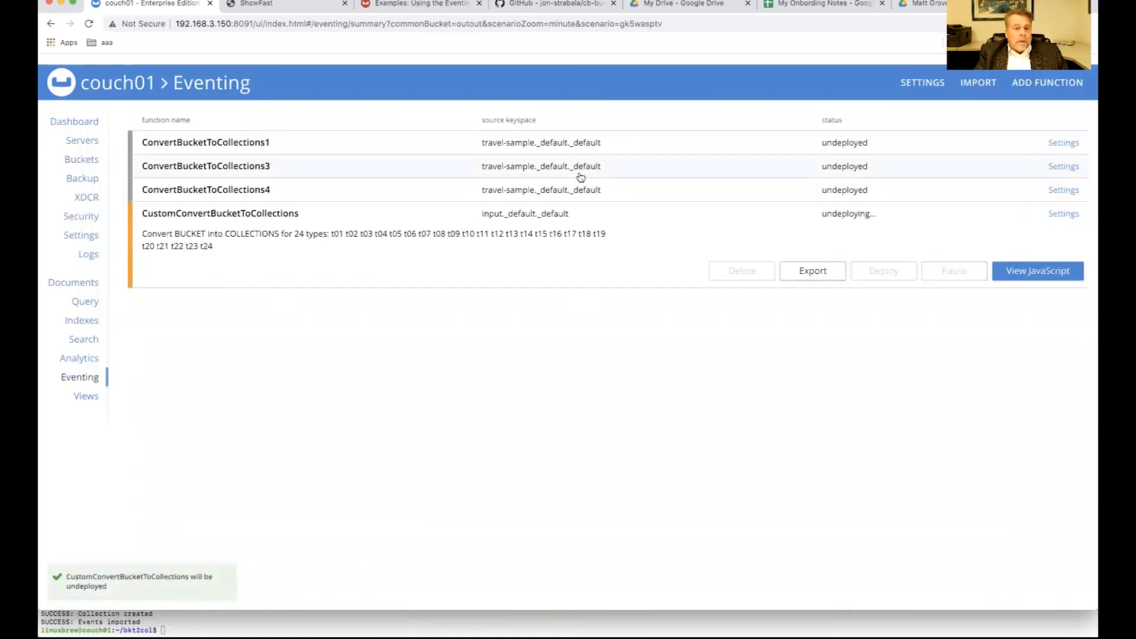
{"action": "left_click", "coordinate": [220, 213]}
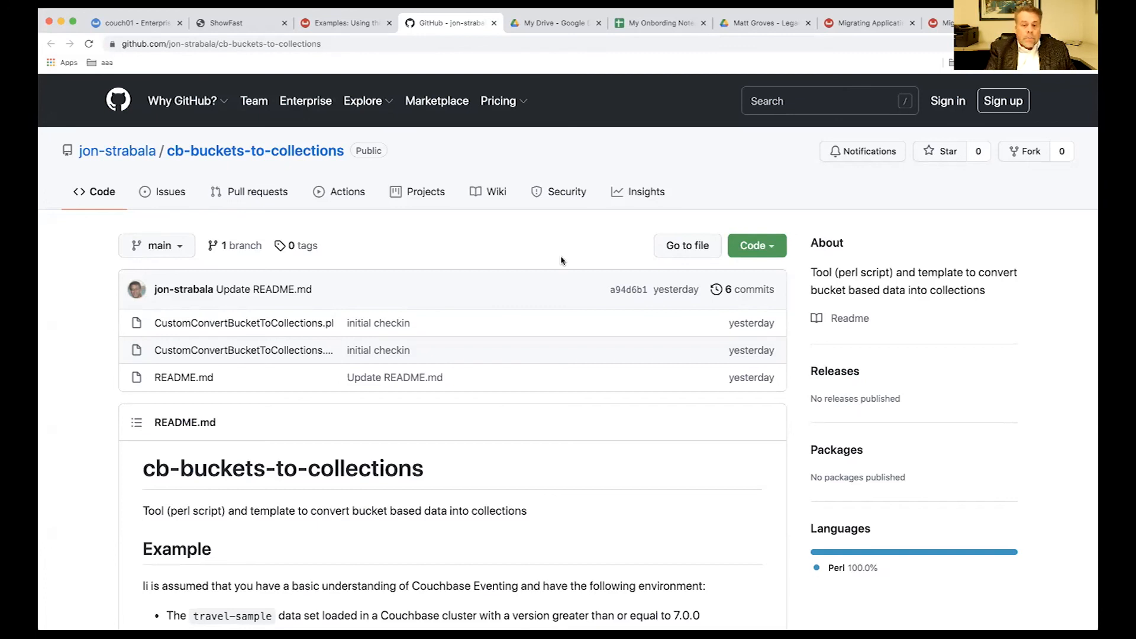
{"action": "mouse_move", "coordinate": [1051, 429]}
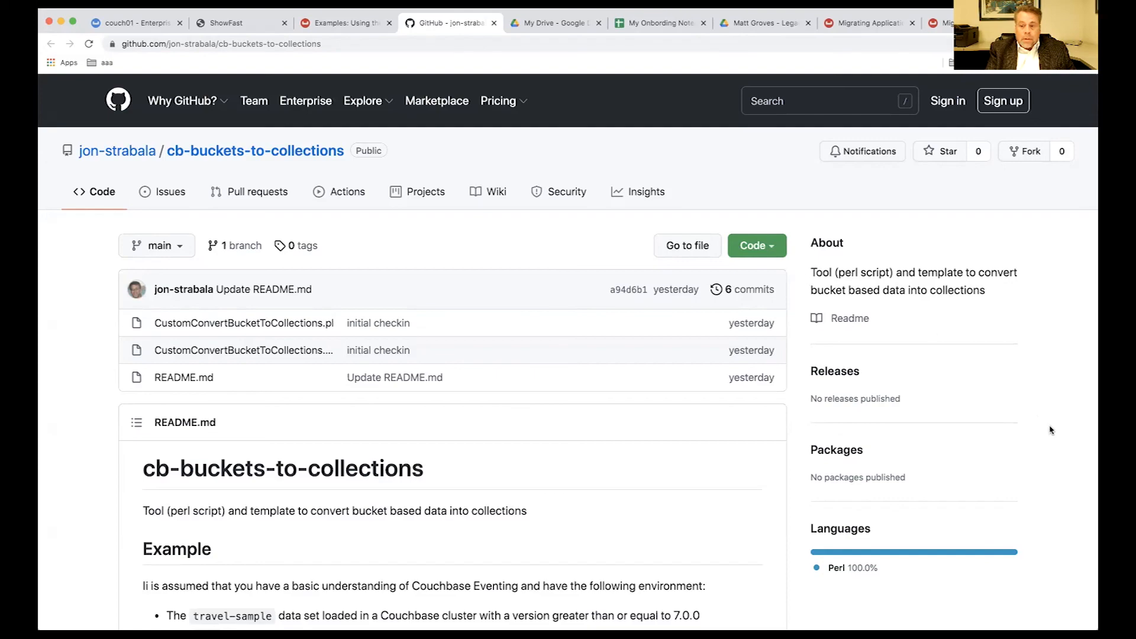
Step: Scroll through the README's Step 1 generator-script instructions, then return to the top of the repo page
{"action": "scroll", "scroll_direction": "down", "scroll_amount": 3}
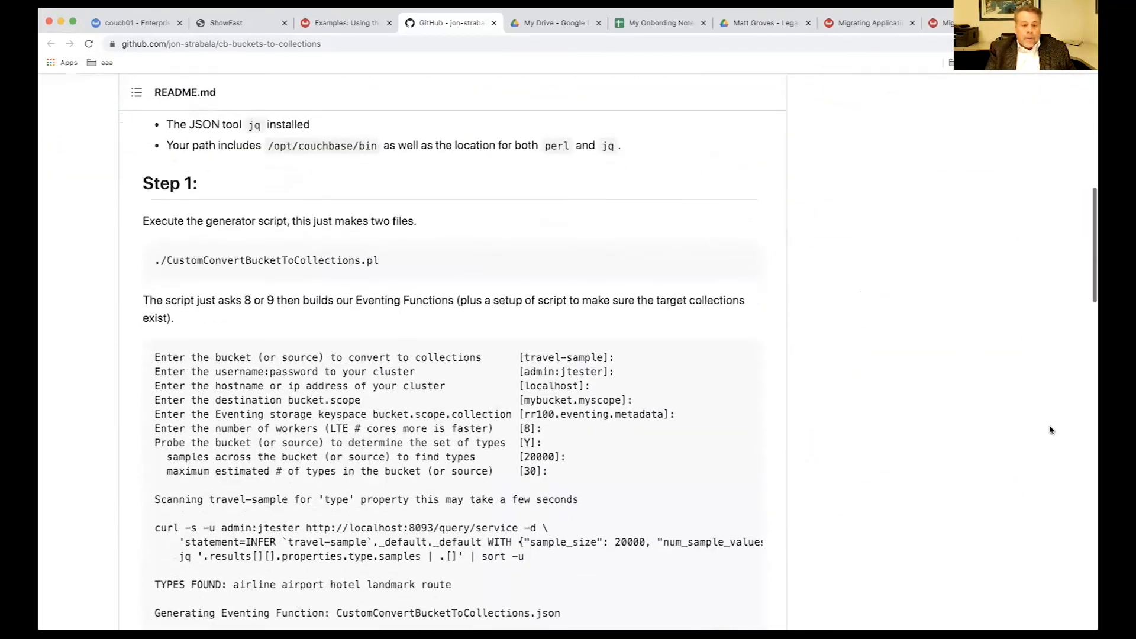
{"action": "scroll", "scroll_direction": "down", "scroll_amount": 3}
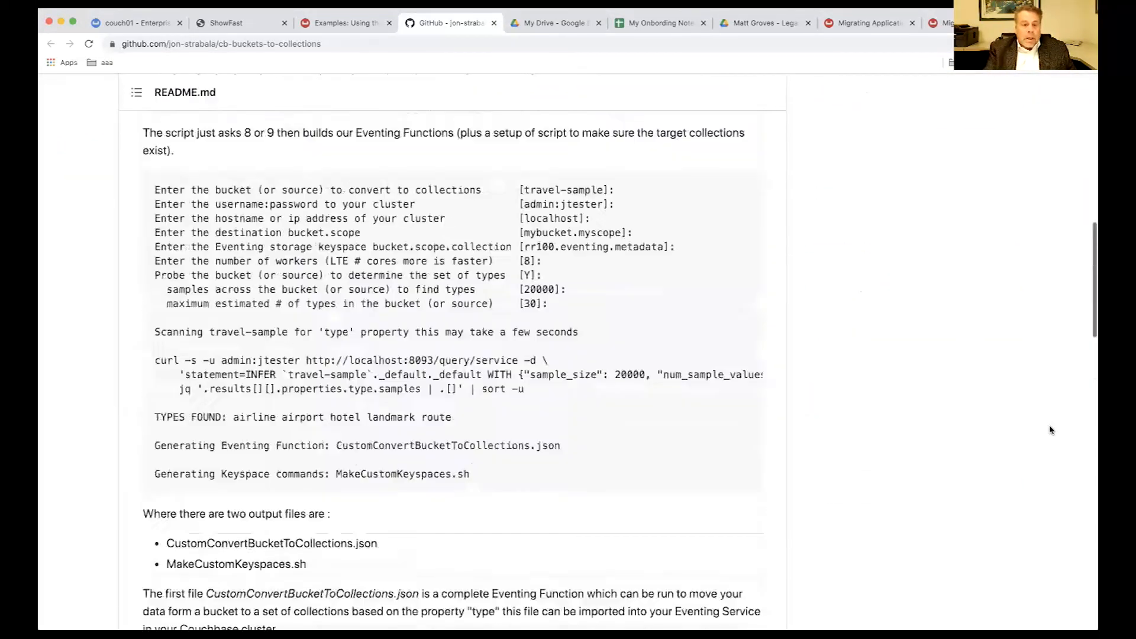
{"action": "scroll", "scroll_direction": "up", "scroll_amount": 3}
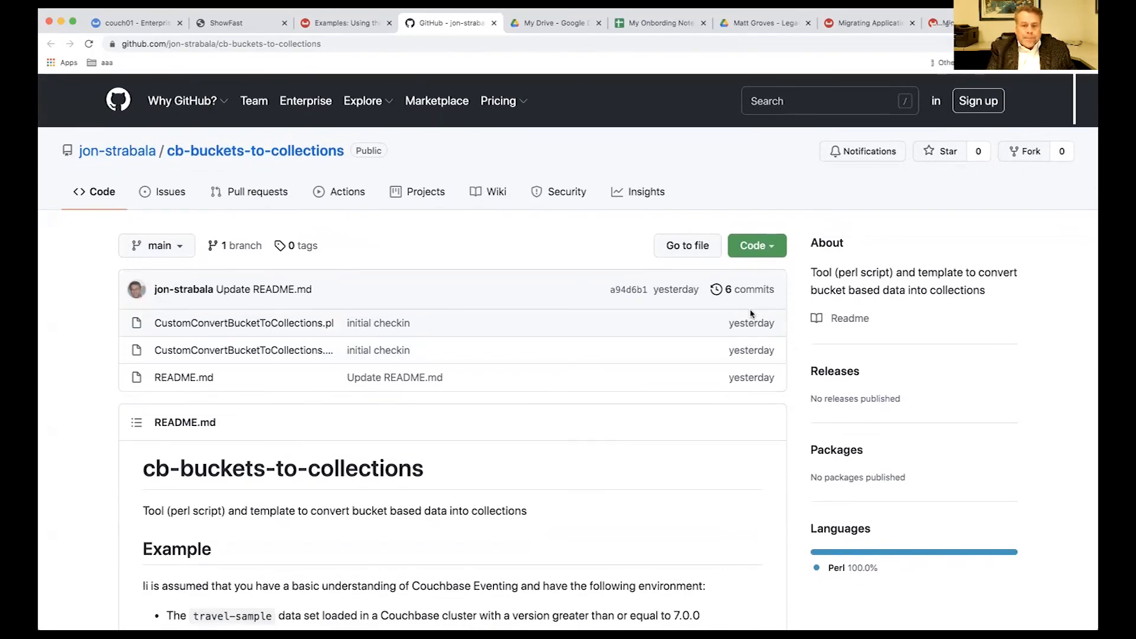